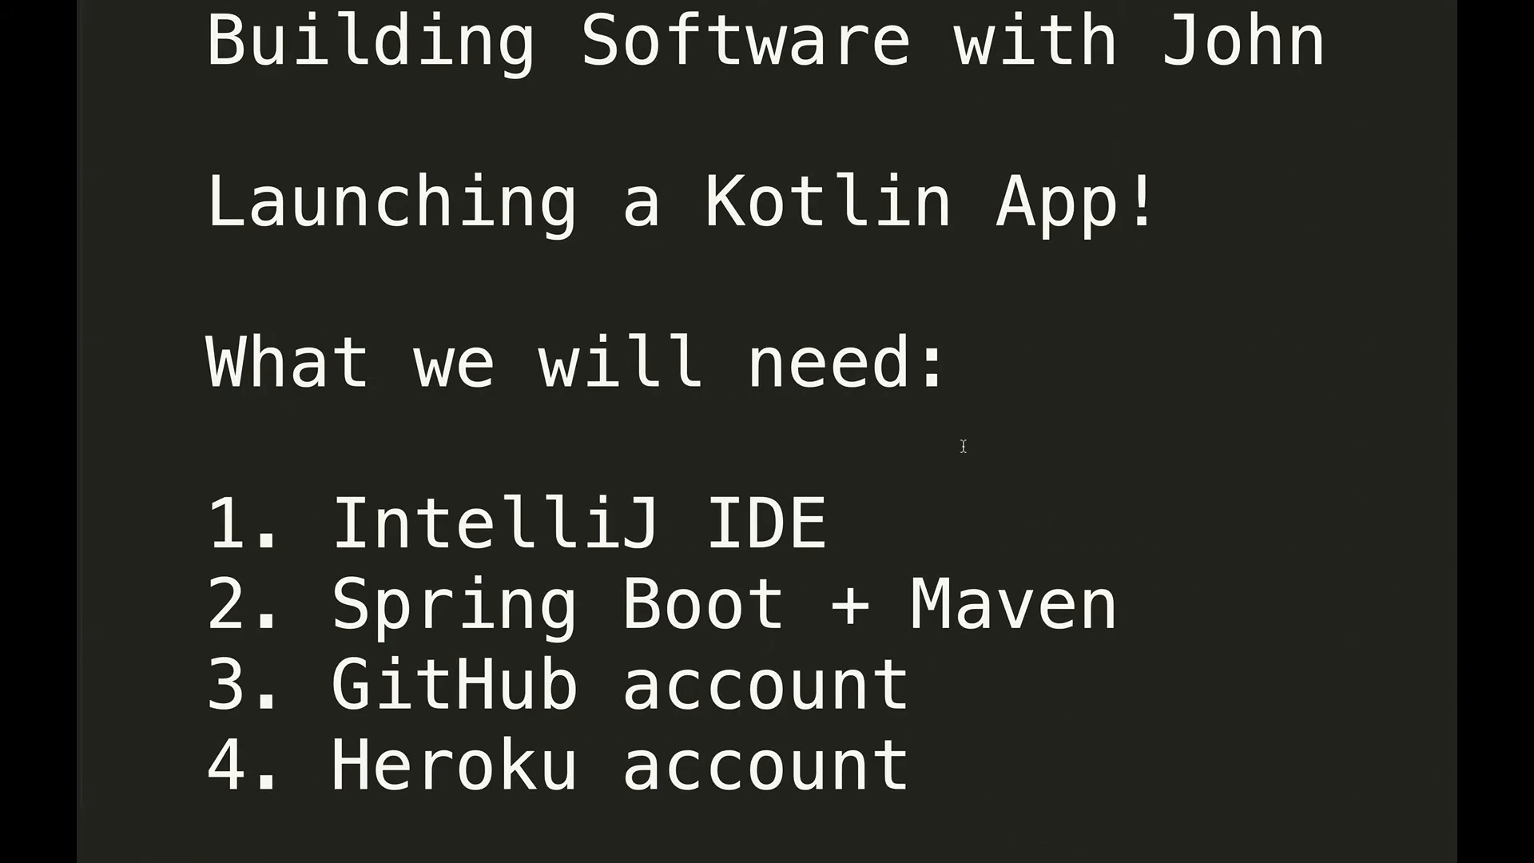
pyautogui.moveTo(1065, 440)
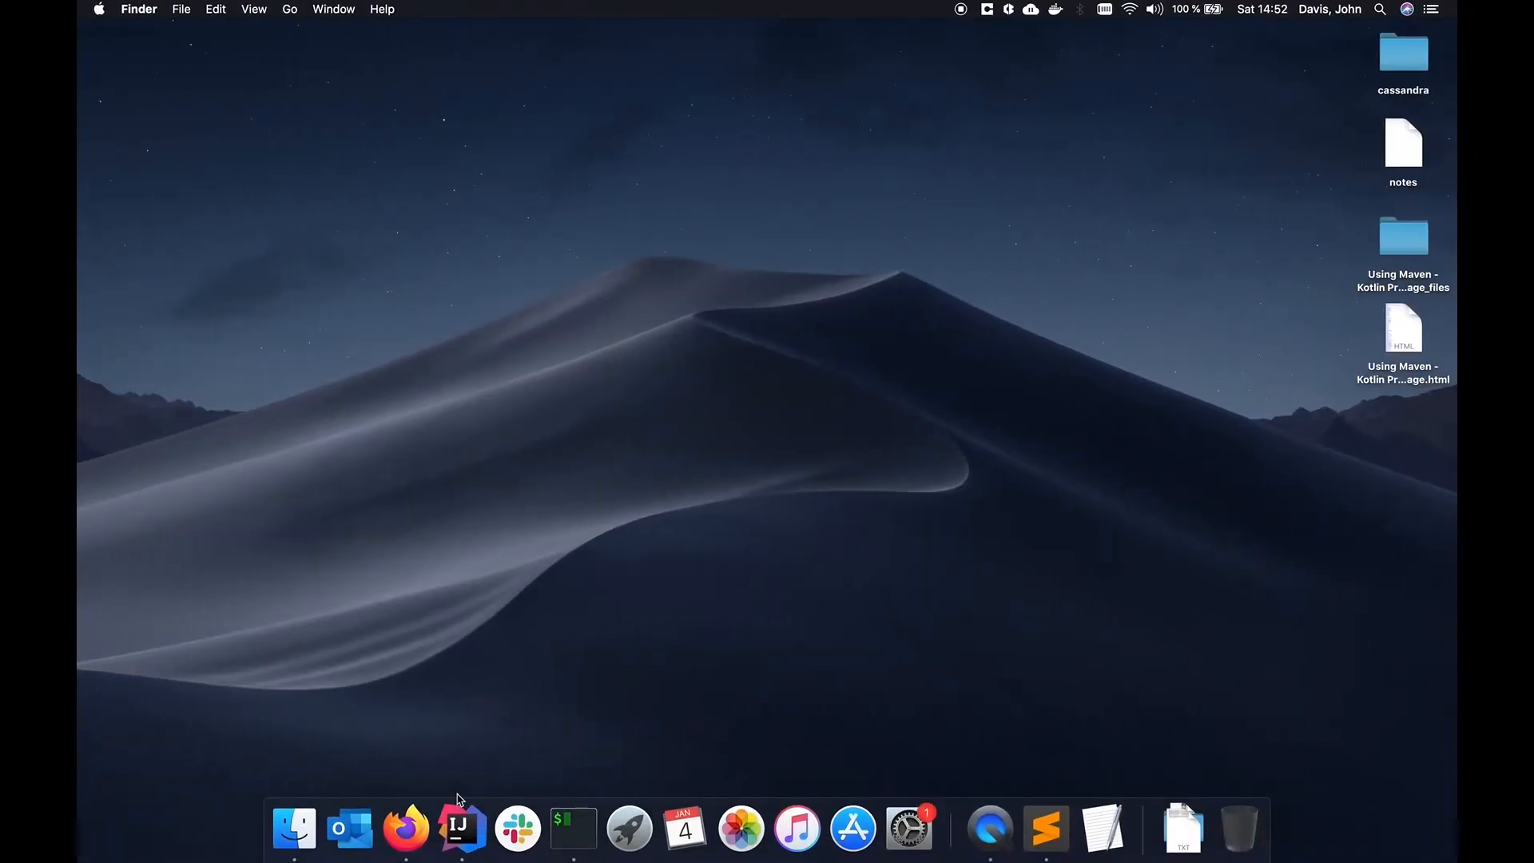
# From IntelliJ's File menu, create Maven project hello-heroku-kotlin-app and open it in this window
pyautogui.click(458, 833)
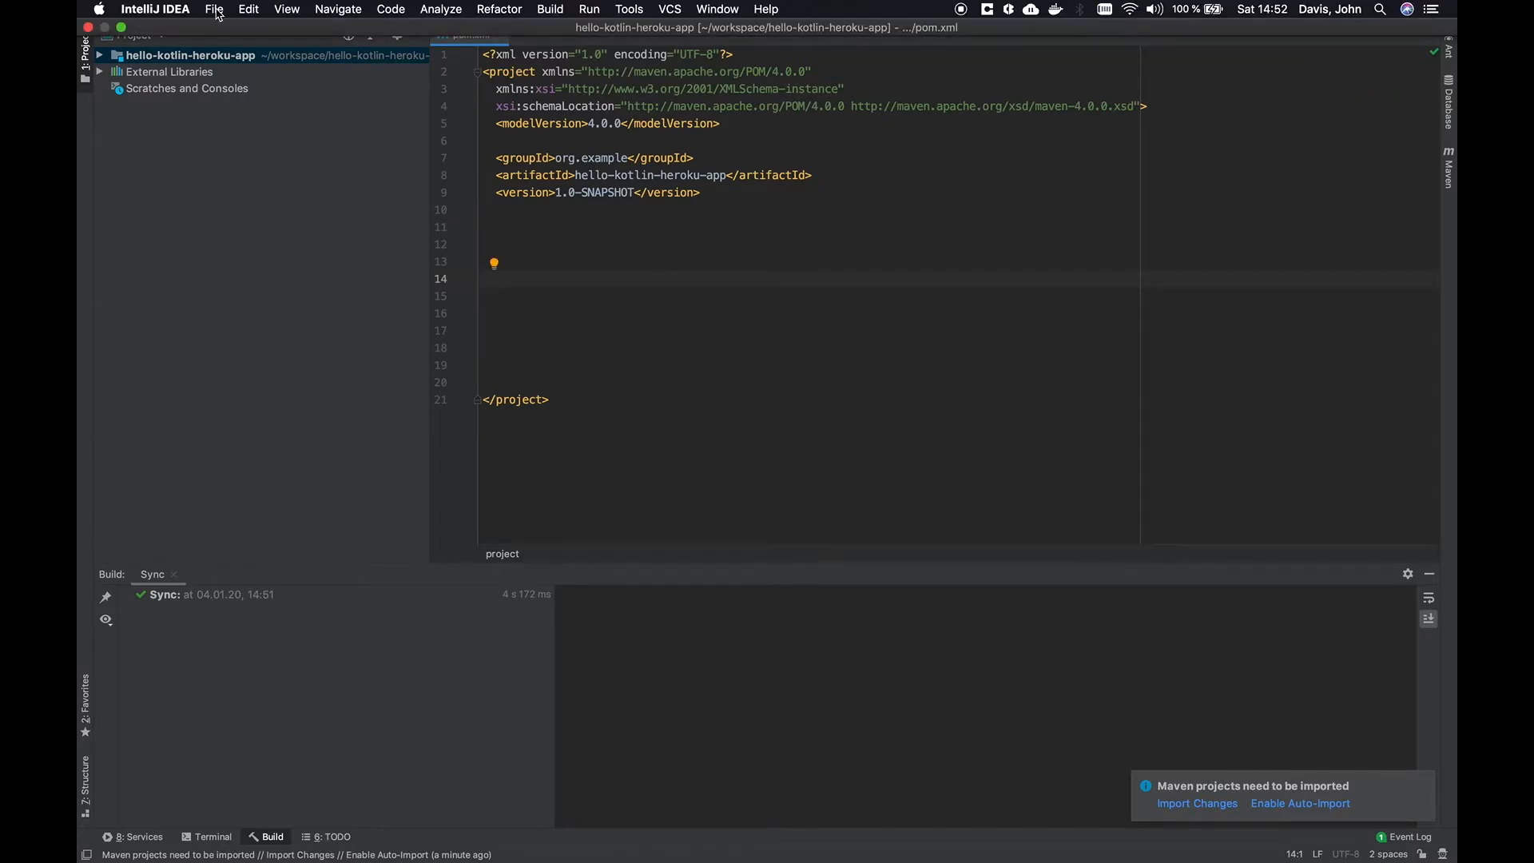
pyautogui.click(212, 9)
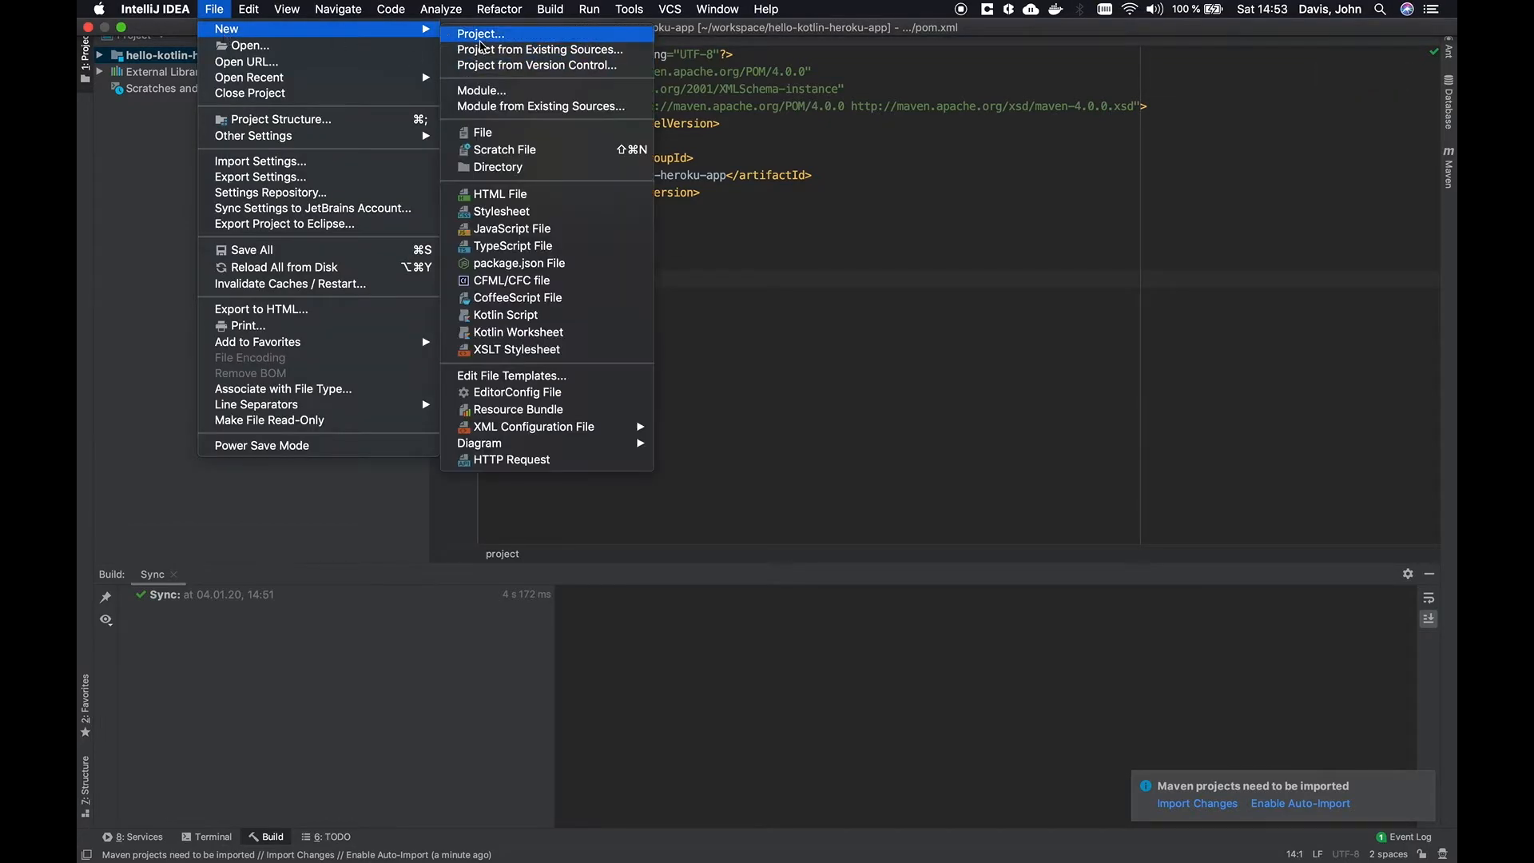
pyautogui.click(479, 34)
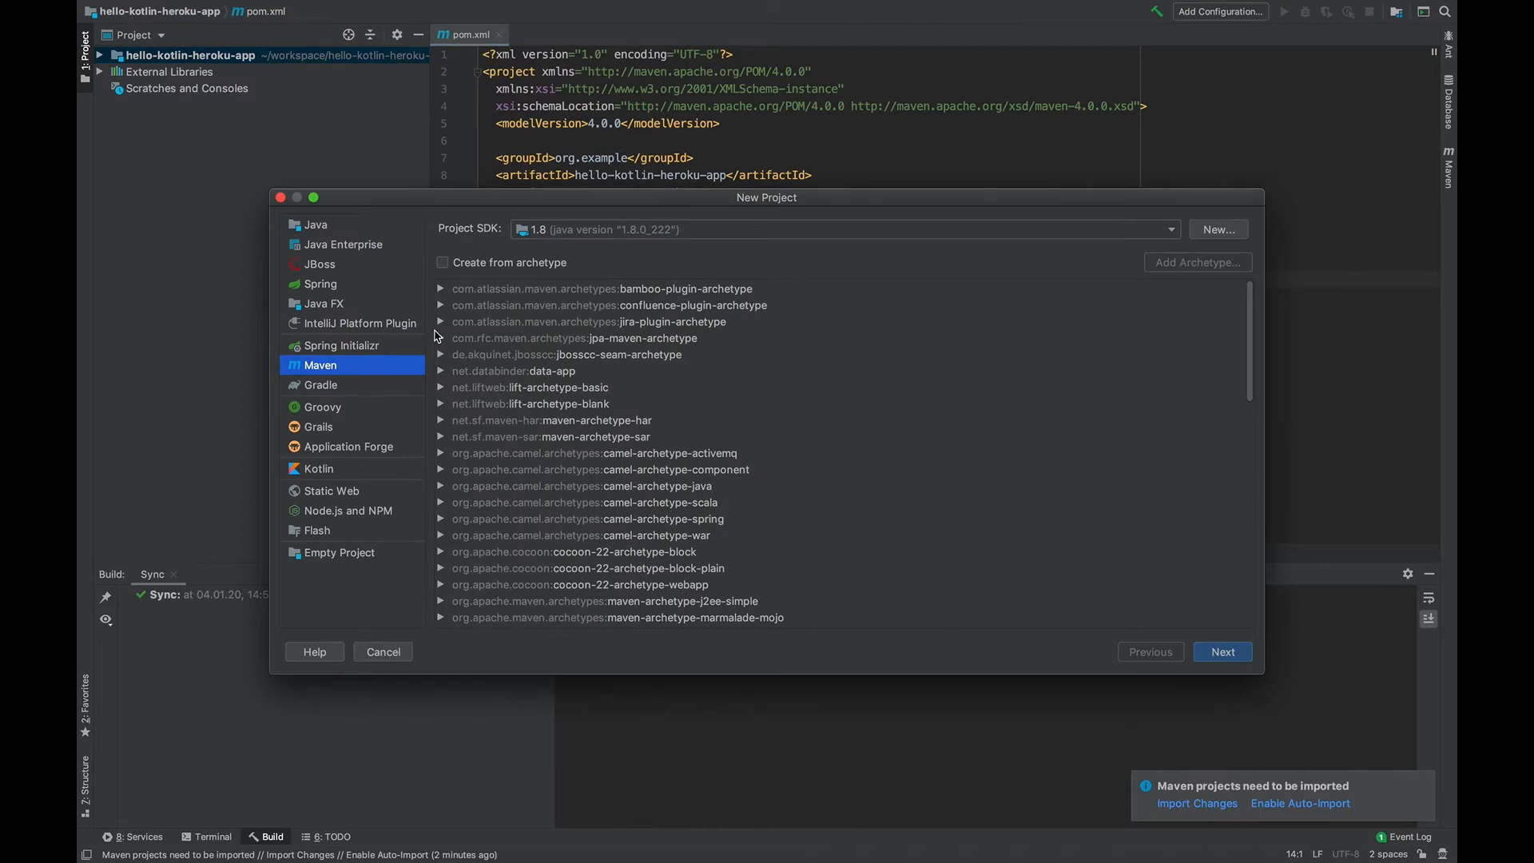
pyautogui.click(1222, 651)
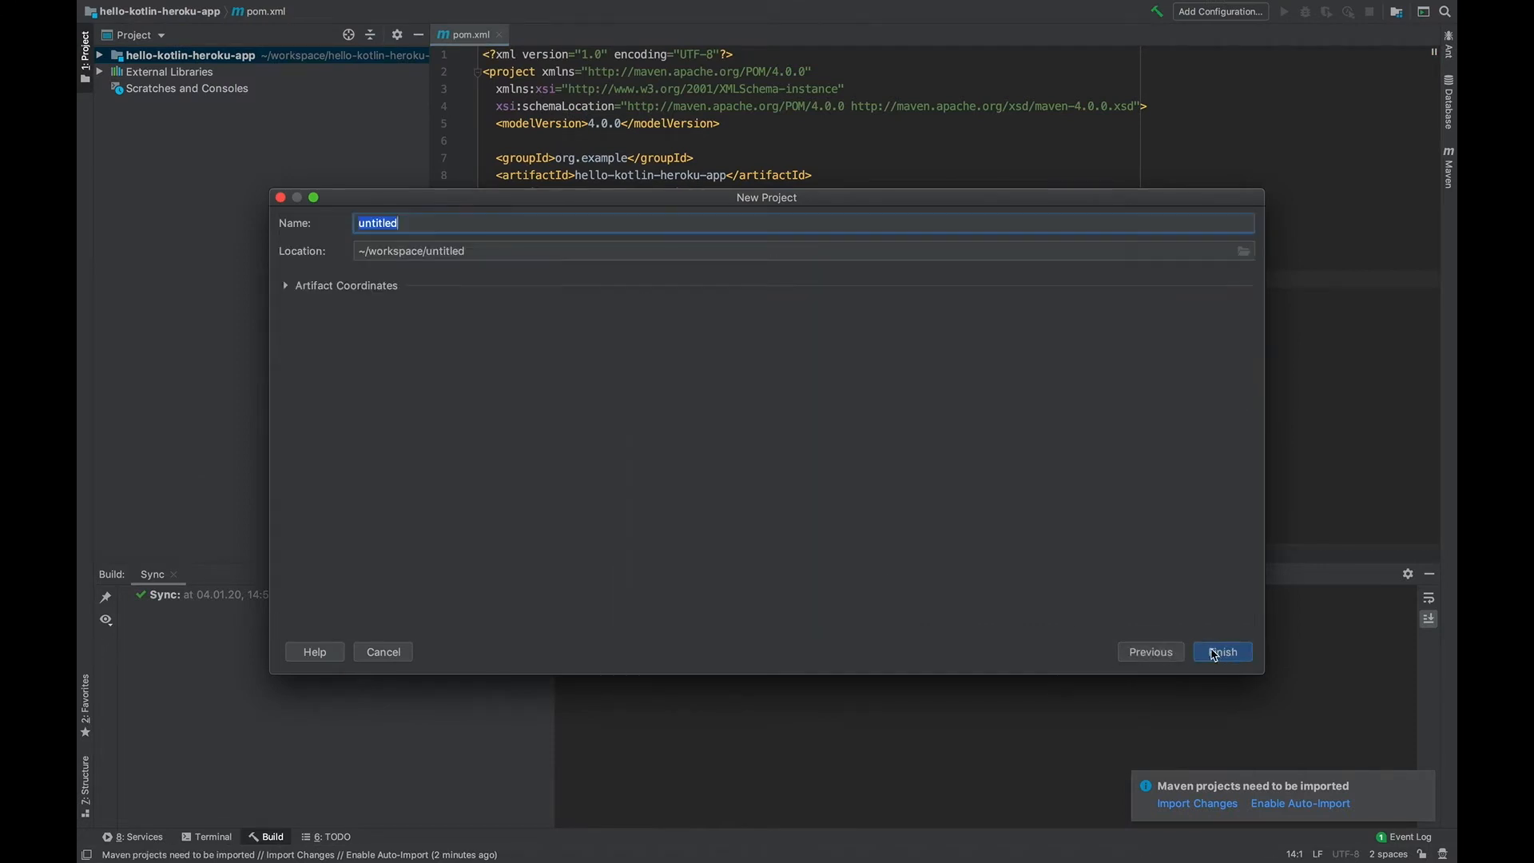
pyautogui.write('hello-')
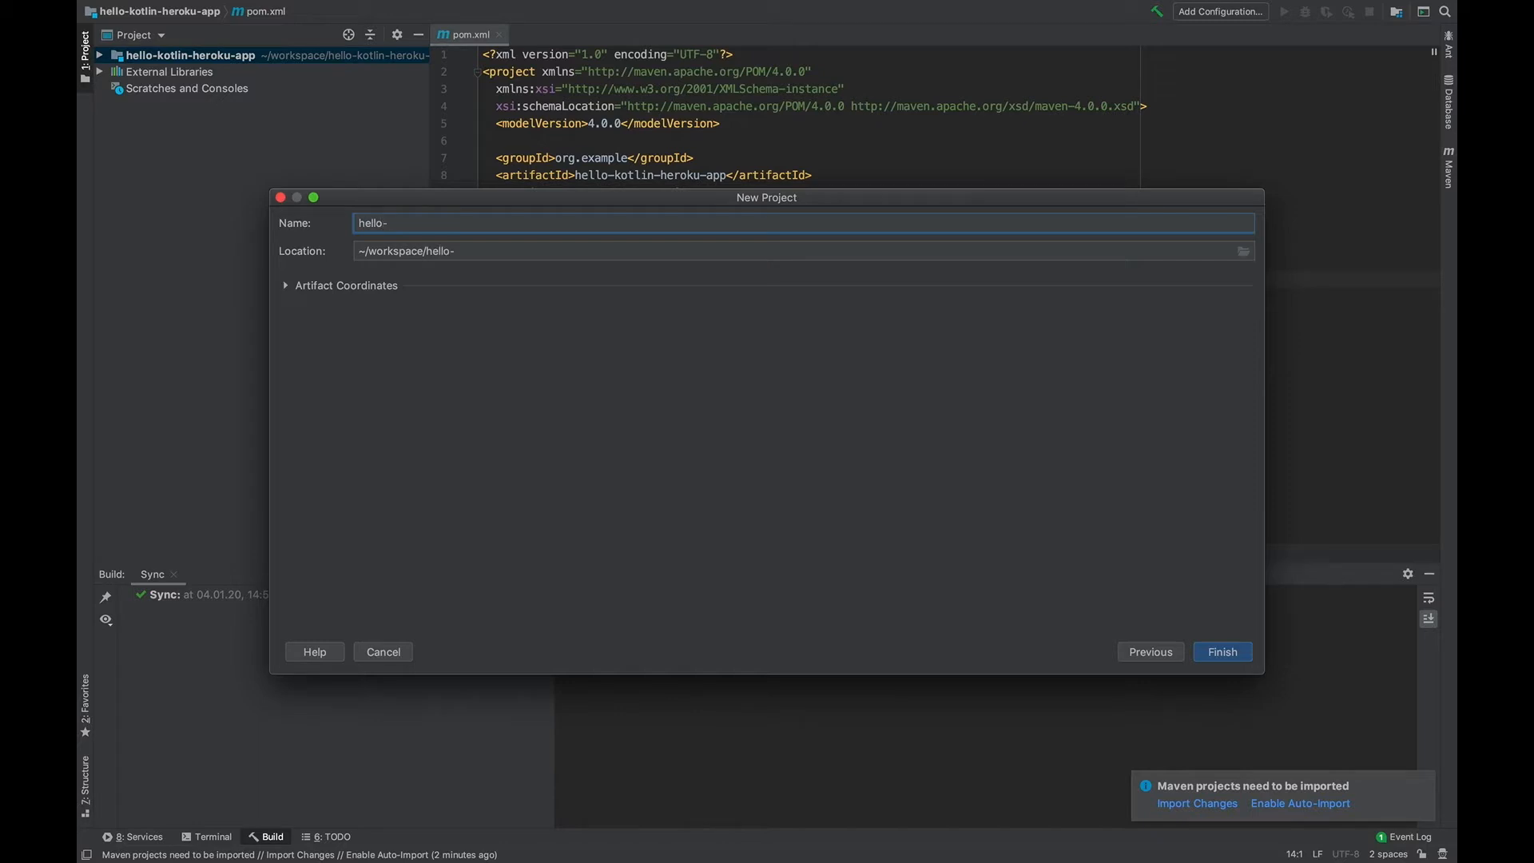
pyautogui.write('heroku-kotlin')
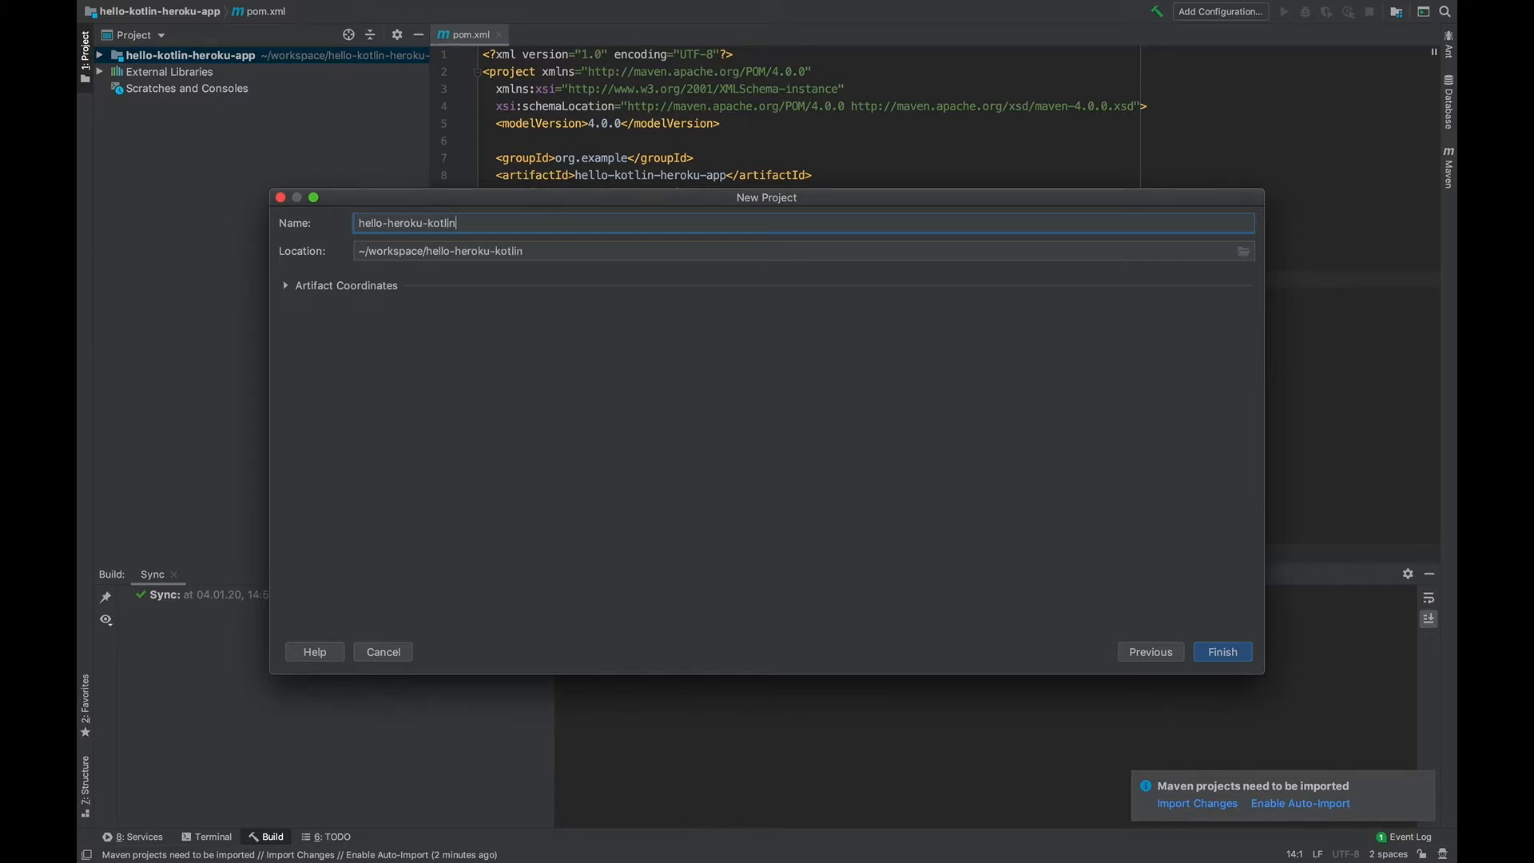
pyautogui.write('-app')
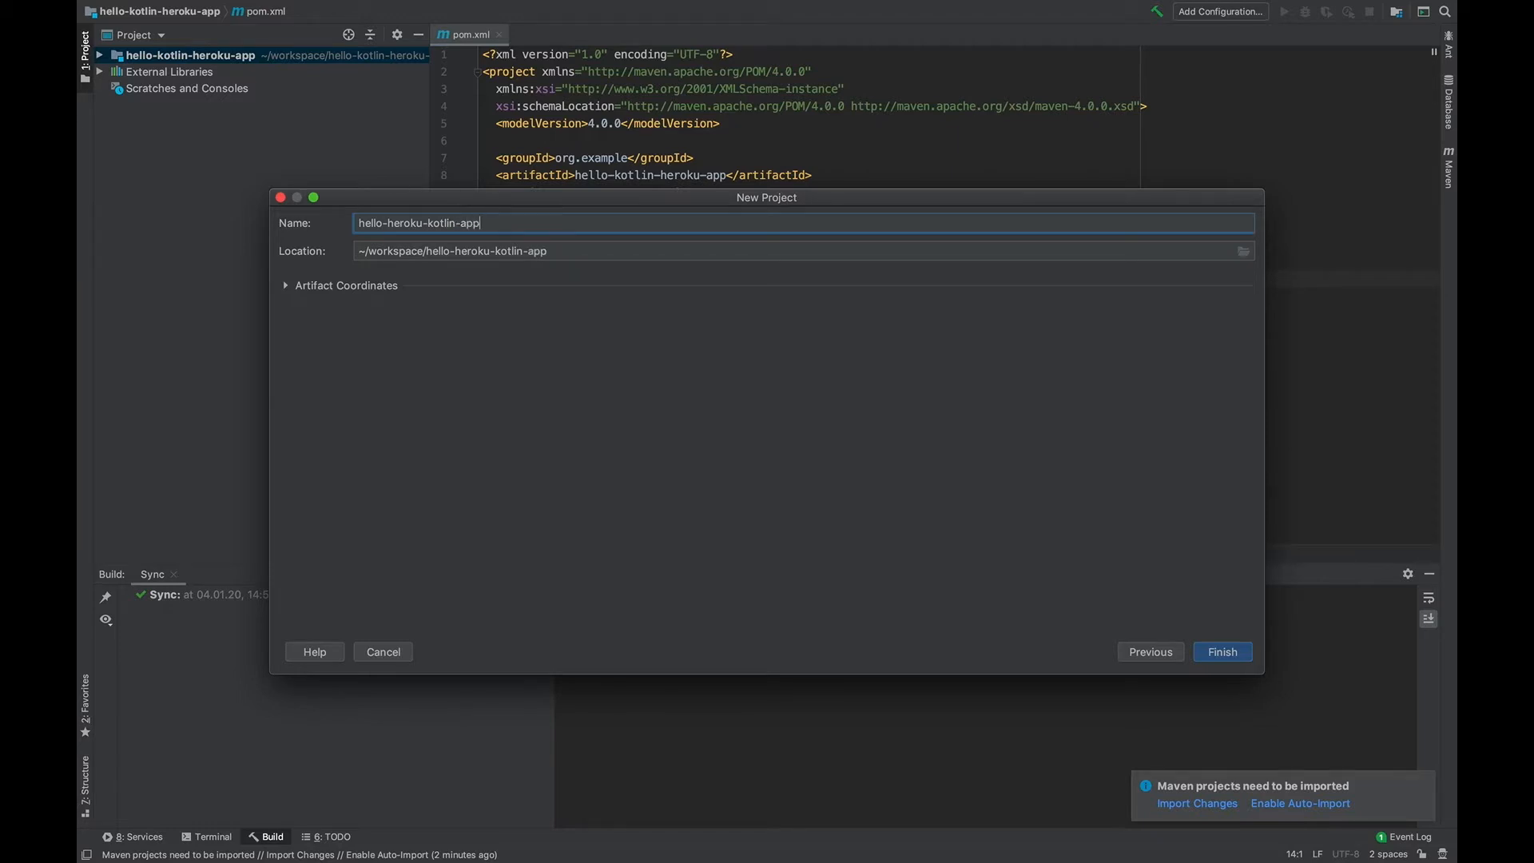
pyautogui.click(1222, 651)
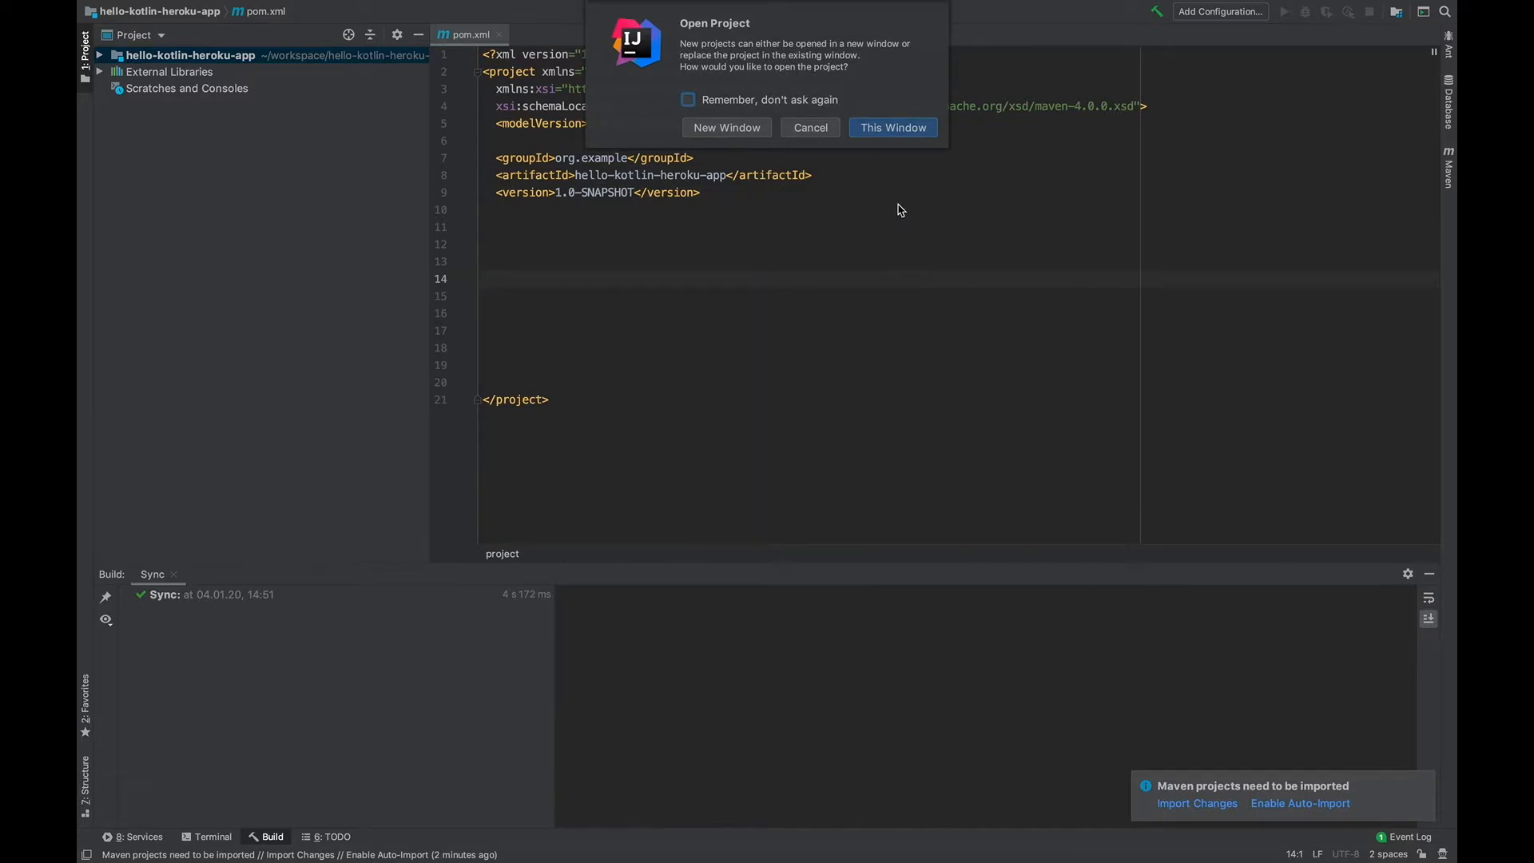
pyautogui.click(893, 127)
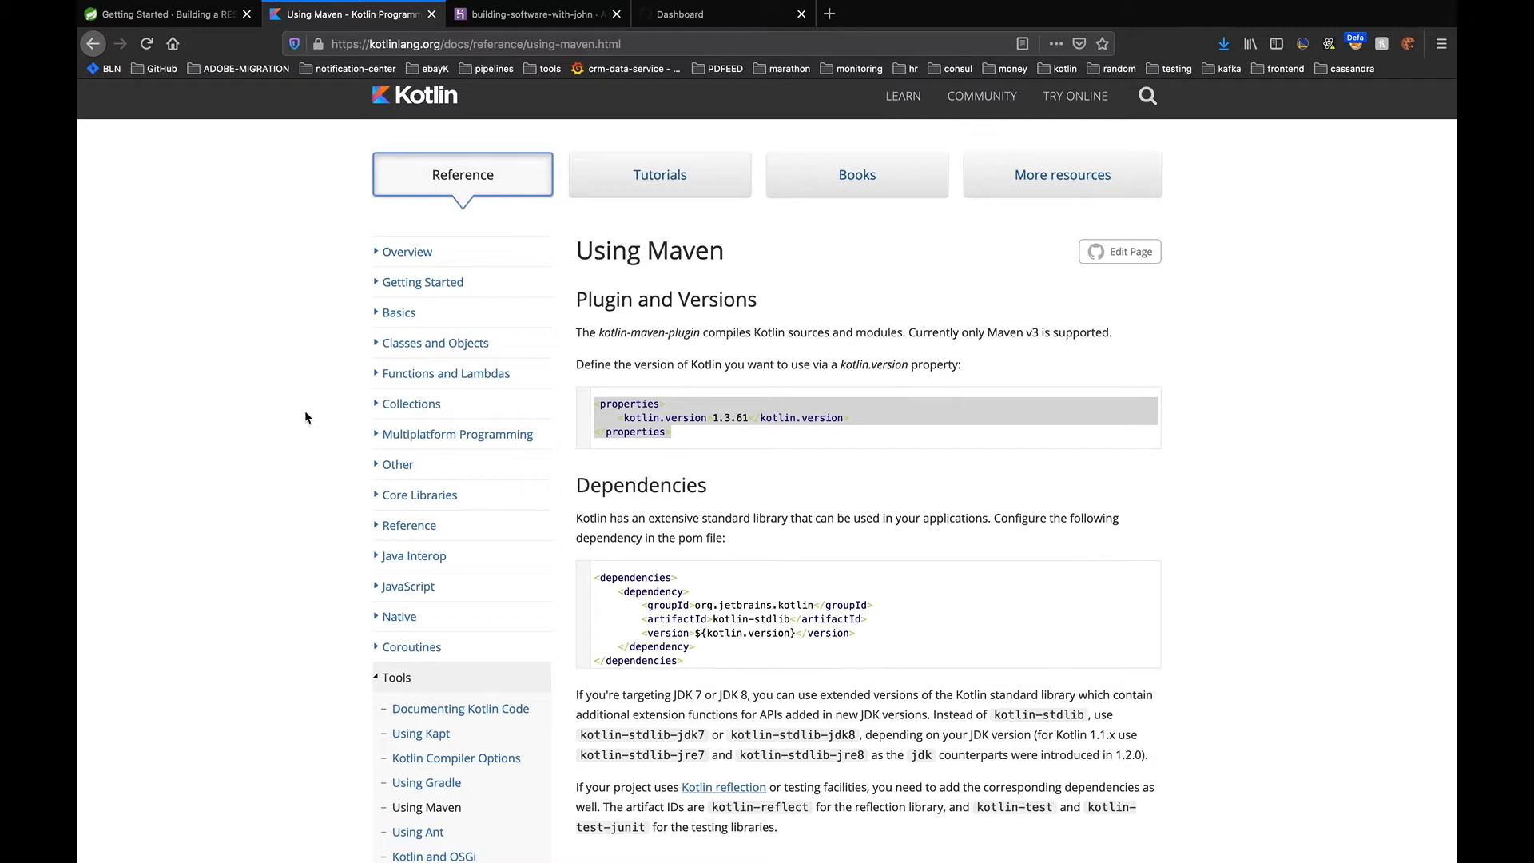
# Scroll the Kotlin Maven docs, then locate the Spring guide's sample pom.xml under Build with Maven
pyautogui.scroll(-3)
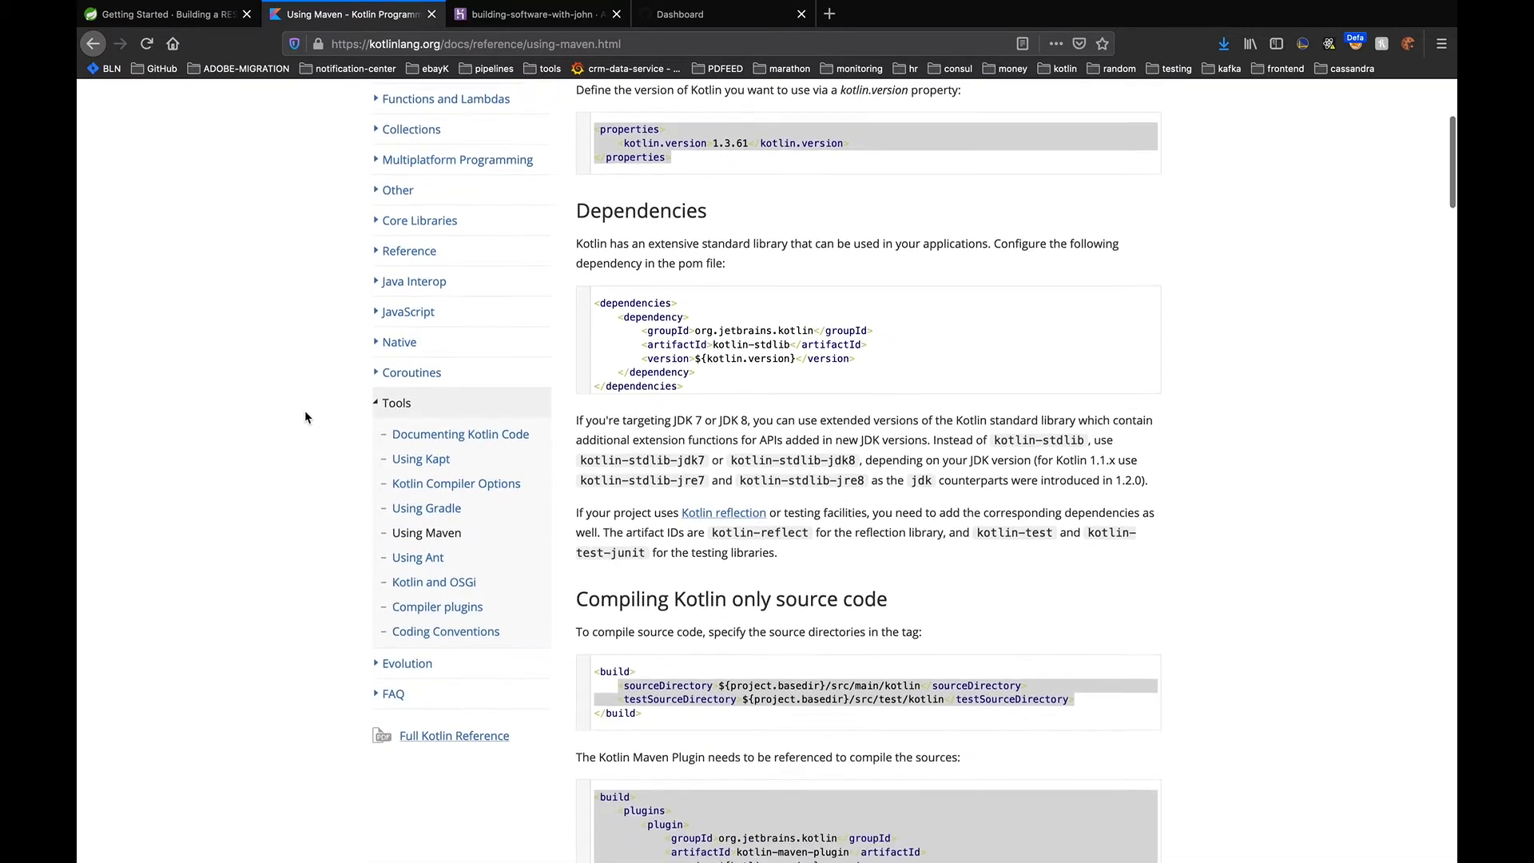
pyautogui.scroll(-3)
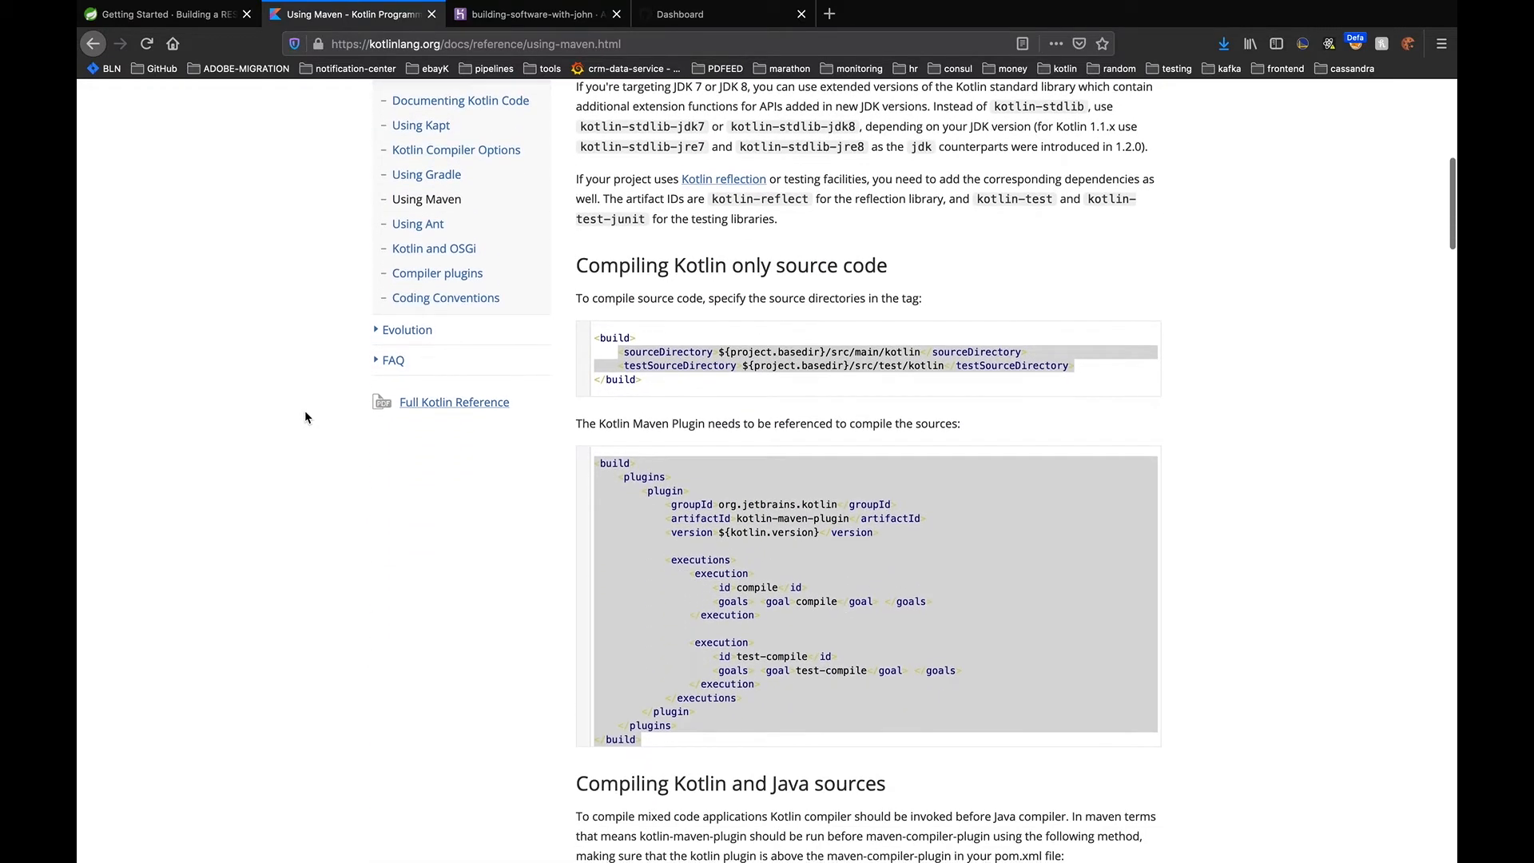
pyautogui.scroll(-3)
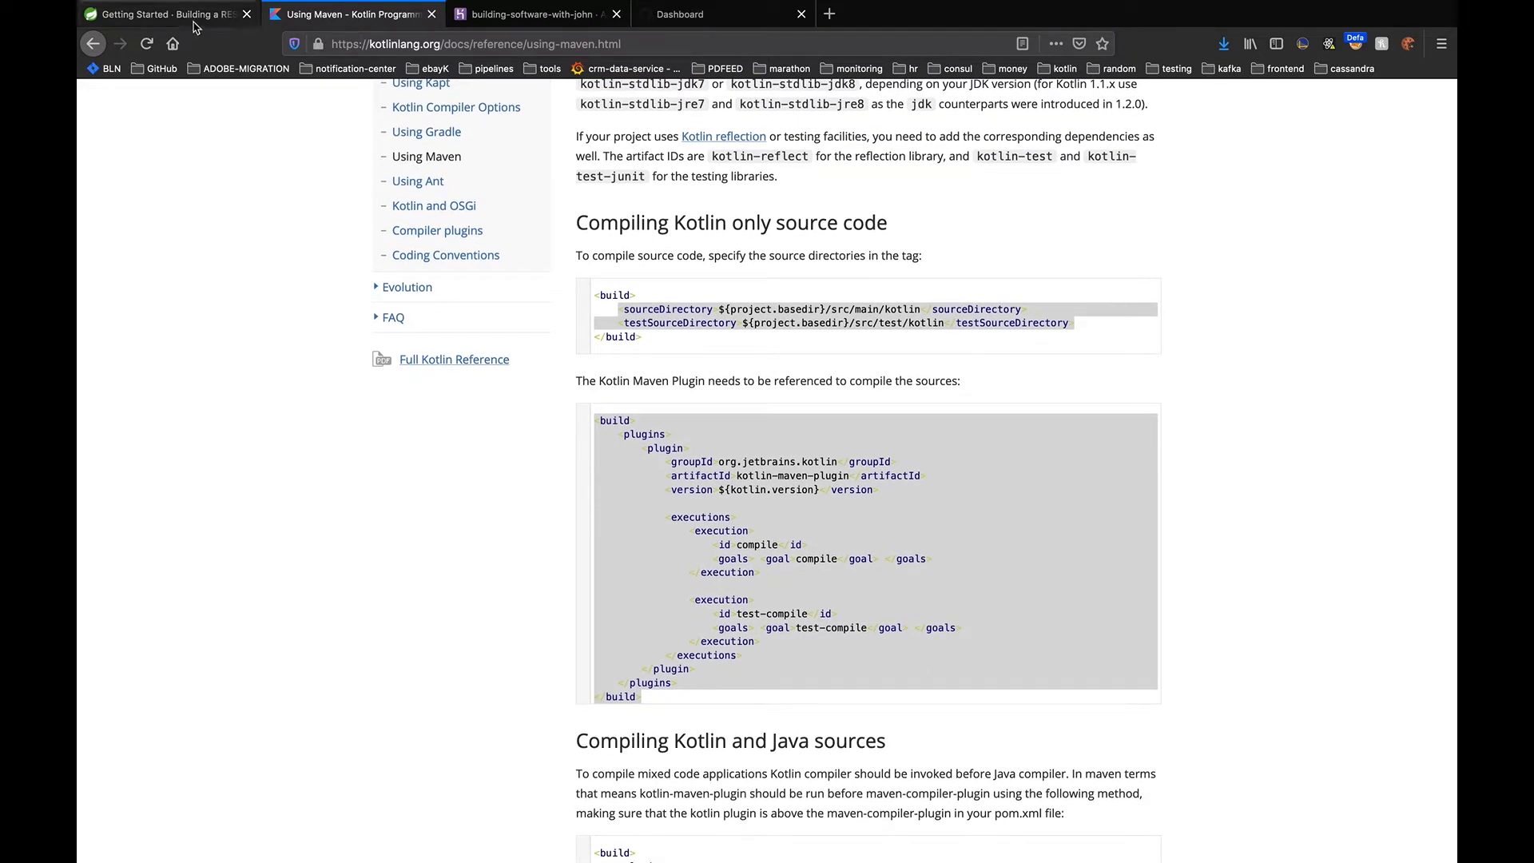
pyautogui.click(159, 15)
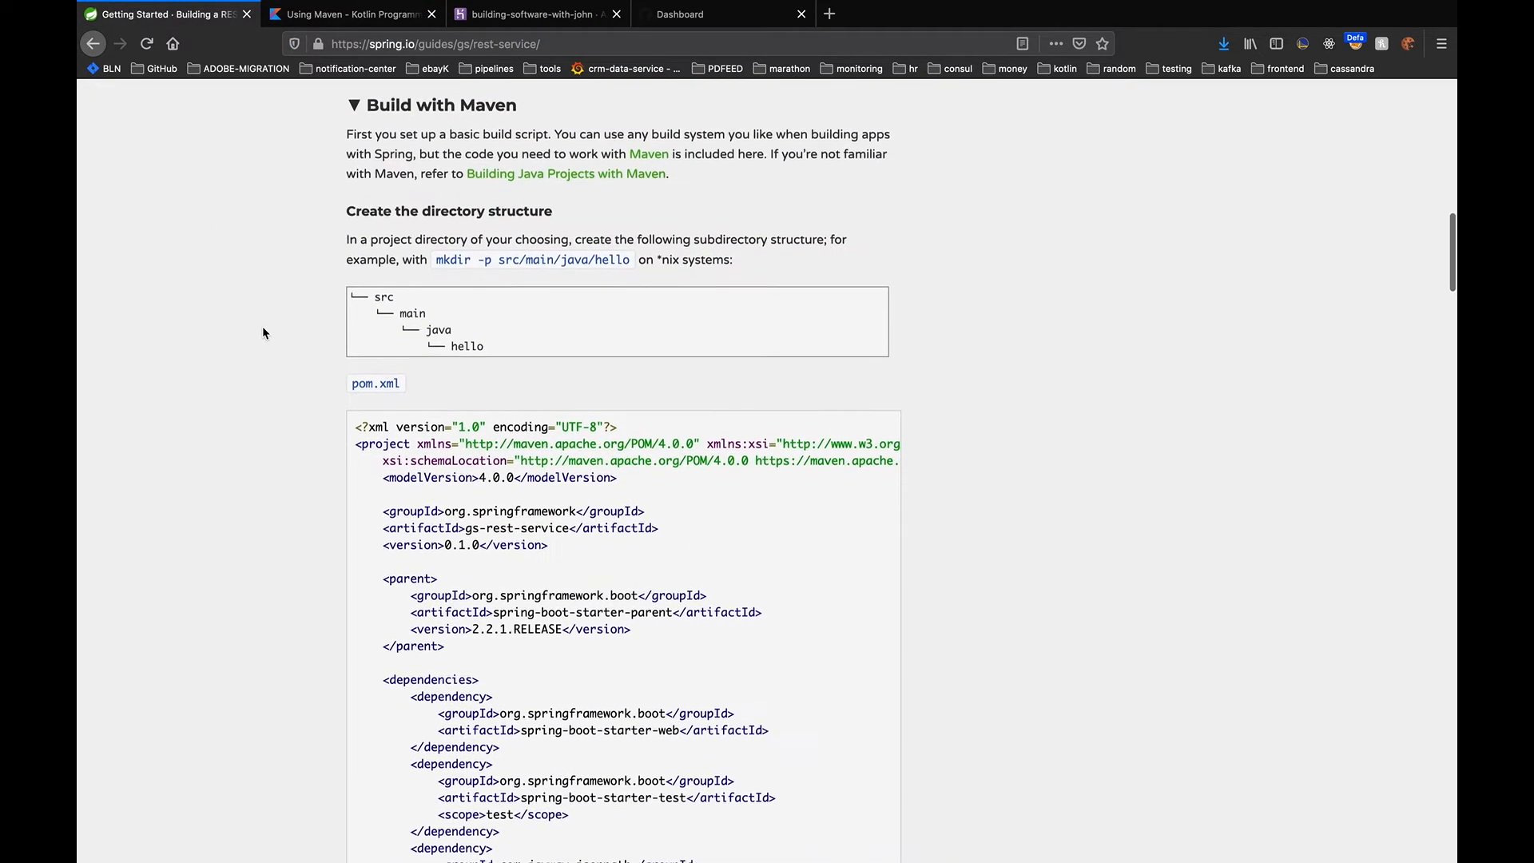
pyautogui.scroll(3)
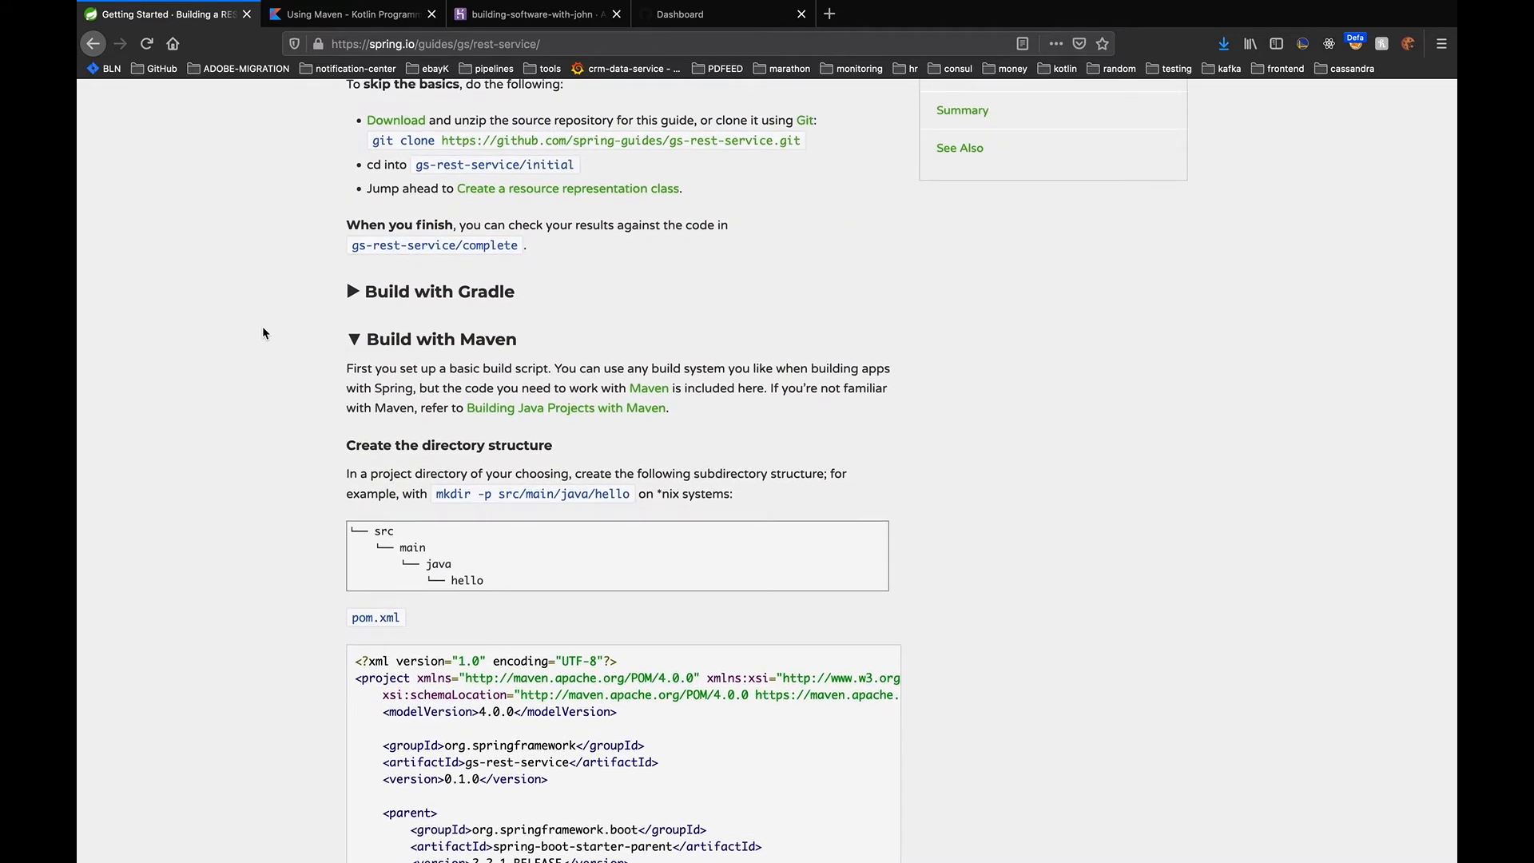
pyautogui.scroll(3)
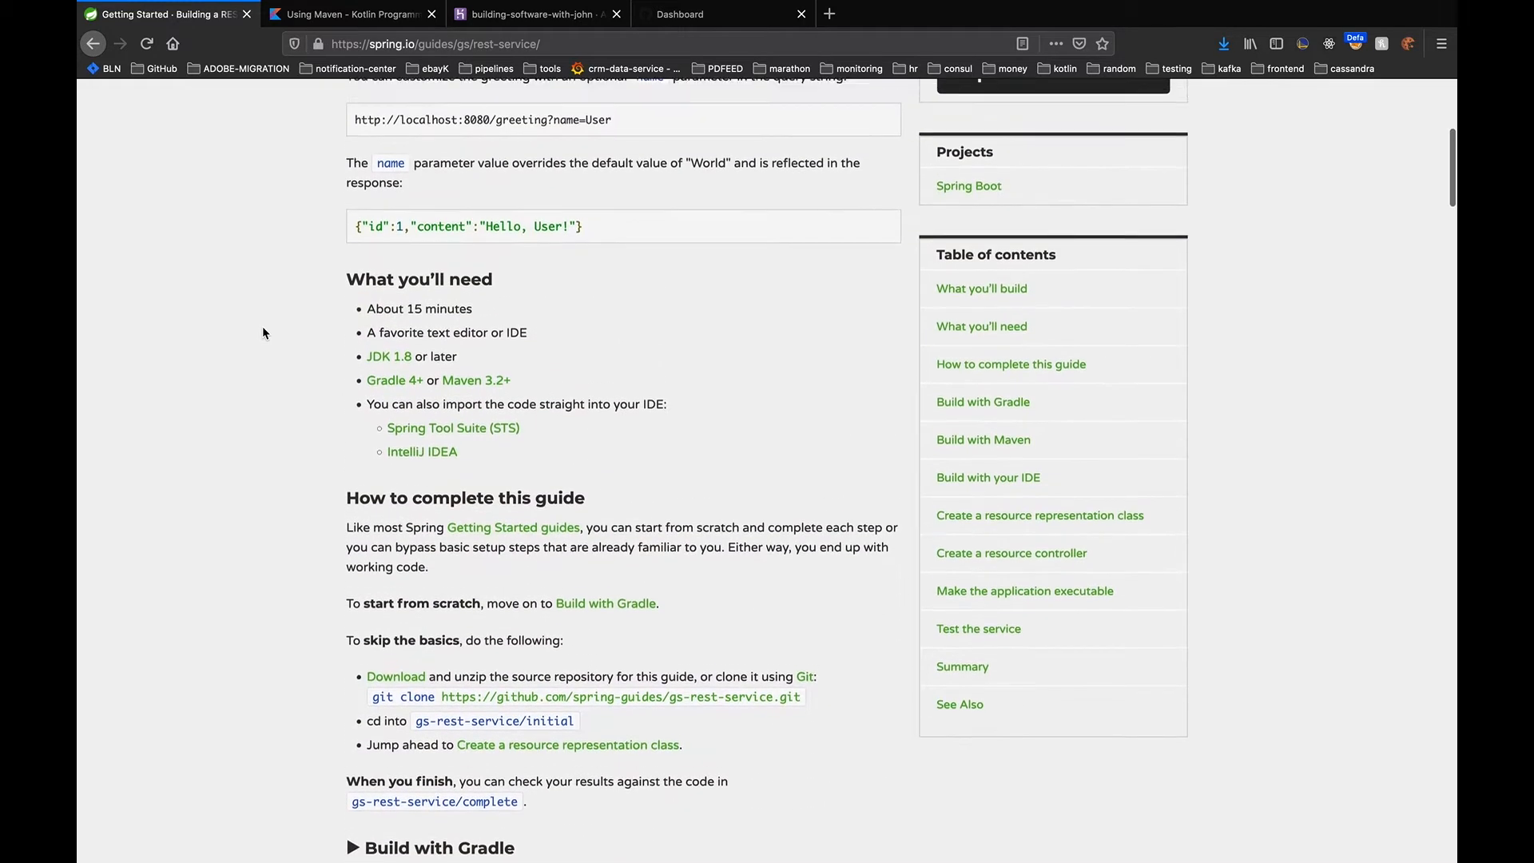
pyautogui.scroll(3)
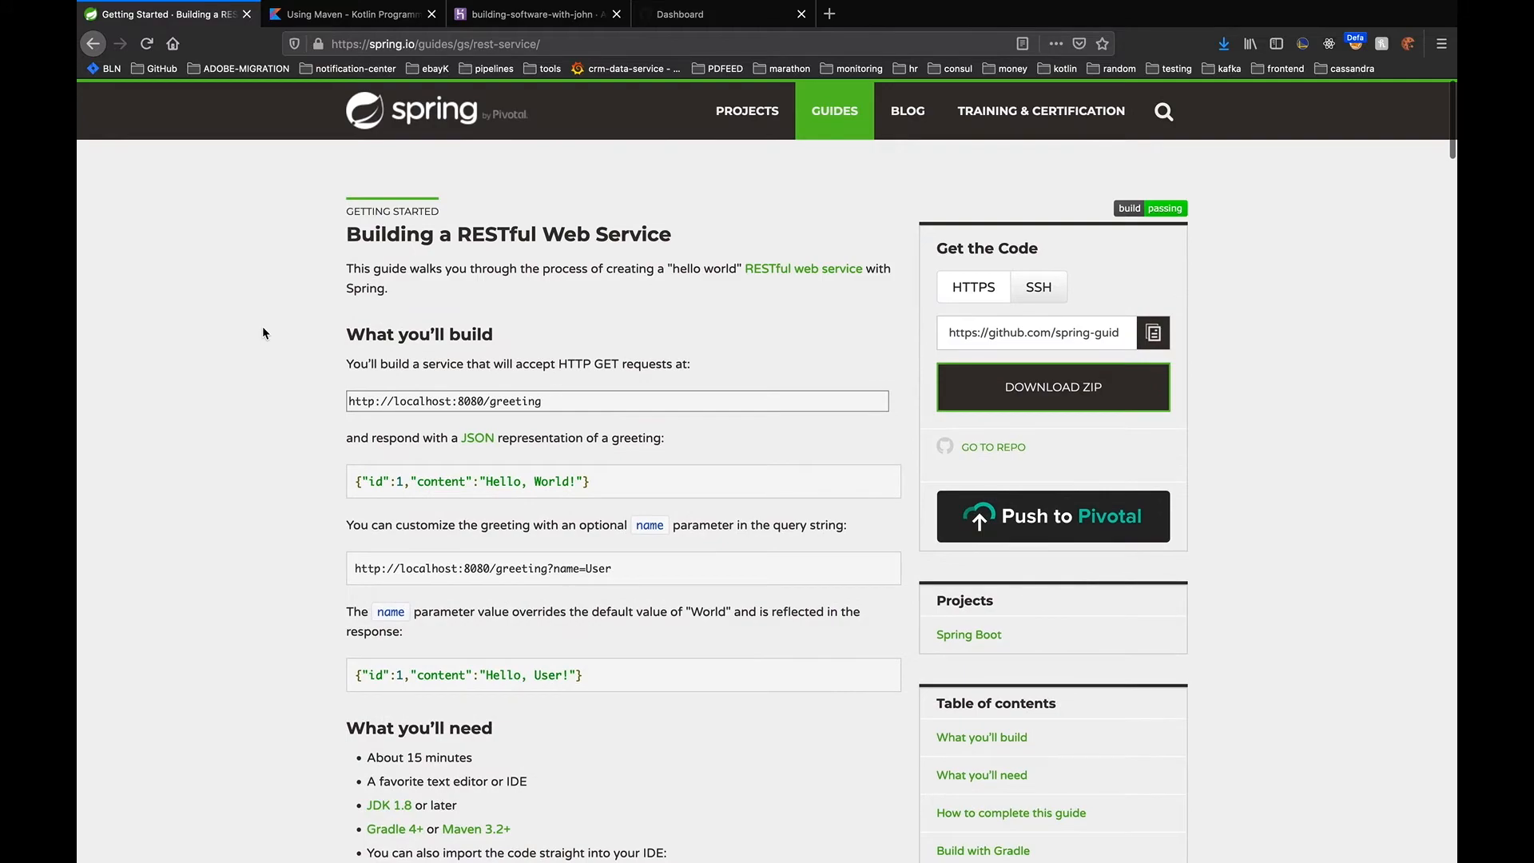
pyautogui.scroll(-3)
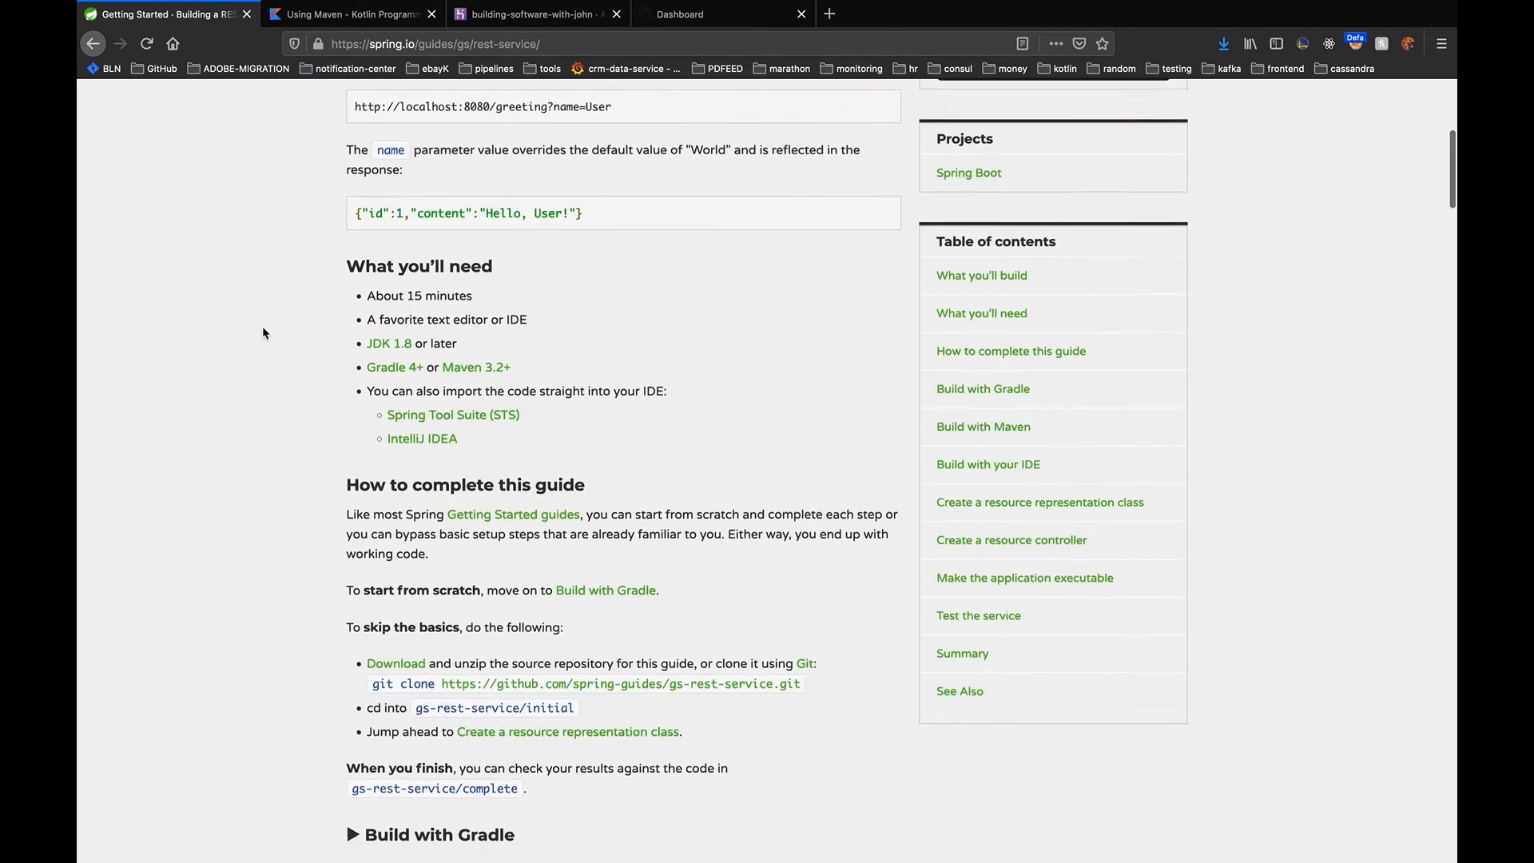
pyautogui.scroll(-3)
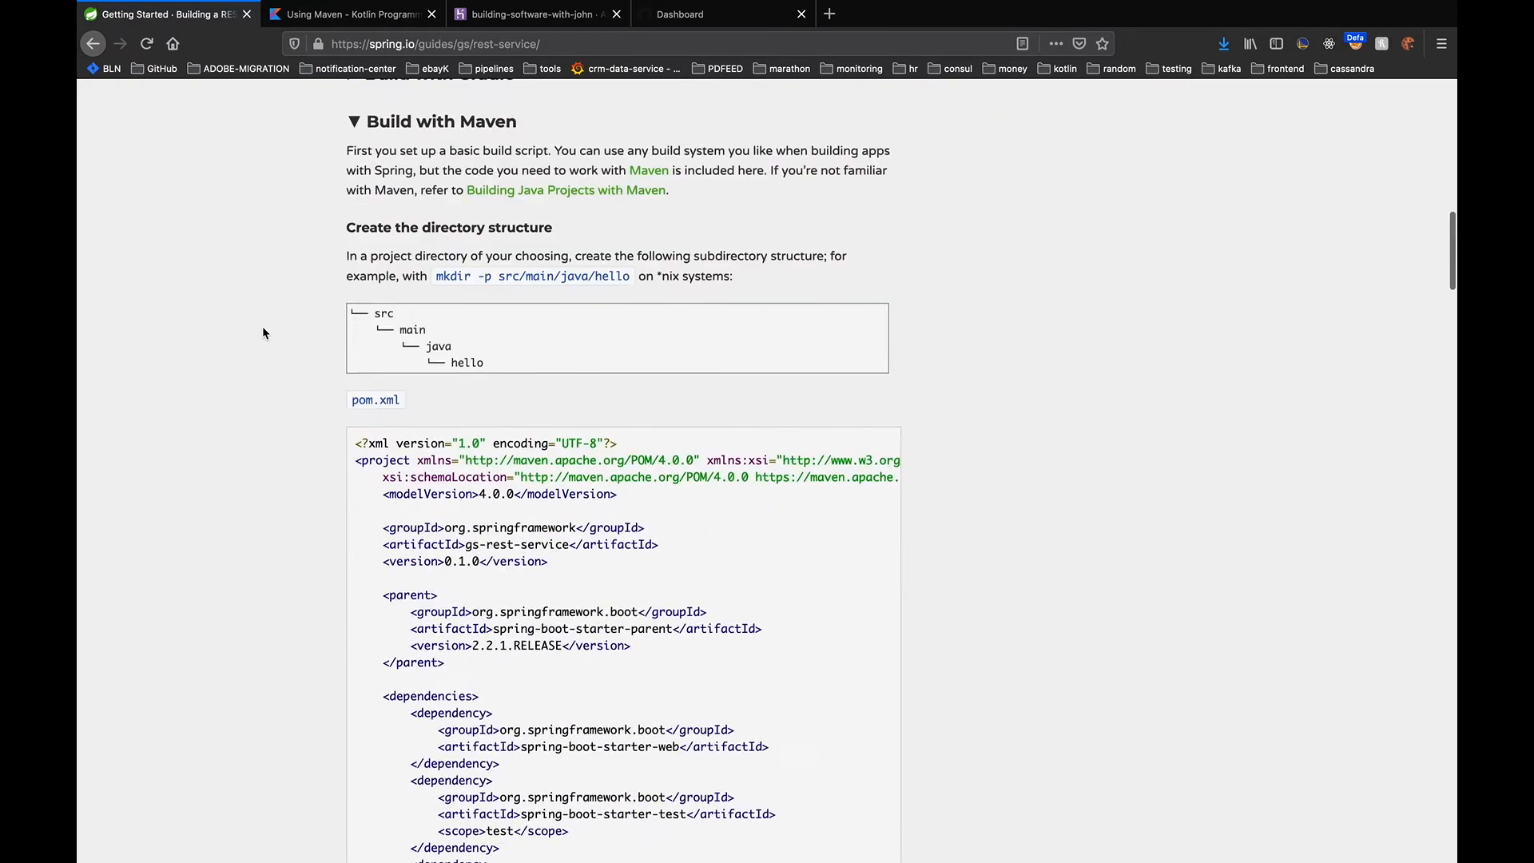
pyautogui.scroll(-3)
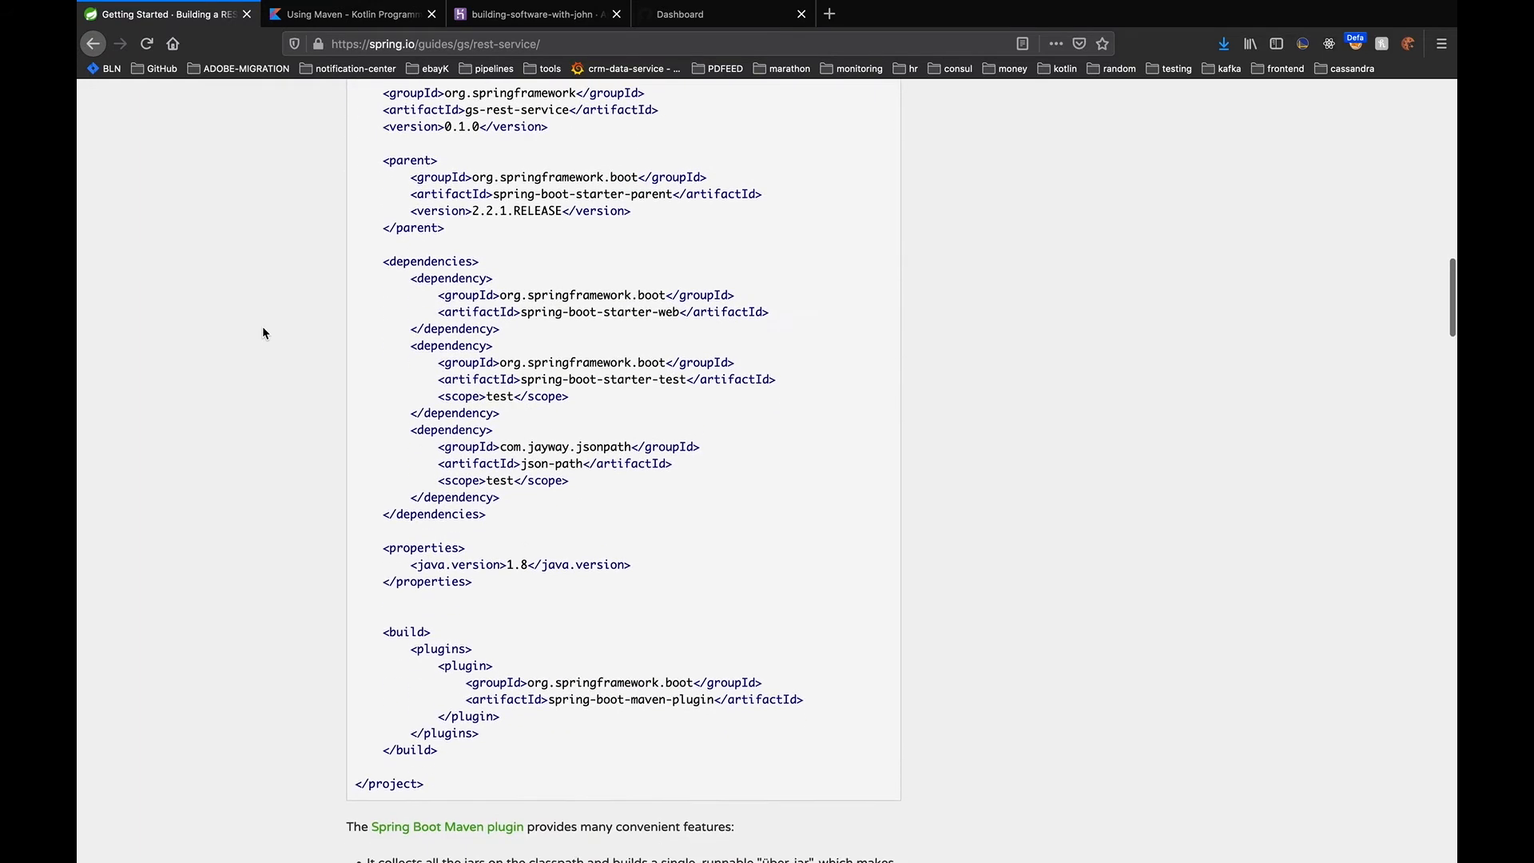
pyautogui.scroll(-3)
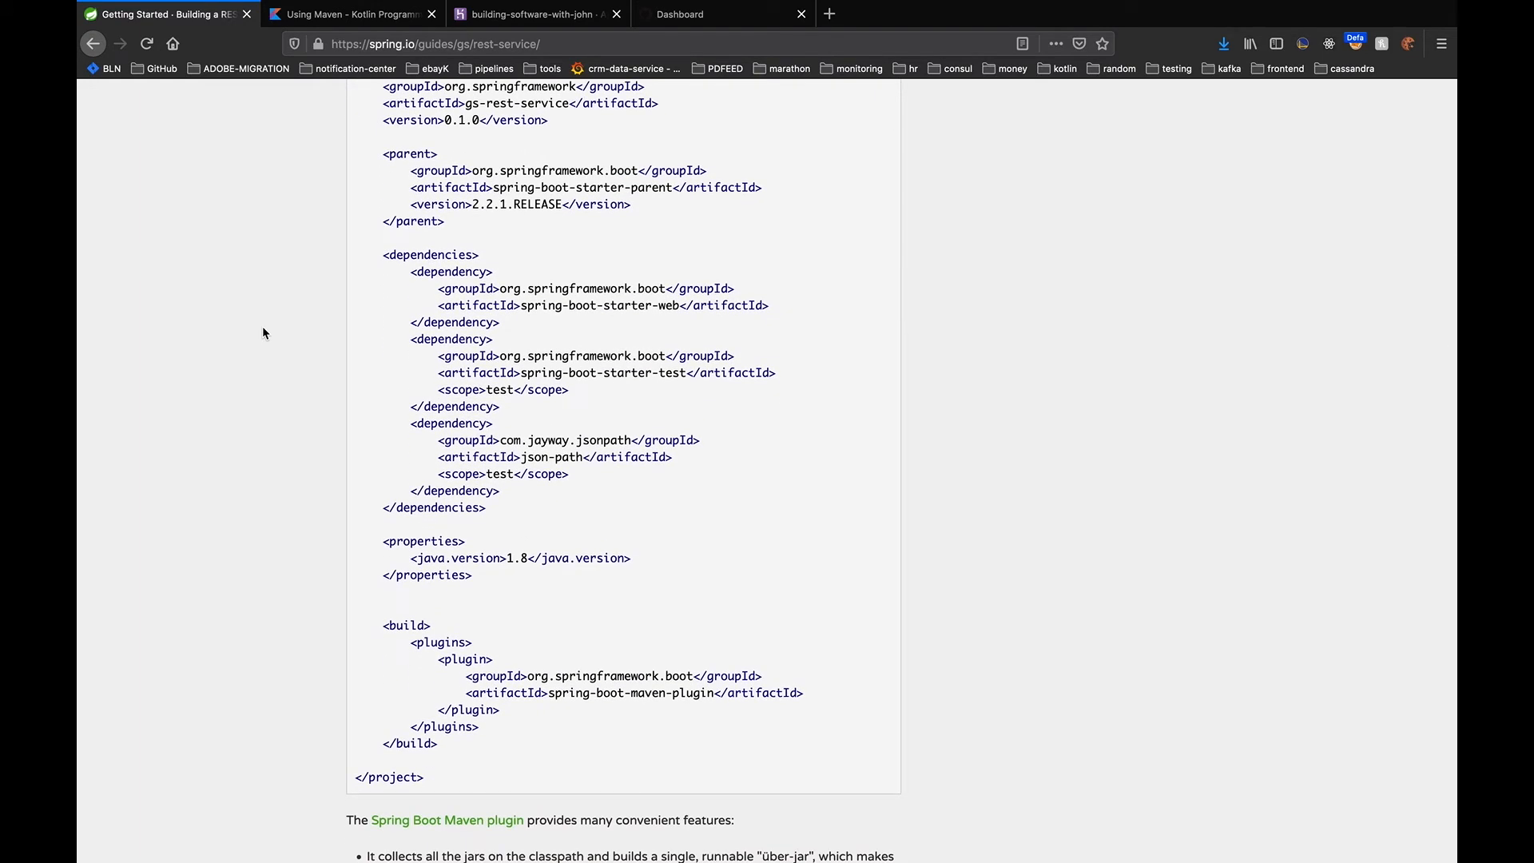
pyautogui.moveTo(301, 254)
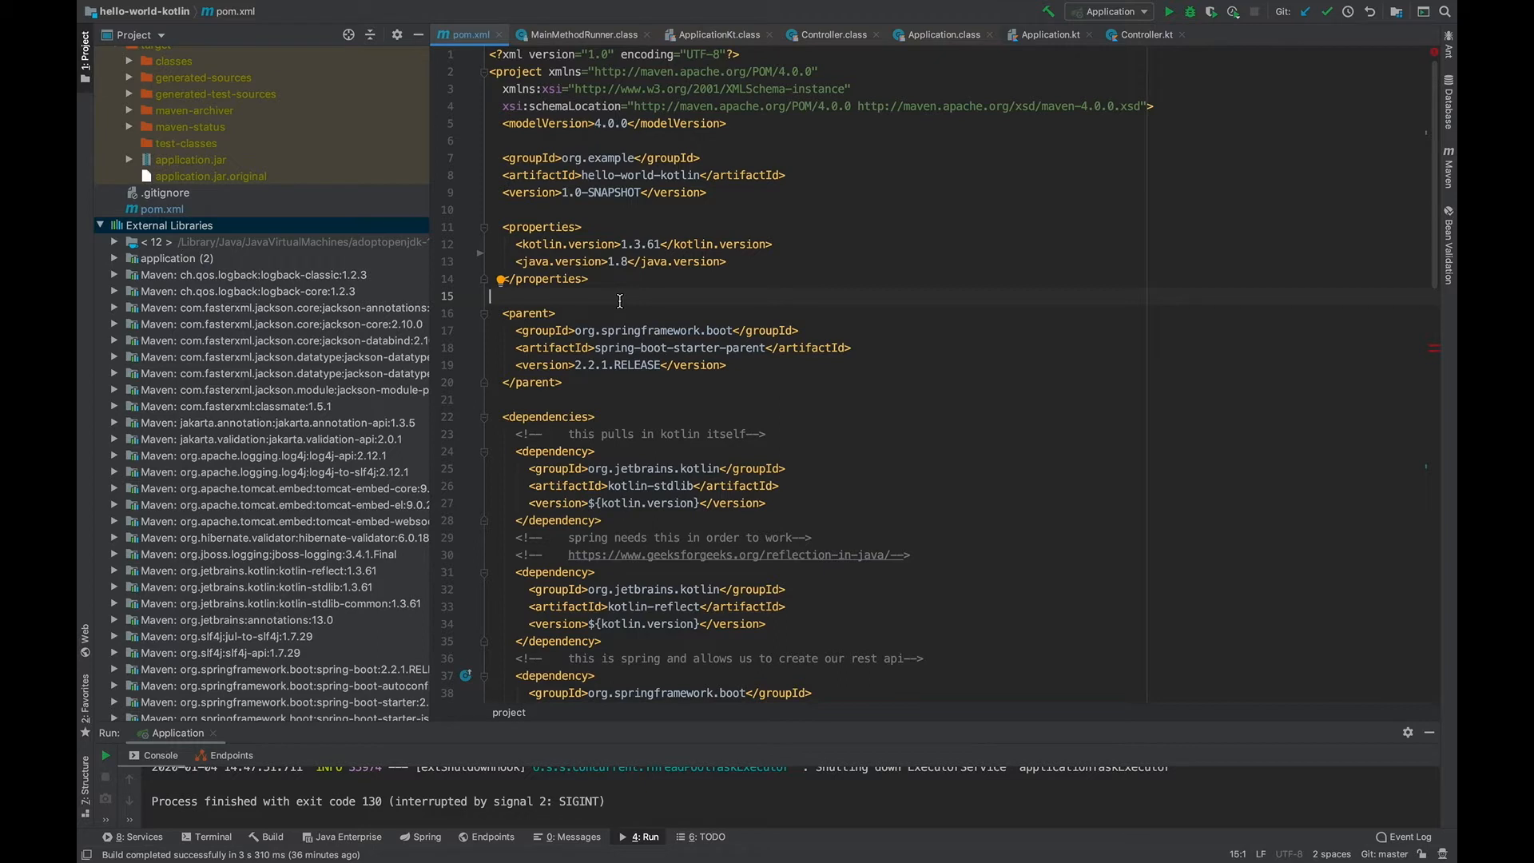
pyautogui.moveTo(599, 281)
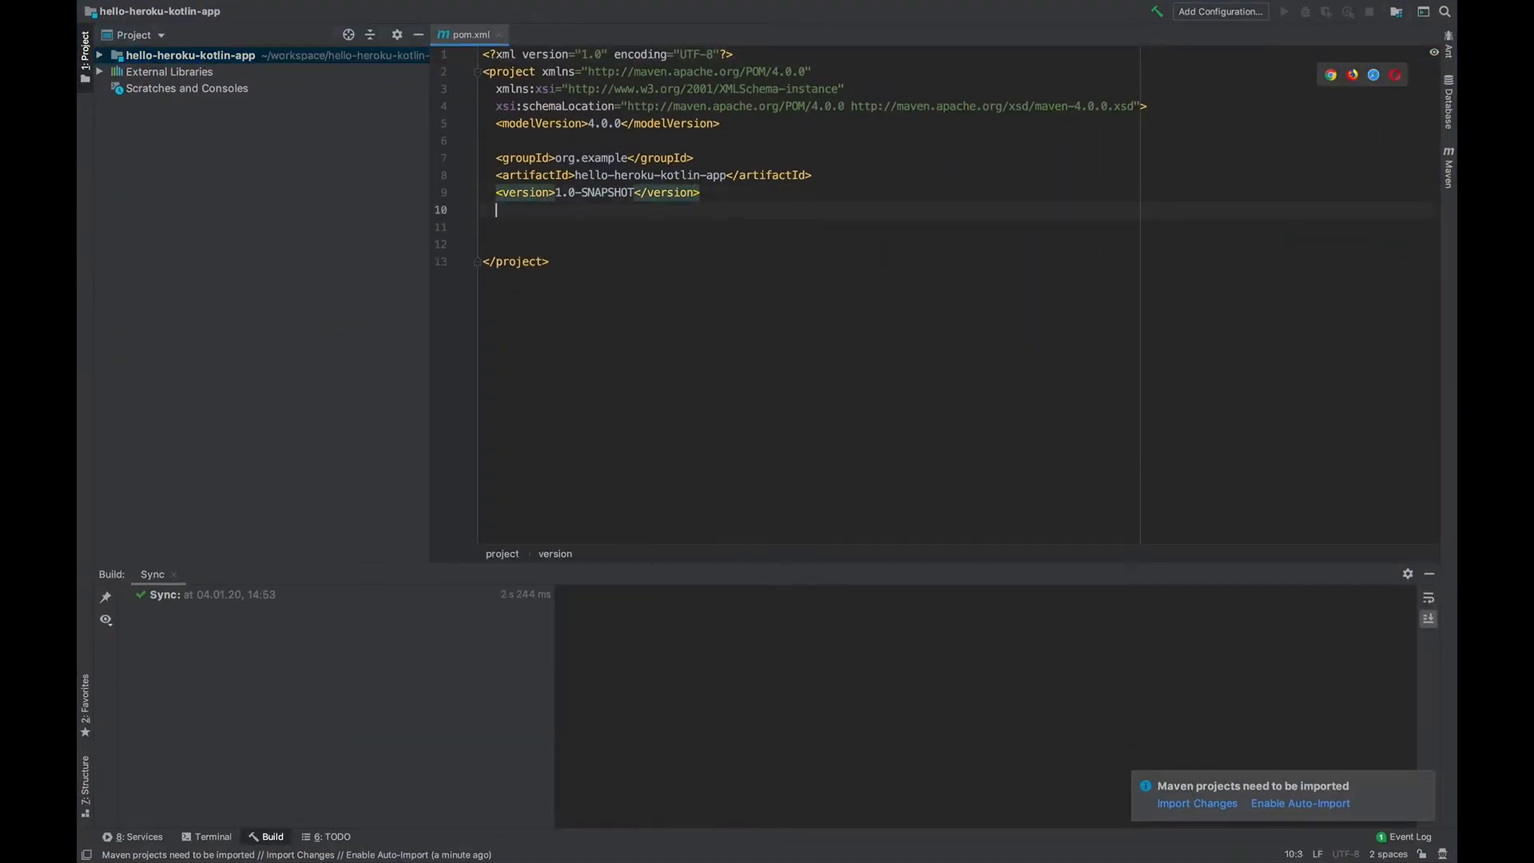
# Type properties kotlin.version 1.3.61 and java.version 1.8, plus a spring-boot-starter-parent 2.2.1.RELEASE parent
pyautogui.write('<properties>')
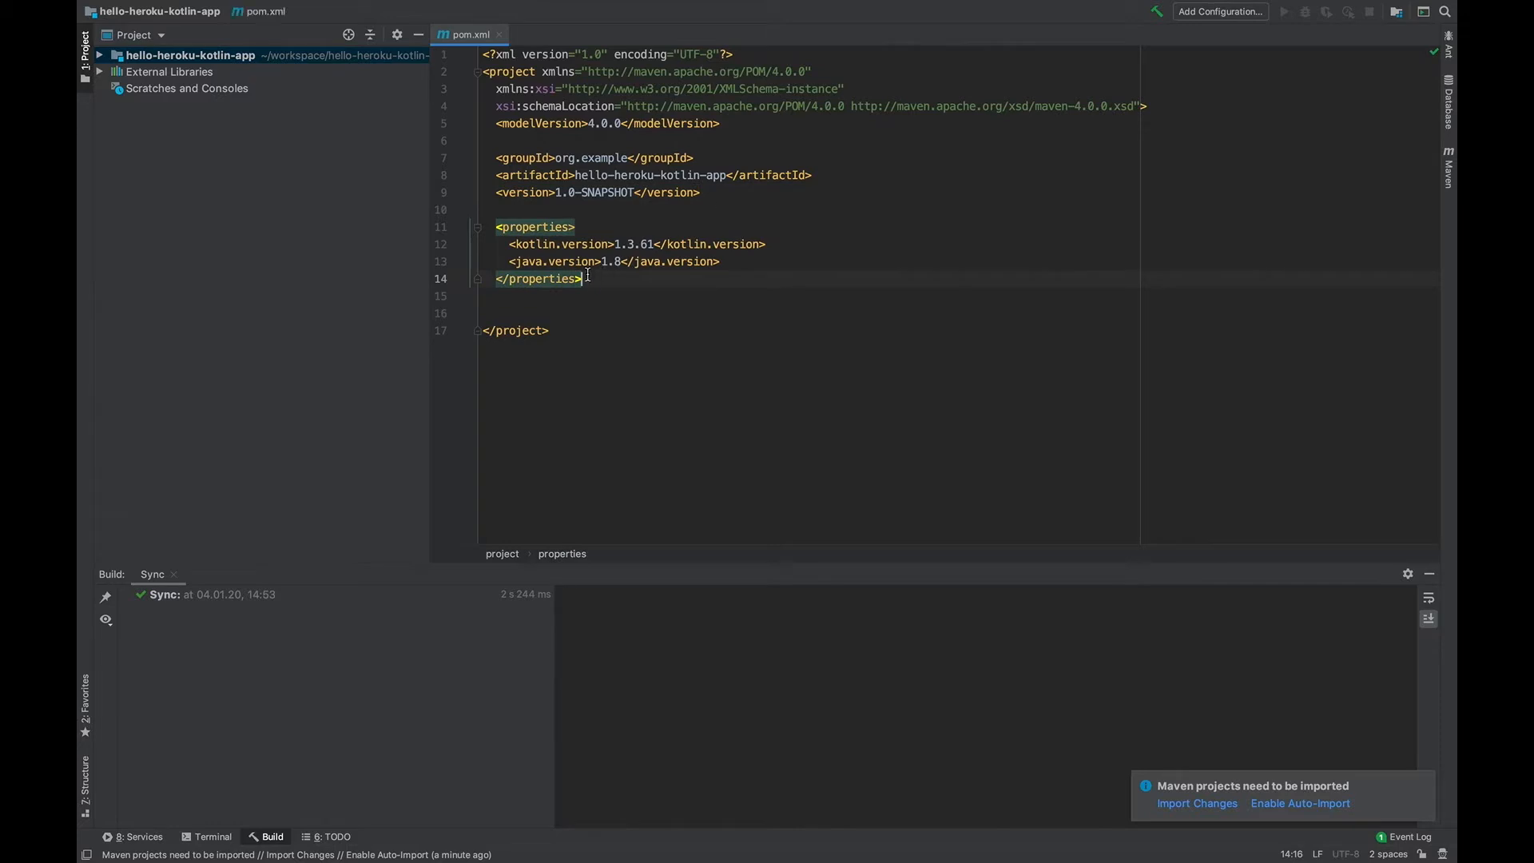
pyautogui.click(542, 261)
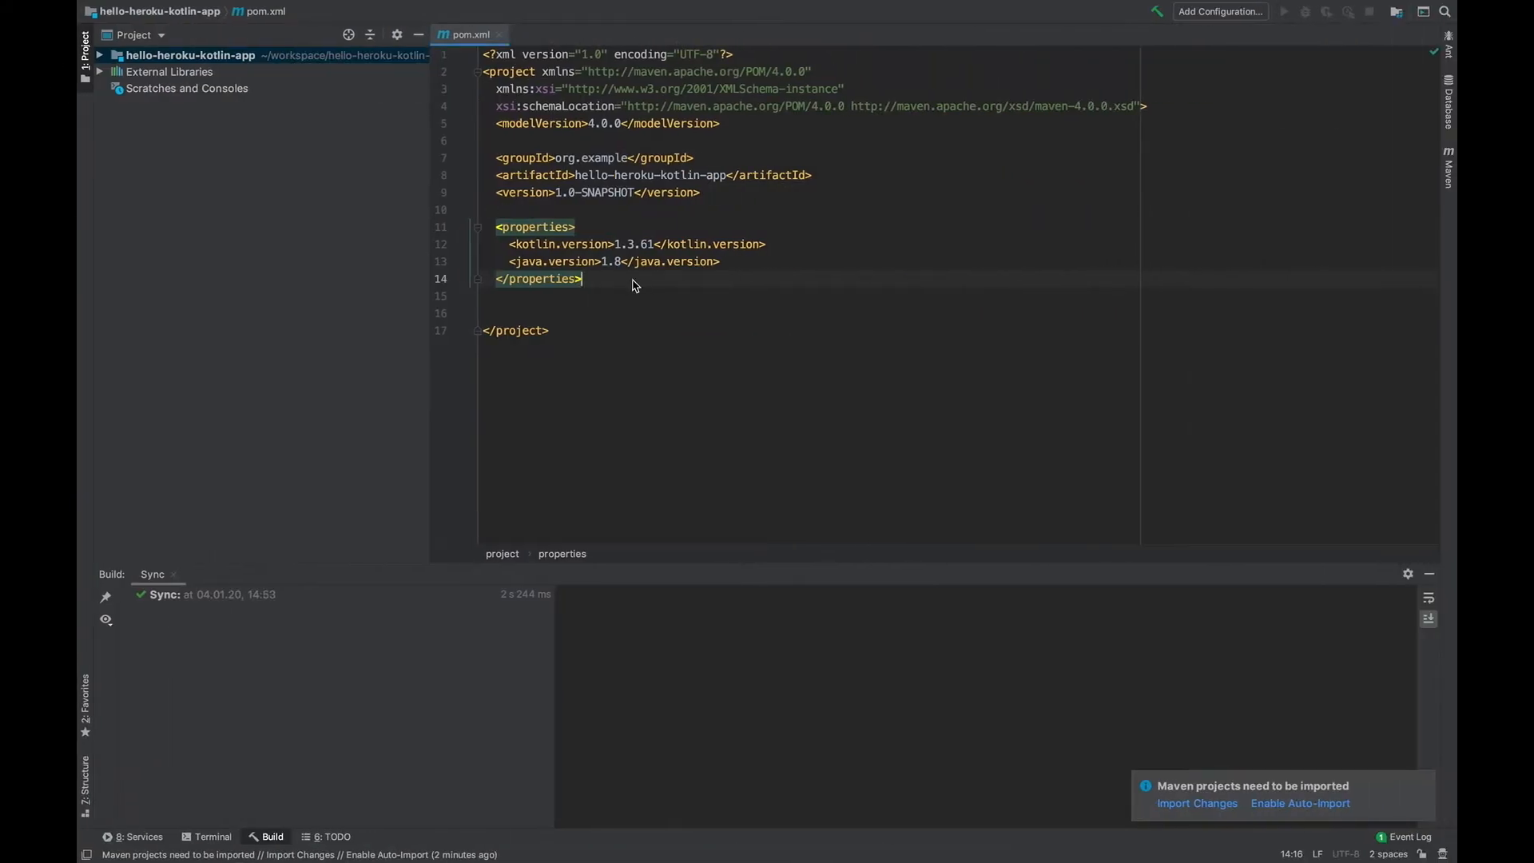
pyautogui.write('<parent>')
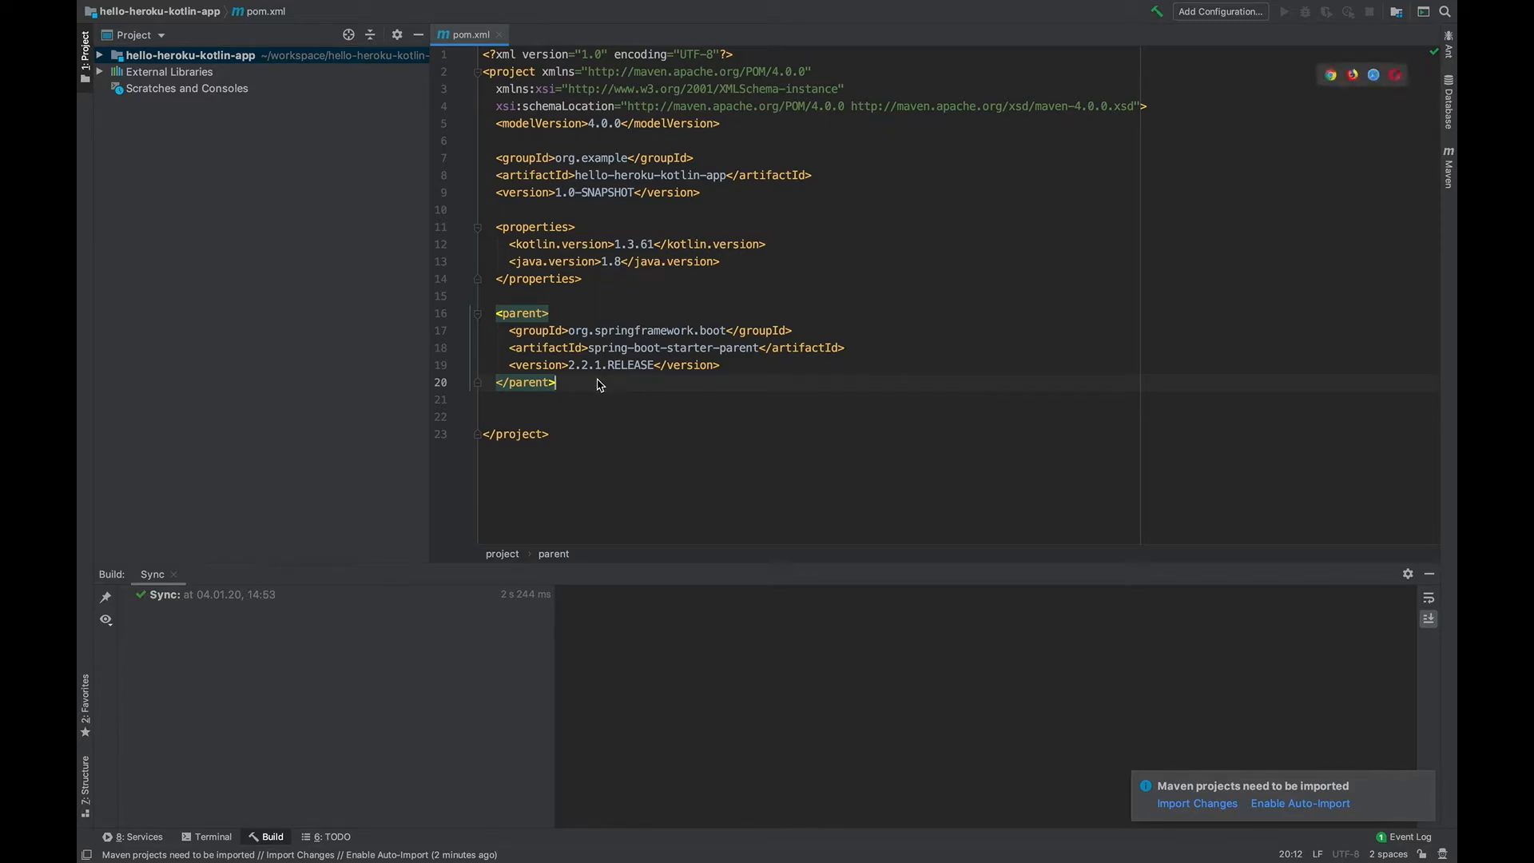
pyautogui.press('Enter')
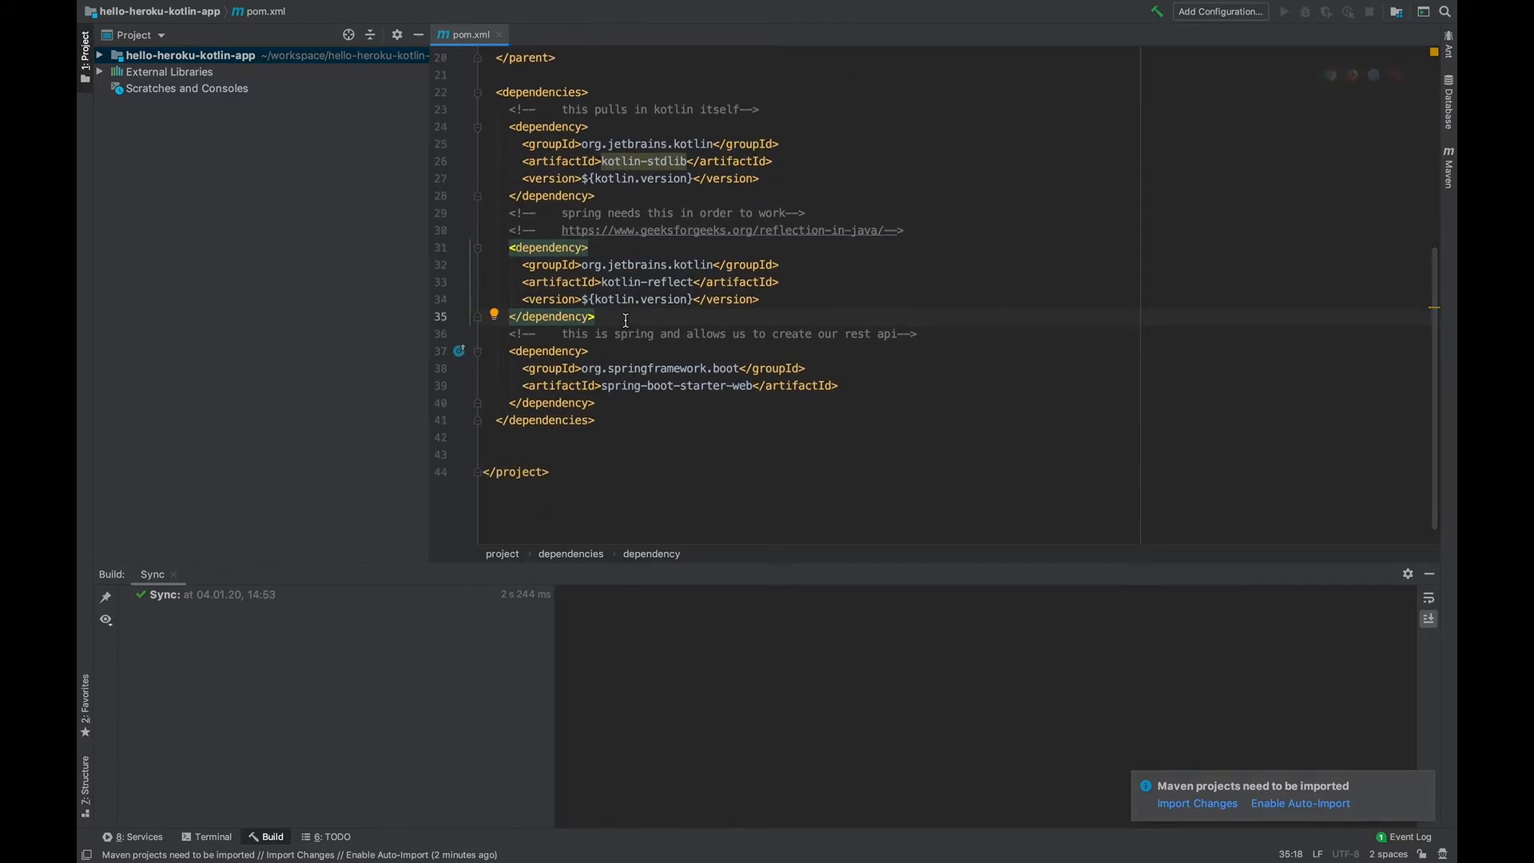
pyautogui.moveTo(867, 275)
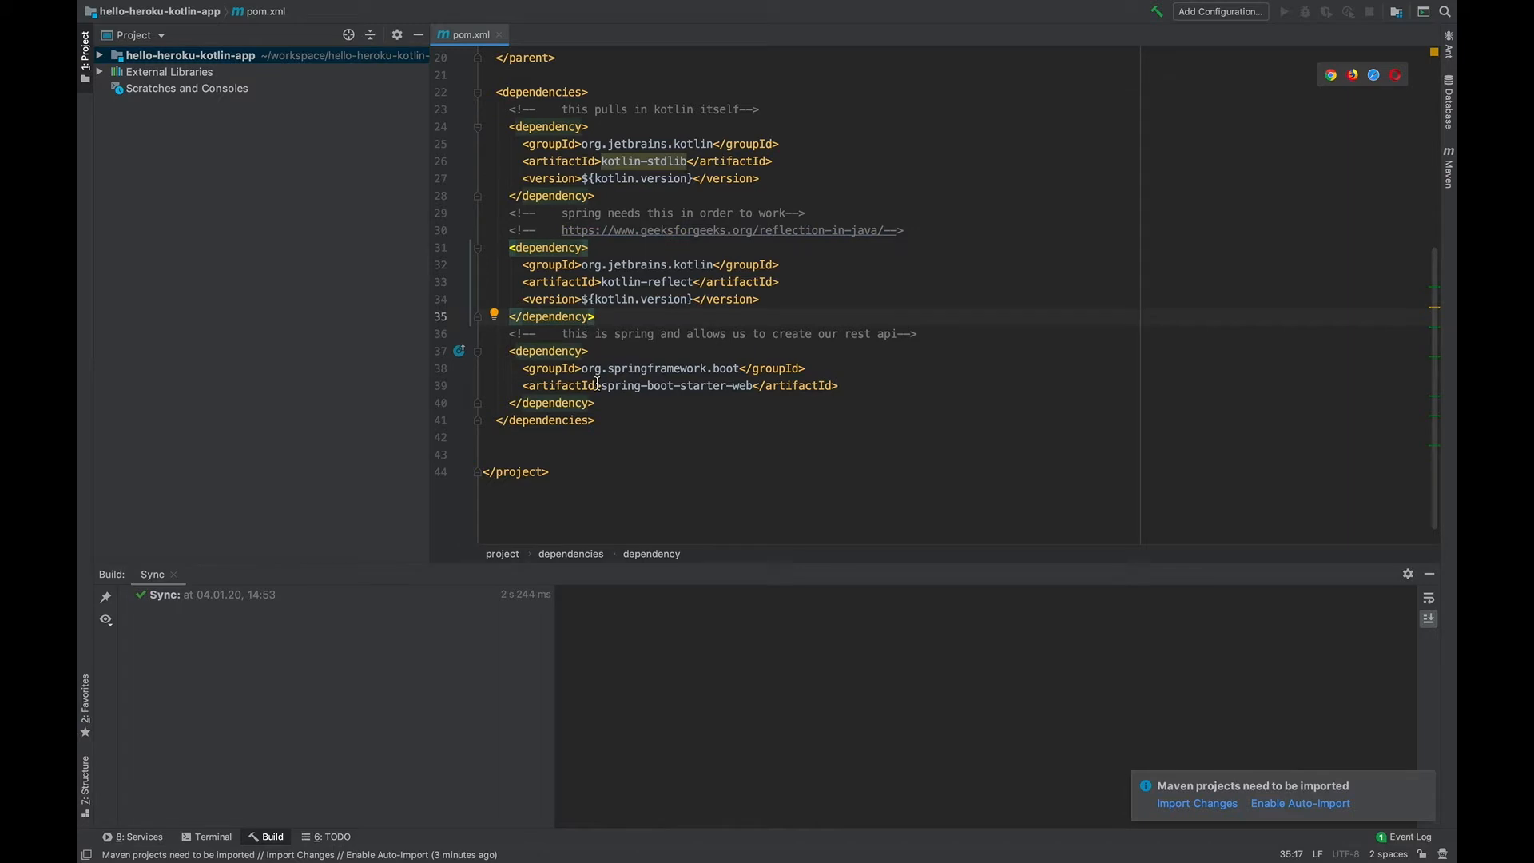
# Paste the org.springframework.boot spring-boot-starter-web dependency and its comment into <dependencies>
pyautogui.click(609, 403)
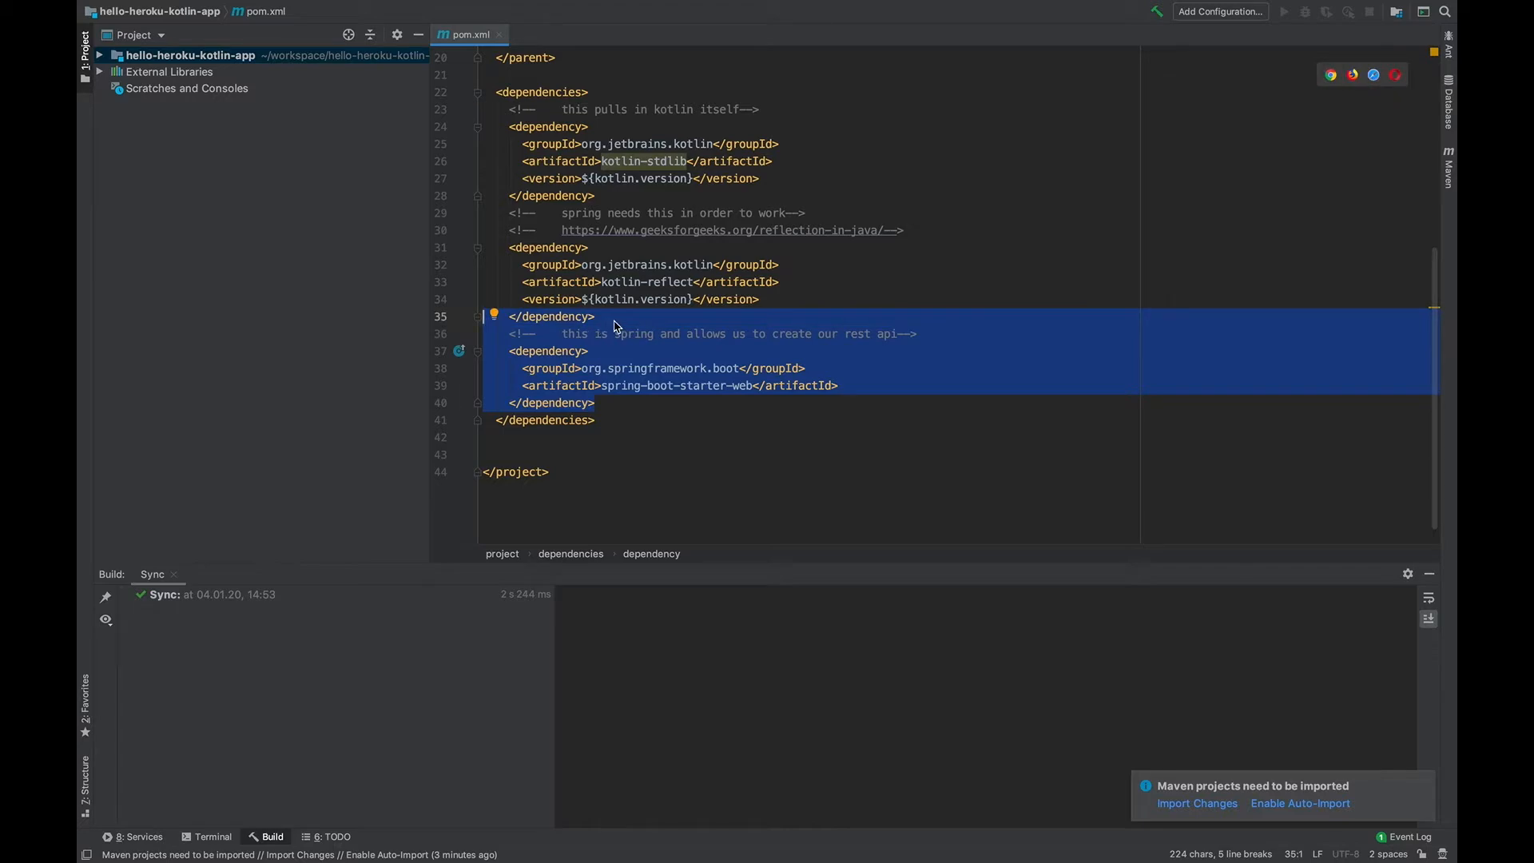
pyautogui.click(616, 316)
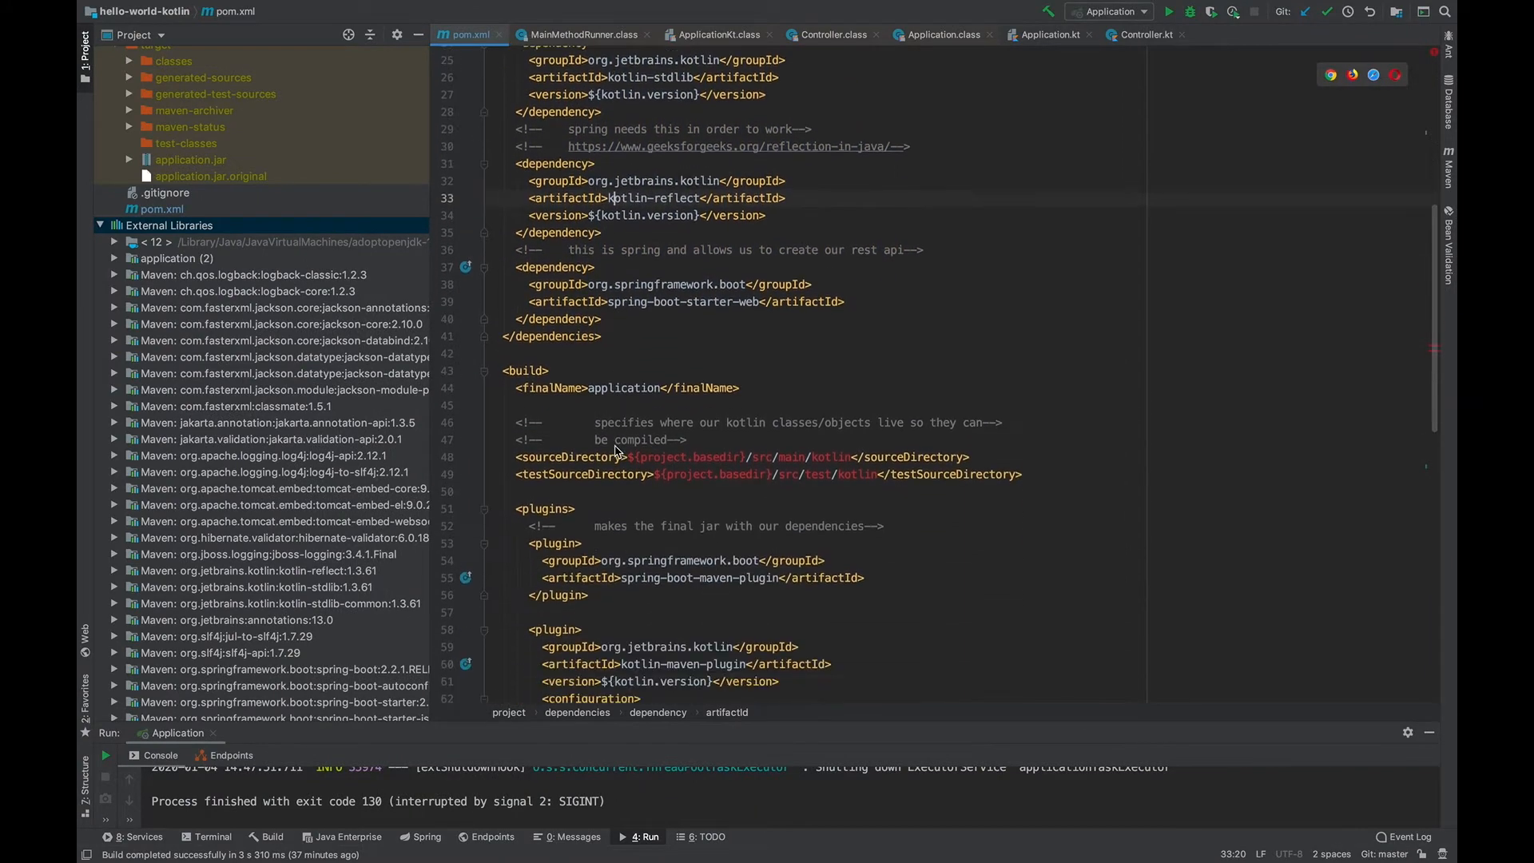
# Scroll the hello-world-kotlin pom.xml down to the kotlin-maven-plugin configuration
pyautogui.scroll(-3)
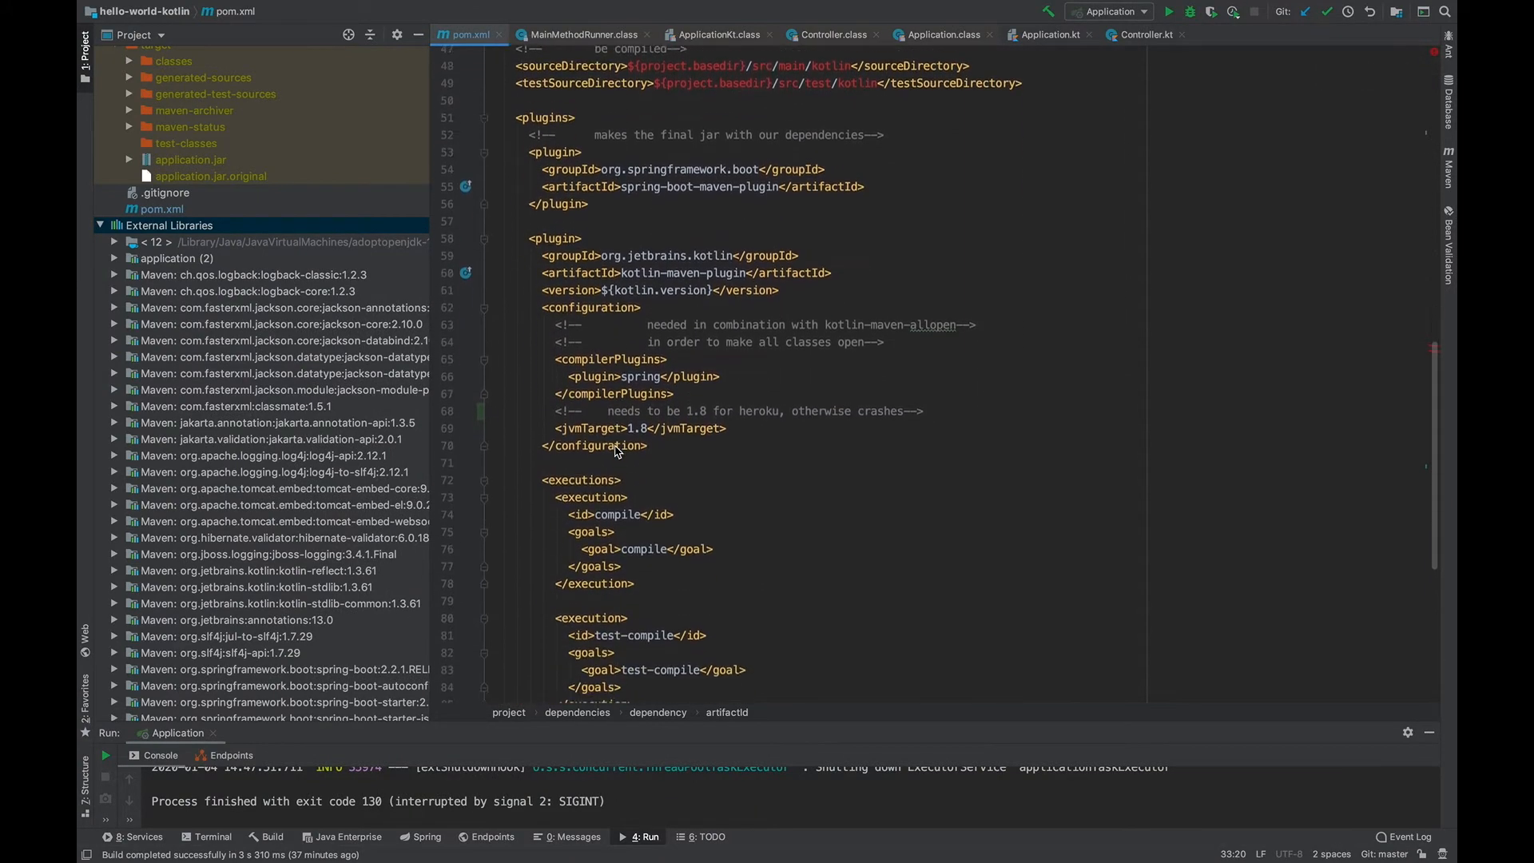
pyautogui.scroll(-3)
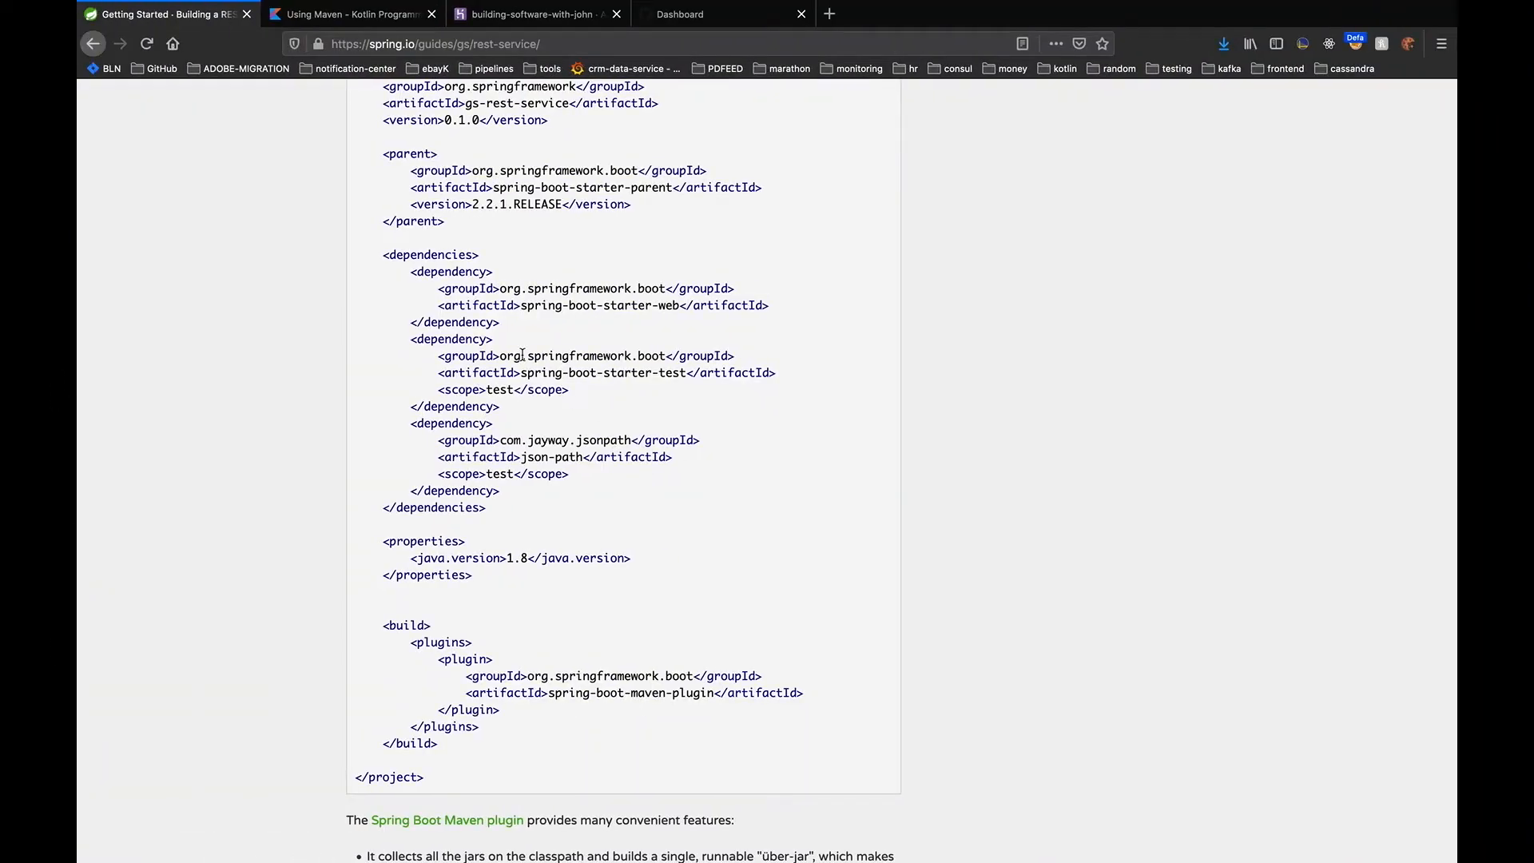
pyautogui.click(352, 14)
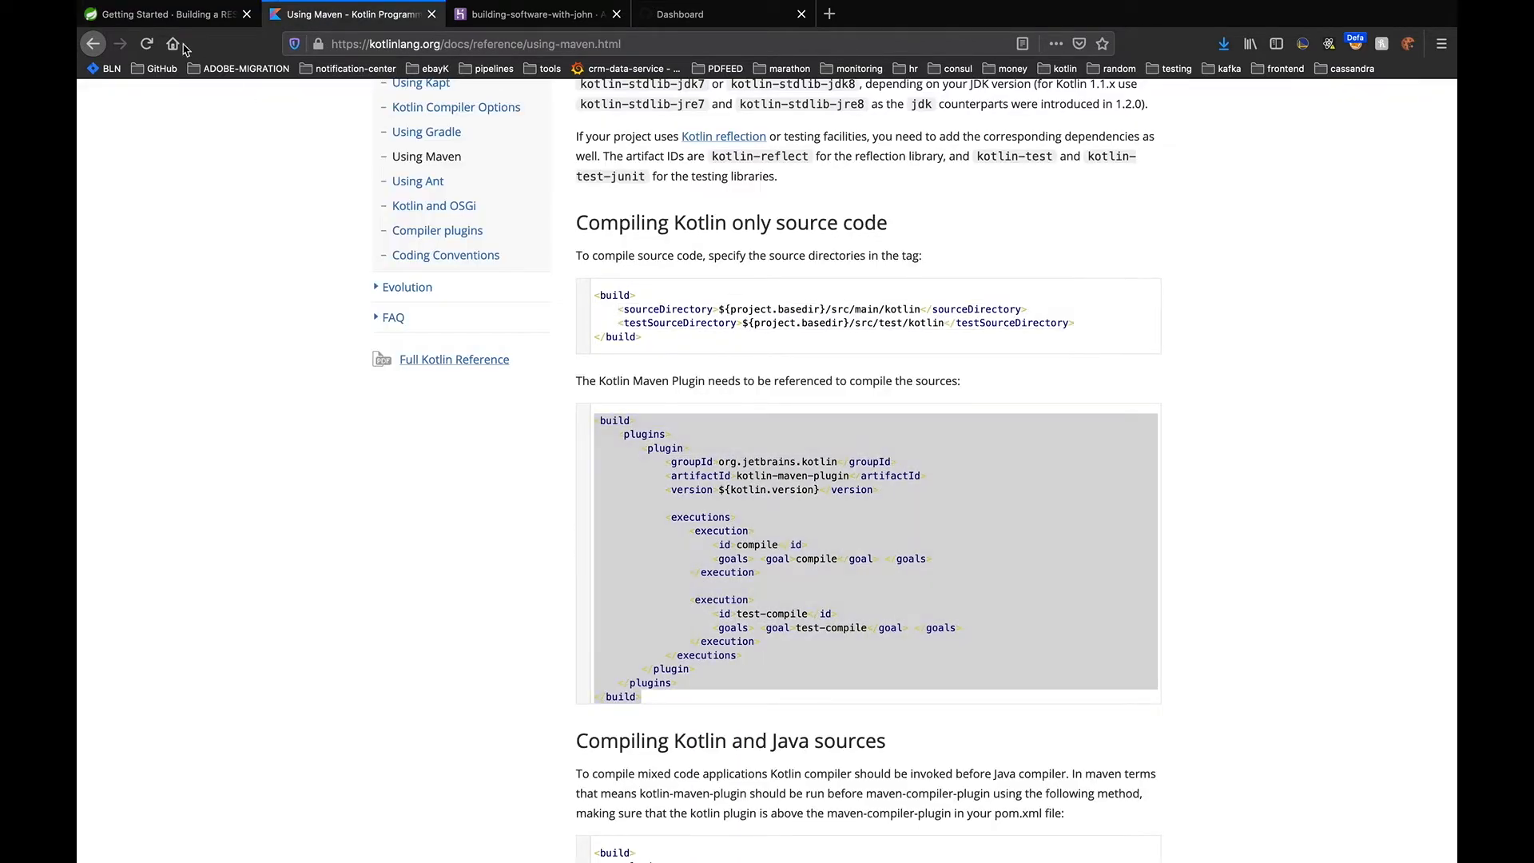
pyautogui.click(160, 16)
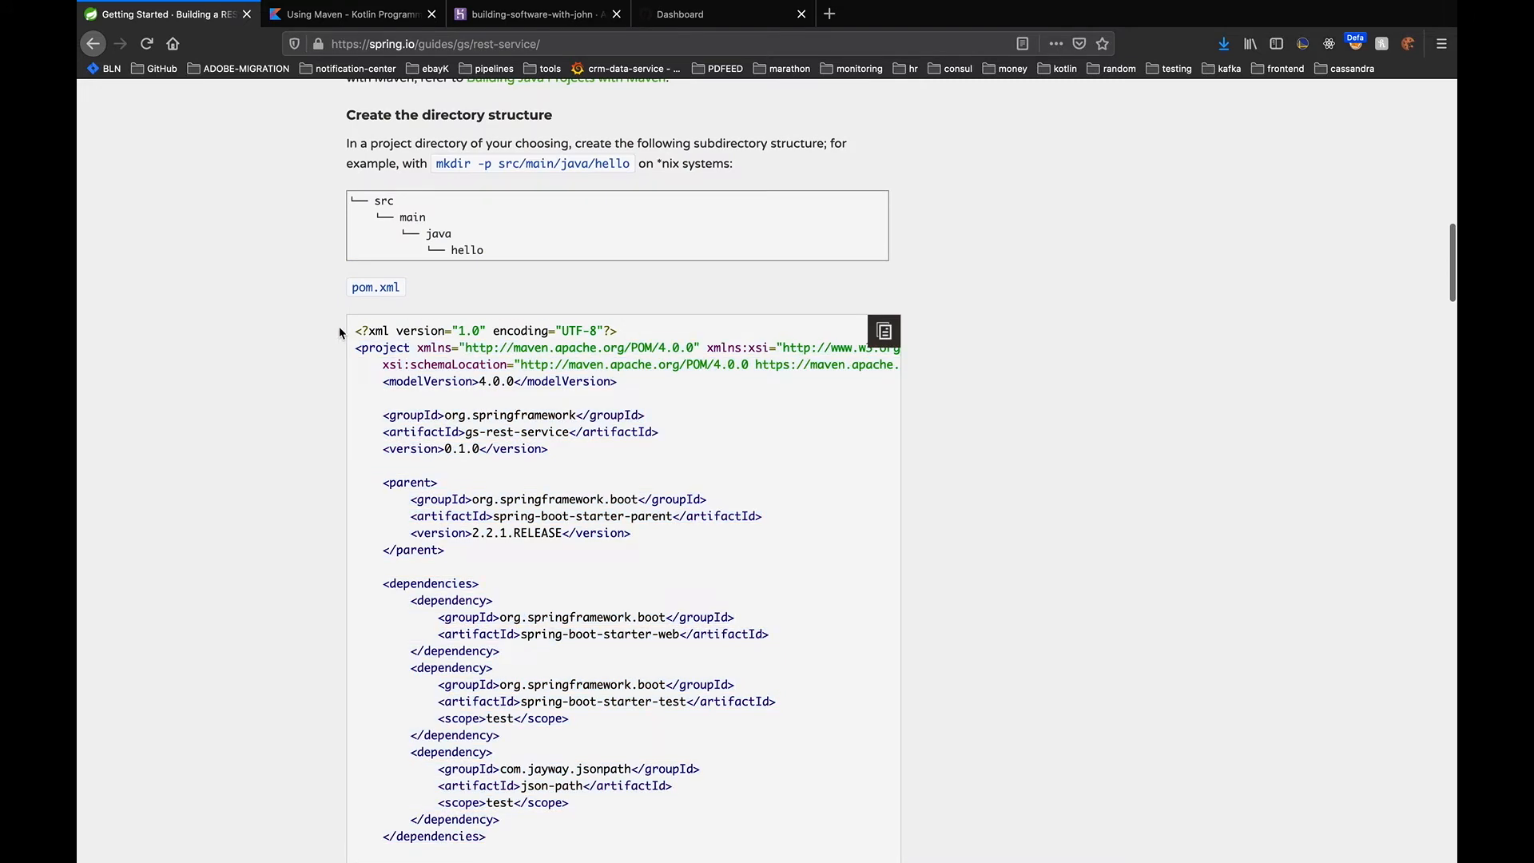
pyautogui.moveTo(619, 411)
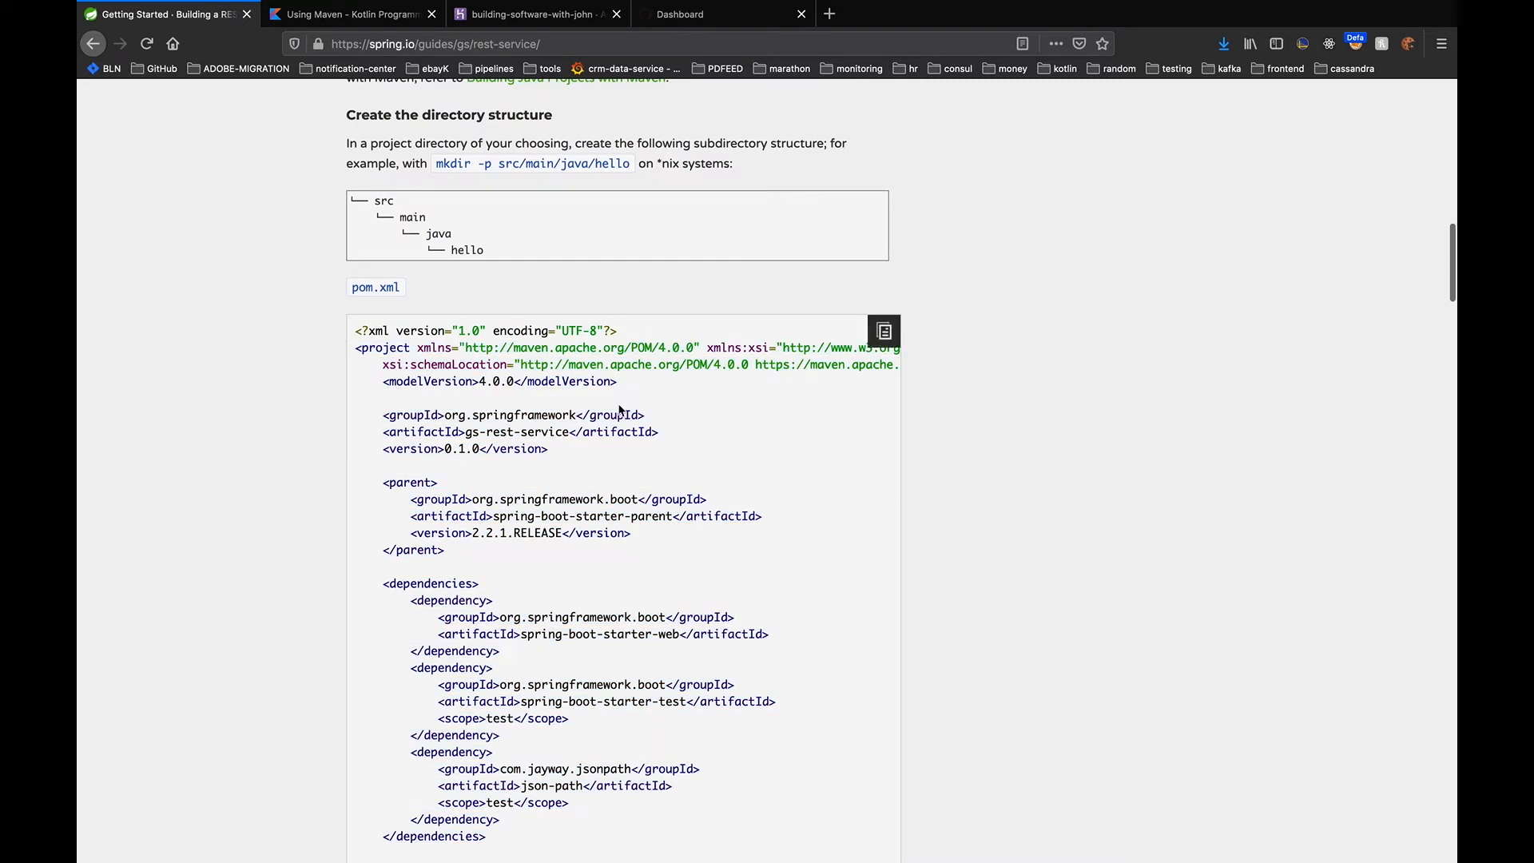
pyautogui.moveTo(257, 230)
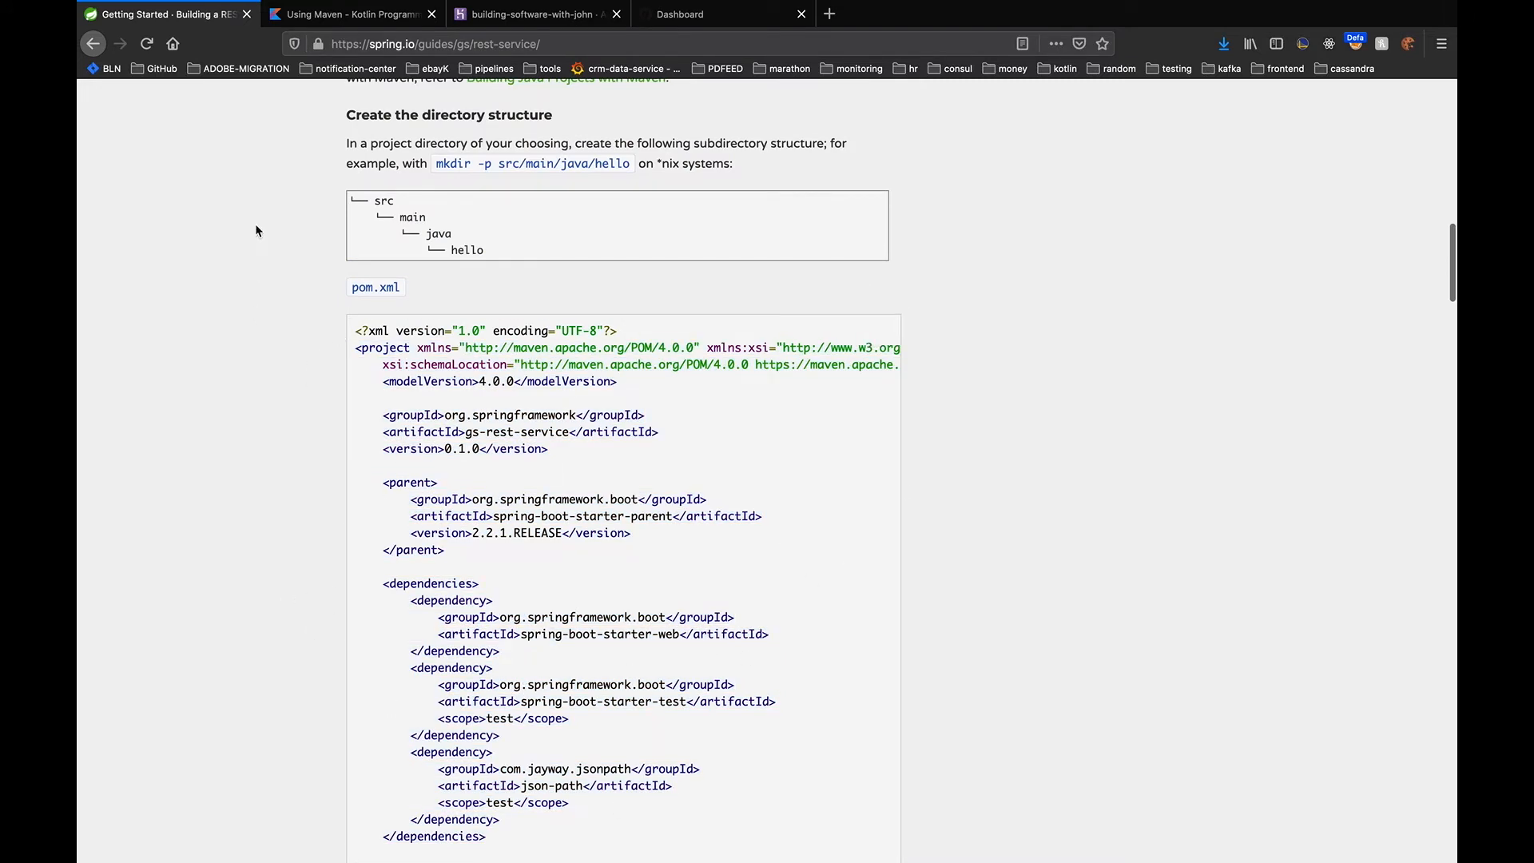
pyautogui.click(347, 14)
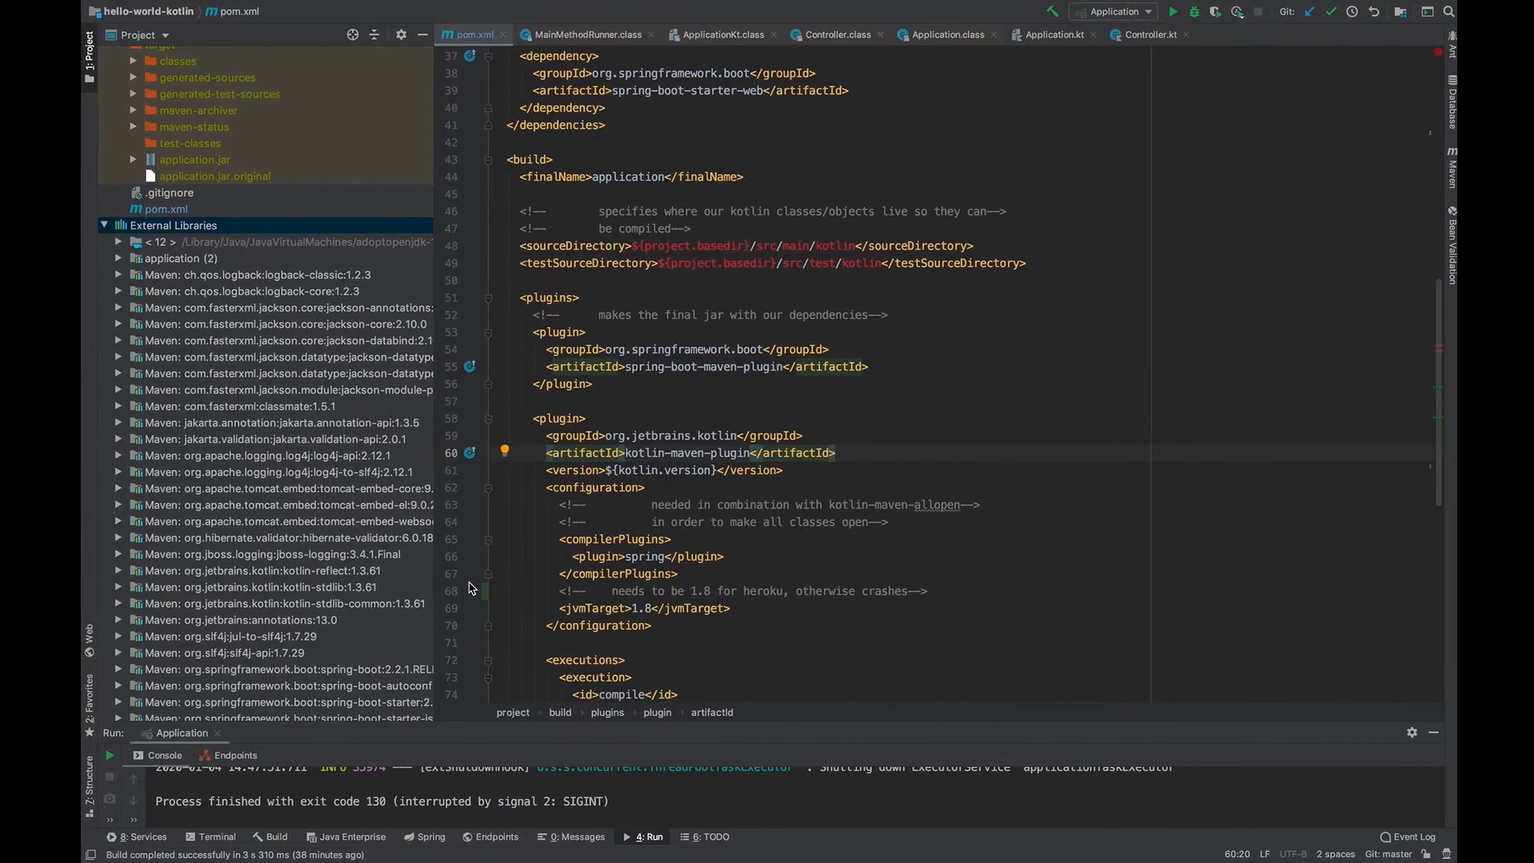
# Copy the <build> block with Spring Boot and Kotlin Maven plugins into hello-heroku-kotlin-app's pom.xml
pyautogui.click(640, 297)
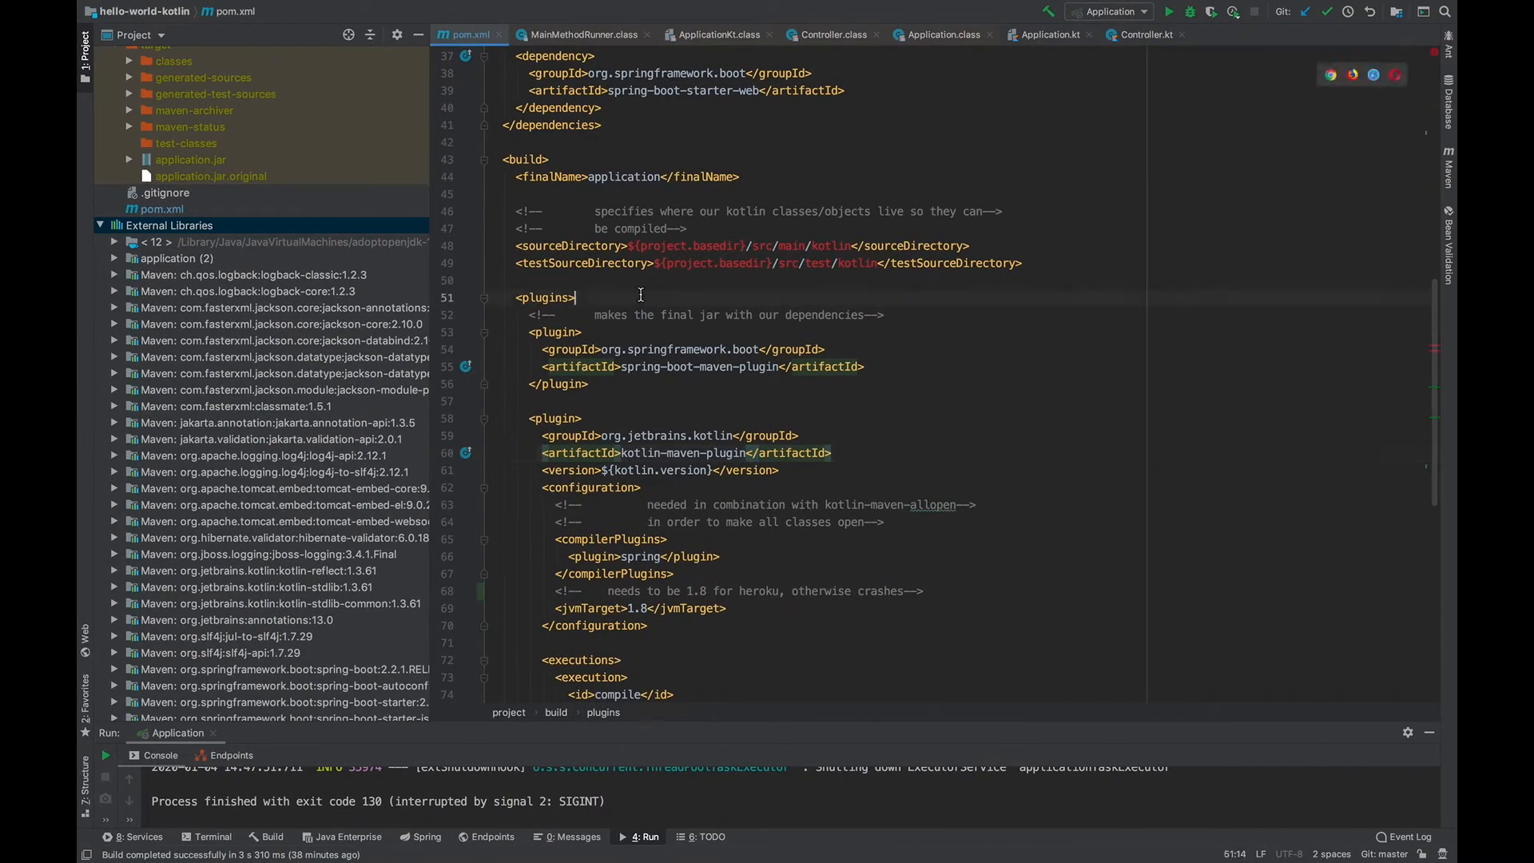
pyautogui.click(633, 177)
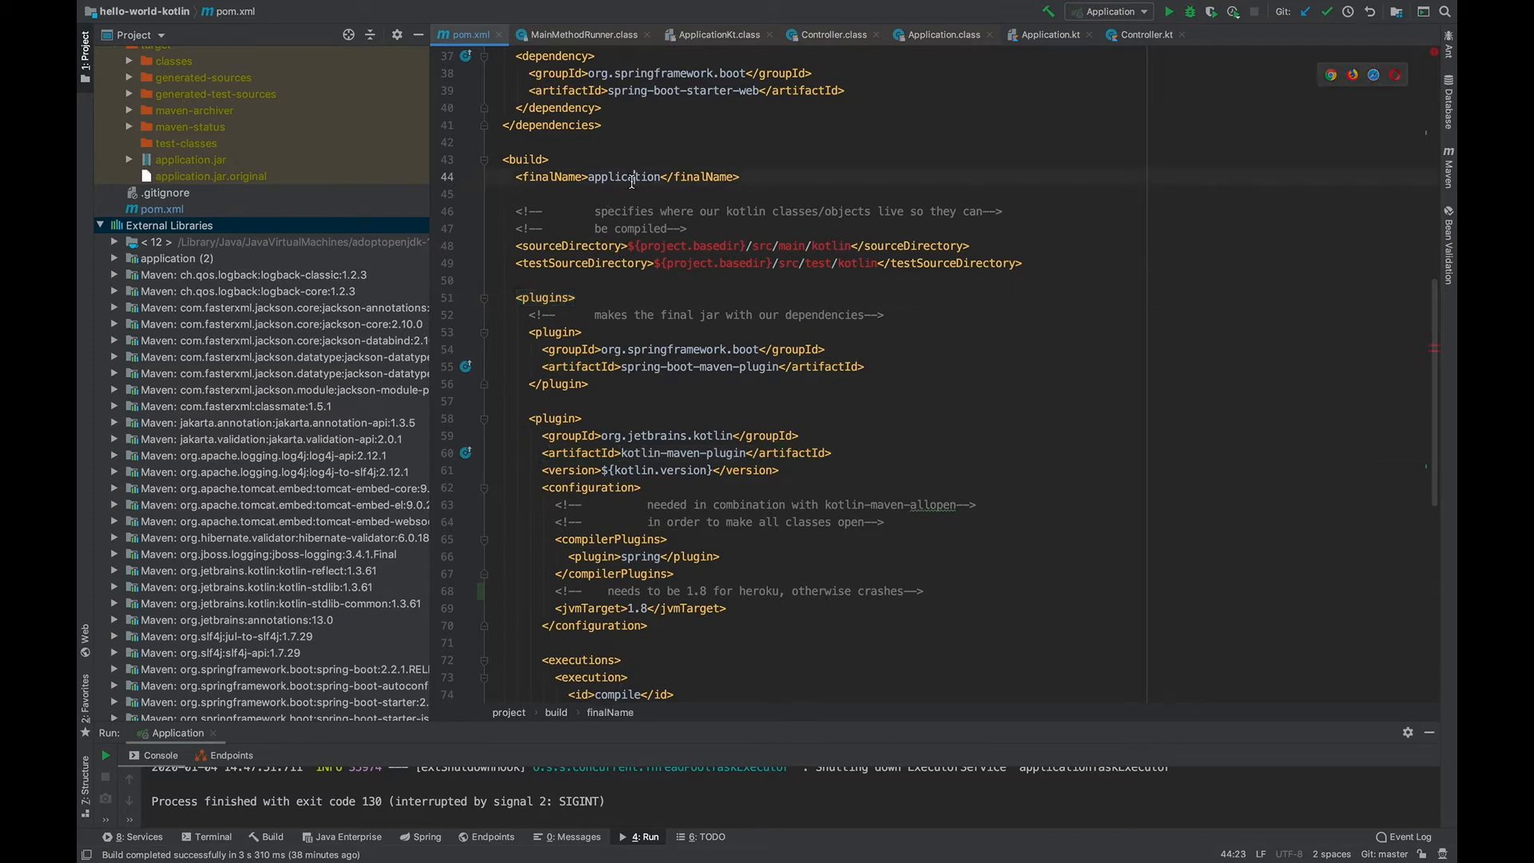
pyautogui.moveTo(659, 177)
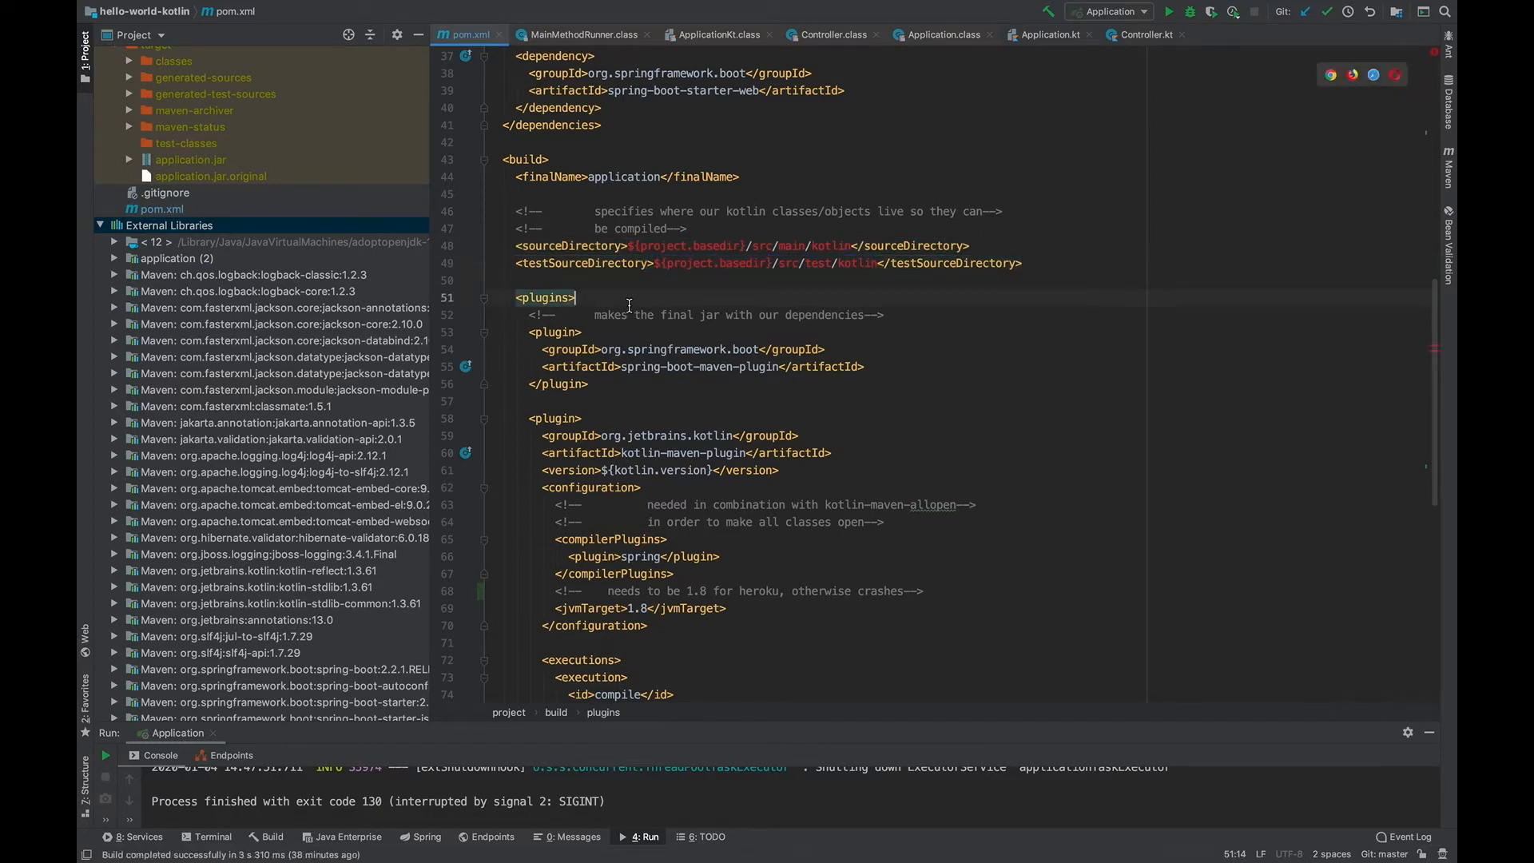
pyautogui.scroll(-3)
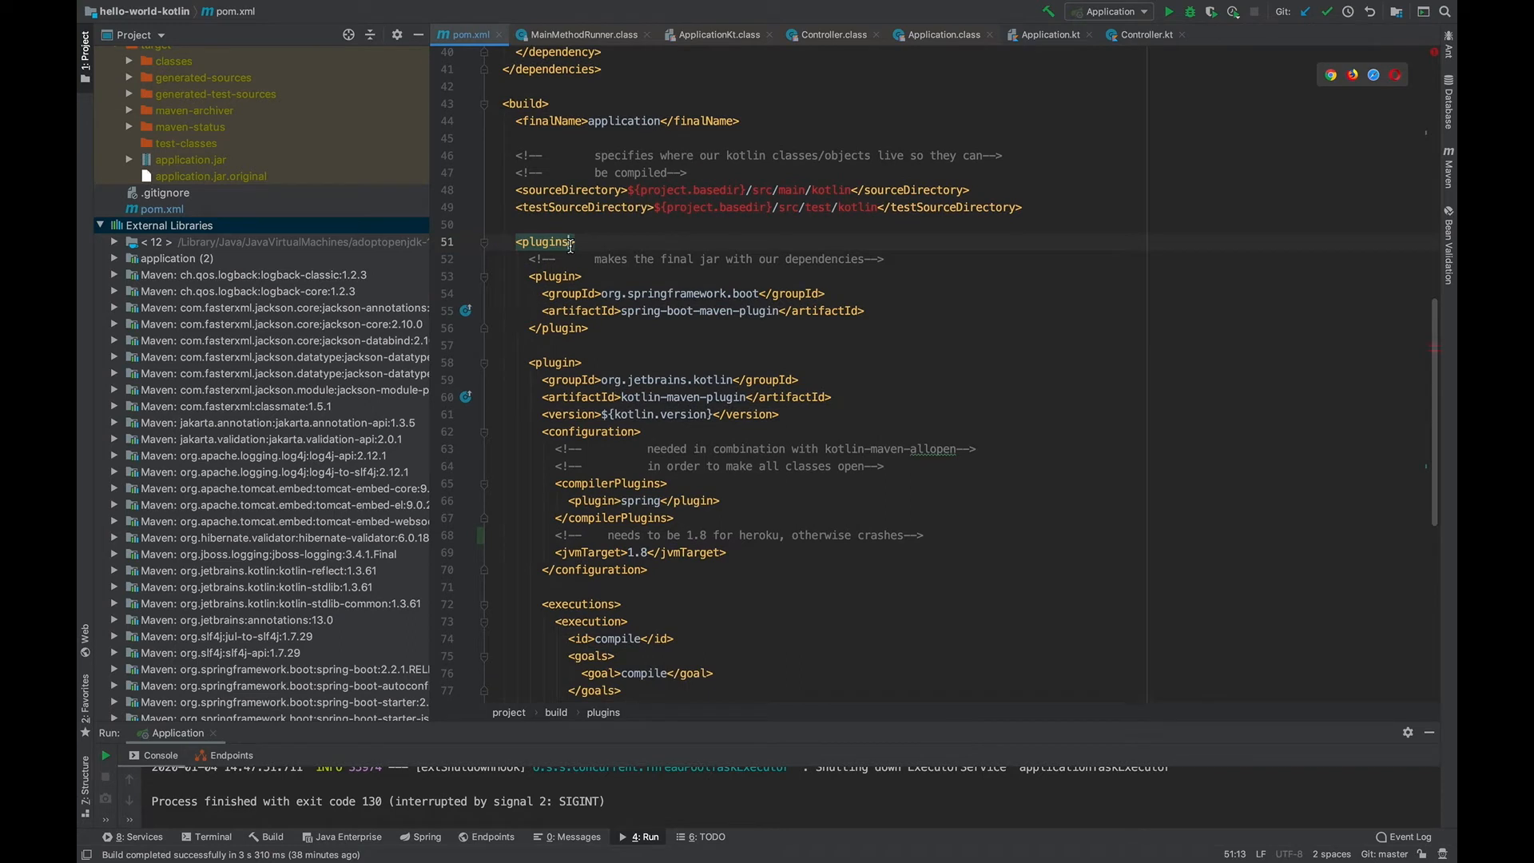
pyautogui.scroll(-3)
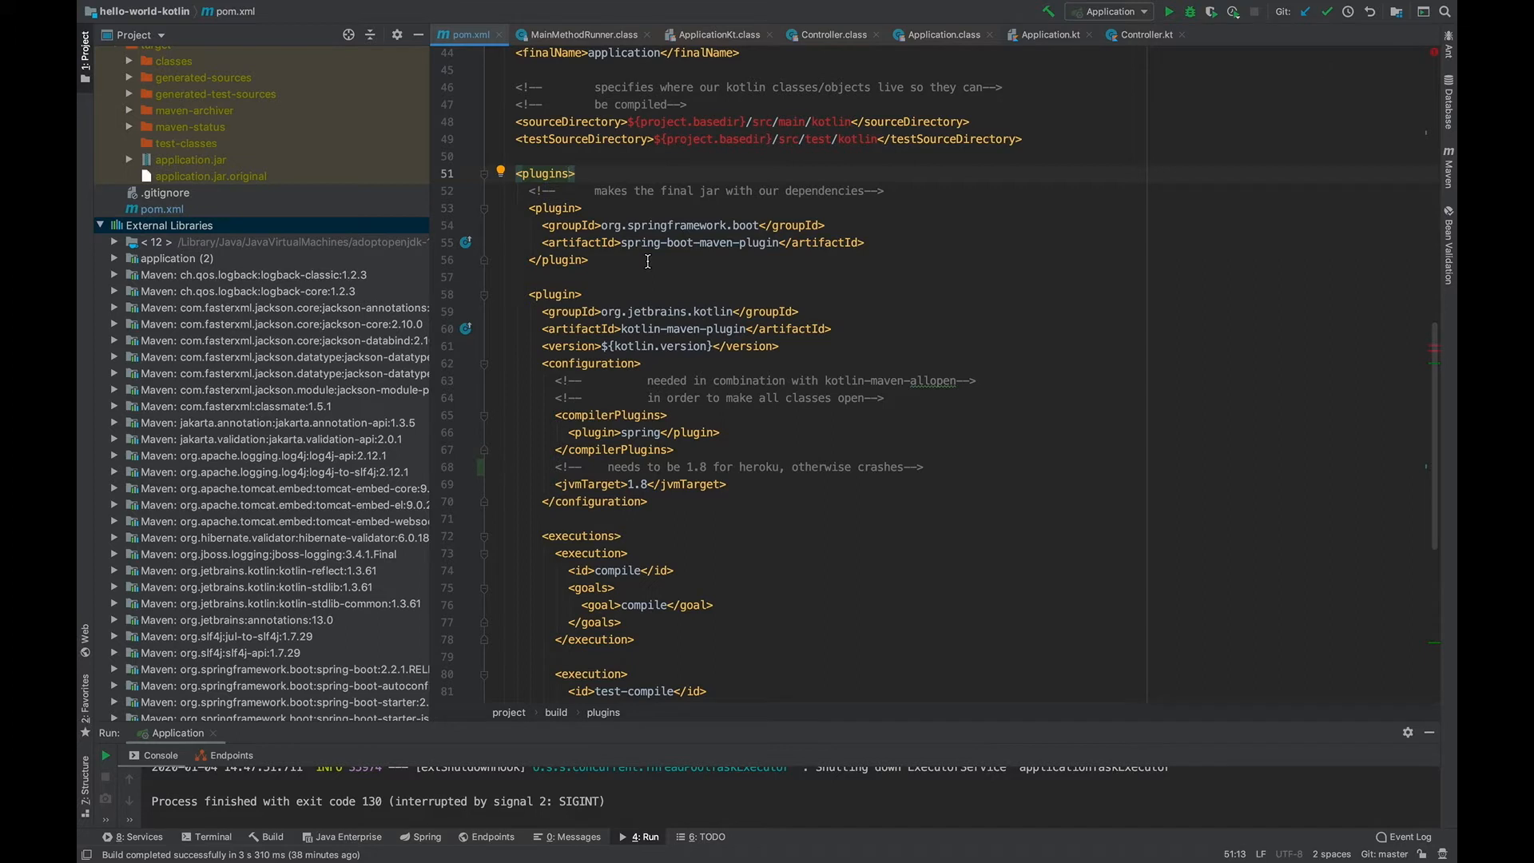
pyautogui.scroll(-3)
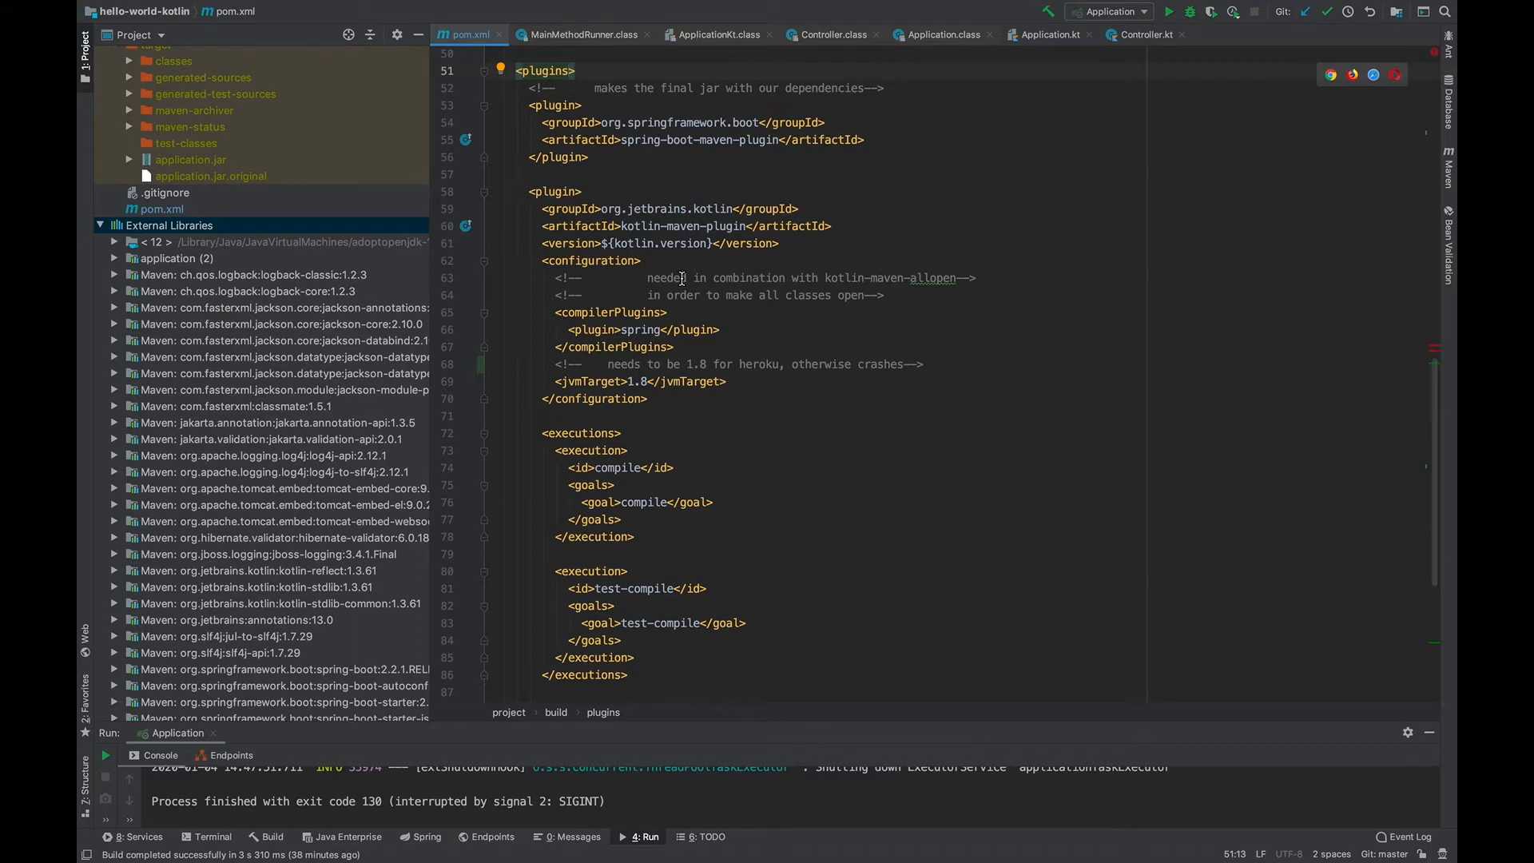
pyautogui.scroll(-3)
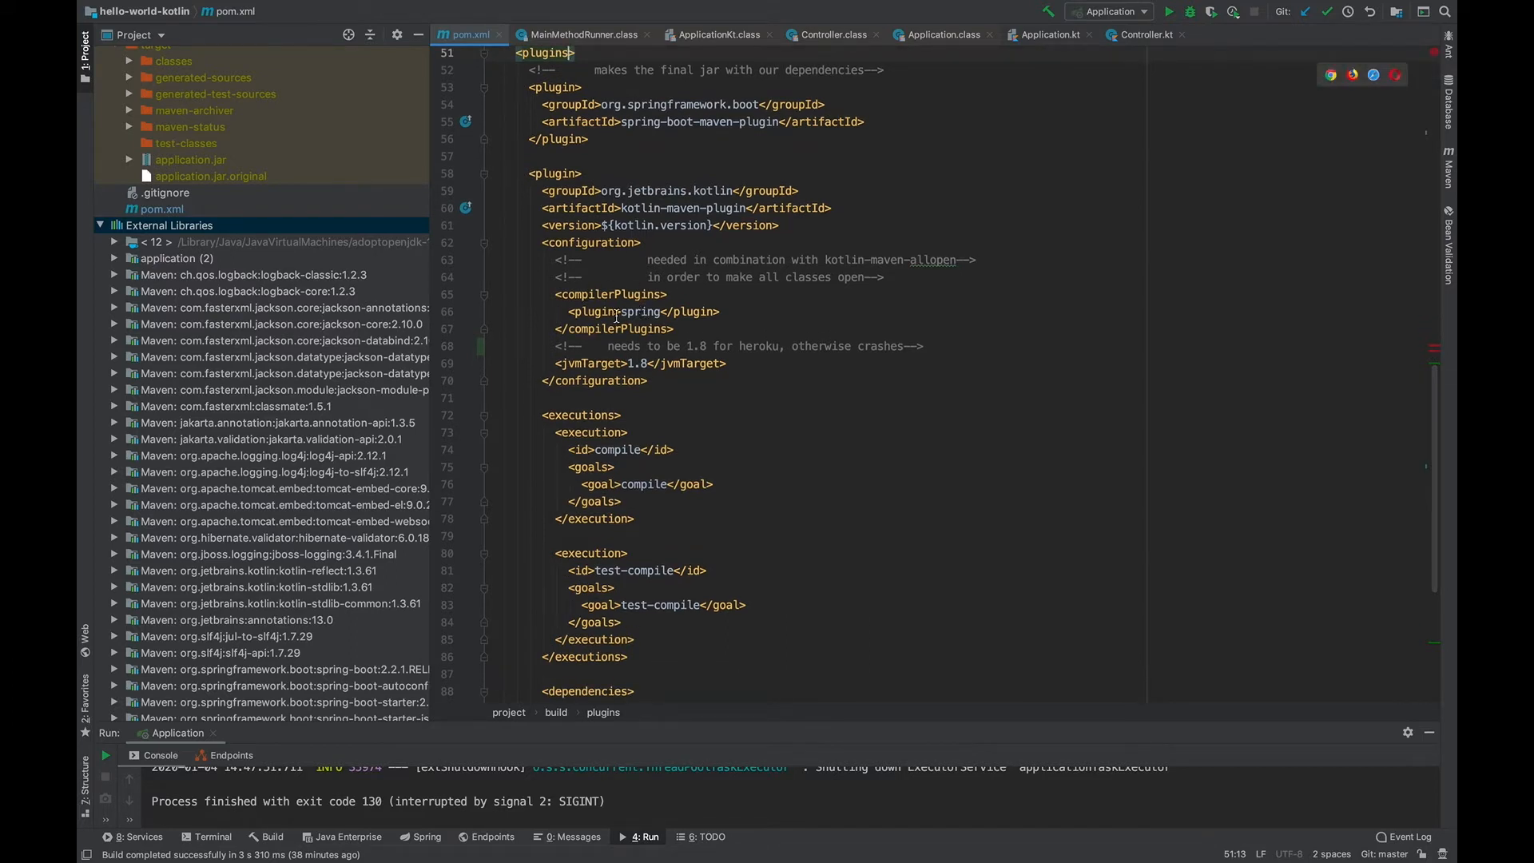
pyautogui.scroll(-3)
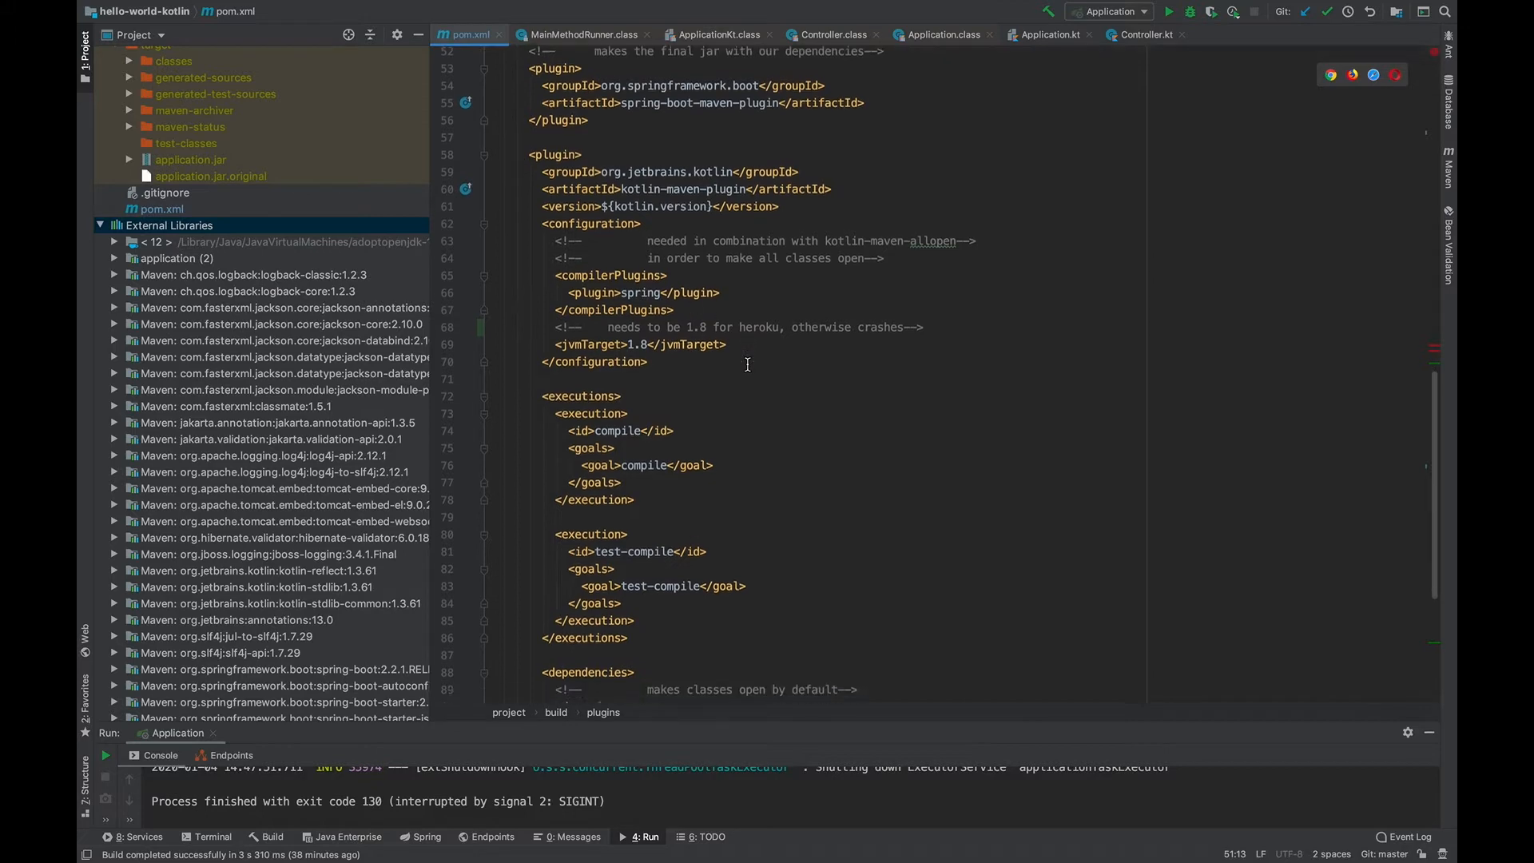
pyautogui.scroll(-3)
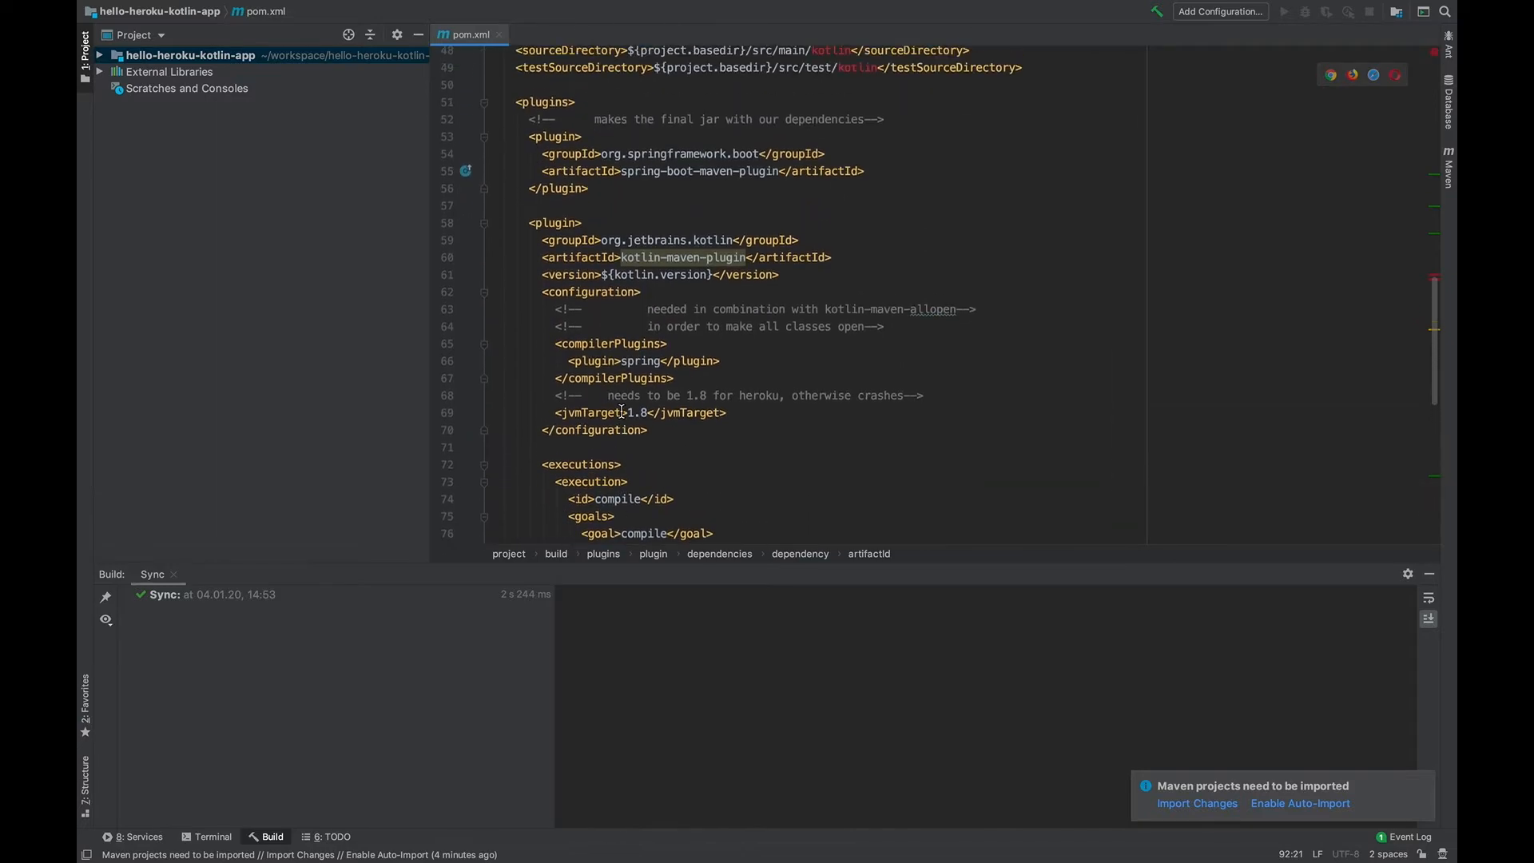
pyautogui.scroll(-3)
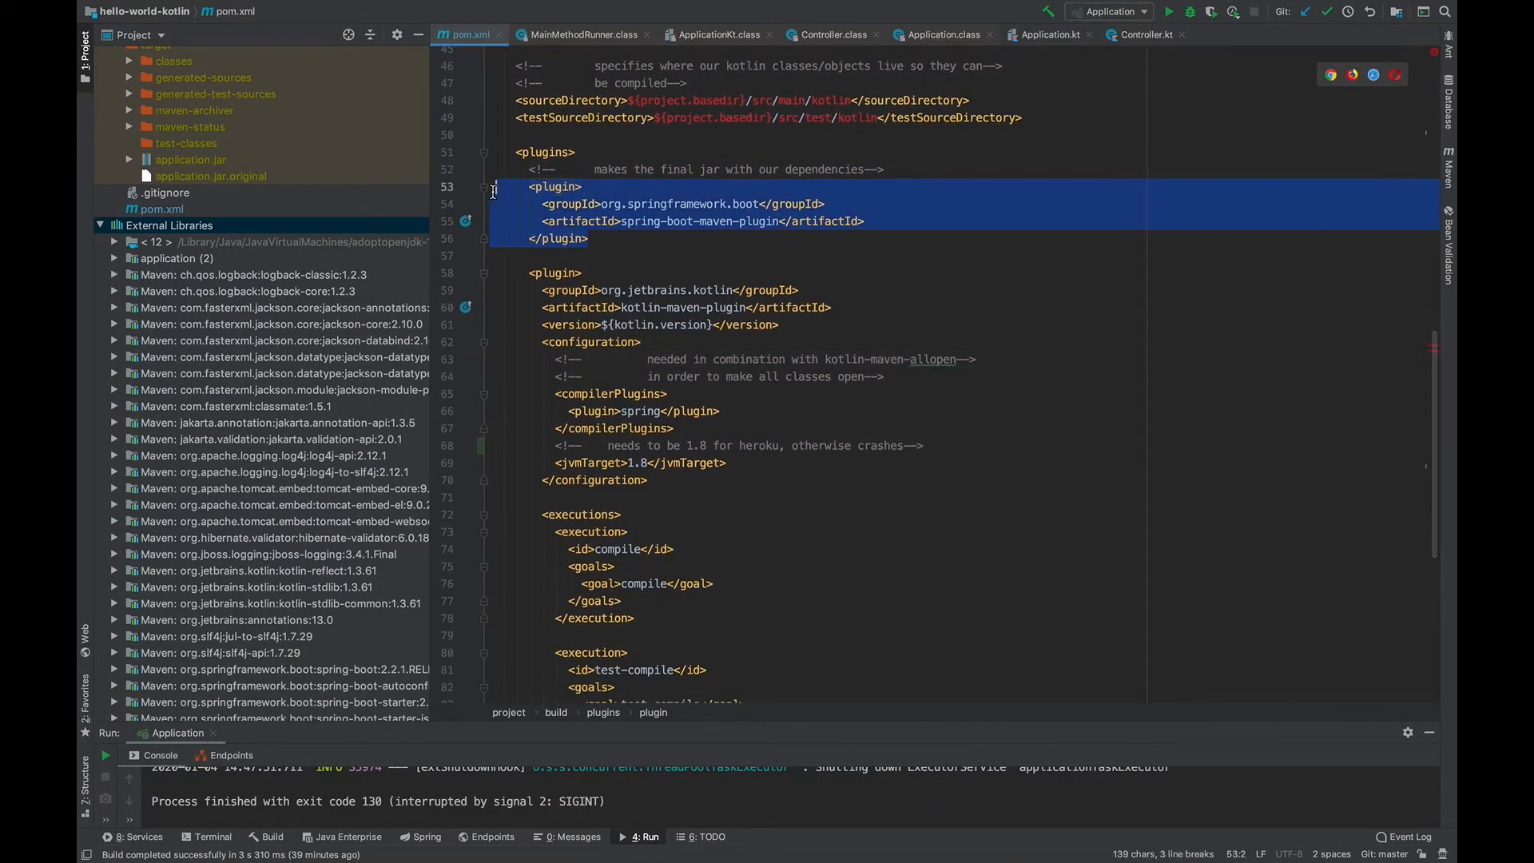
pyautogui.scroll(-3)
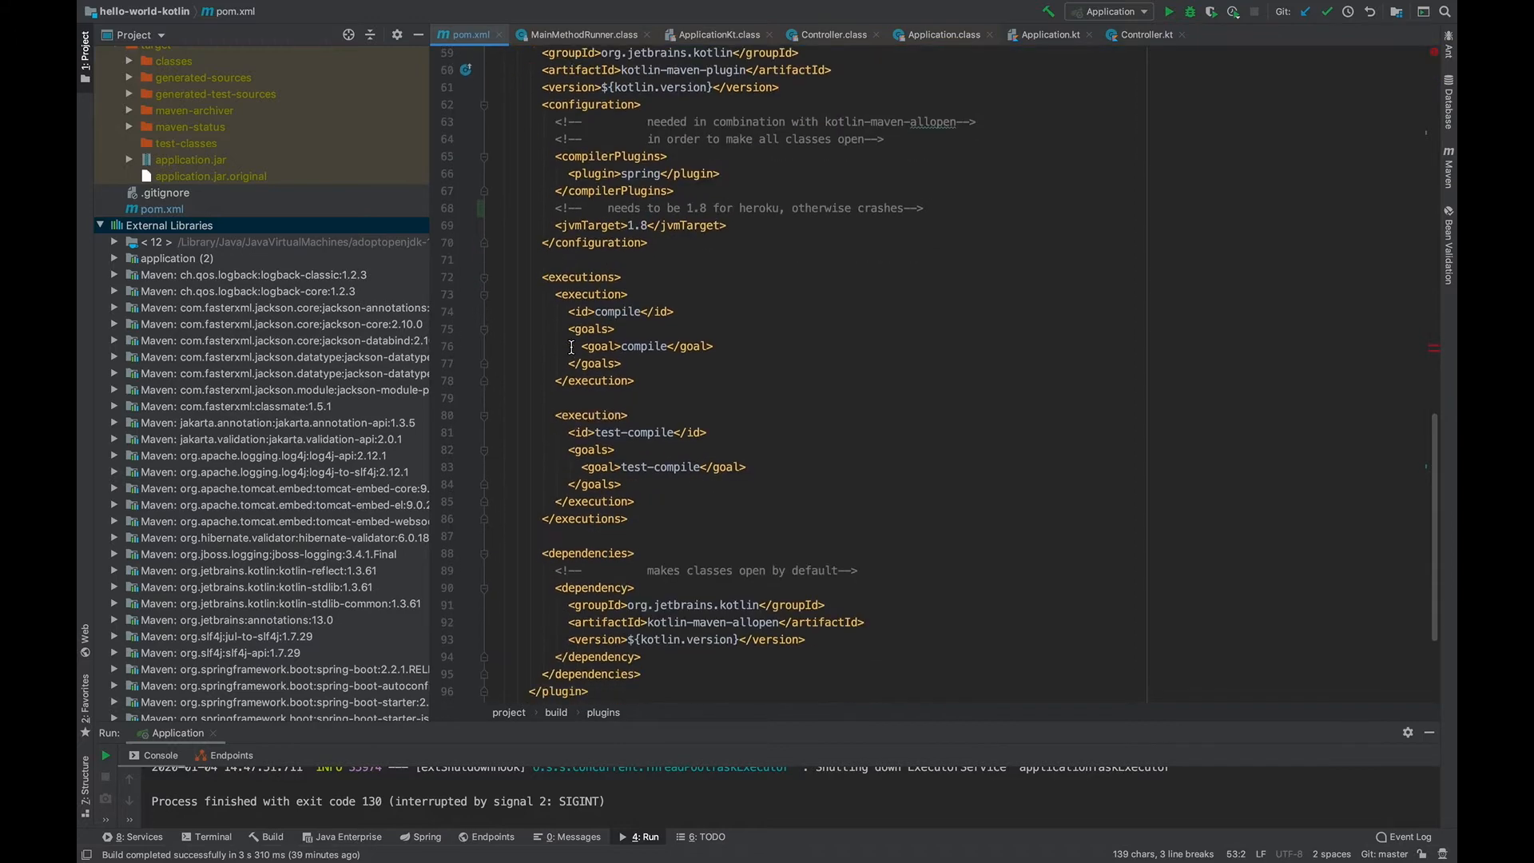
pyautogui.scroll(-3)
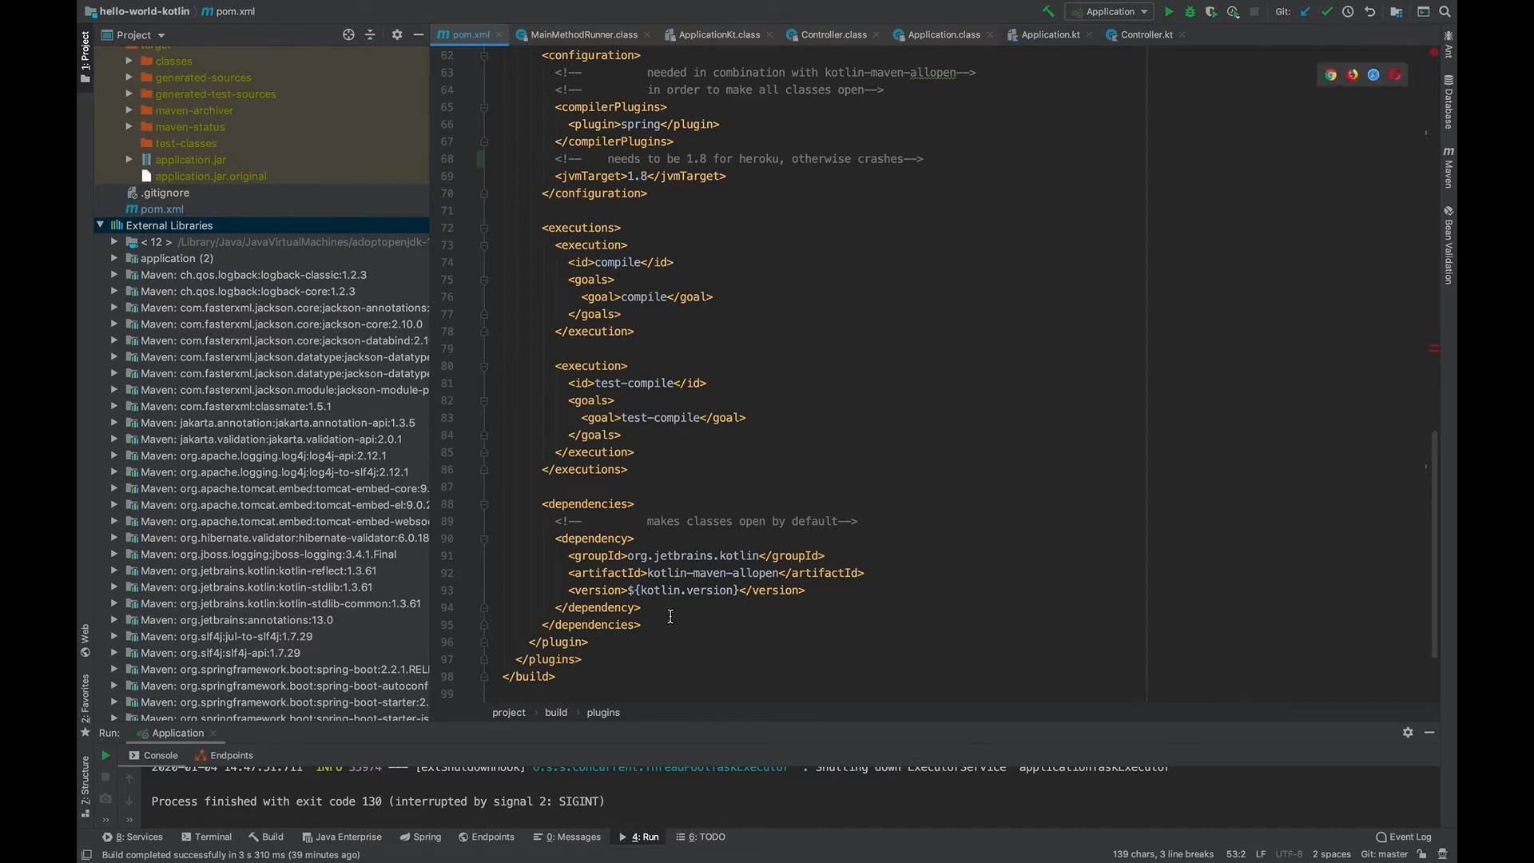
pyautogui.moveTo(663, 613)
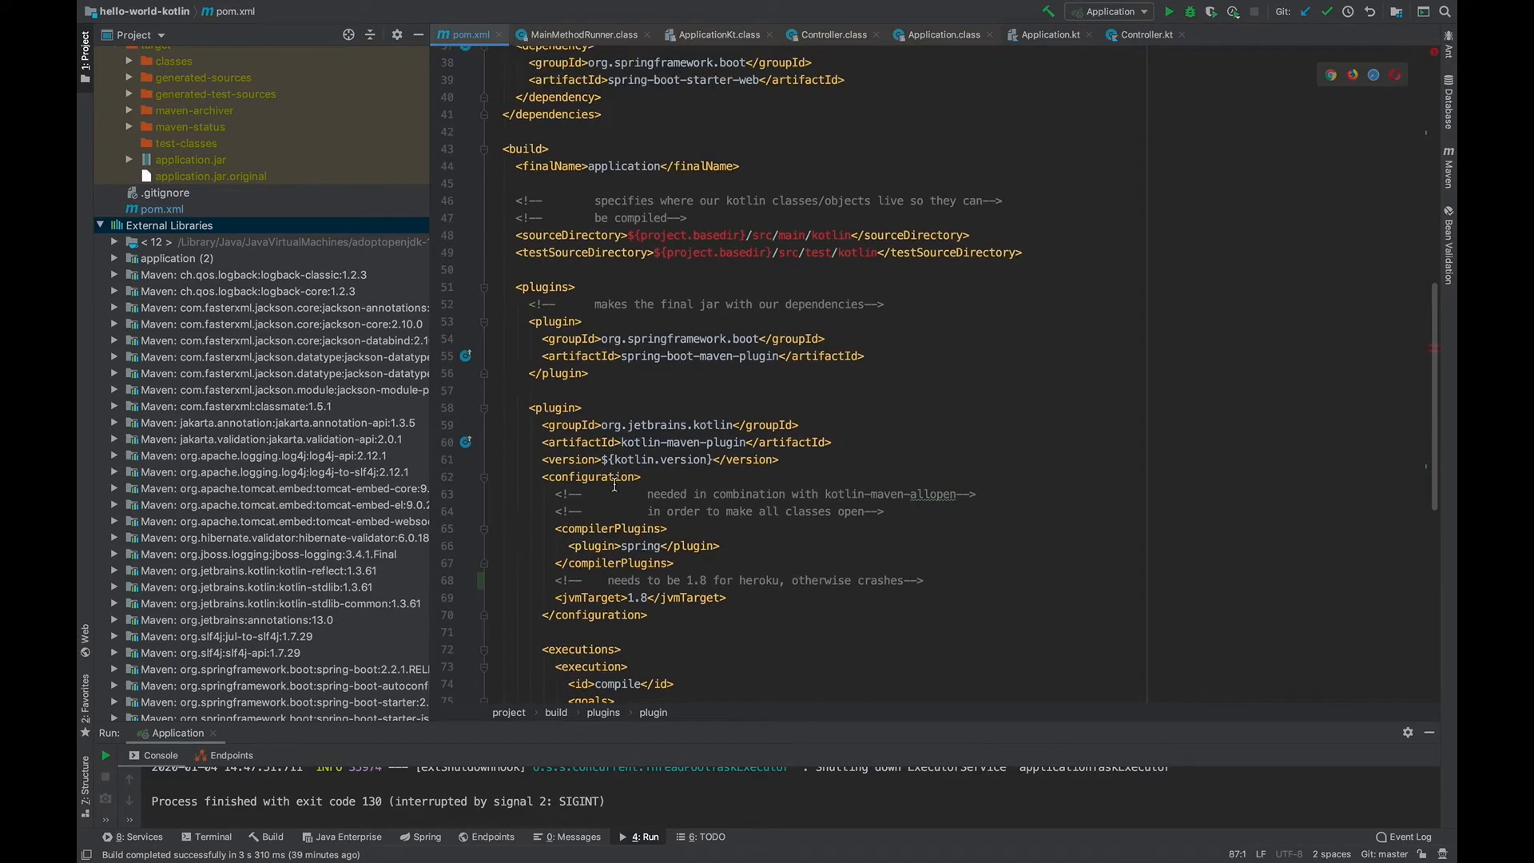
pyautogui.scroll(-3)
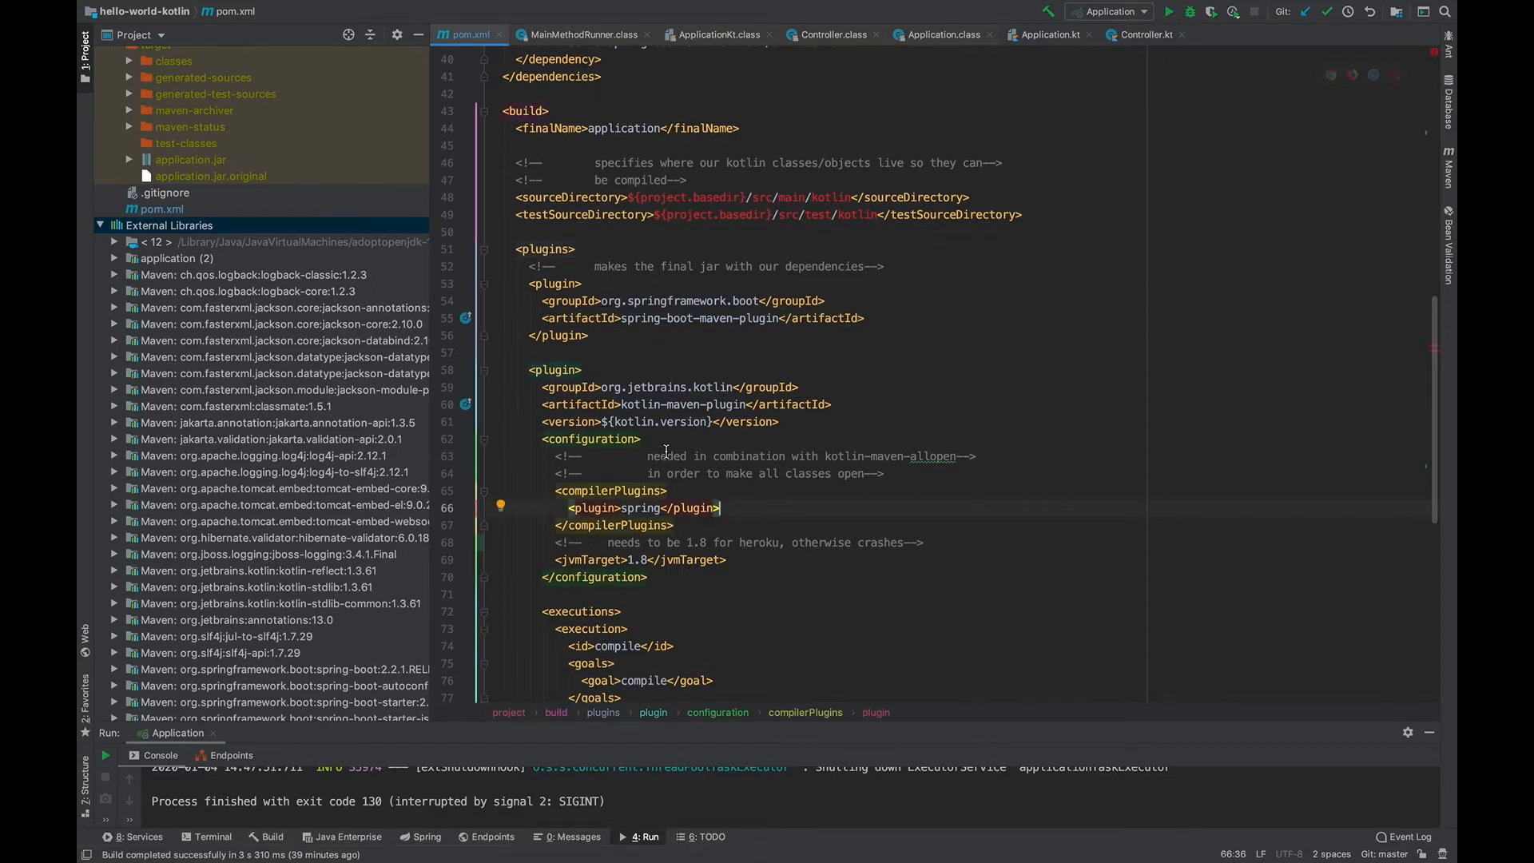
pyautogui.scroll(-3)
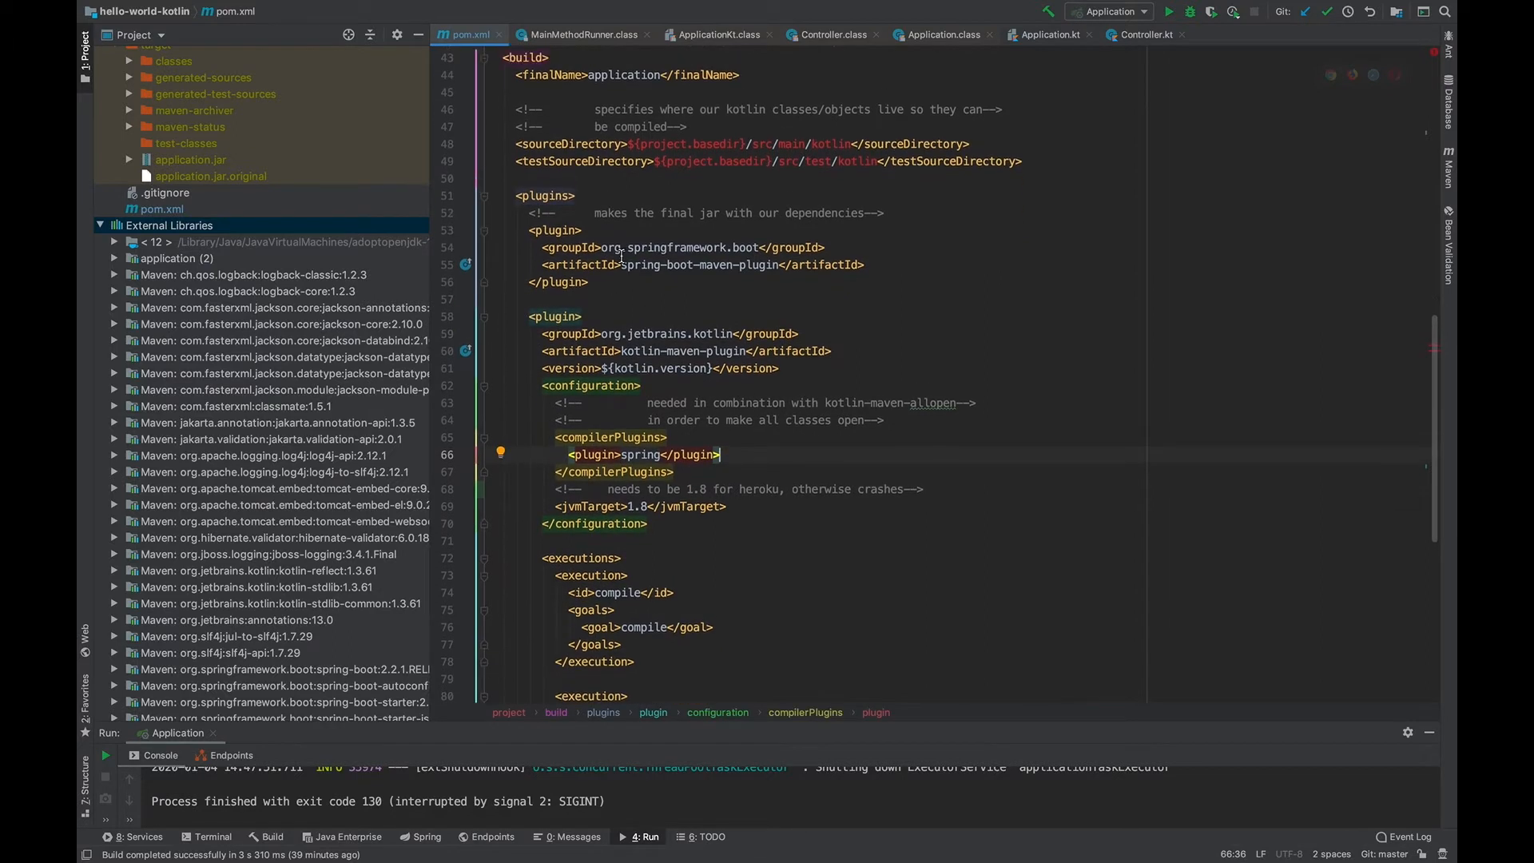
pyautogui.moveTo(329, 257)
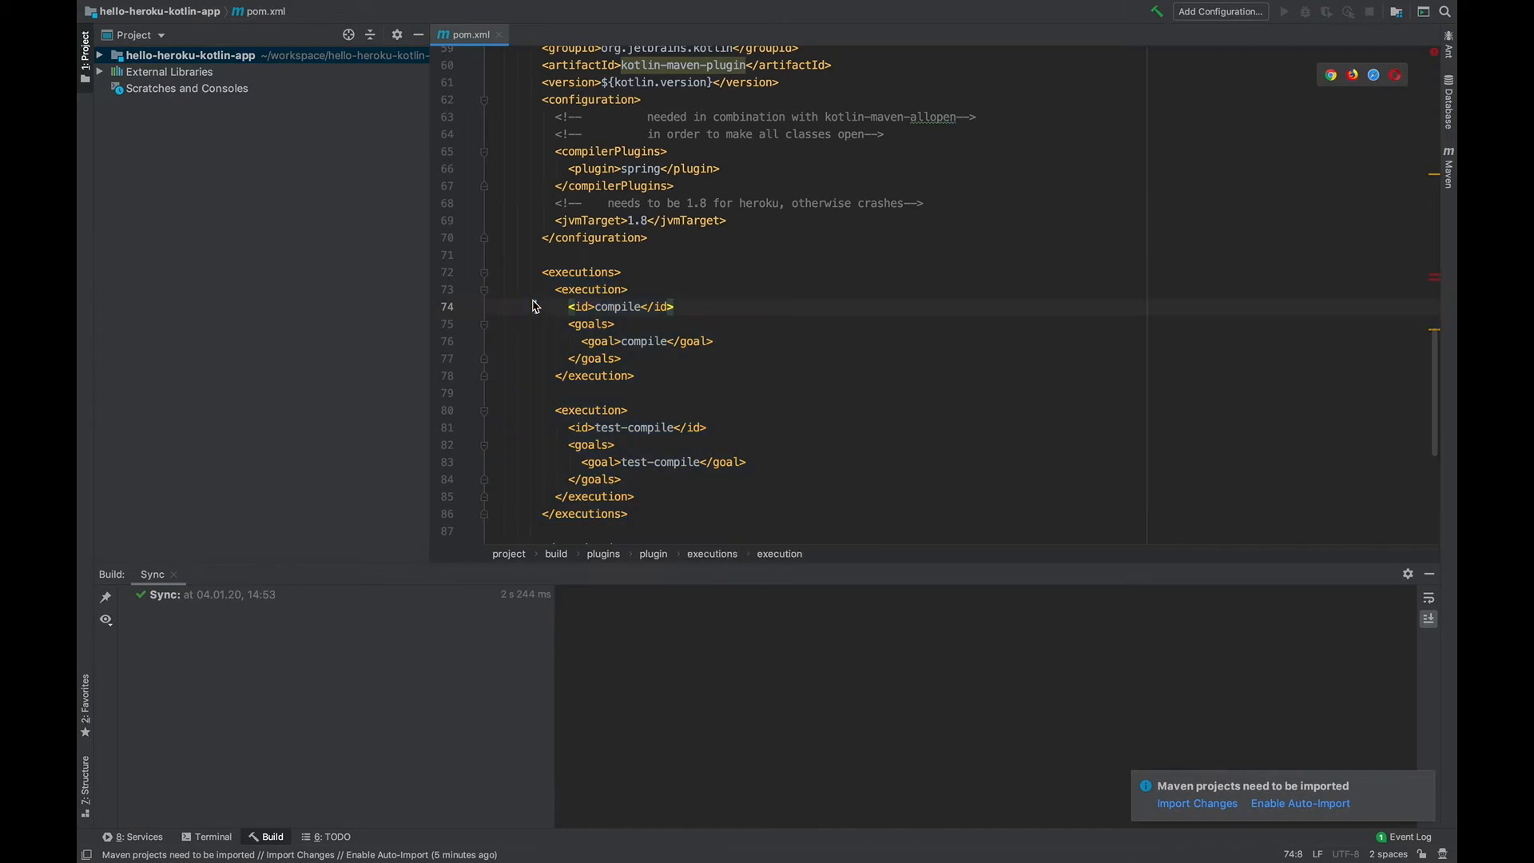
pyautogui.scroll(3)
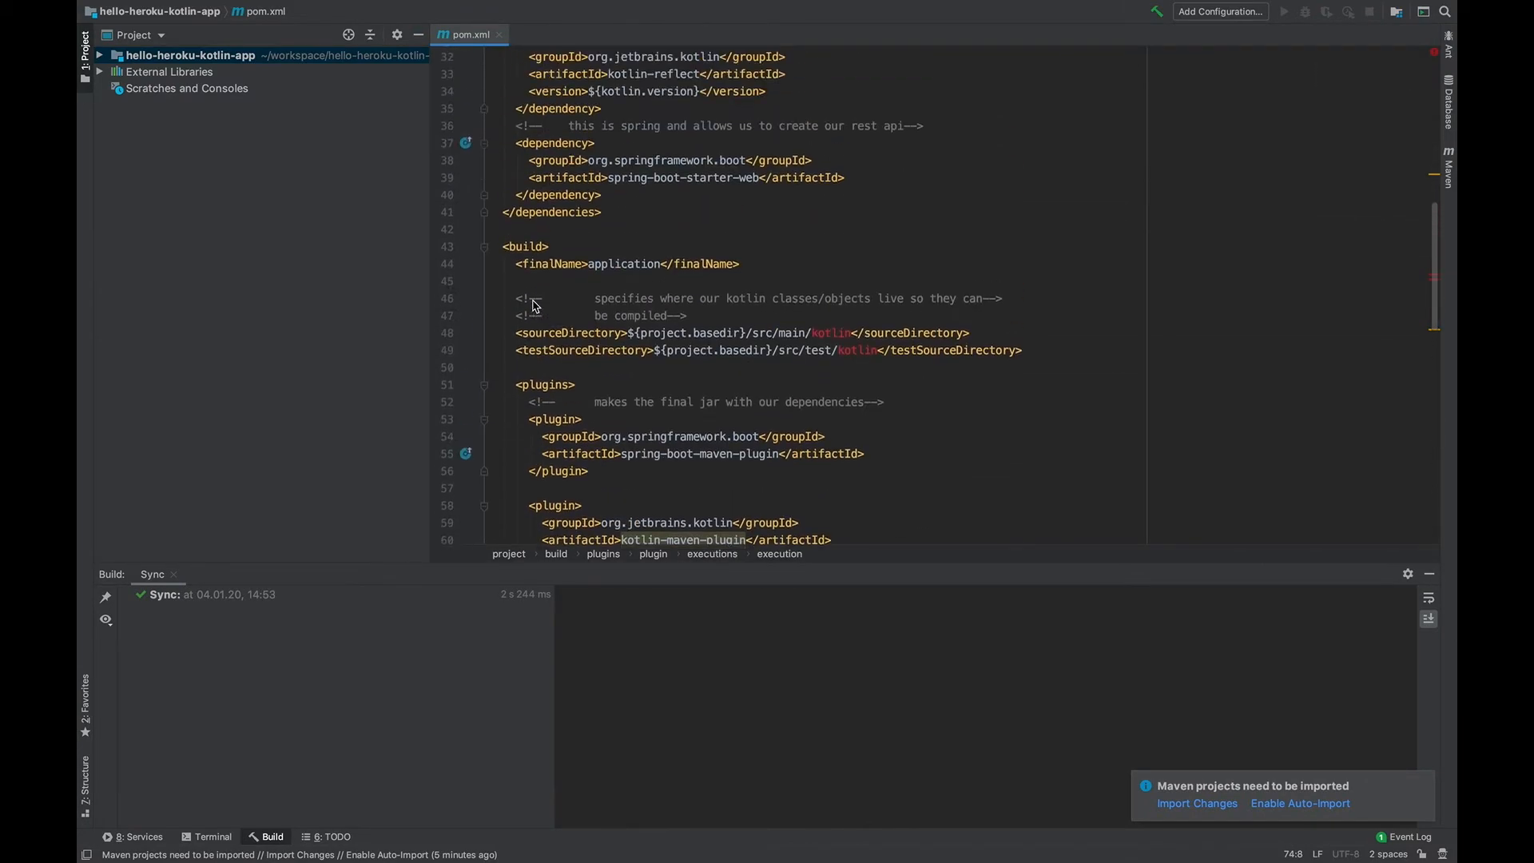
# Expand the project tree and refactor-rename src/main/java to kotlin
pyautogui.click(111, 57)
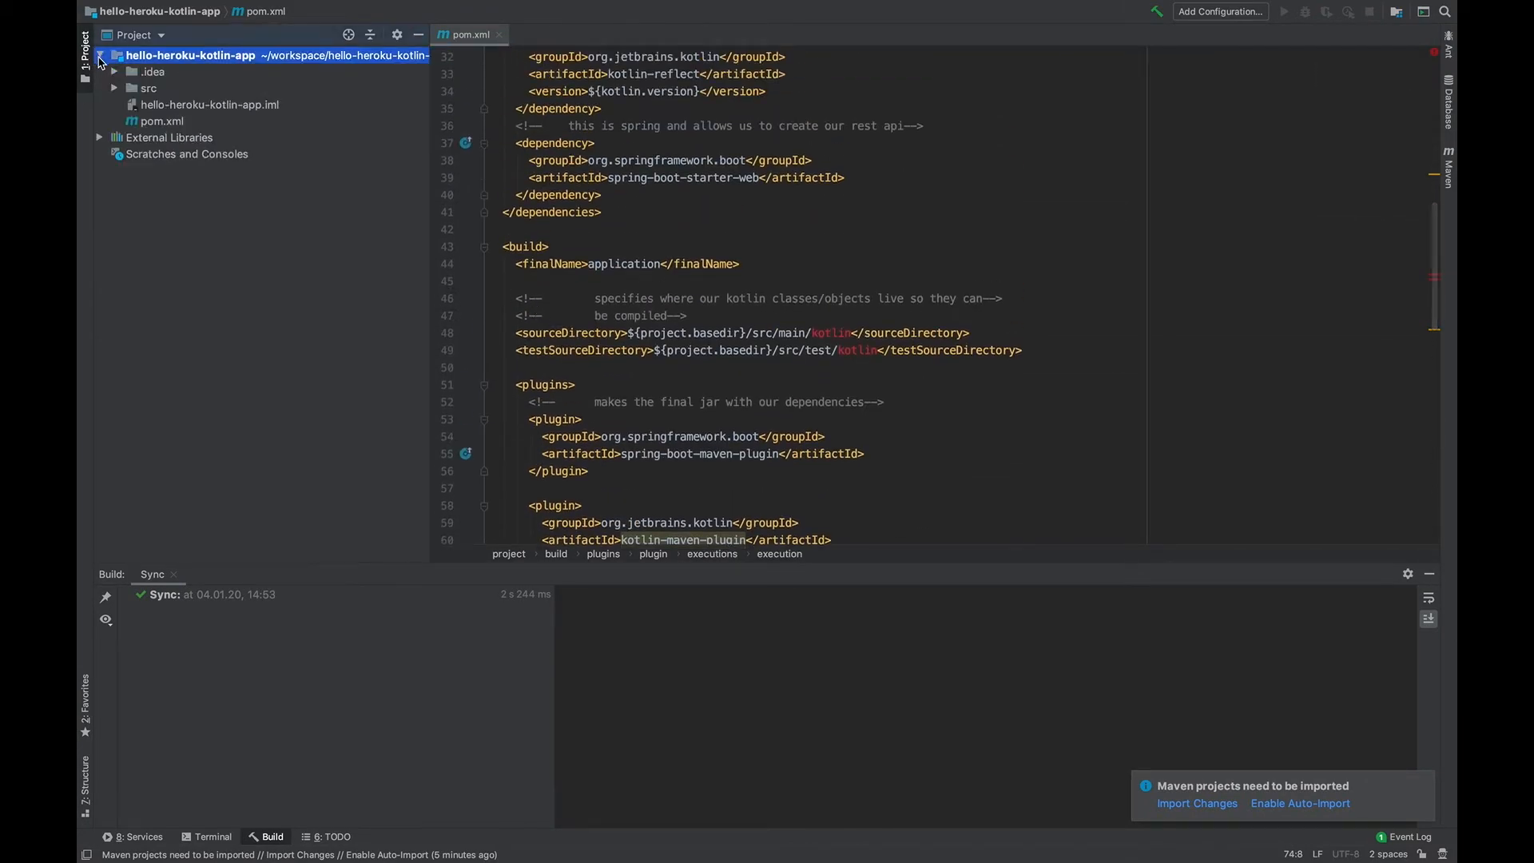
pyautogui.click(116, 88)
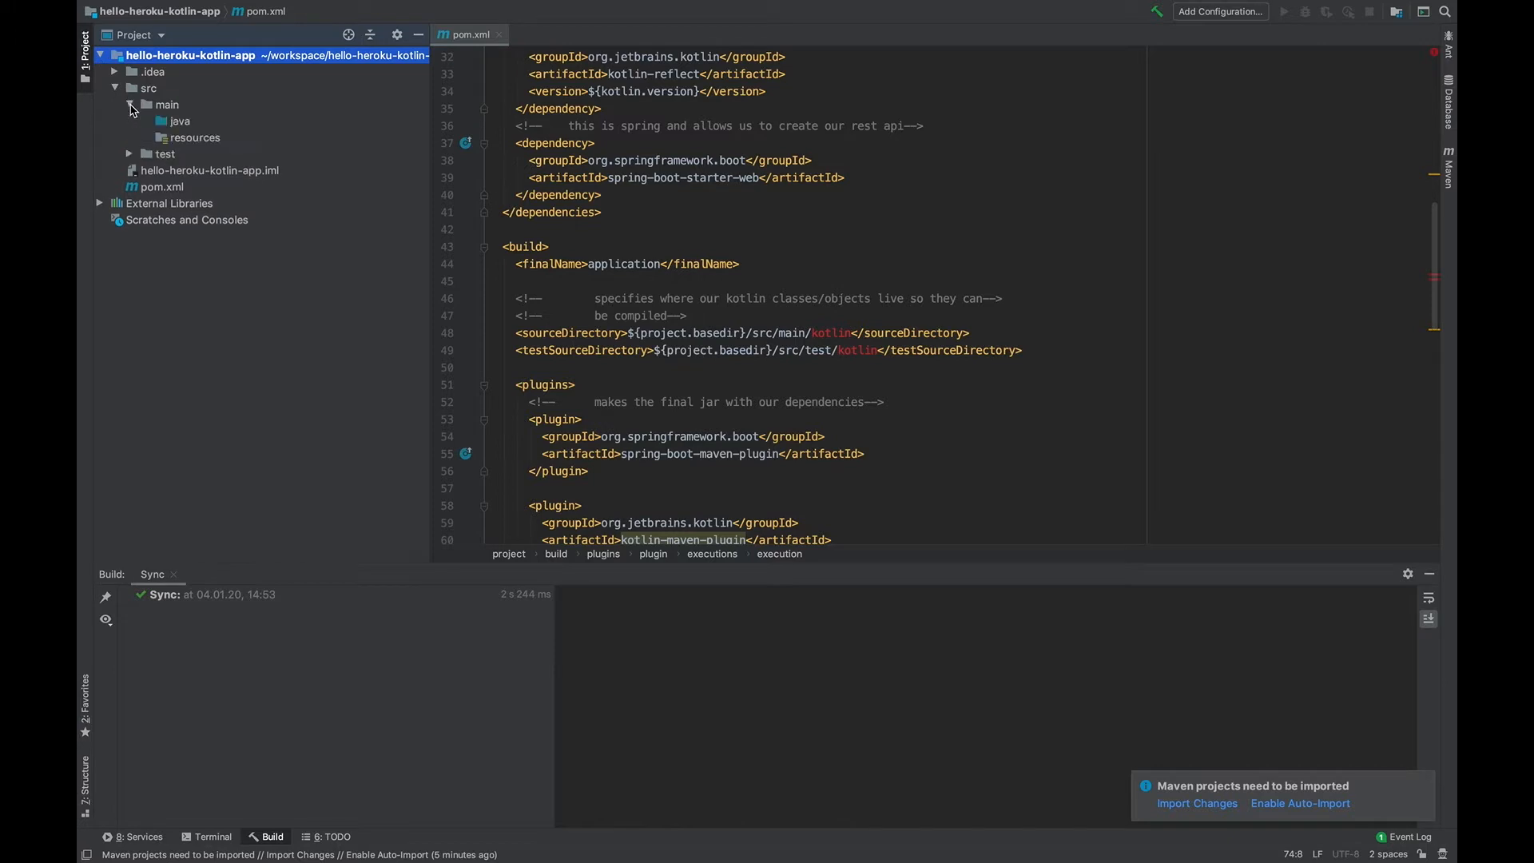
pyautogui.click(129, 153)
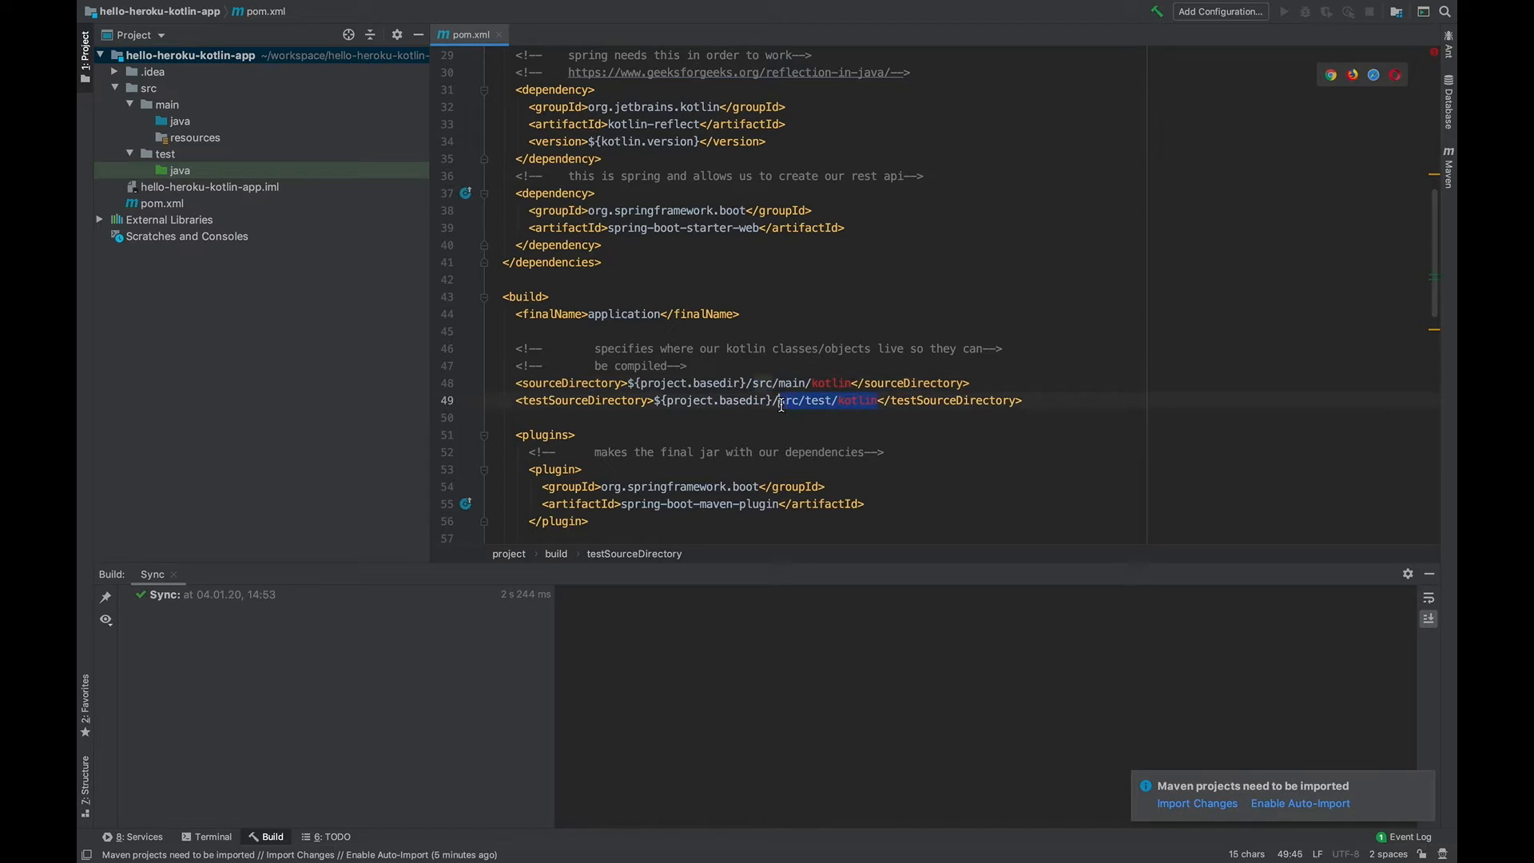
pyautogui.click(179, 120)
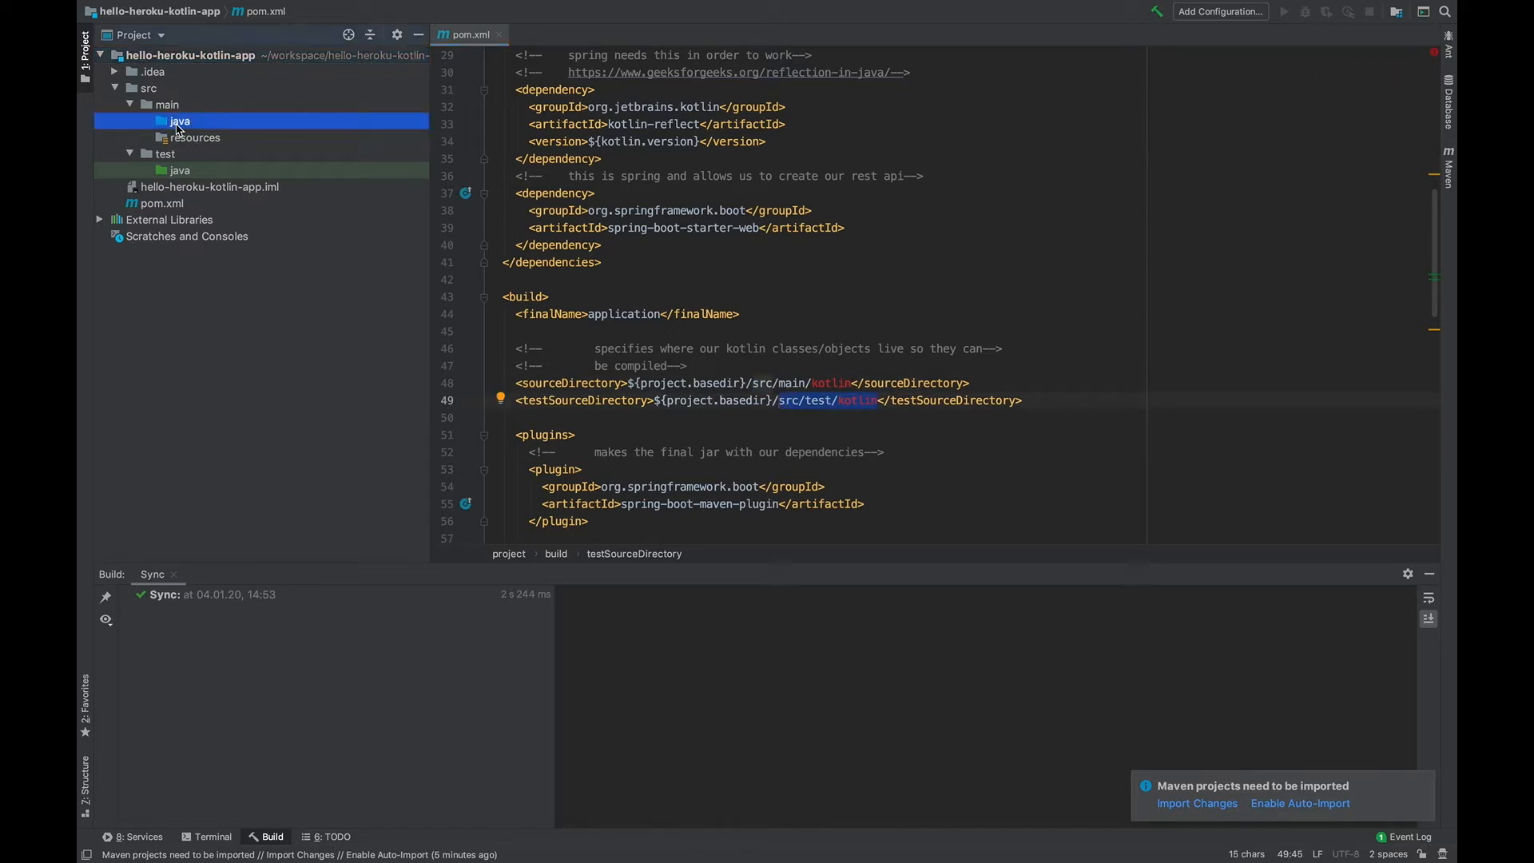
pyautogui.rightClick(177, 123)
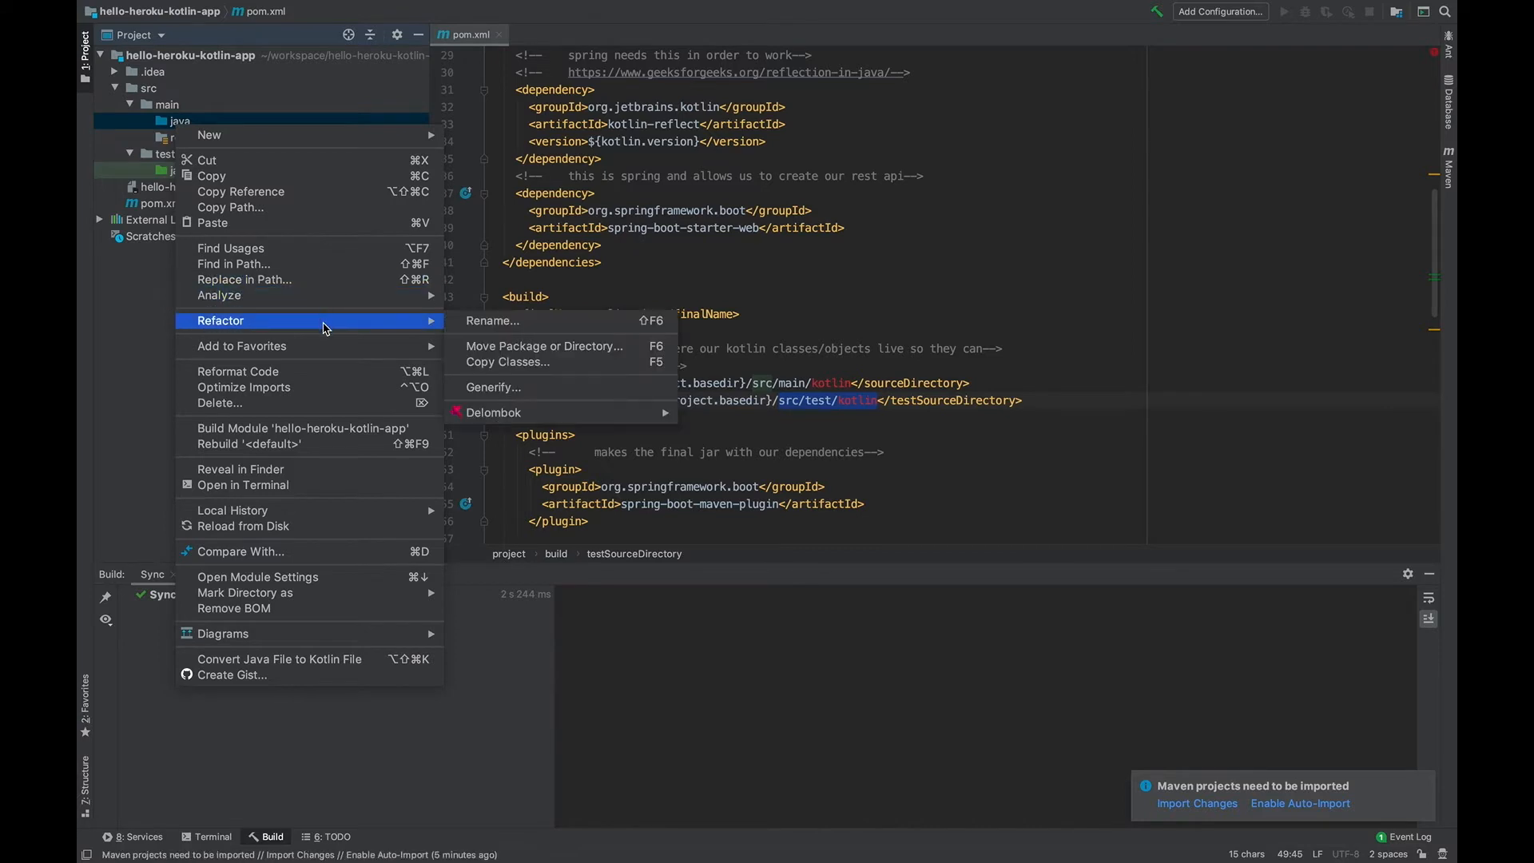
pyautogui.click(492, 320)
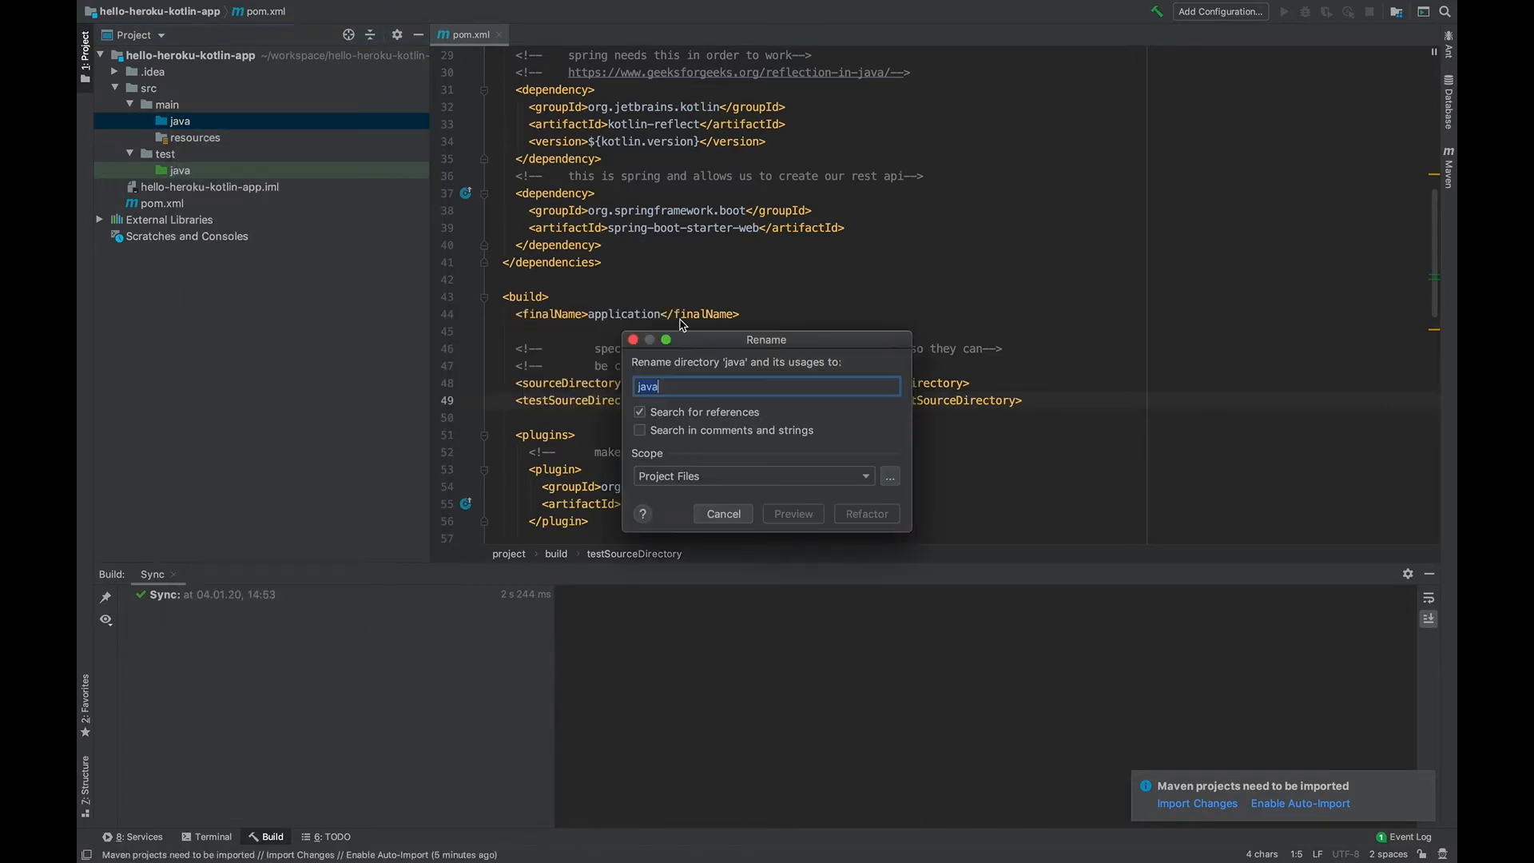
pyautogui.write('kotlin')
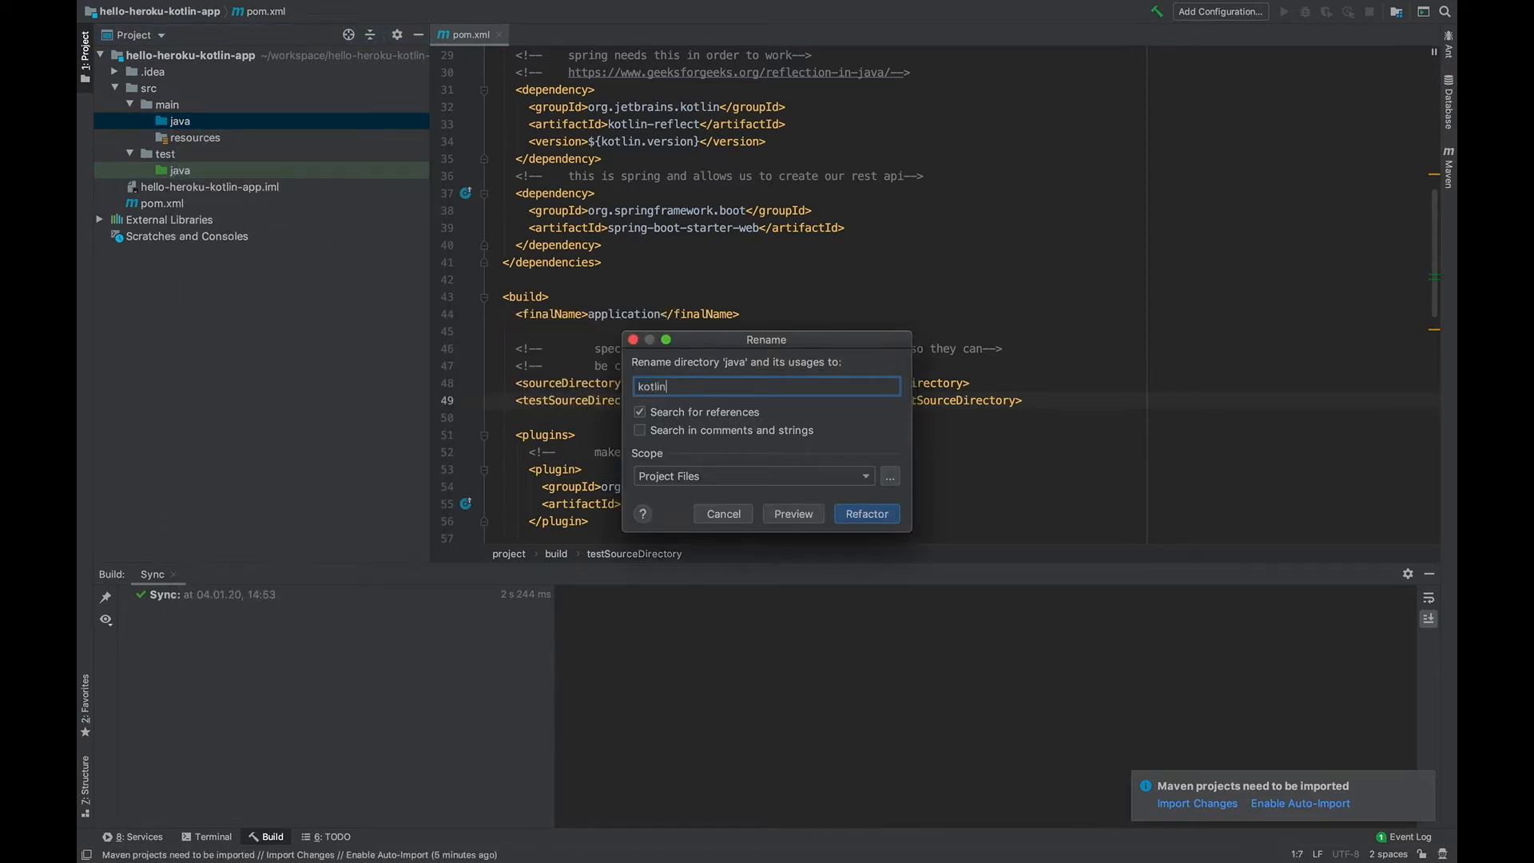
pyautogui.click(866, 513)
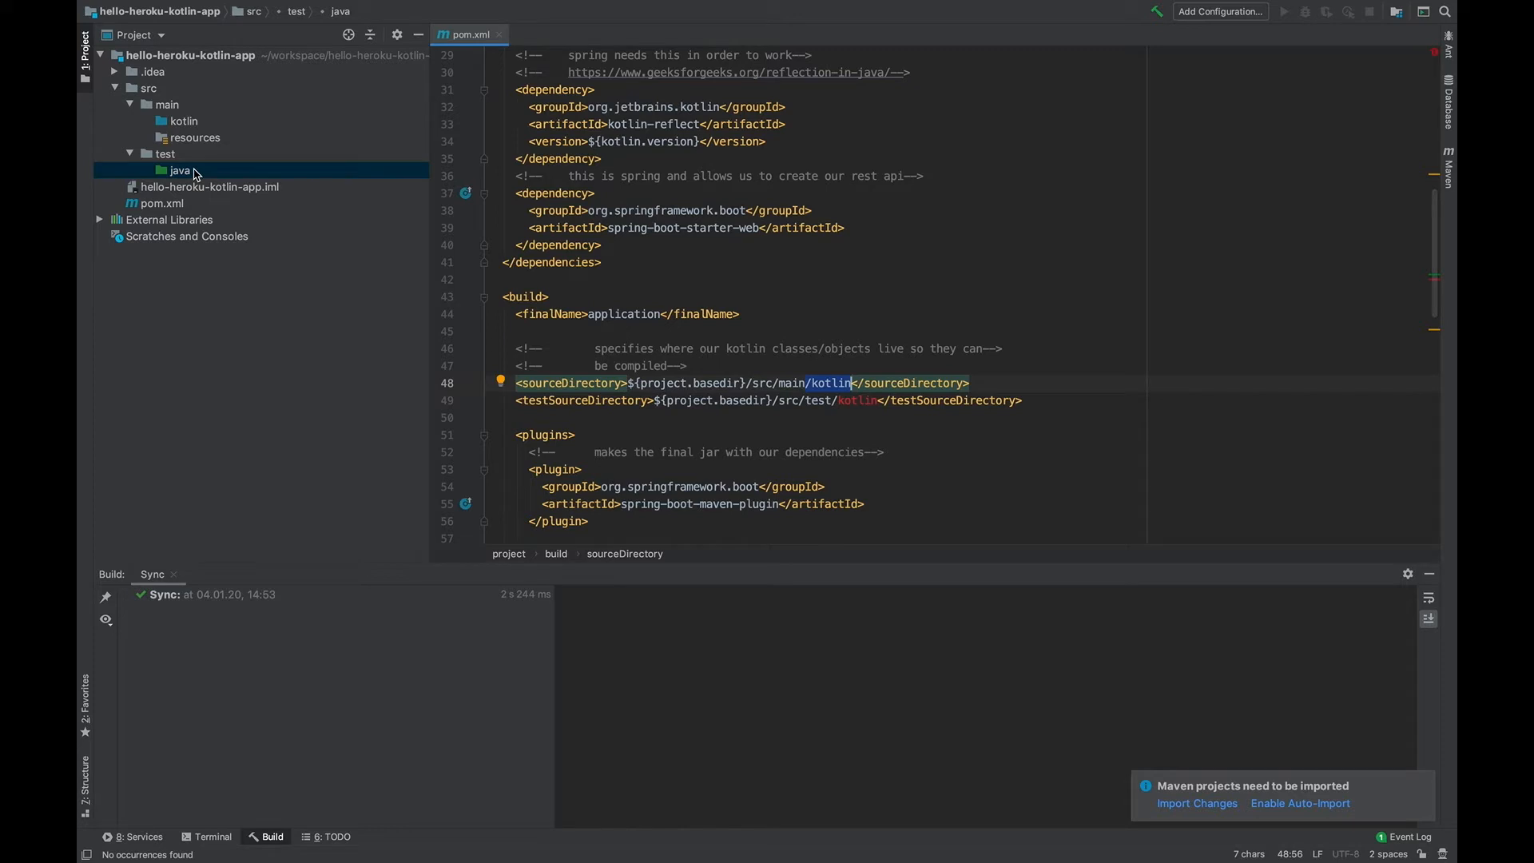
# Refactor-rename src/test/java to kotlin, then scroll through pom.xml
pyautogui.rightClick(179, 170)
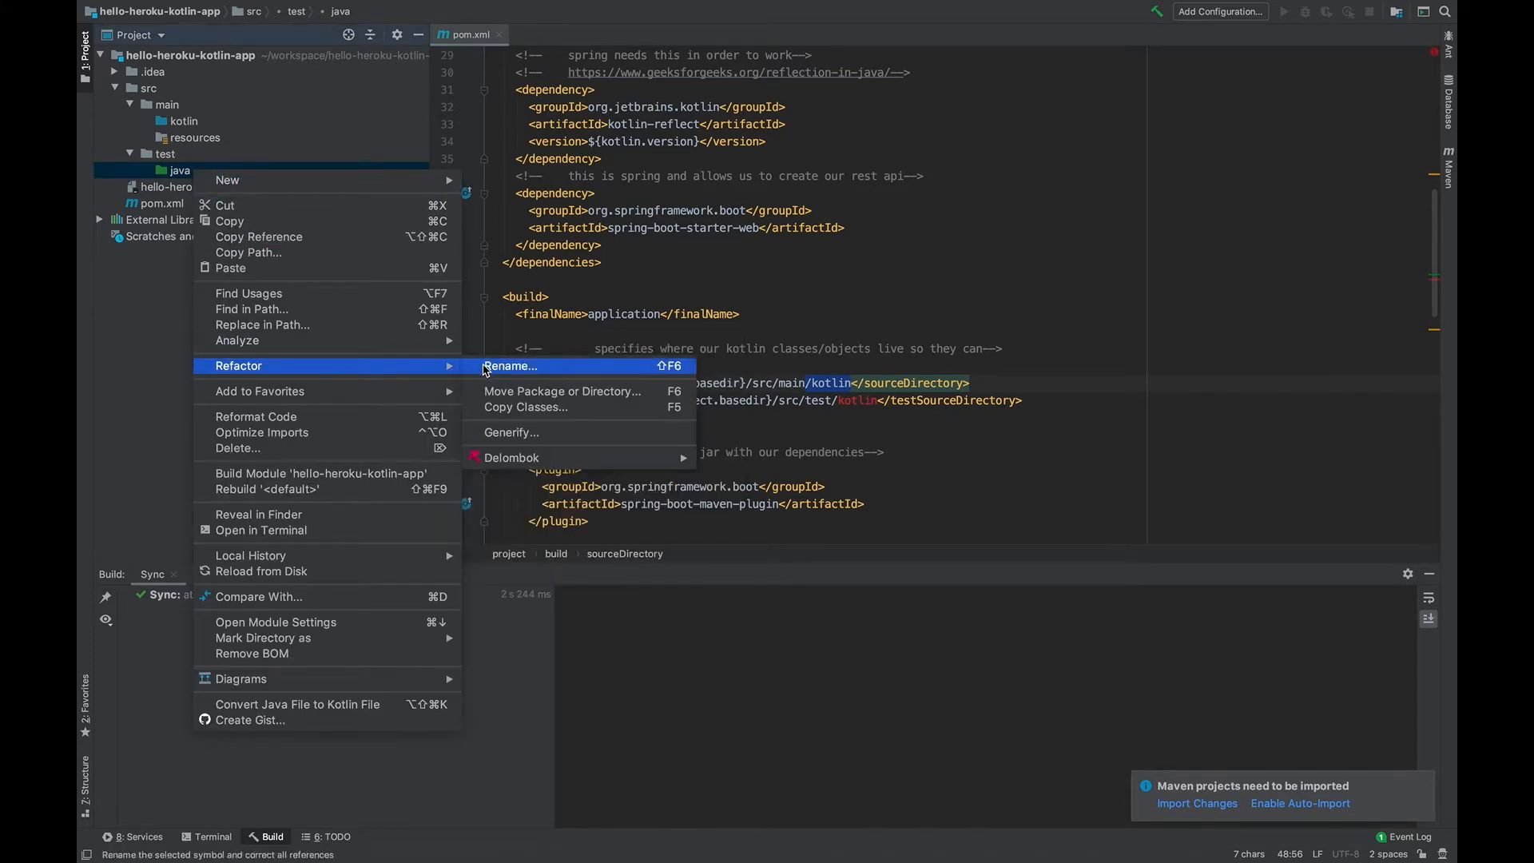
pyautogui.click(510, 366)
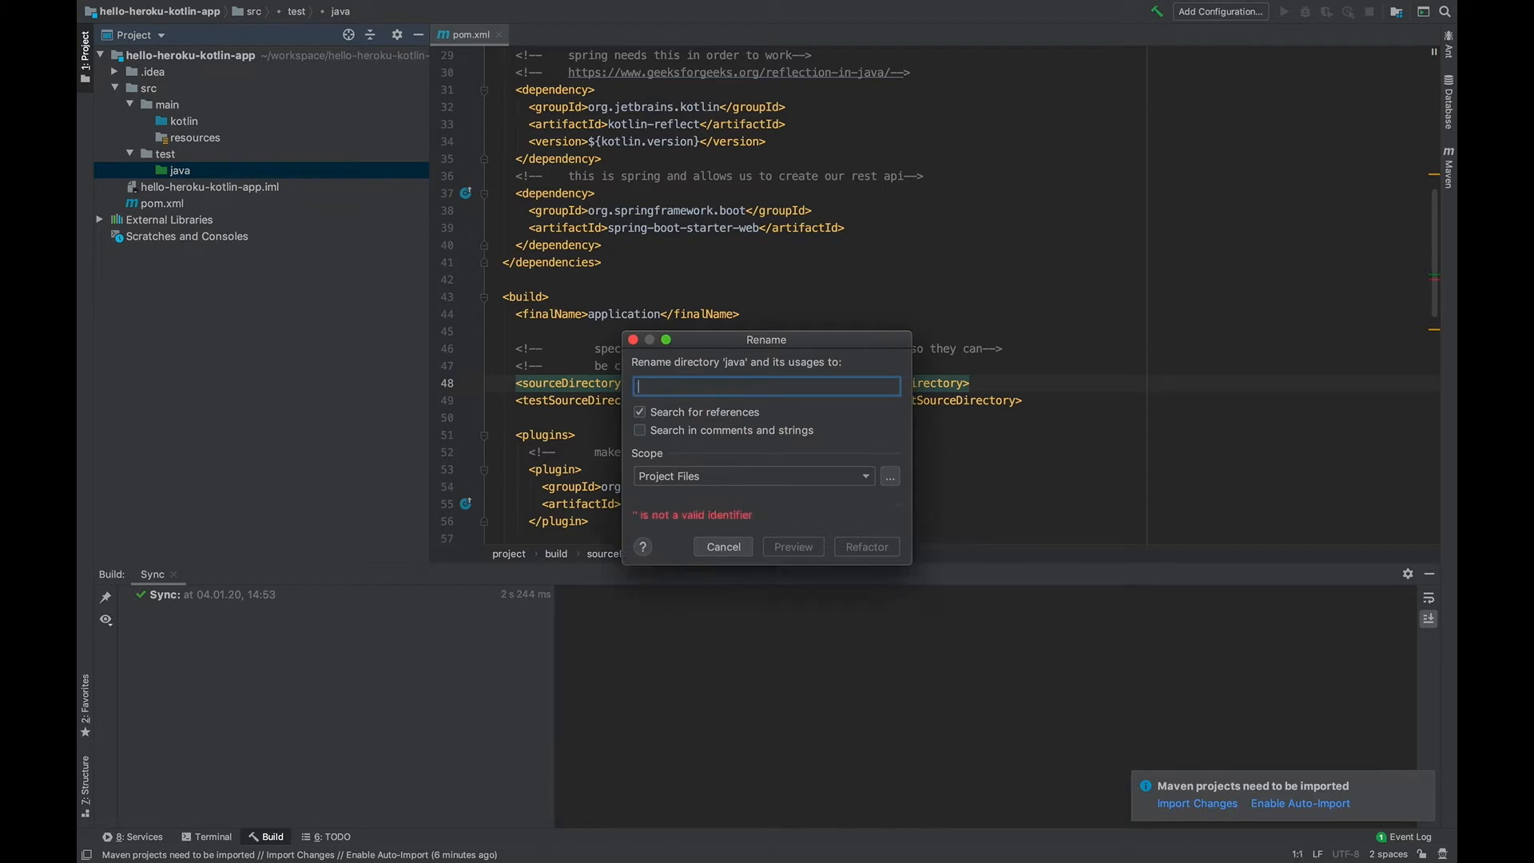
pyautogui.write('kotlin')
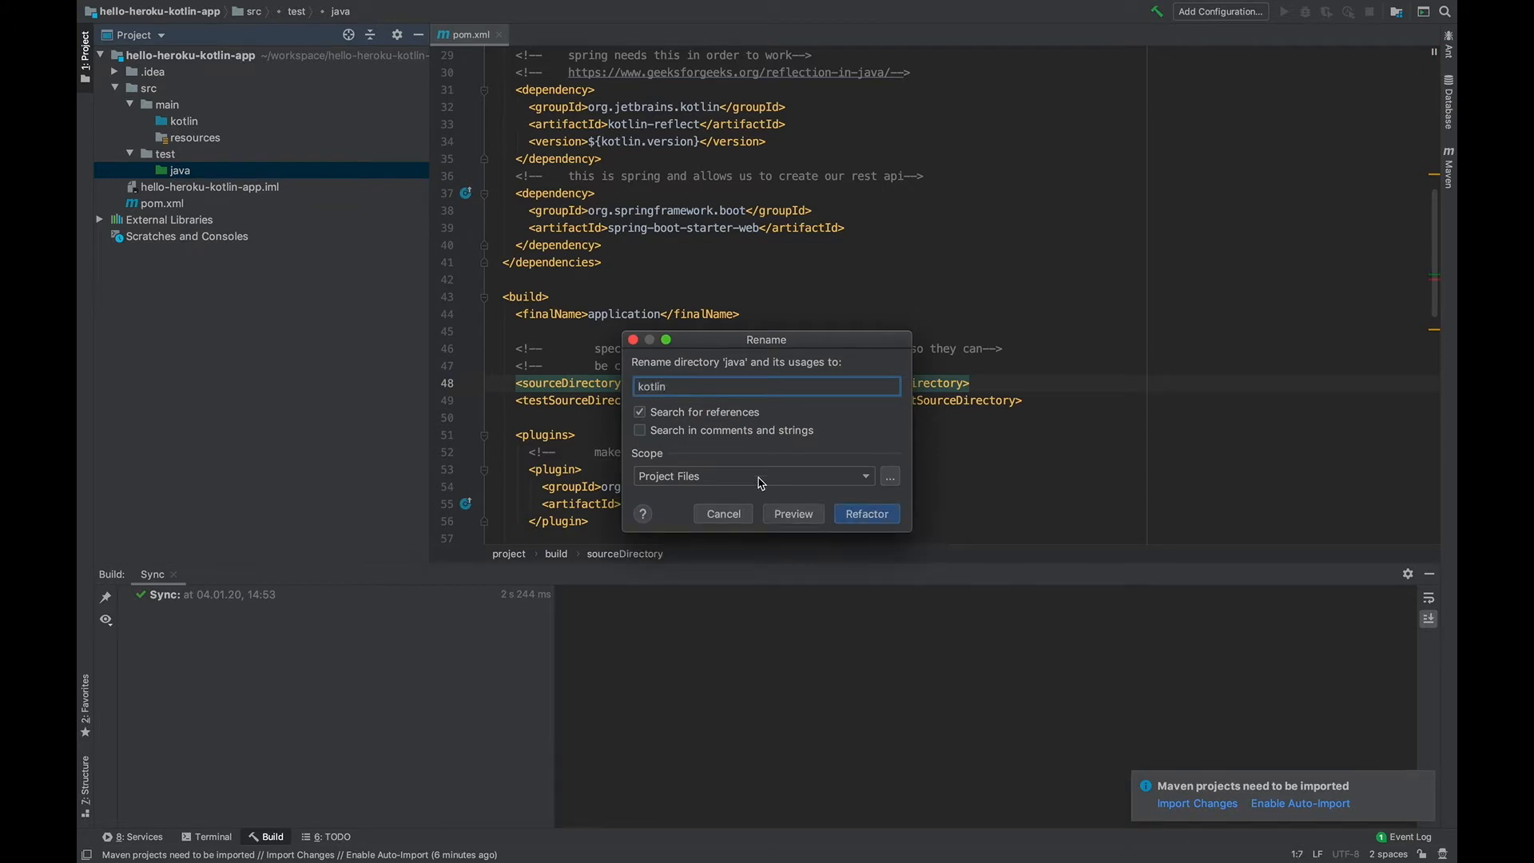
pyautogui.click(867, 513)
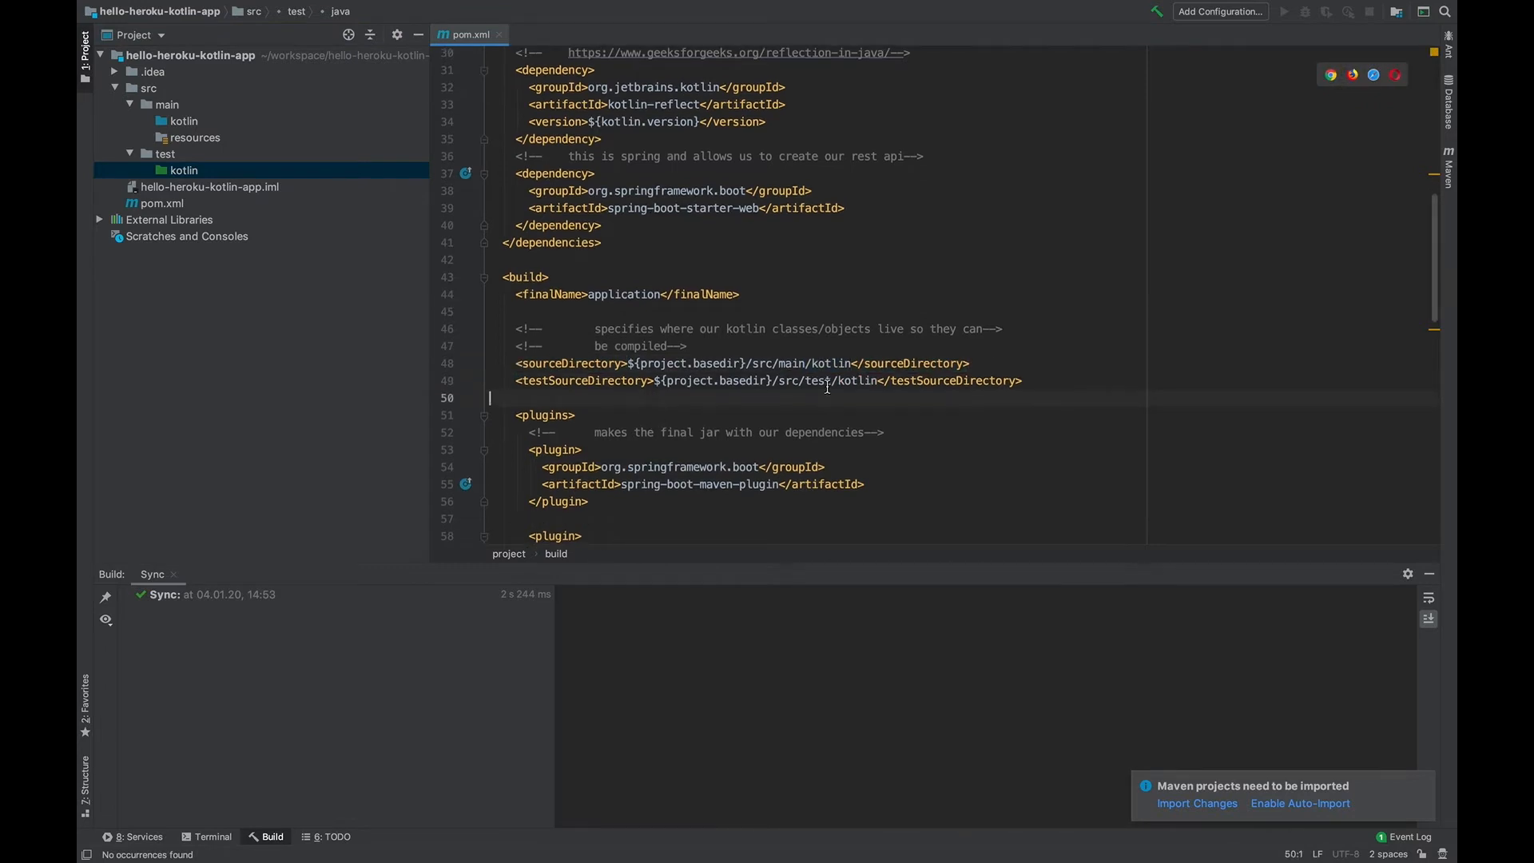
pyautogui.scroll(-3)
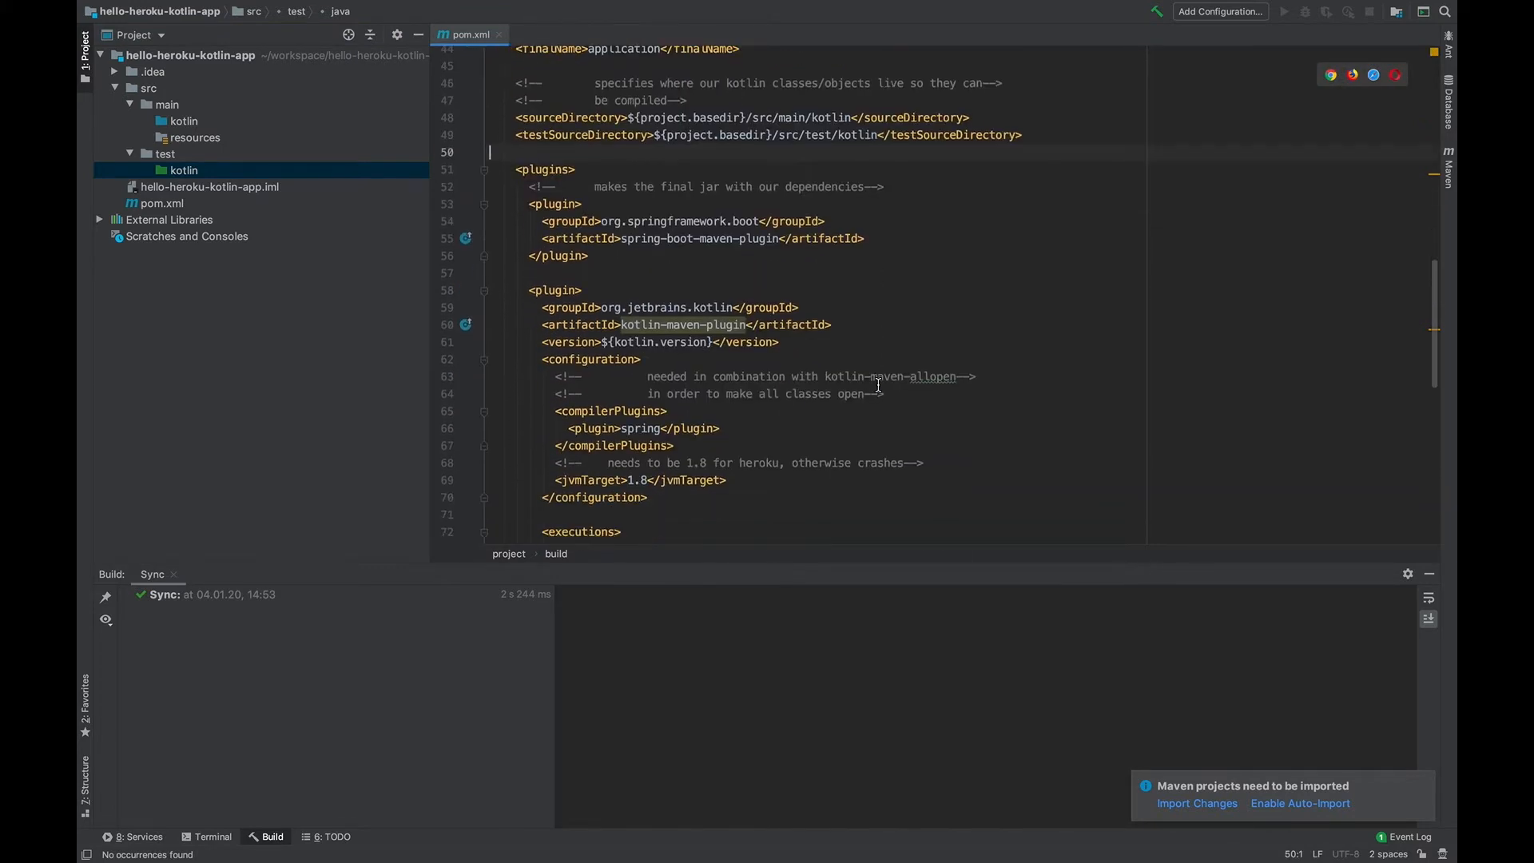
pyautogui.scroll(-3)
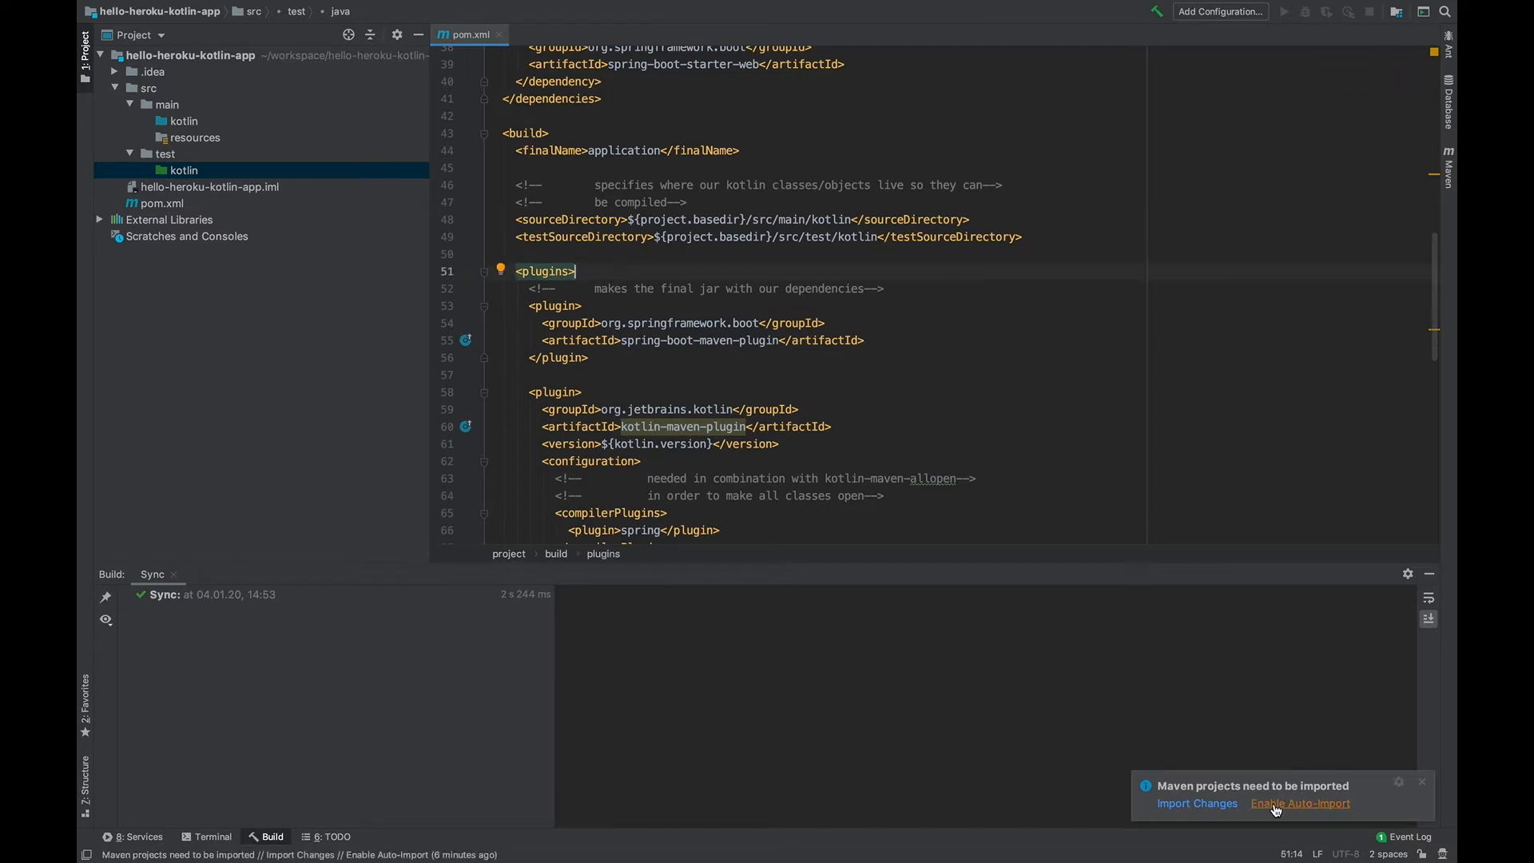
# Choose Enable Auto-Import on the 'Maven projects need to be imported' notification
pyautogui.click(1196, 803)
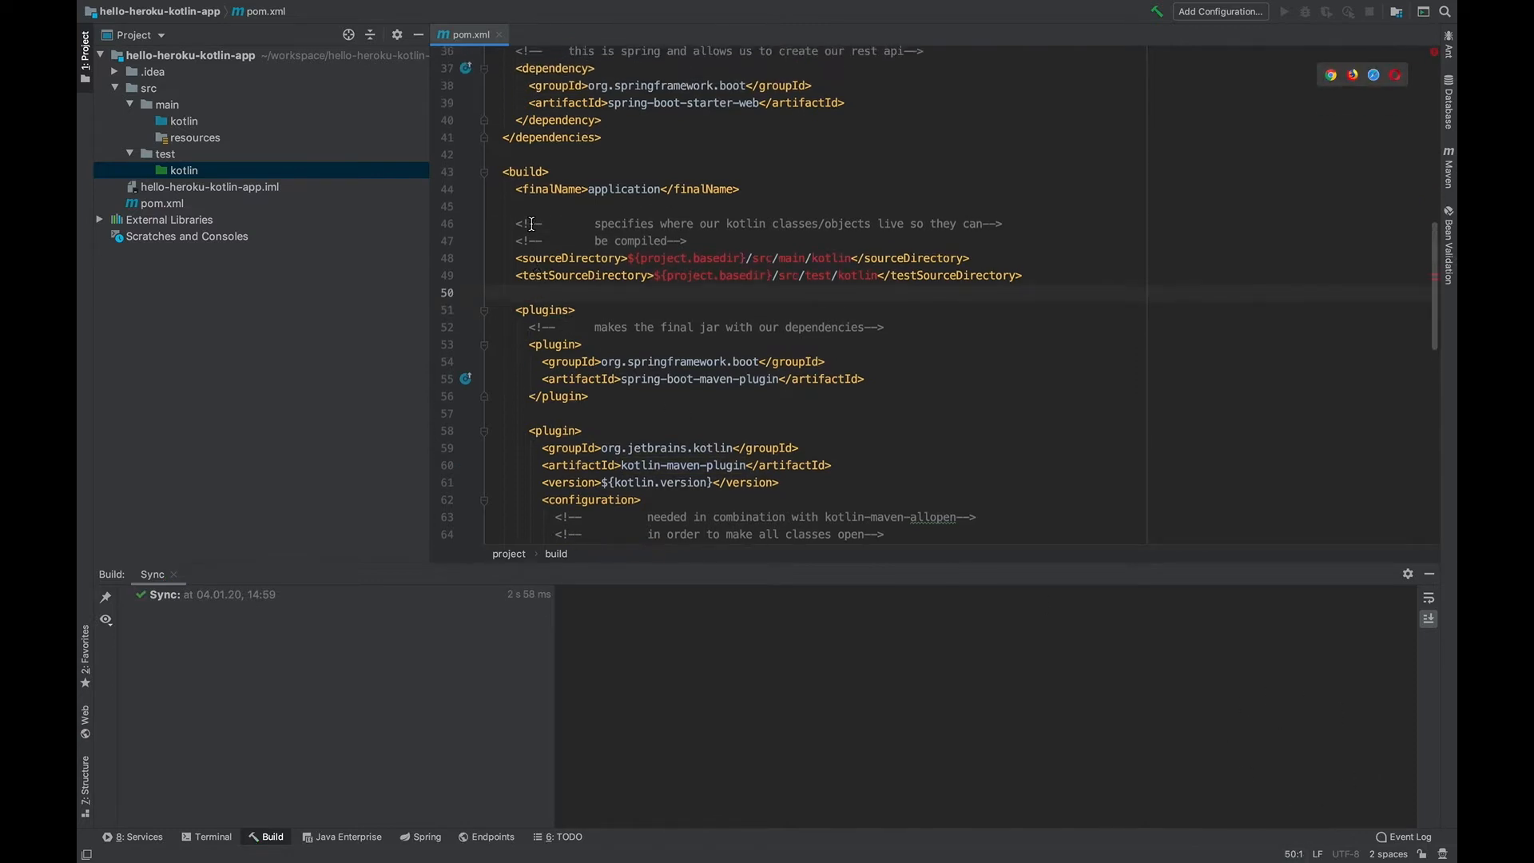
pyautogui.click(515, 207)
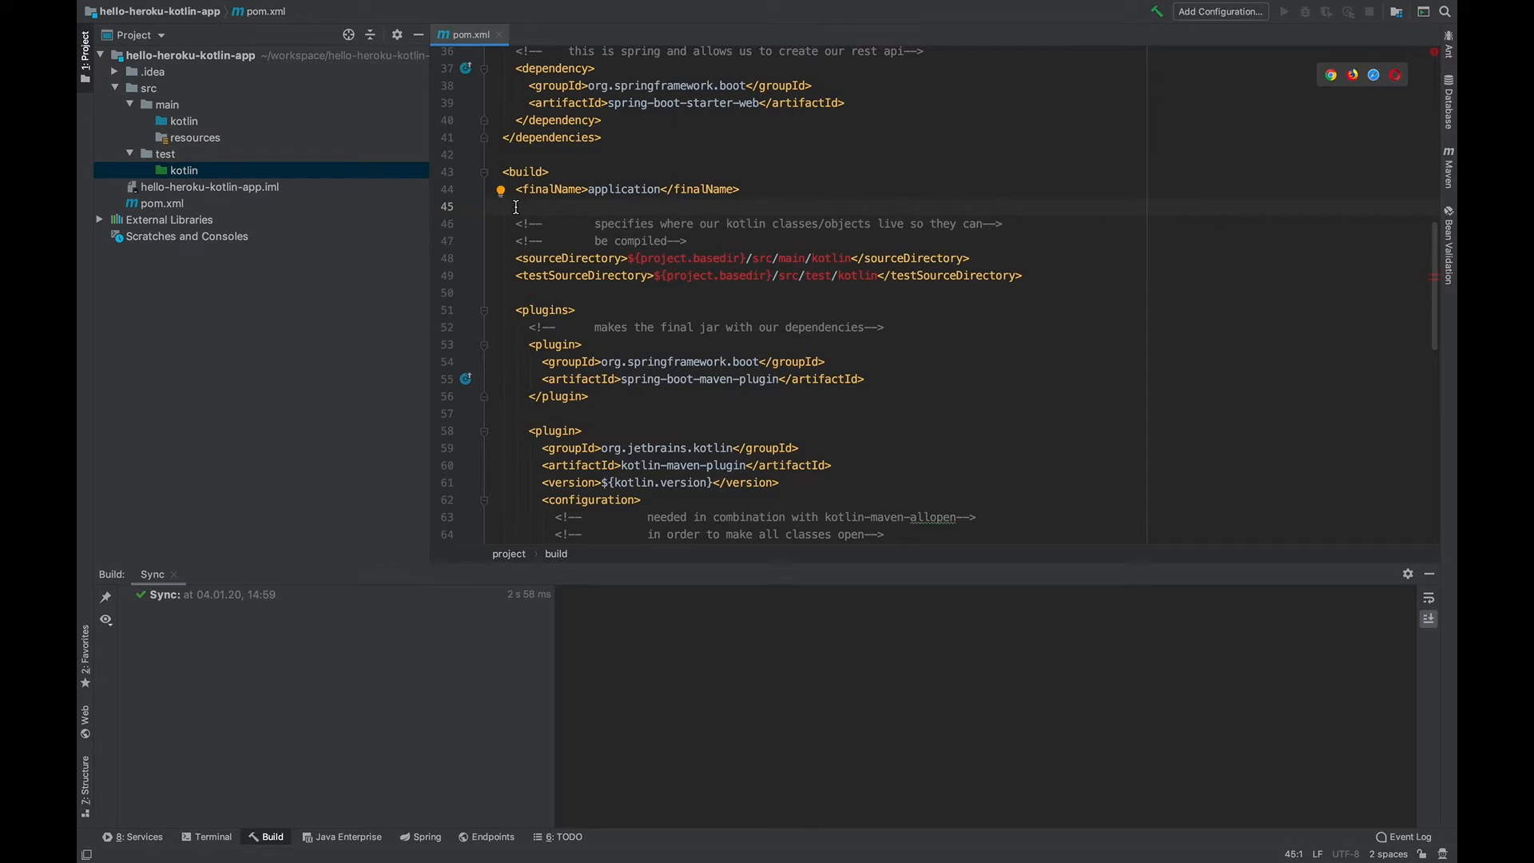
pyautogui.moveTo(184, 129)
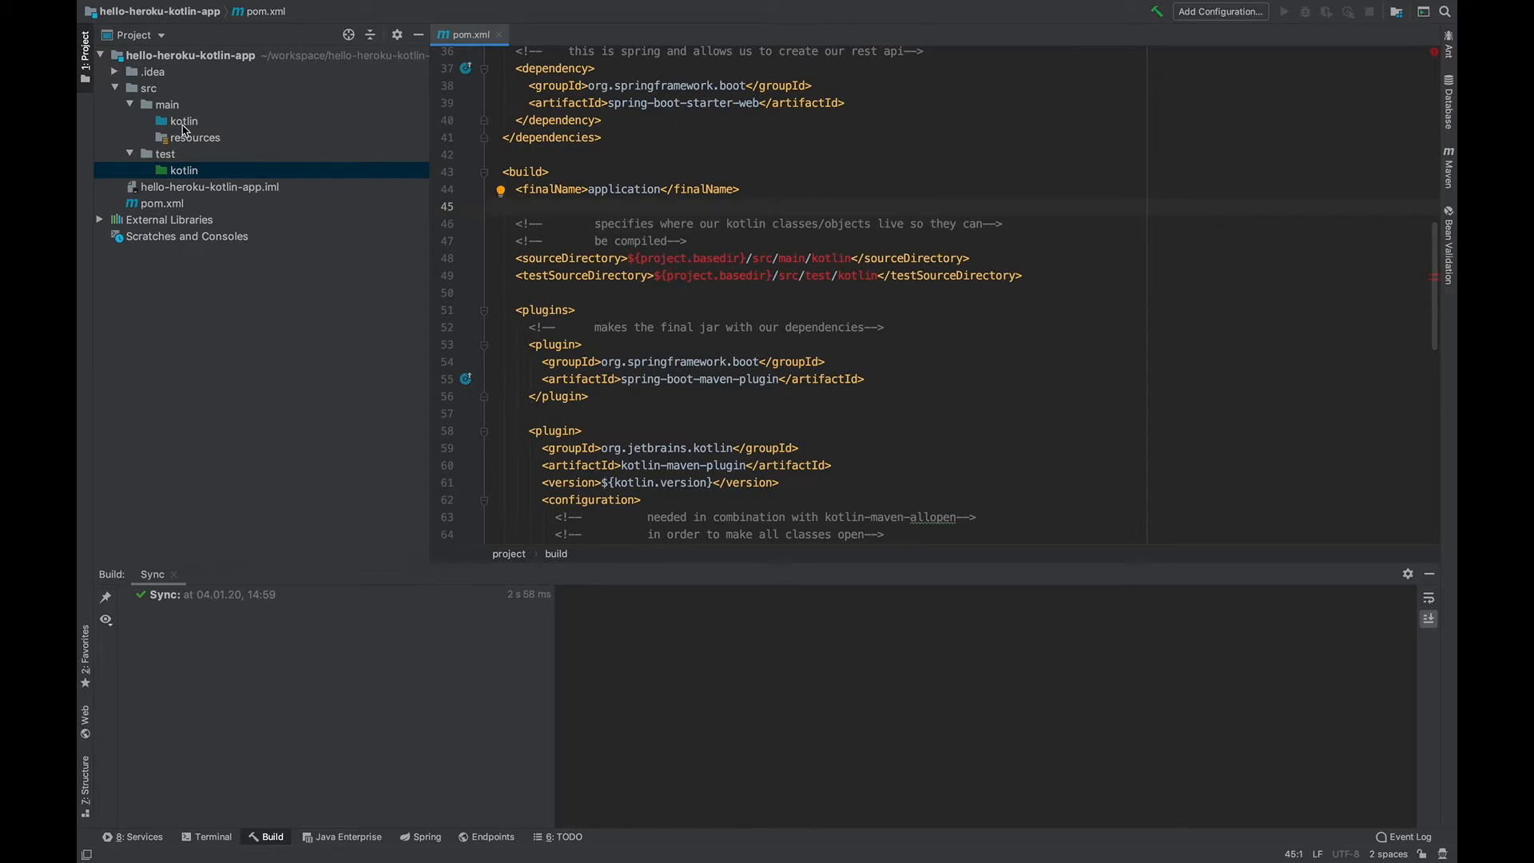
# Create a new package named application under src/main/kotlin
pyautogui.rightClick(183, 120)
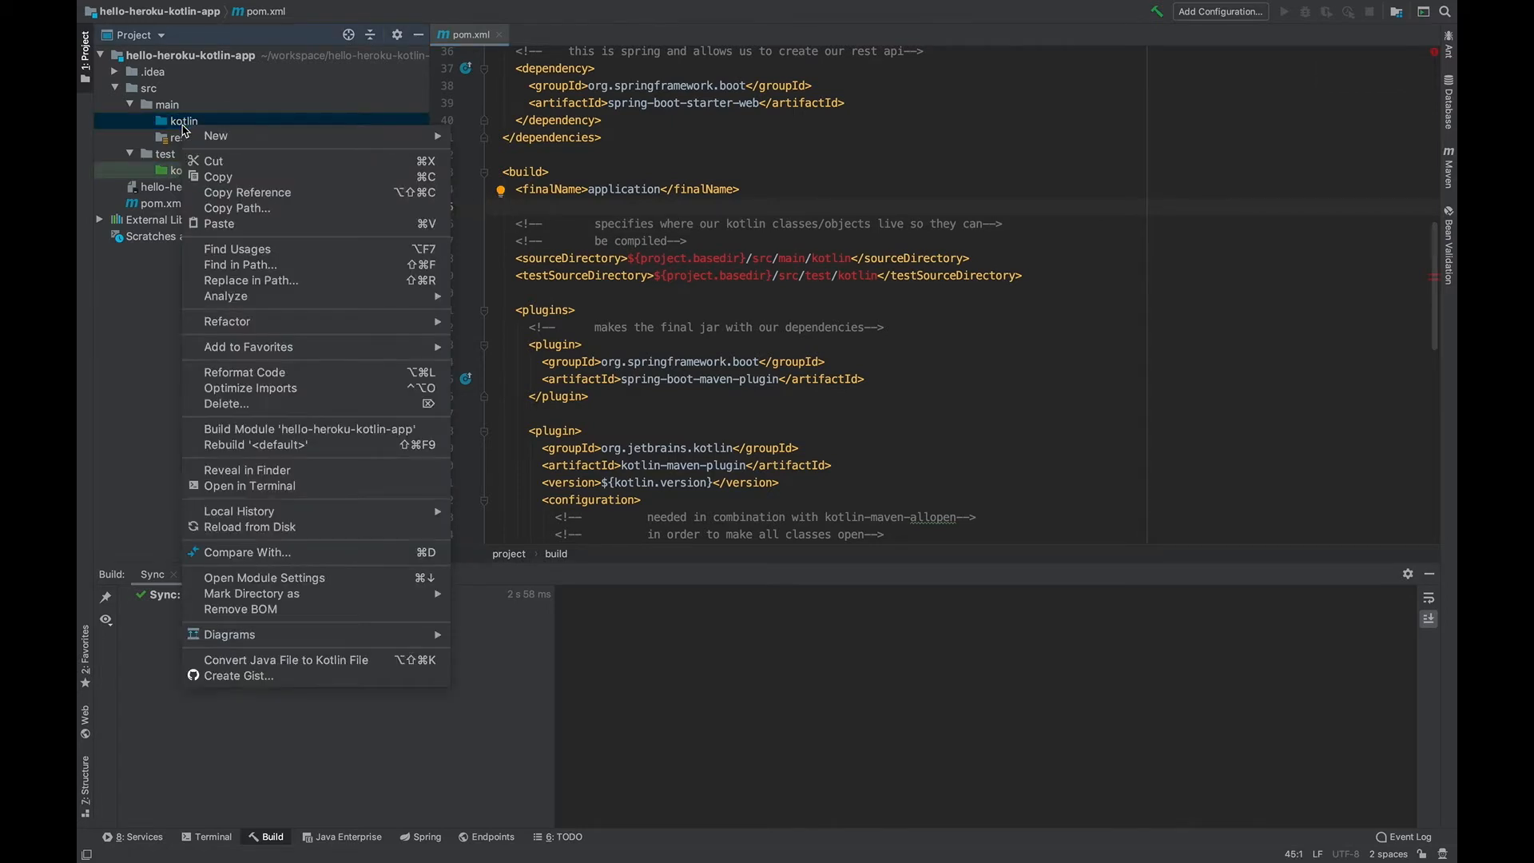
pyautogui.click(216, 136)
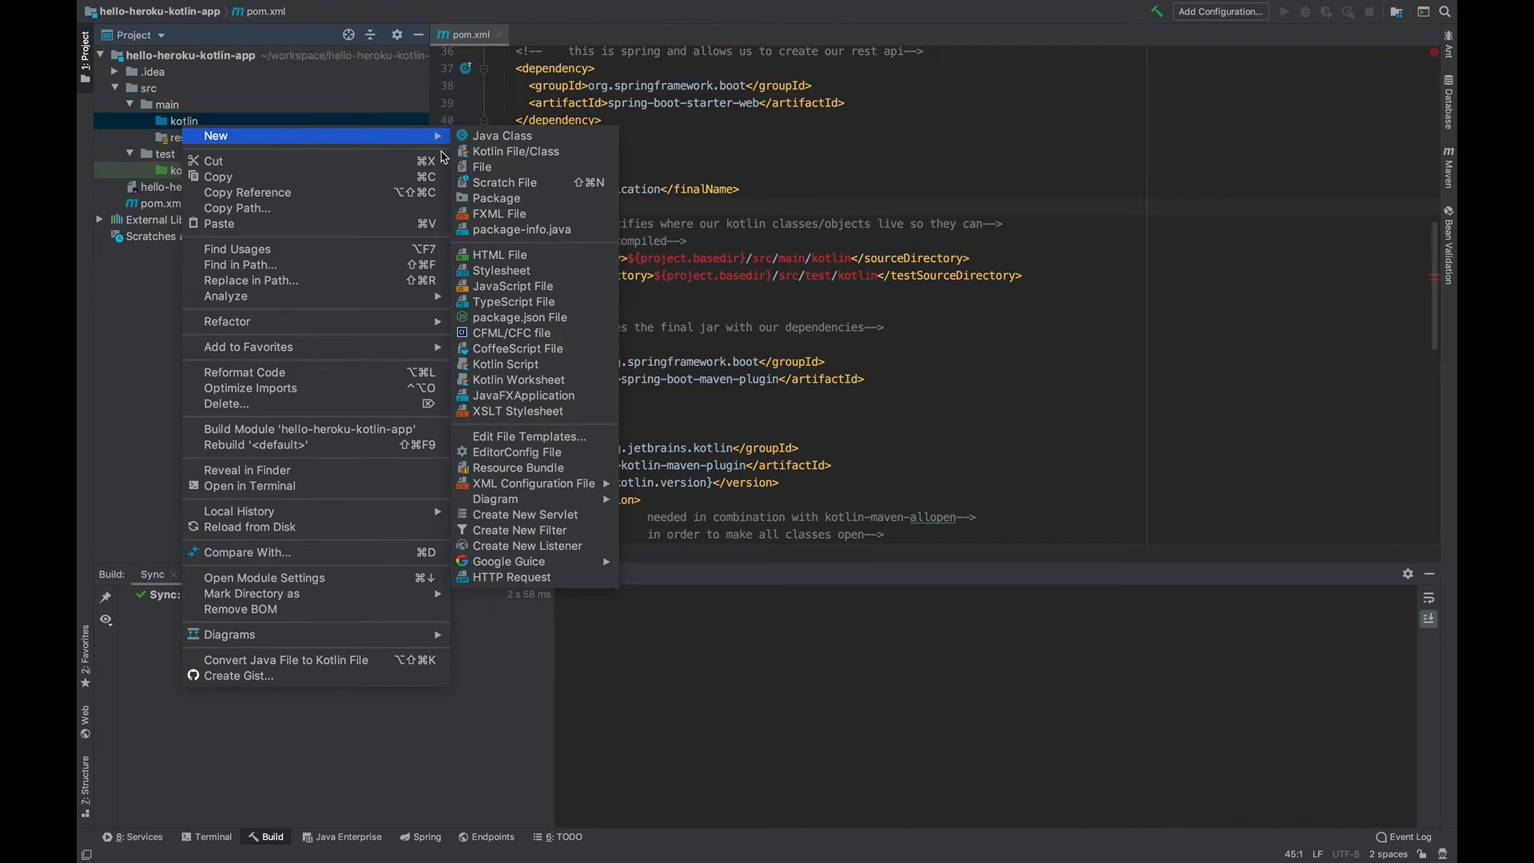
pyautogui.click(495, 197)
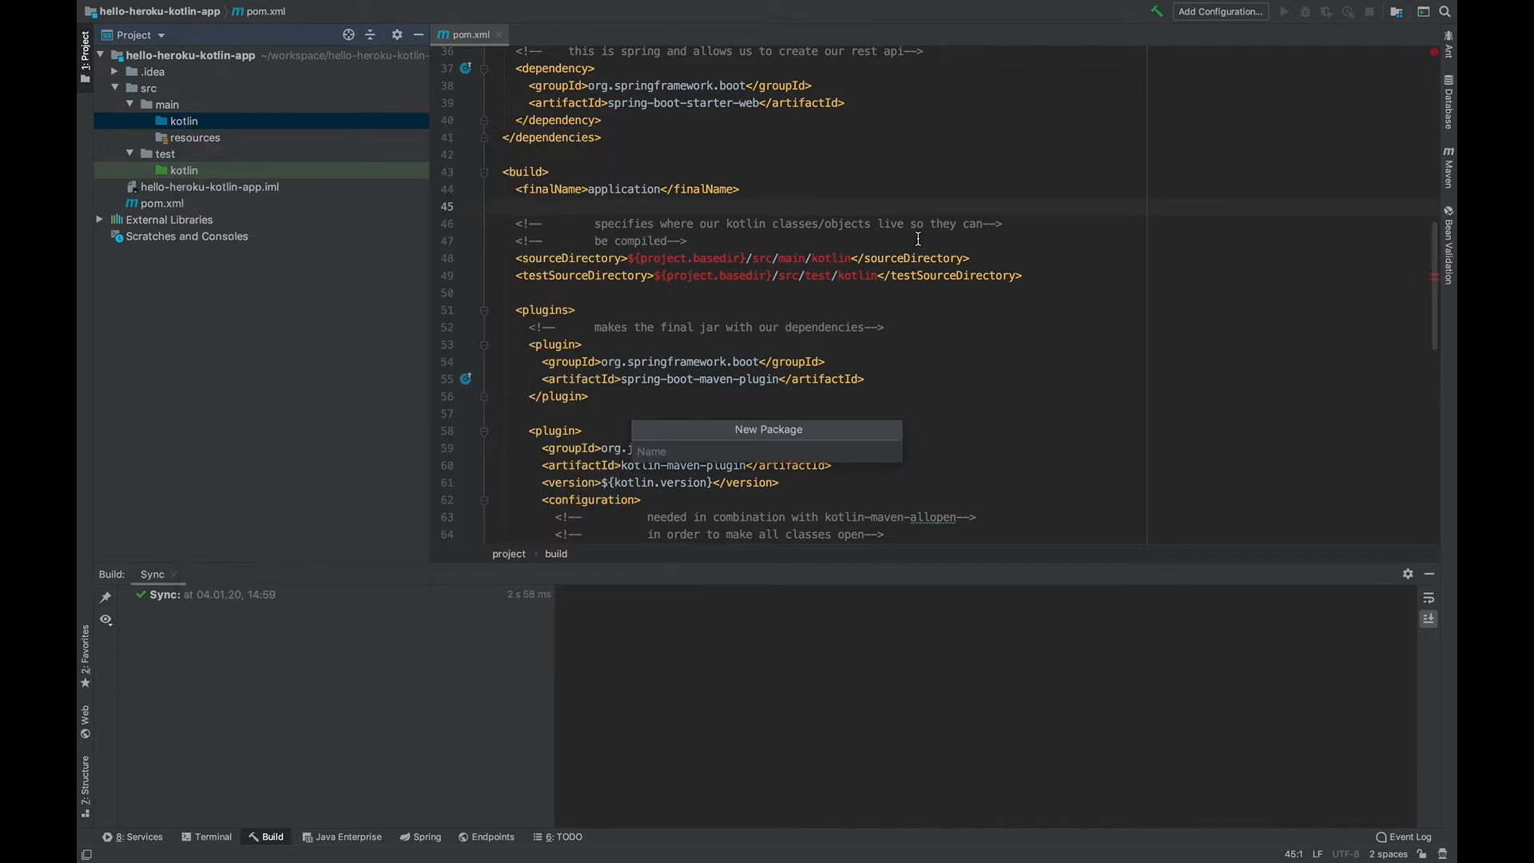
pyautogui.write('applicatio')
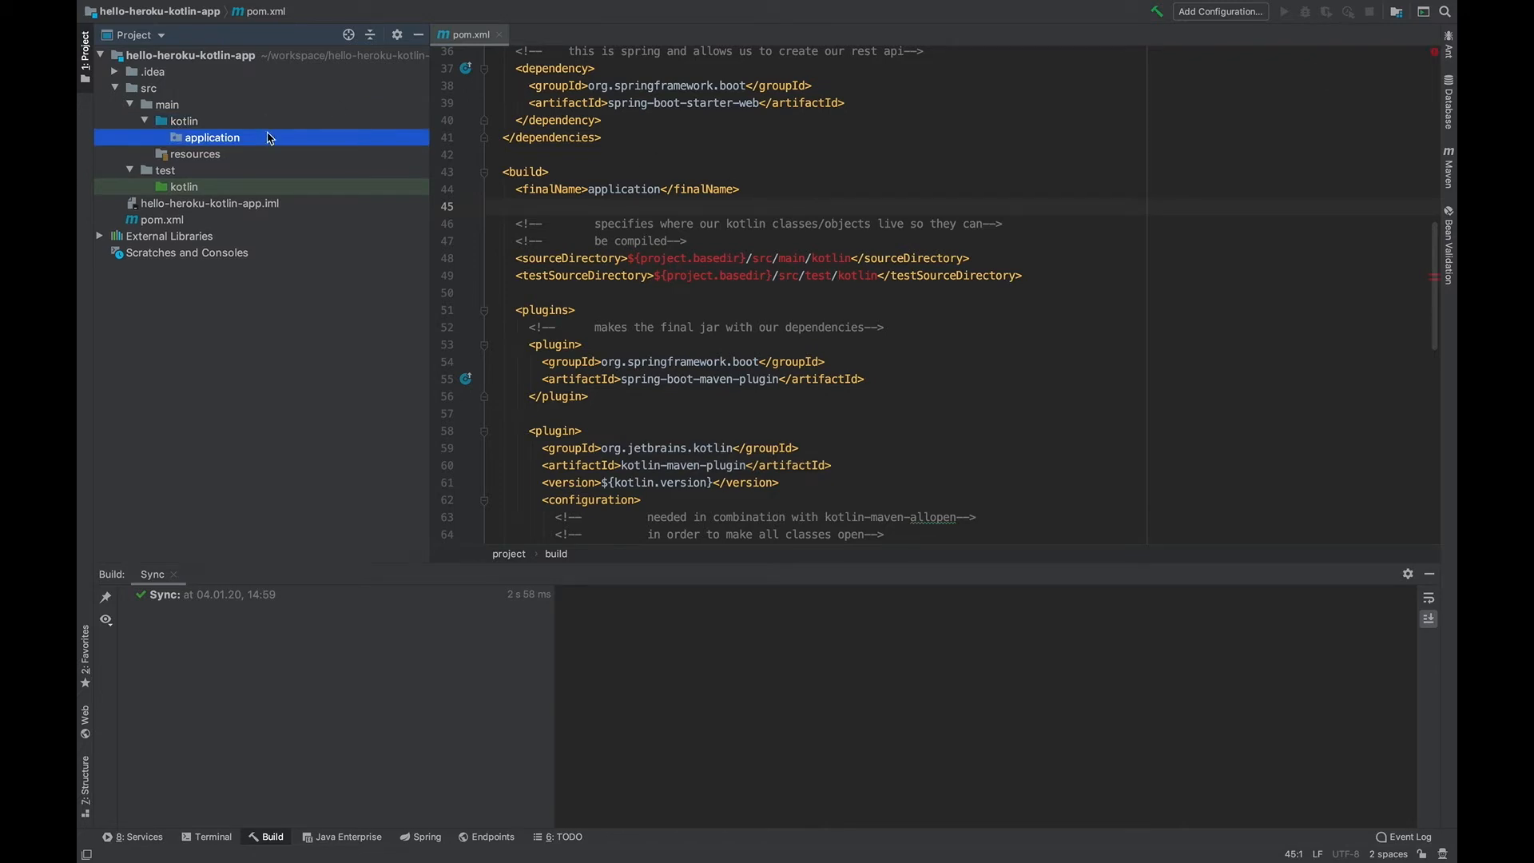
# Add a Kotlin class named Application inside the application package
pyautogui.rightClick(212, 138)
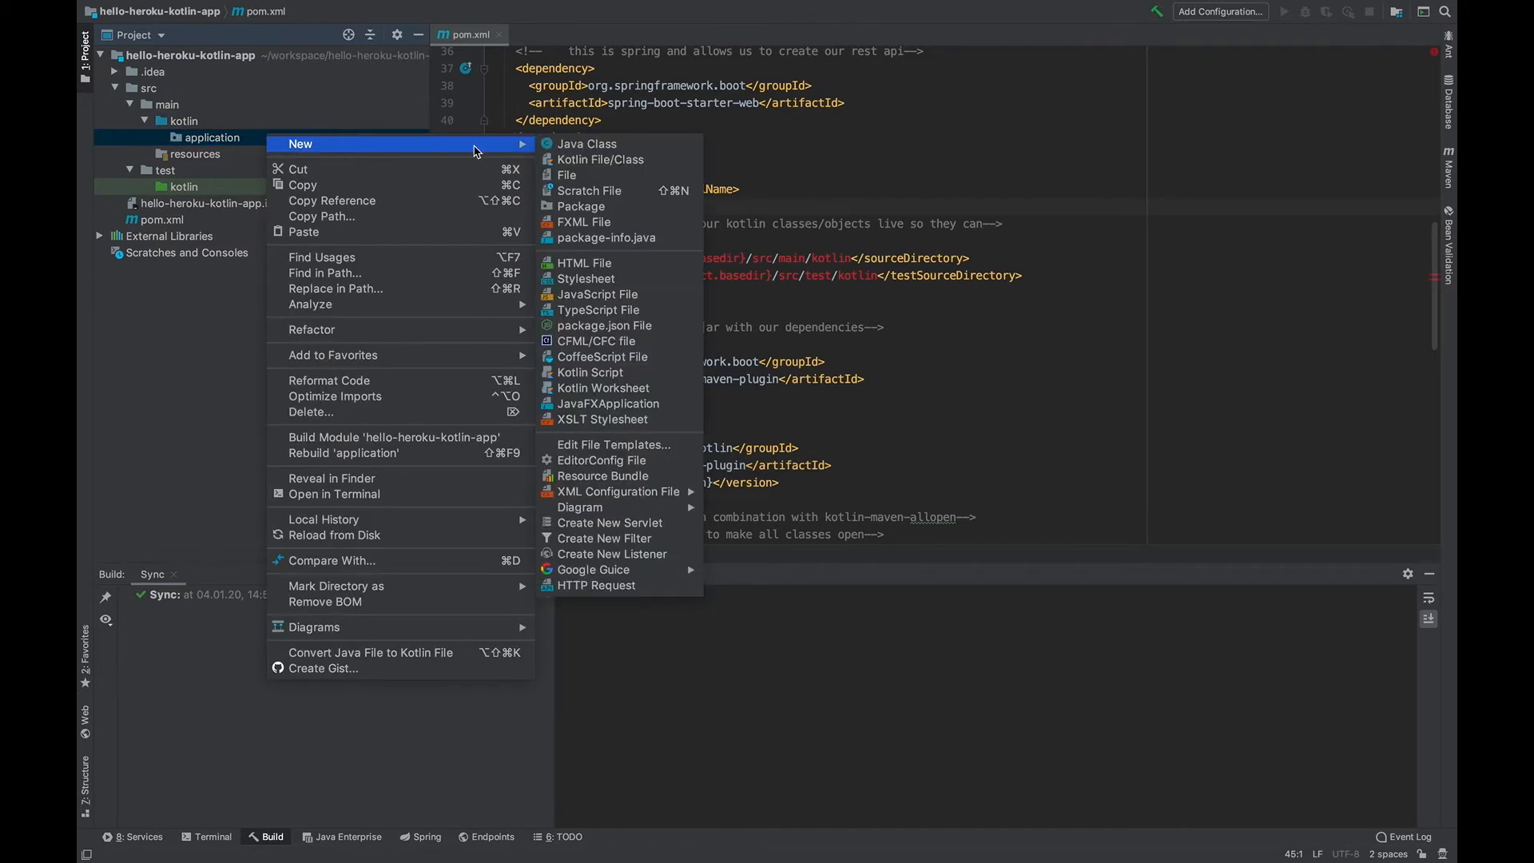
pyautogui.click(600, 159)
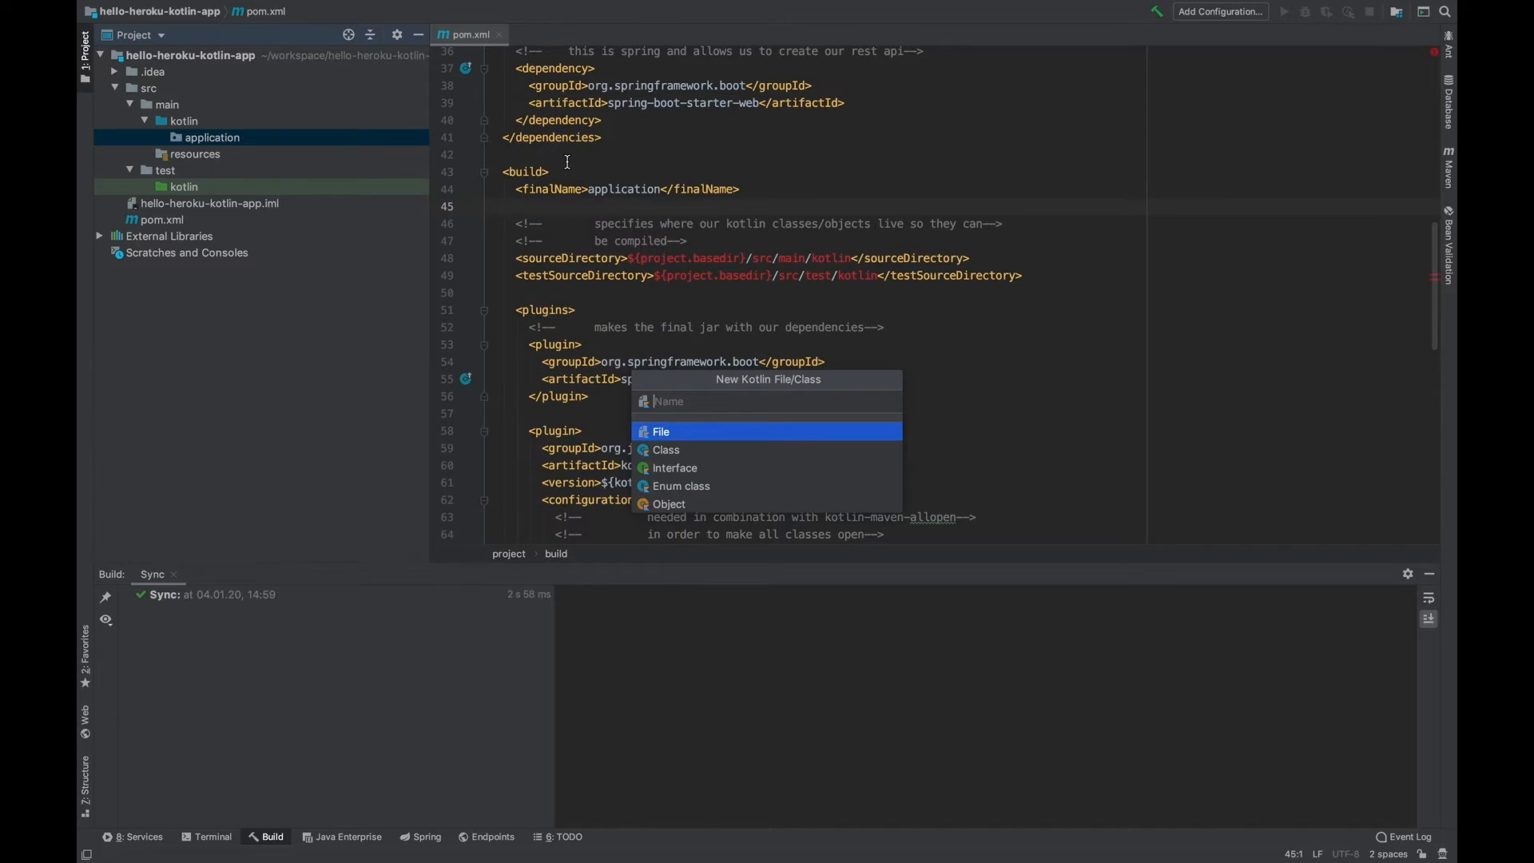
pyautogui.write('A')
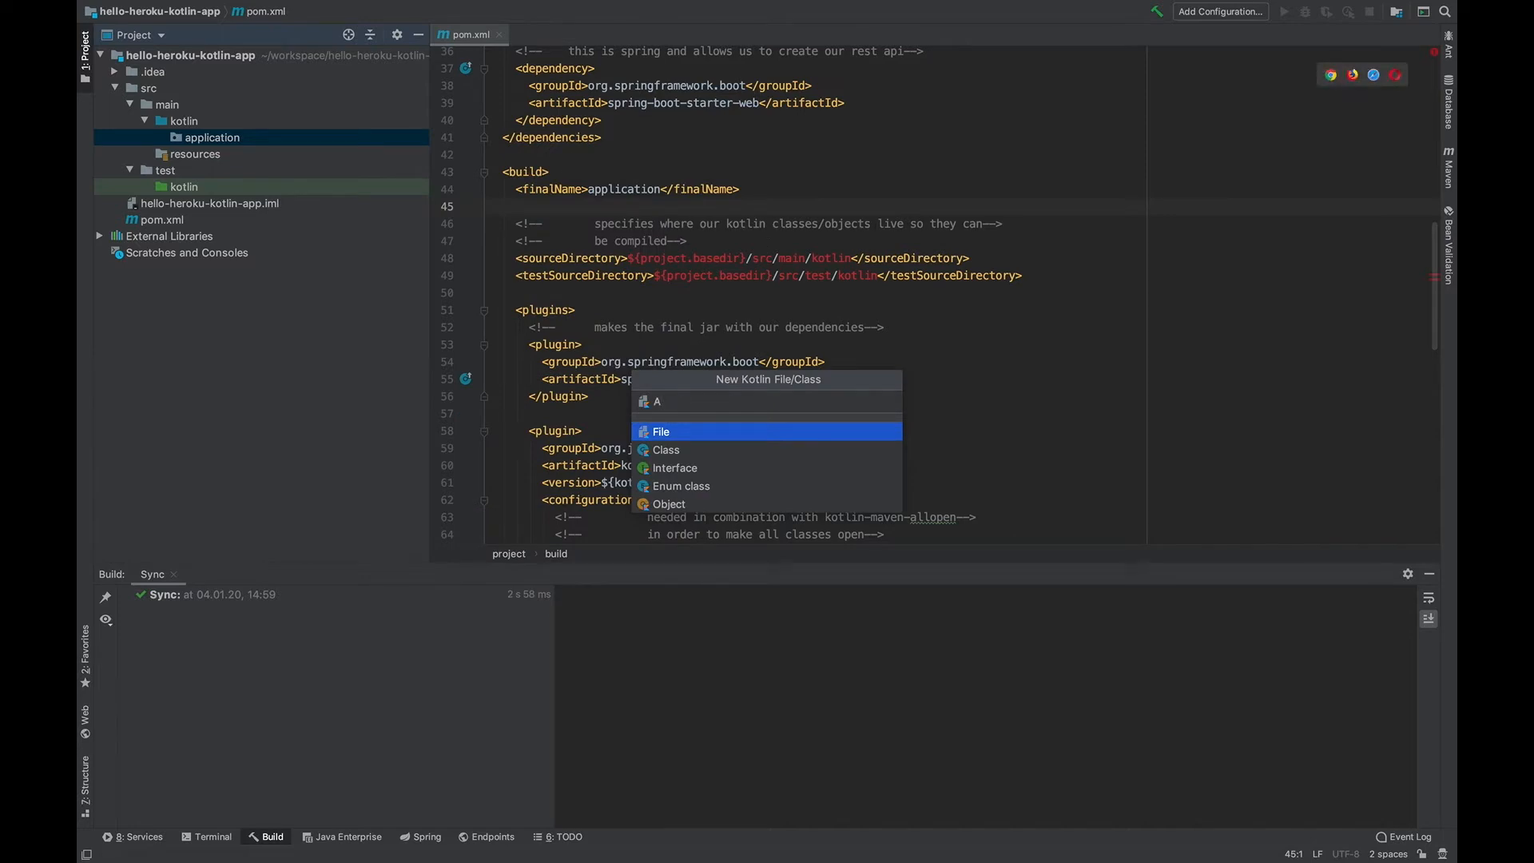
pyautogui.write('pplication')
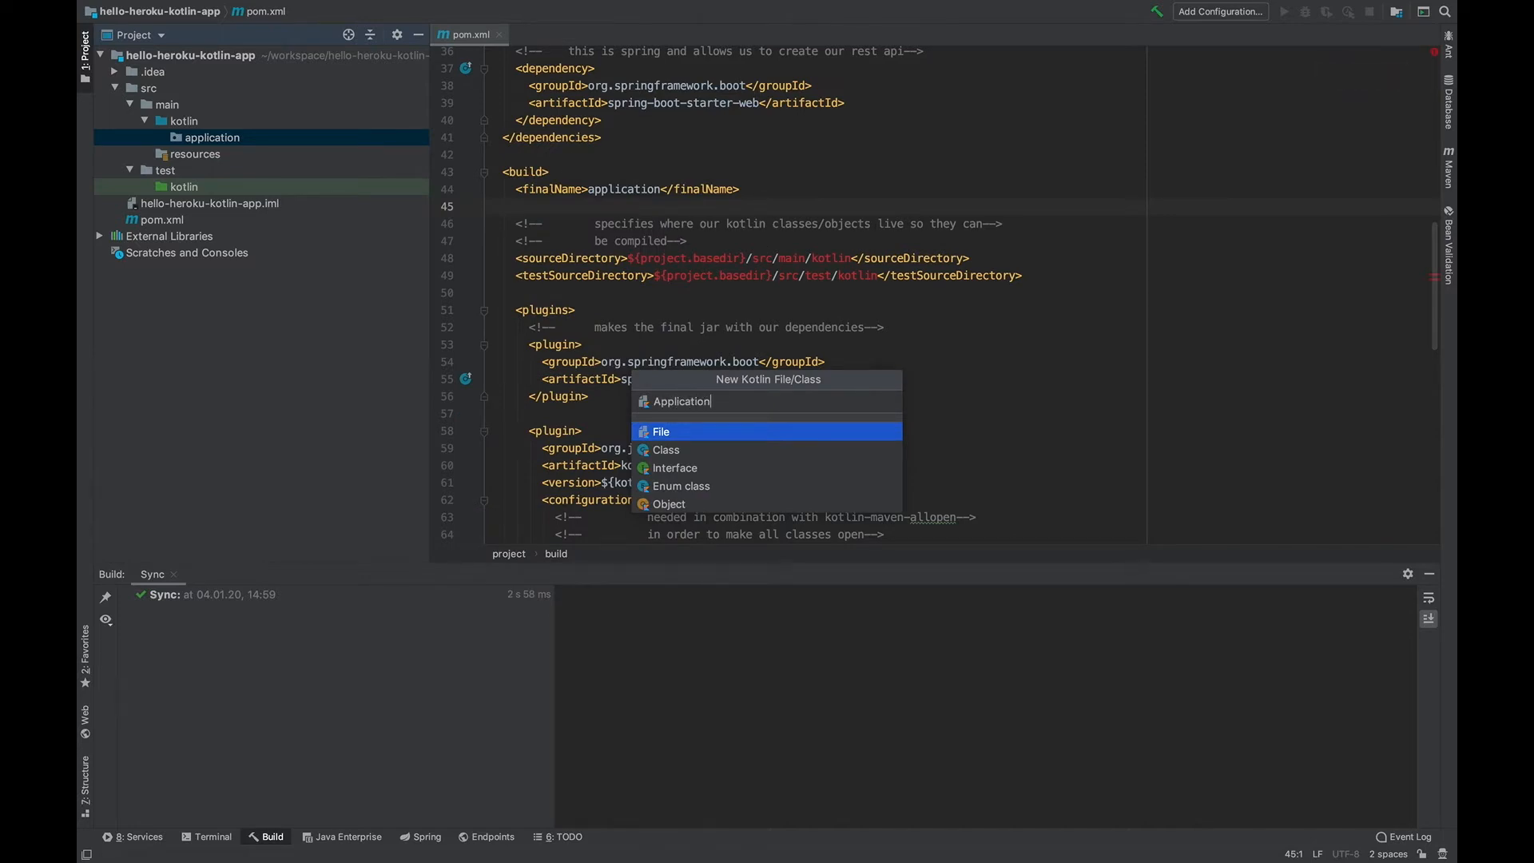
pyautogui.click(665, 449)
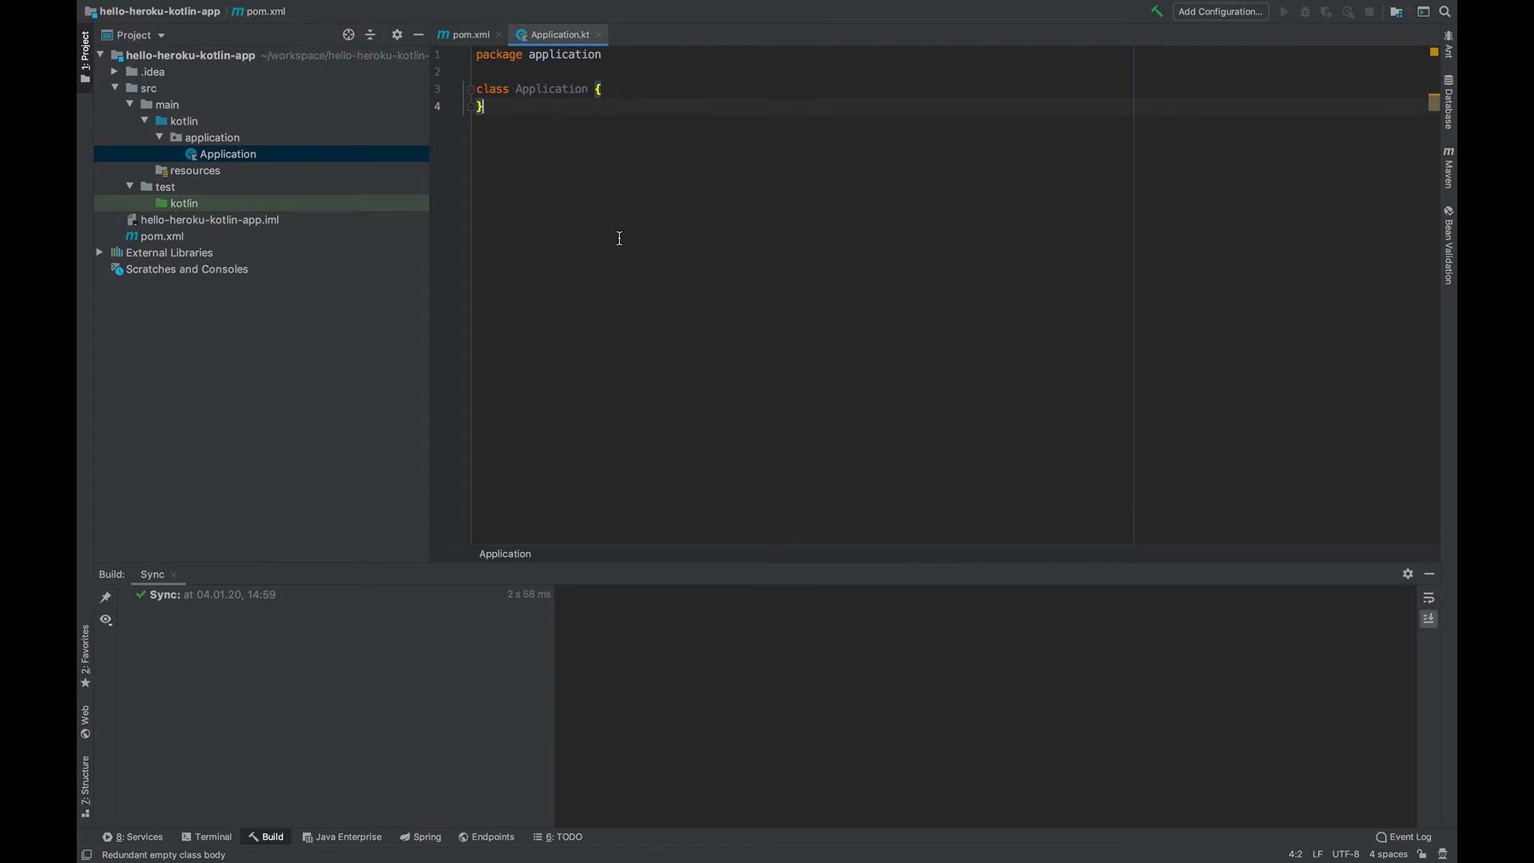
pyautogui.click(437, 89)
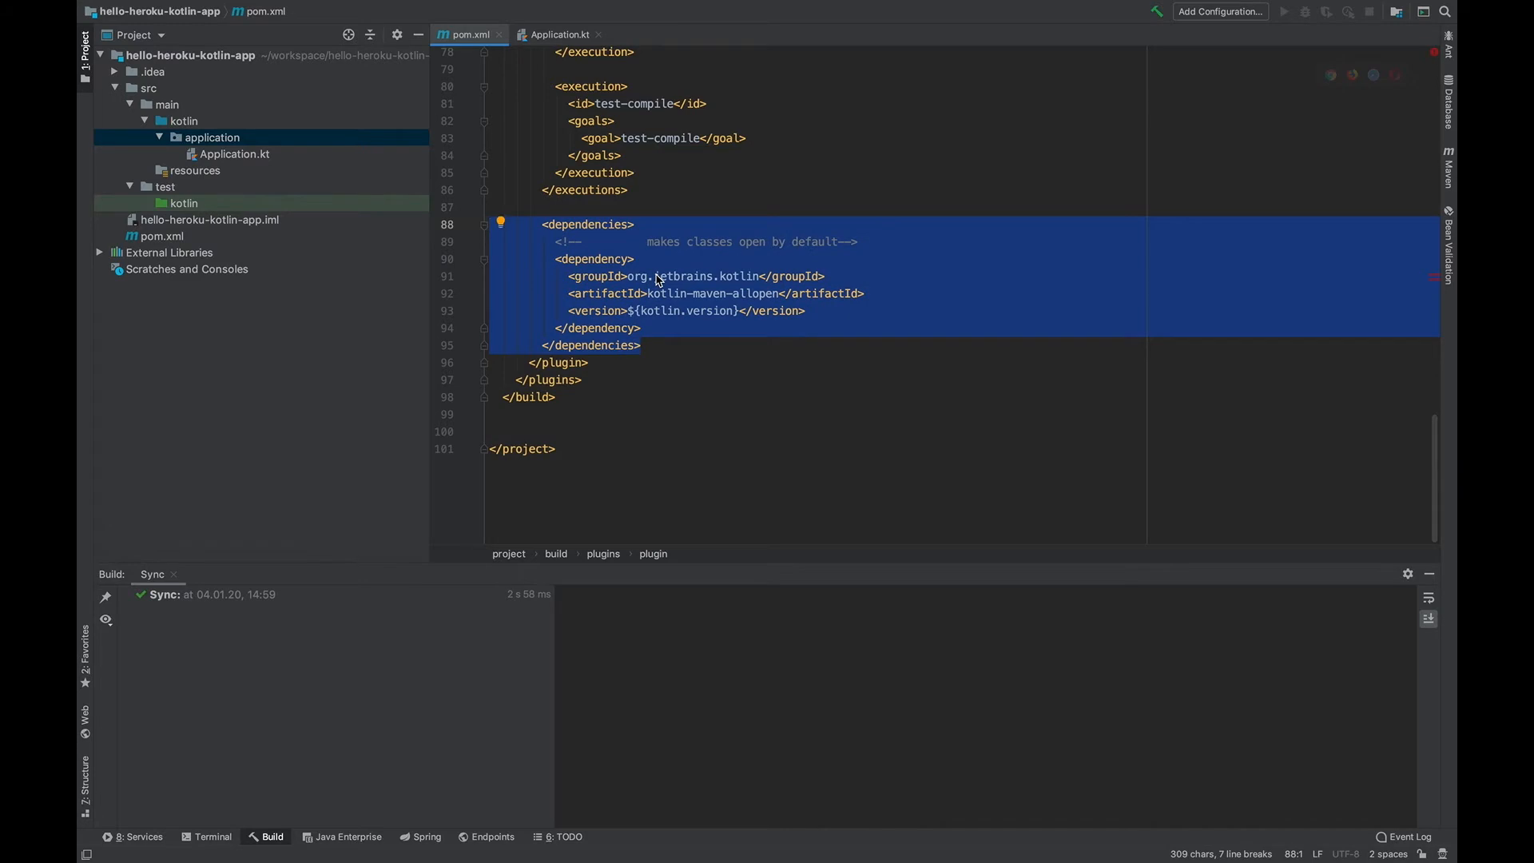
pyautogui.scroll(3)
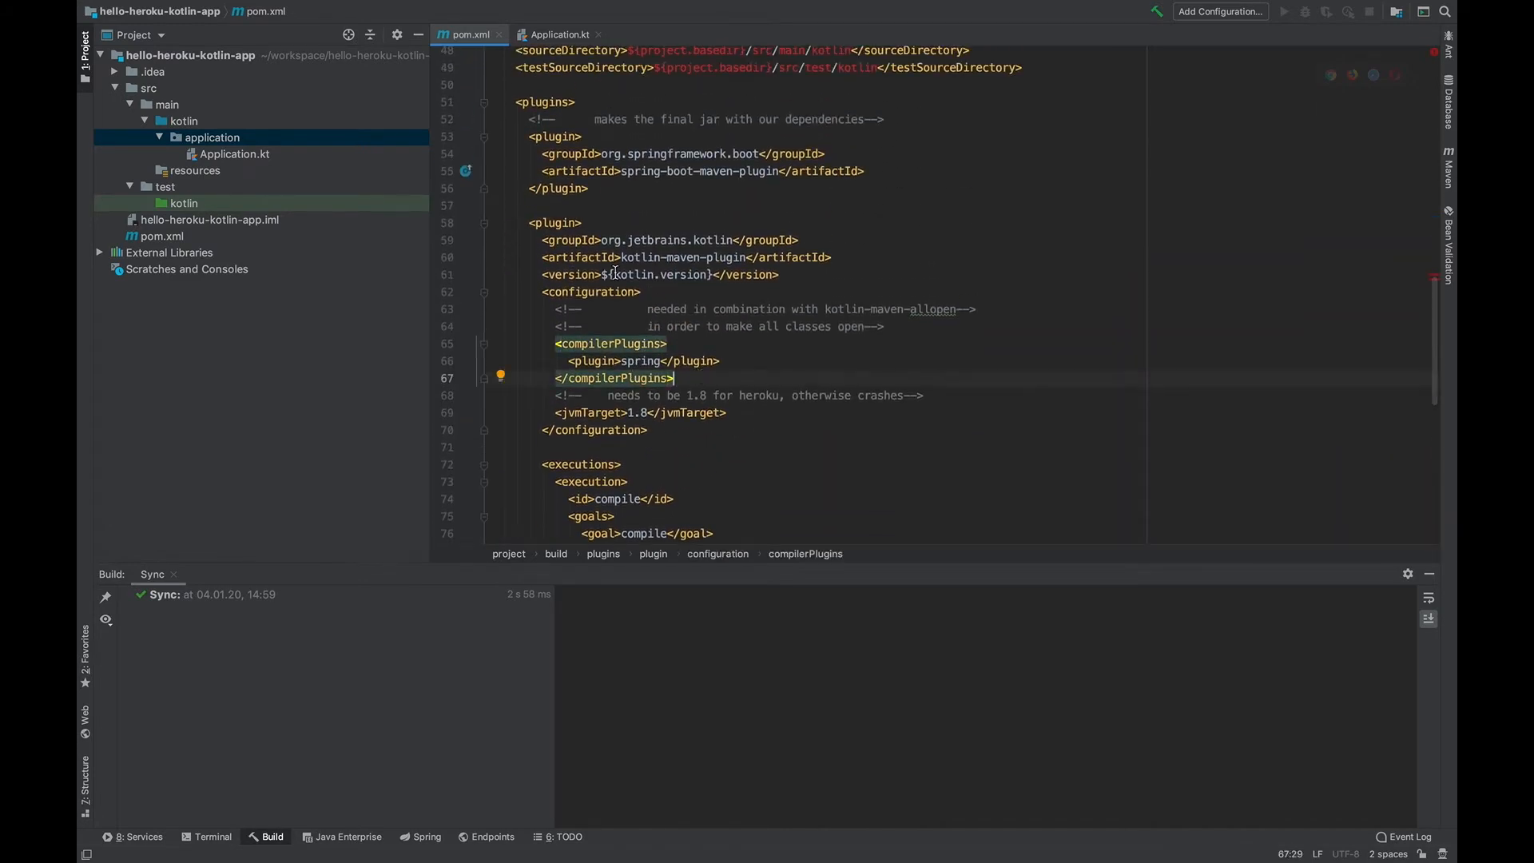
pyautogui.click(557, 34)
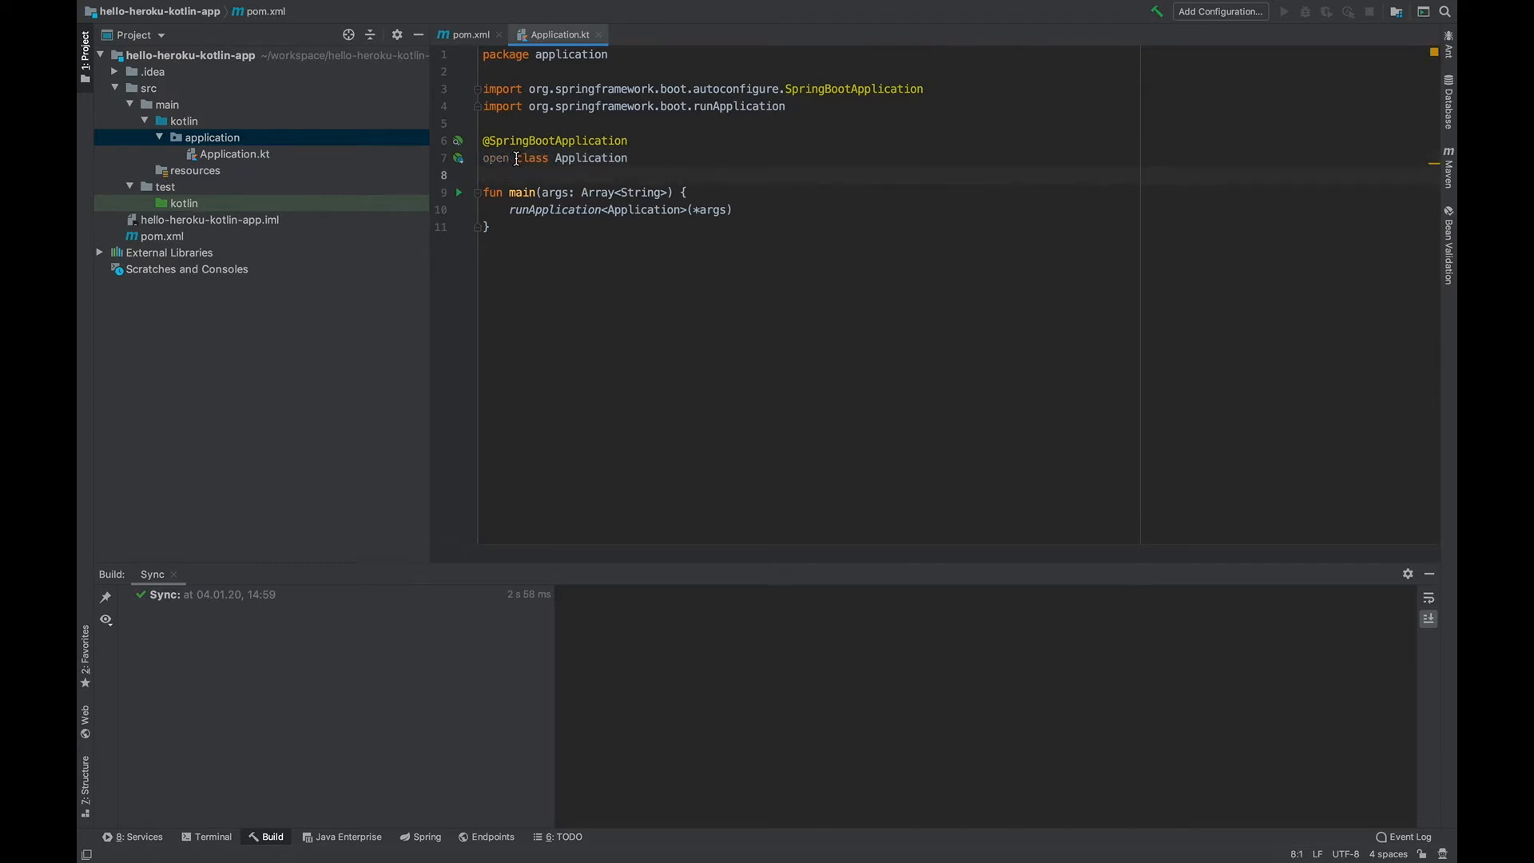
pyautogui.doubleClick(495, 157)
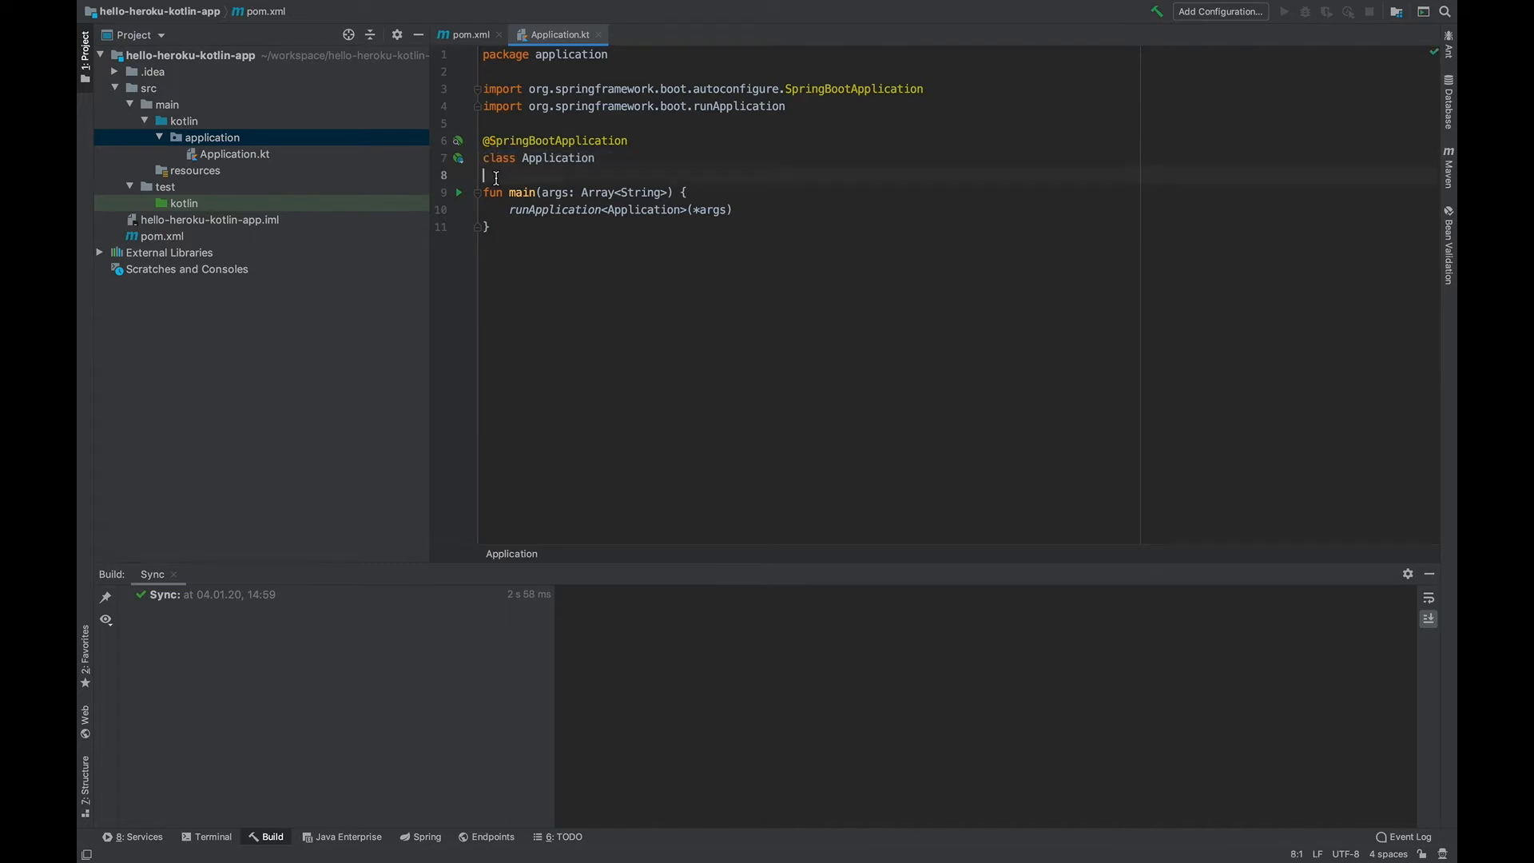
pyautogui.click(472, 33)
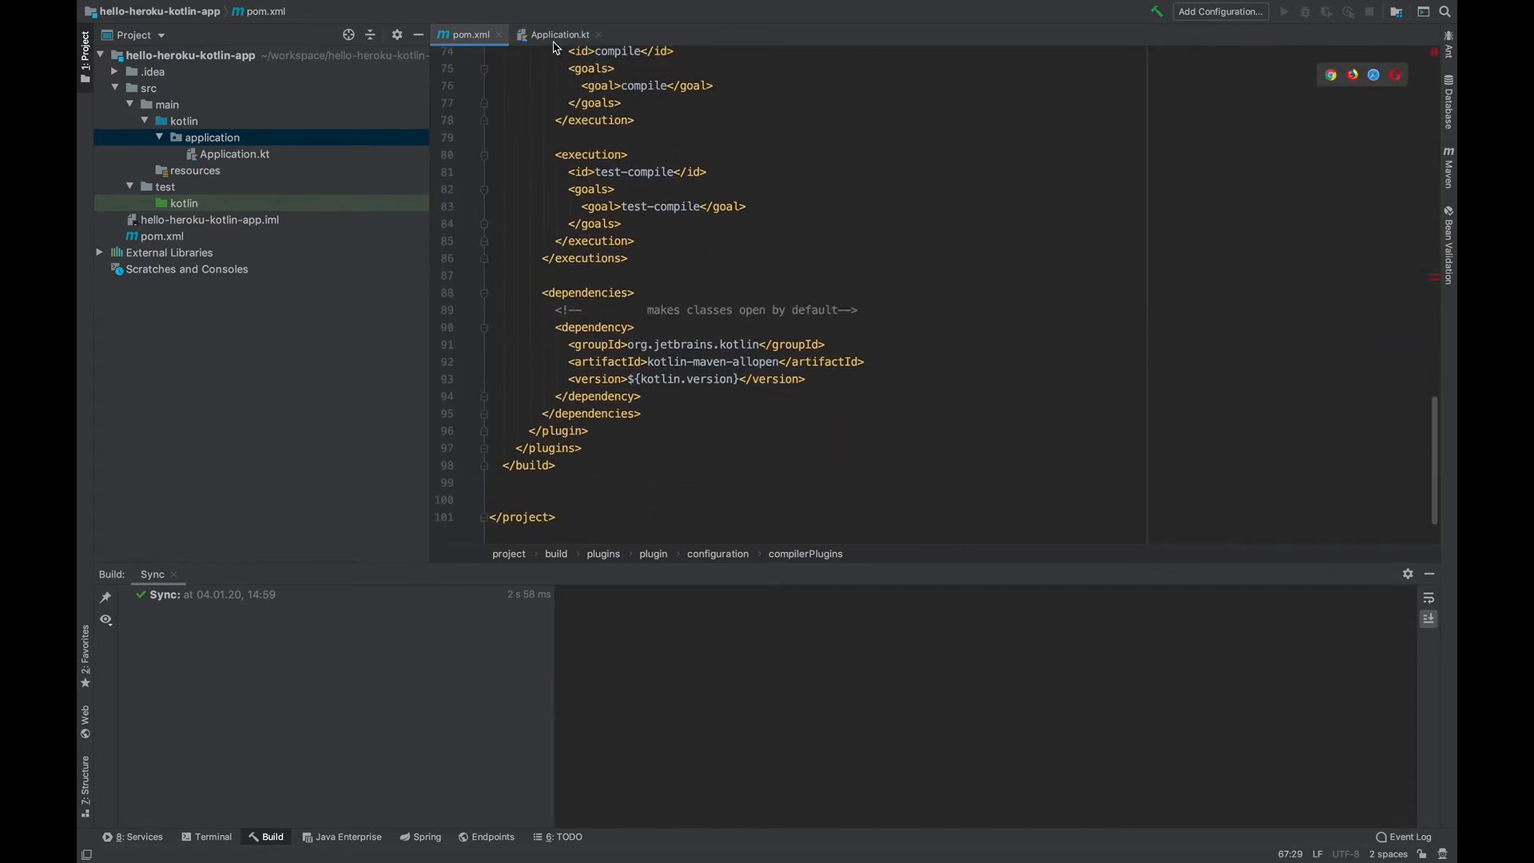
pyautogui.click(556, 33)
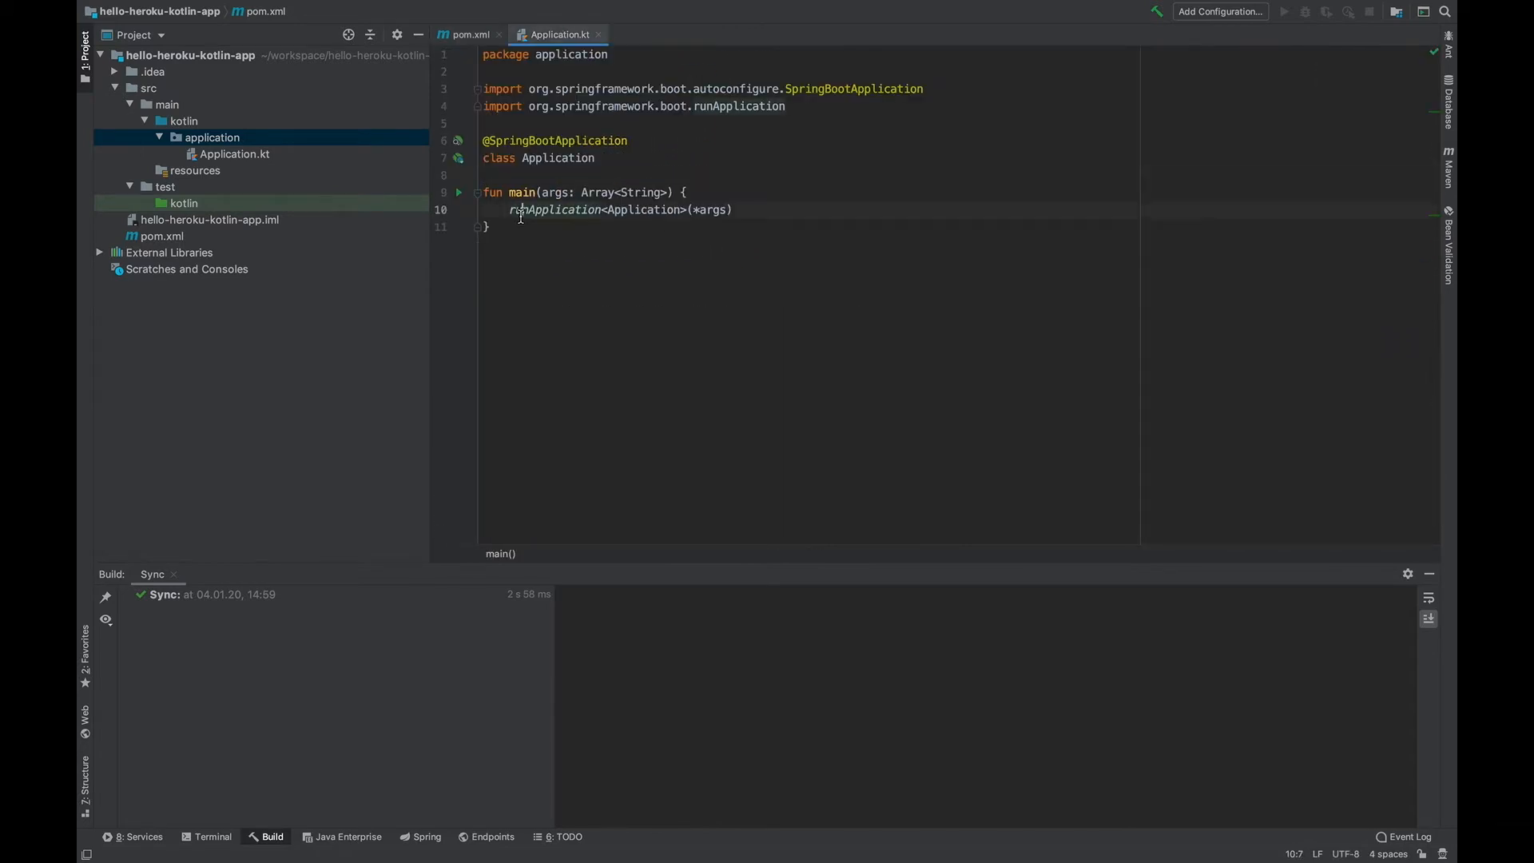
# Run the Application configuration until Tomcat reports started on port 8080
pyautogui.click(459, 192)
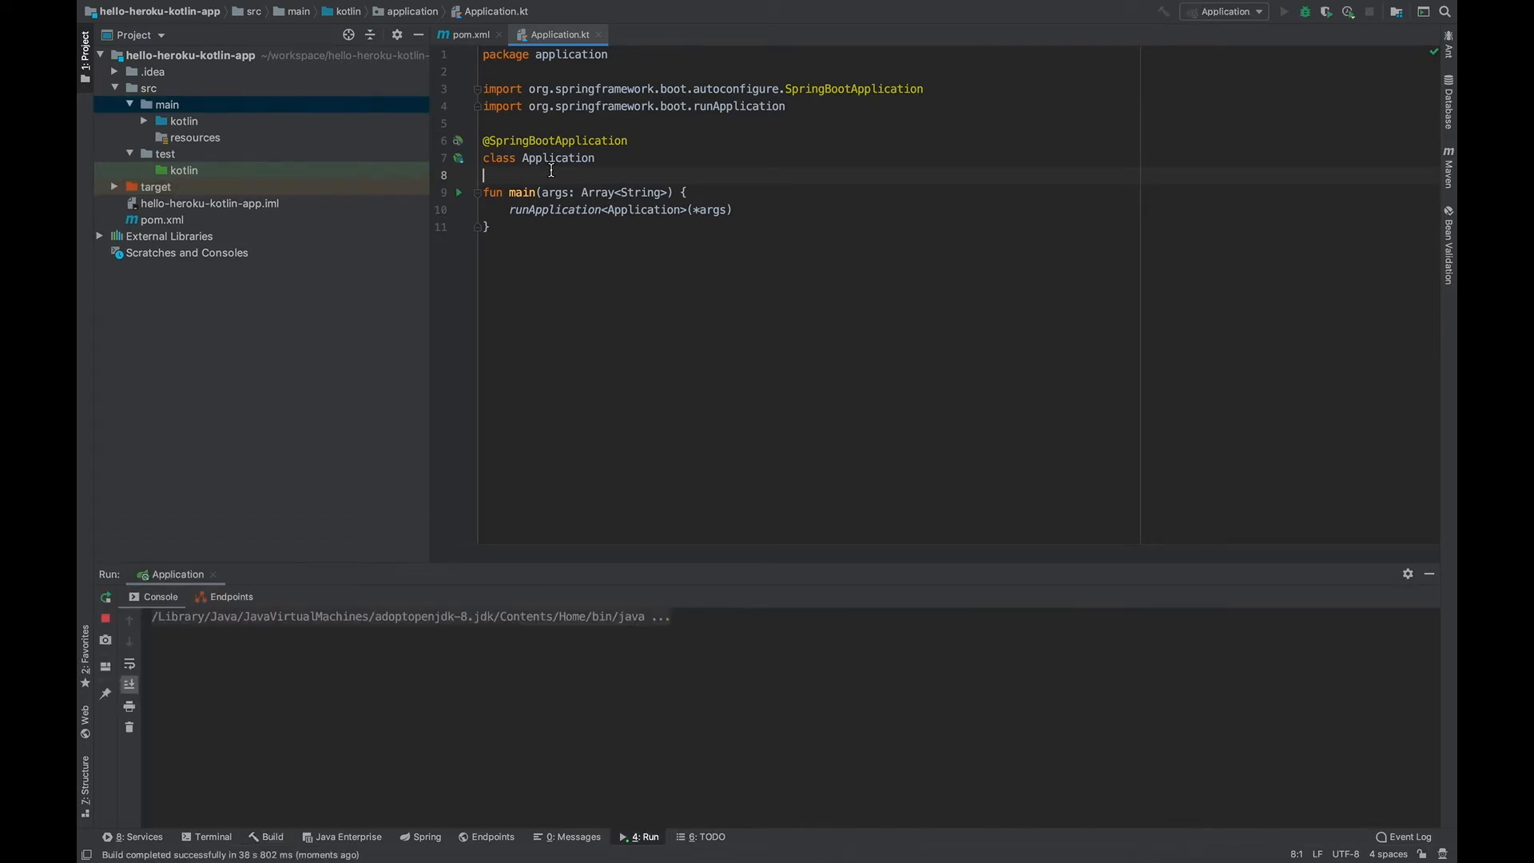
pyautogui.click(1285, 11)
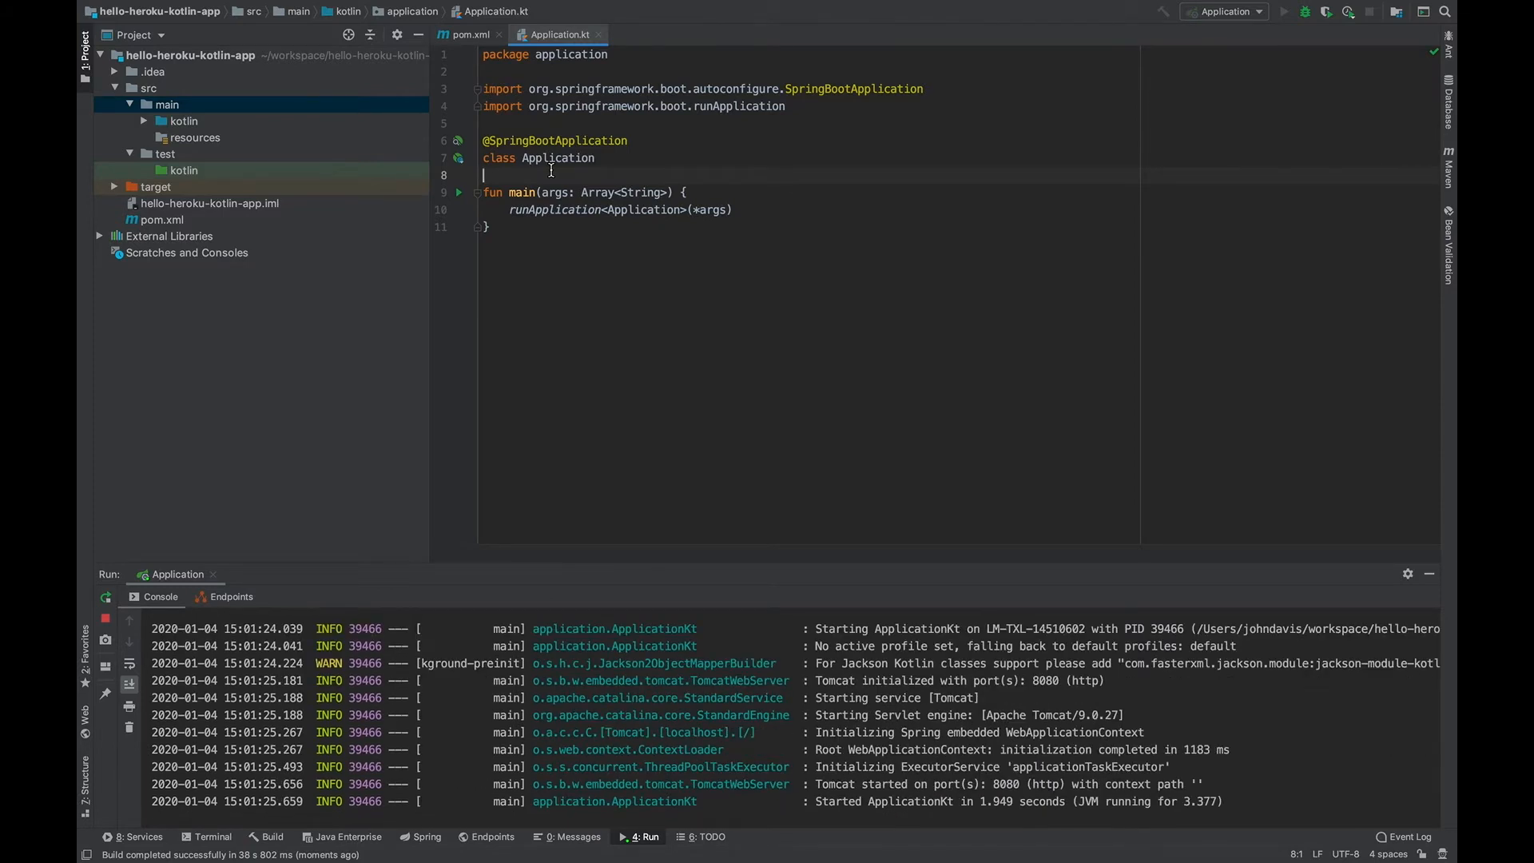
pyautogui.moveTo(606, 725)
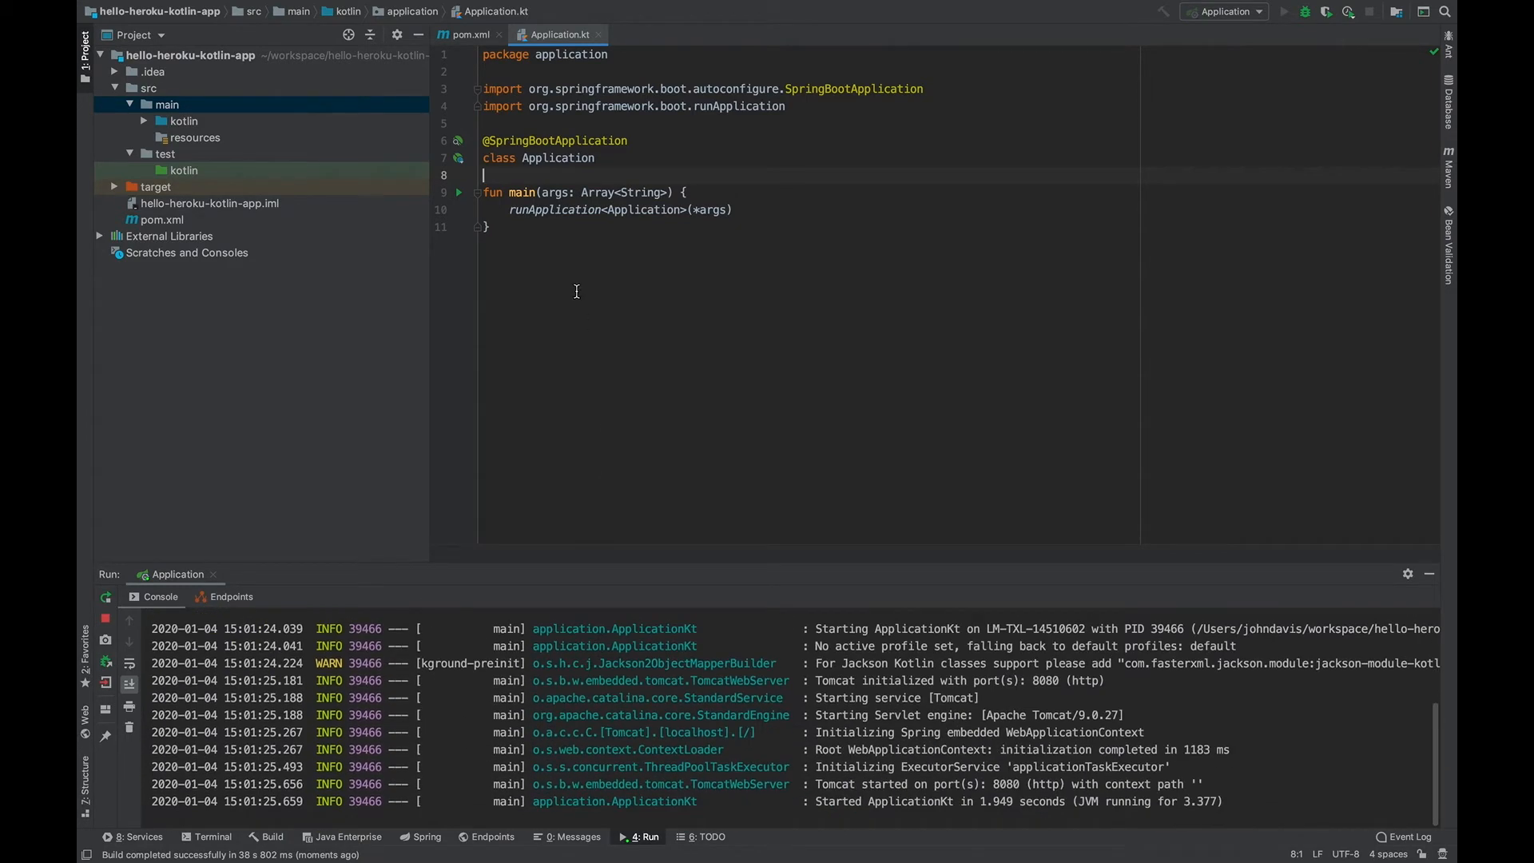
pyautogui.click(543, 225)
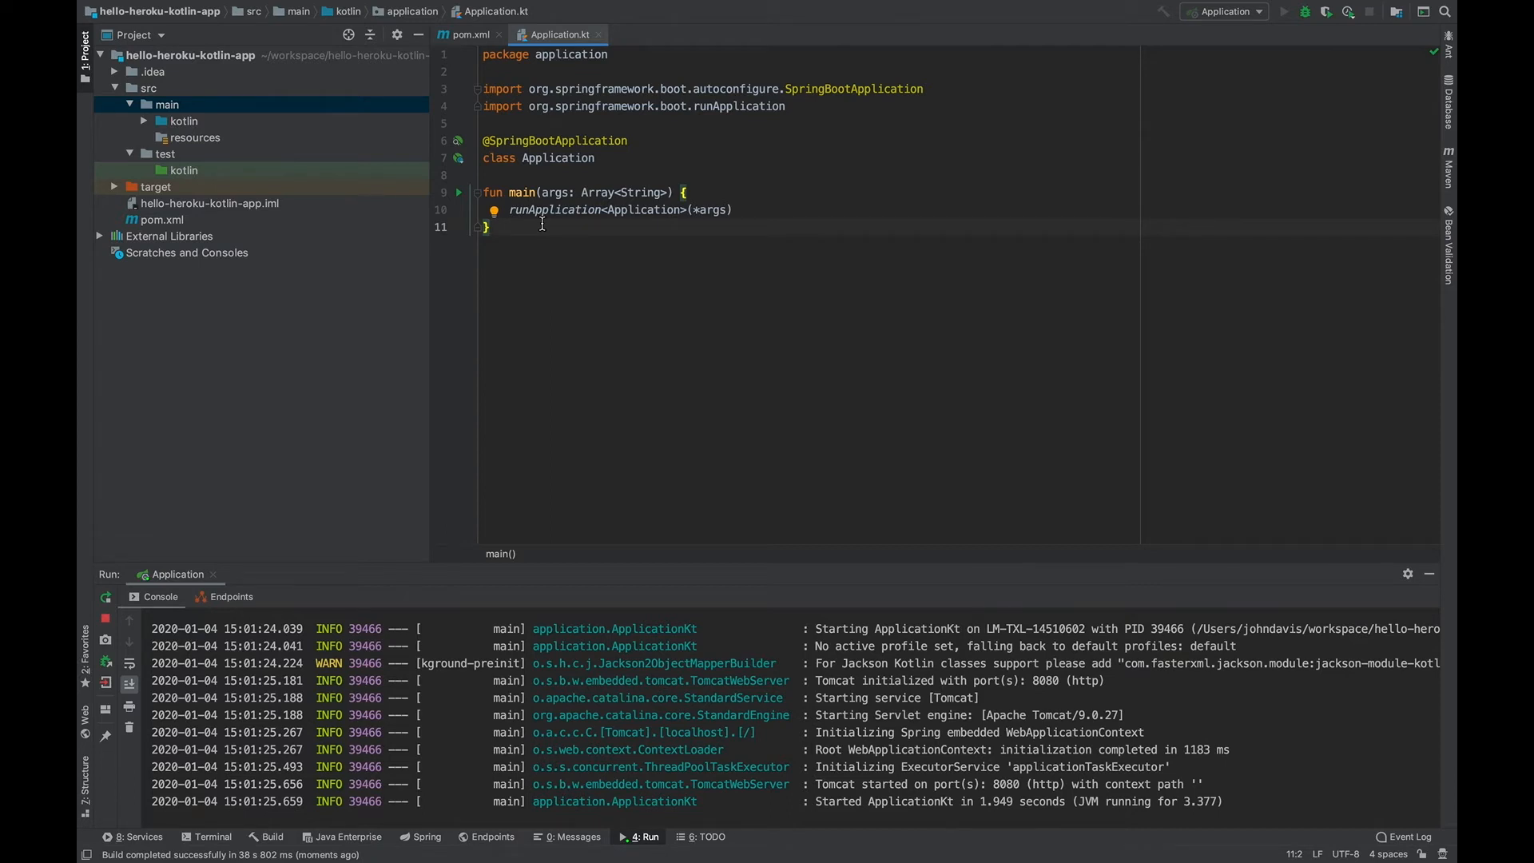
pyautogui.click(183, 121)
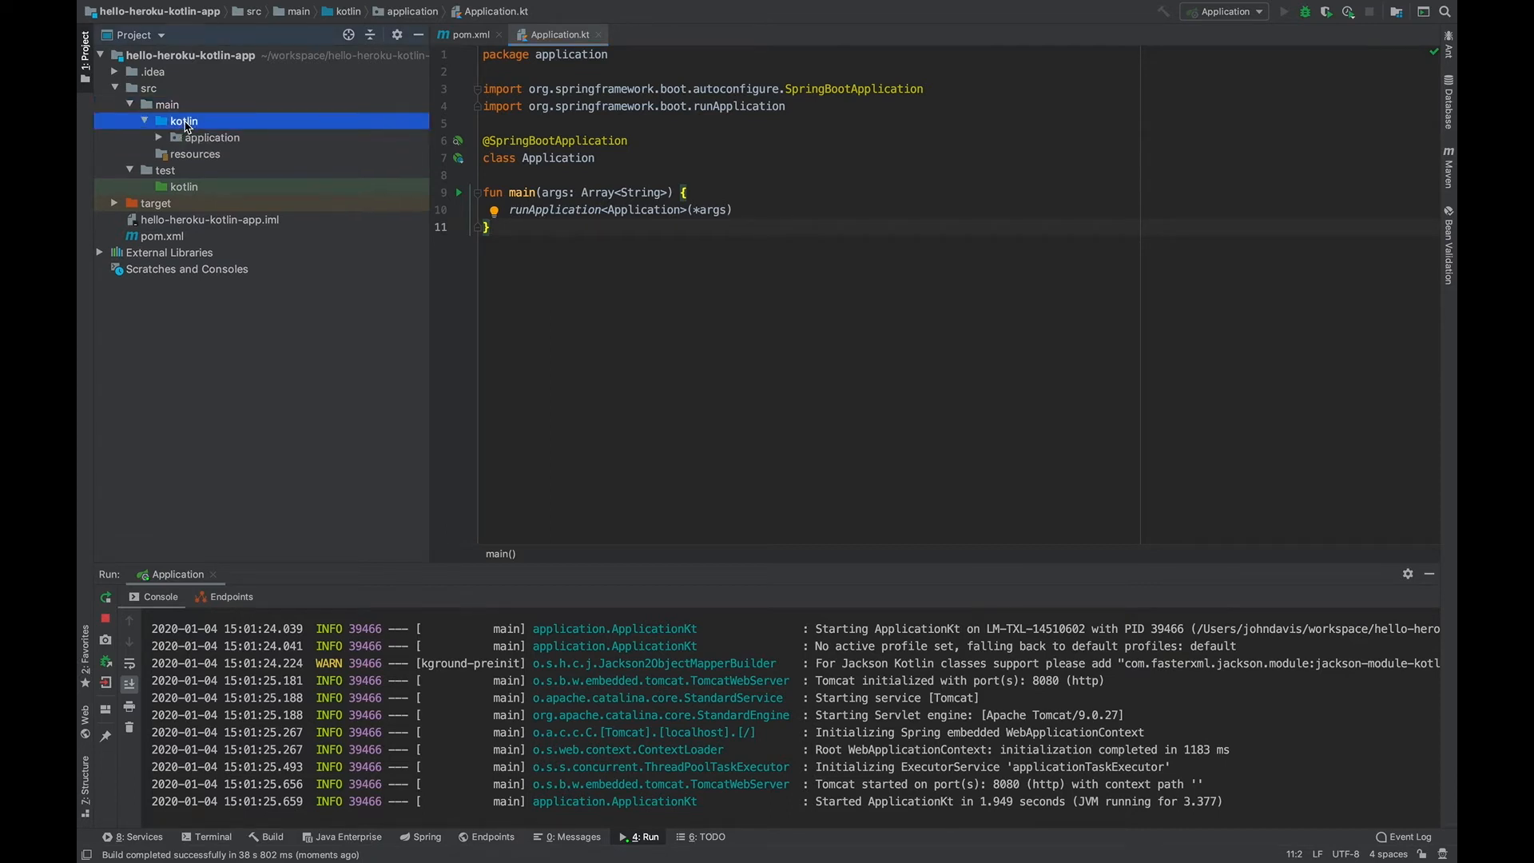
# Create a Kotlin class named Controller in the application package for the /api/greet endpoint
pyautogui.click(210, 137)
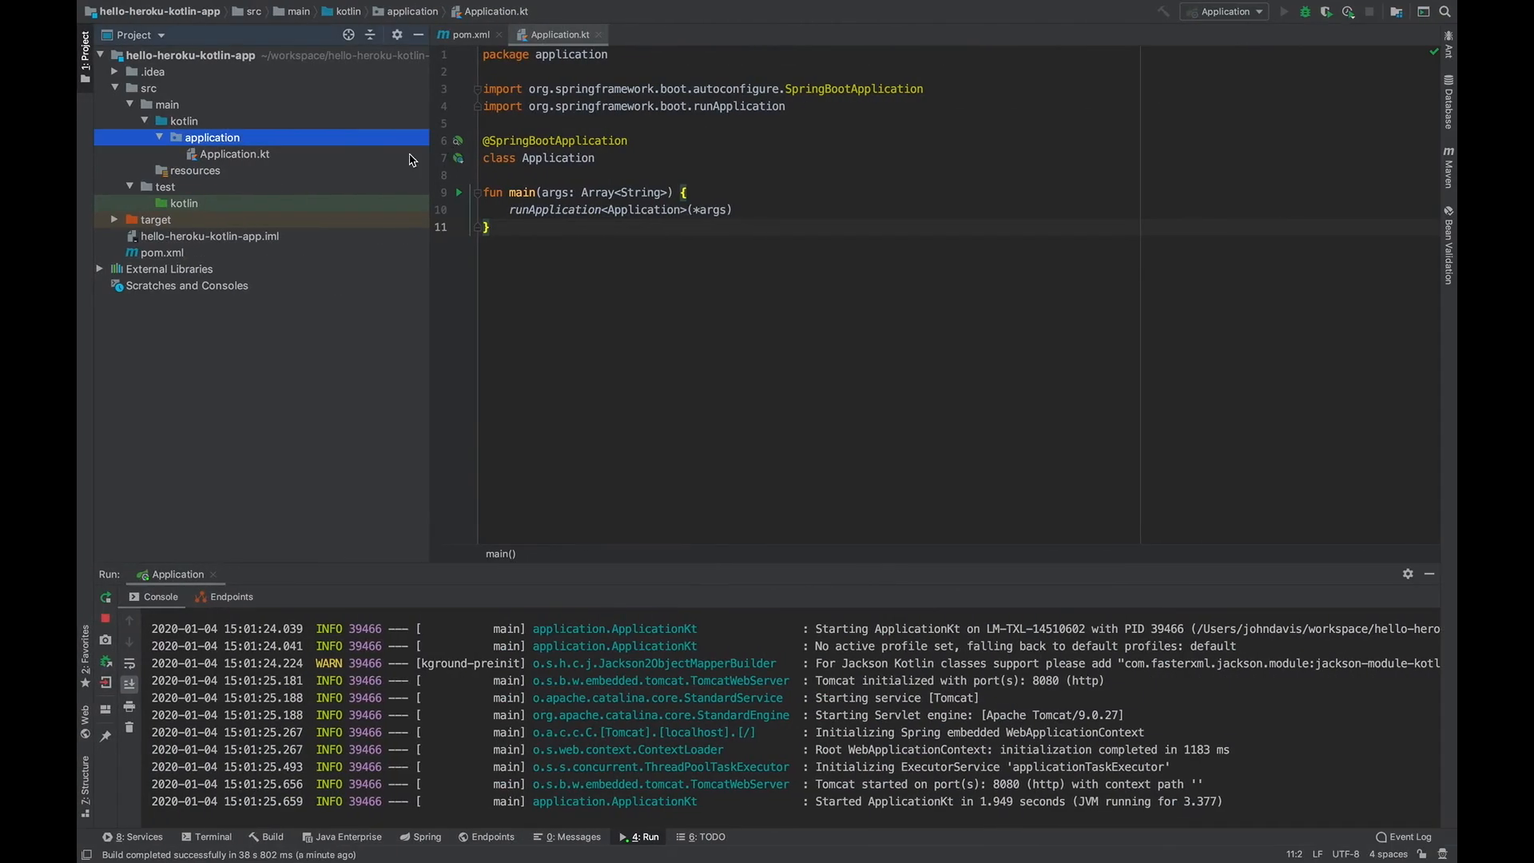
pyautogui.rightClick(212, 137)
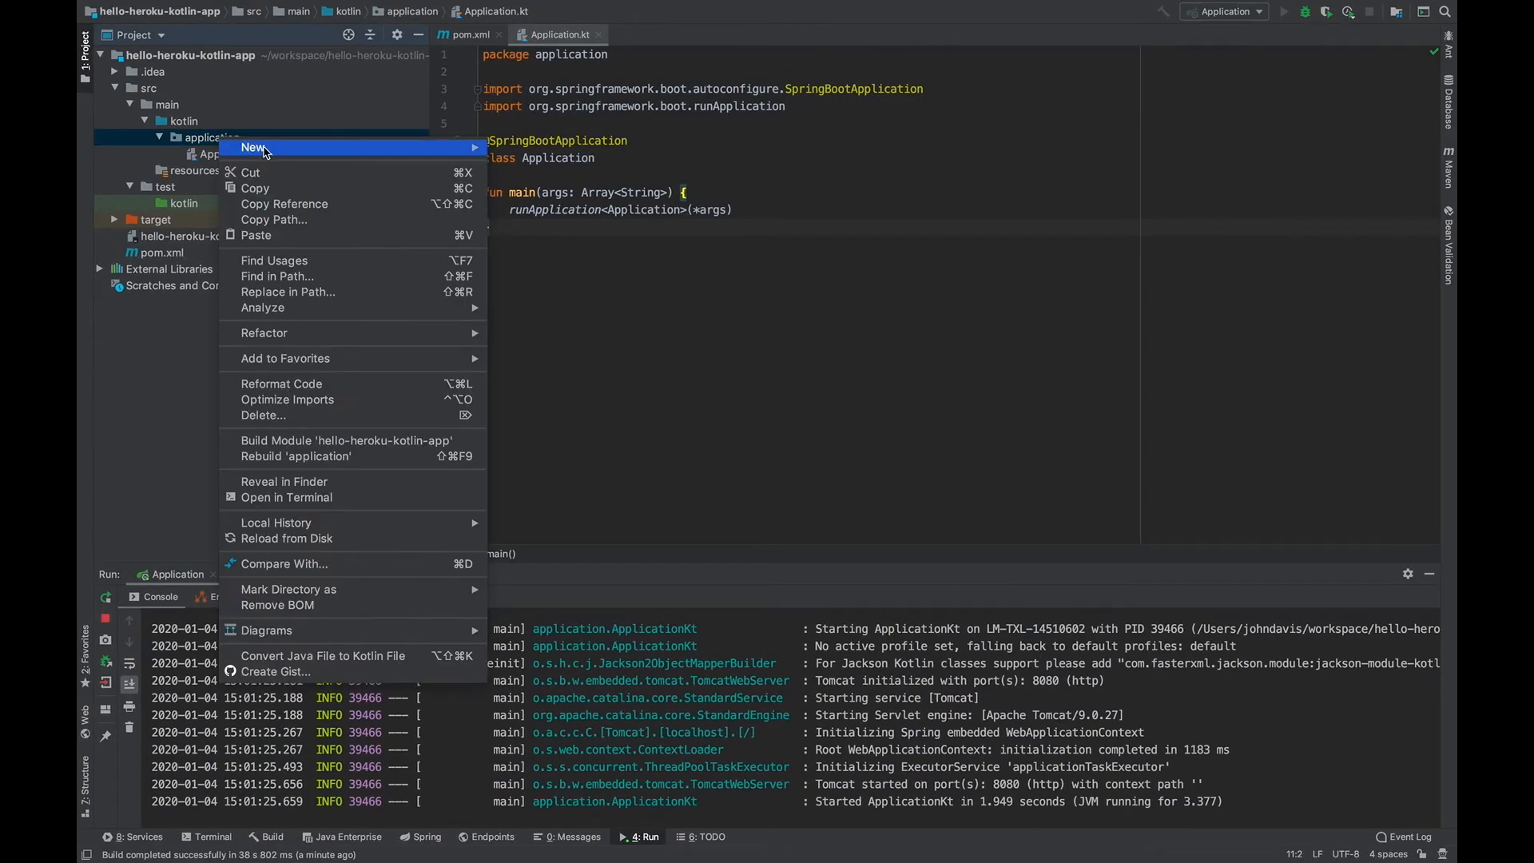
pyautogui.click(253, 147)
pyautogui.write('Controller')
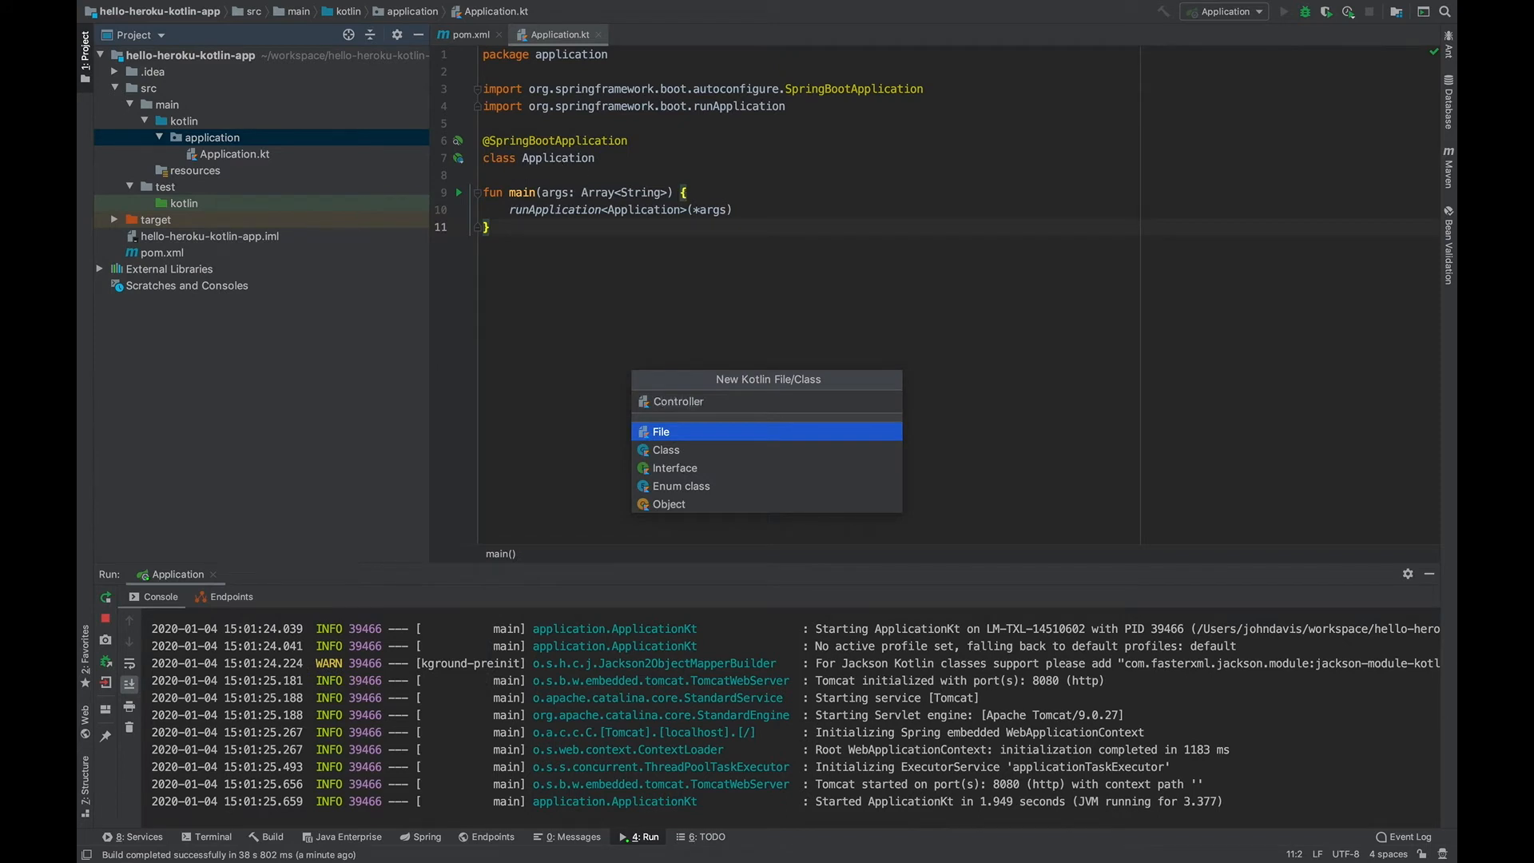
pyautogui.click(678, 401)
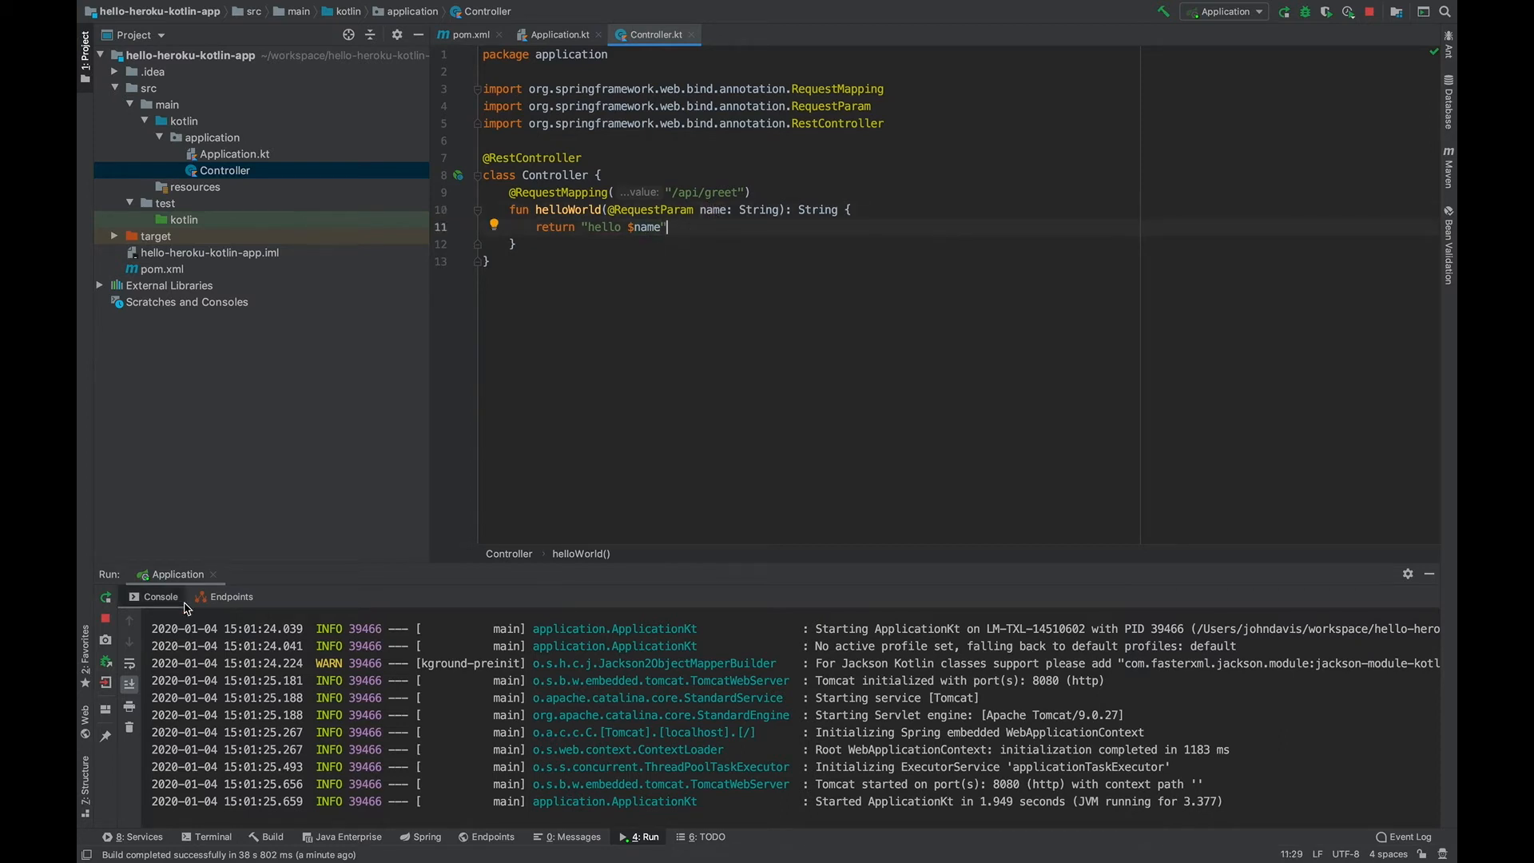
pyautogui.moveTo(104, 600)
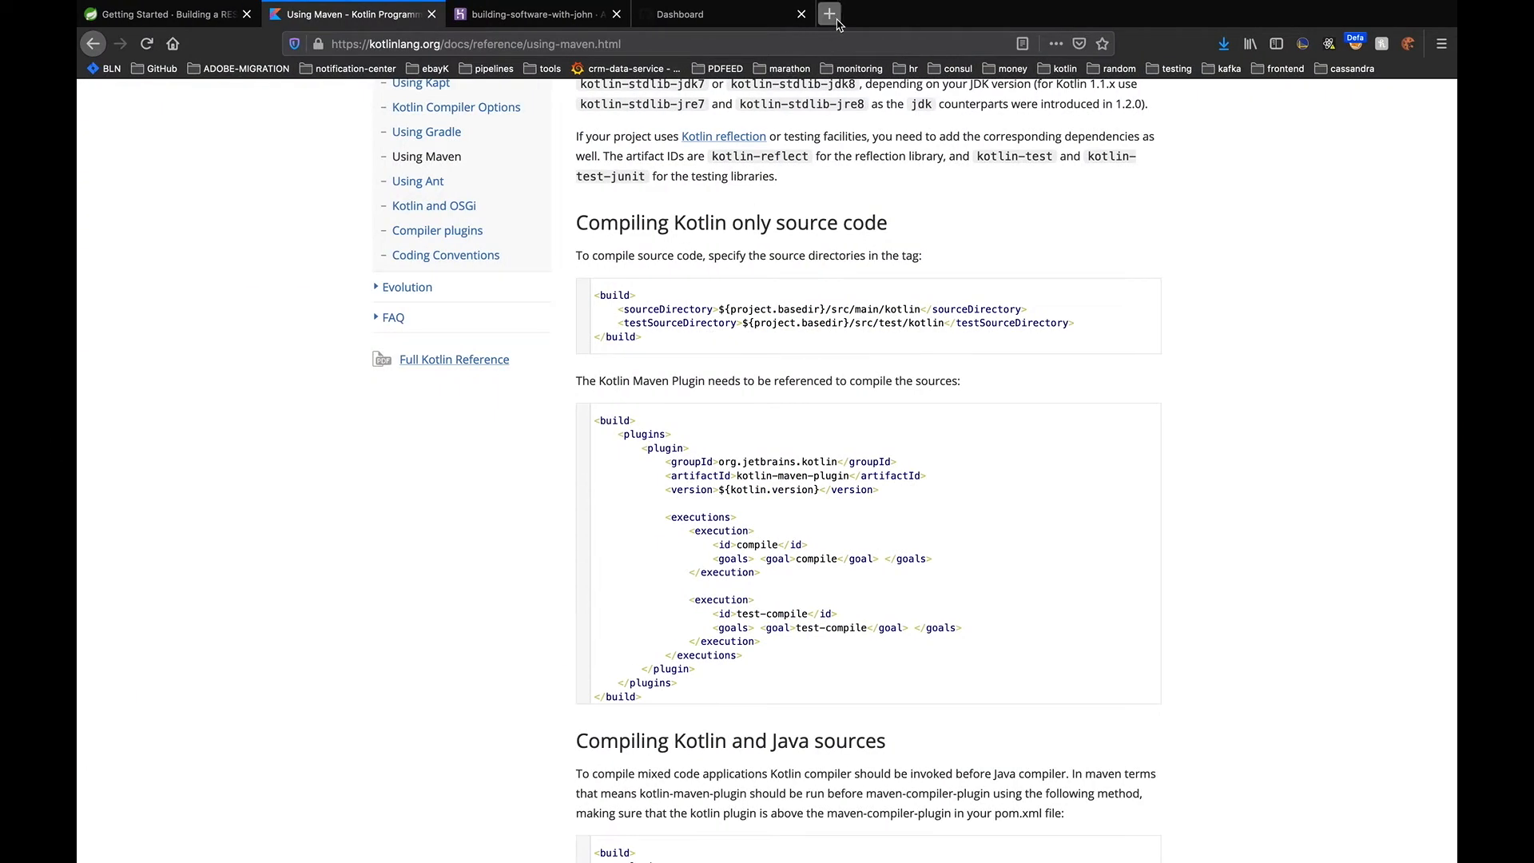
# Open a new Firefox tab and request localhost:8080/api/greet
pyautogui.click(828, 13)
pyautogui.write('localhost:8080/api')
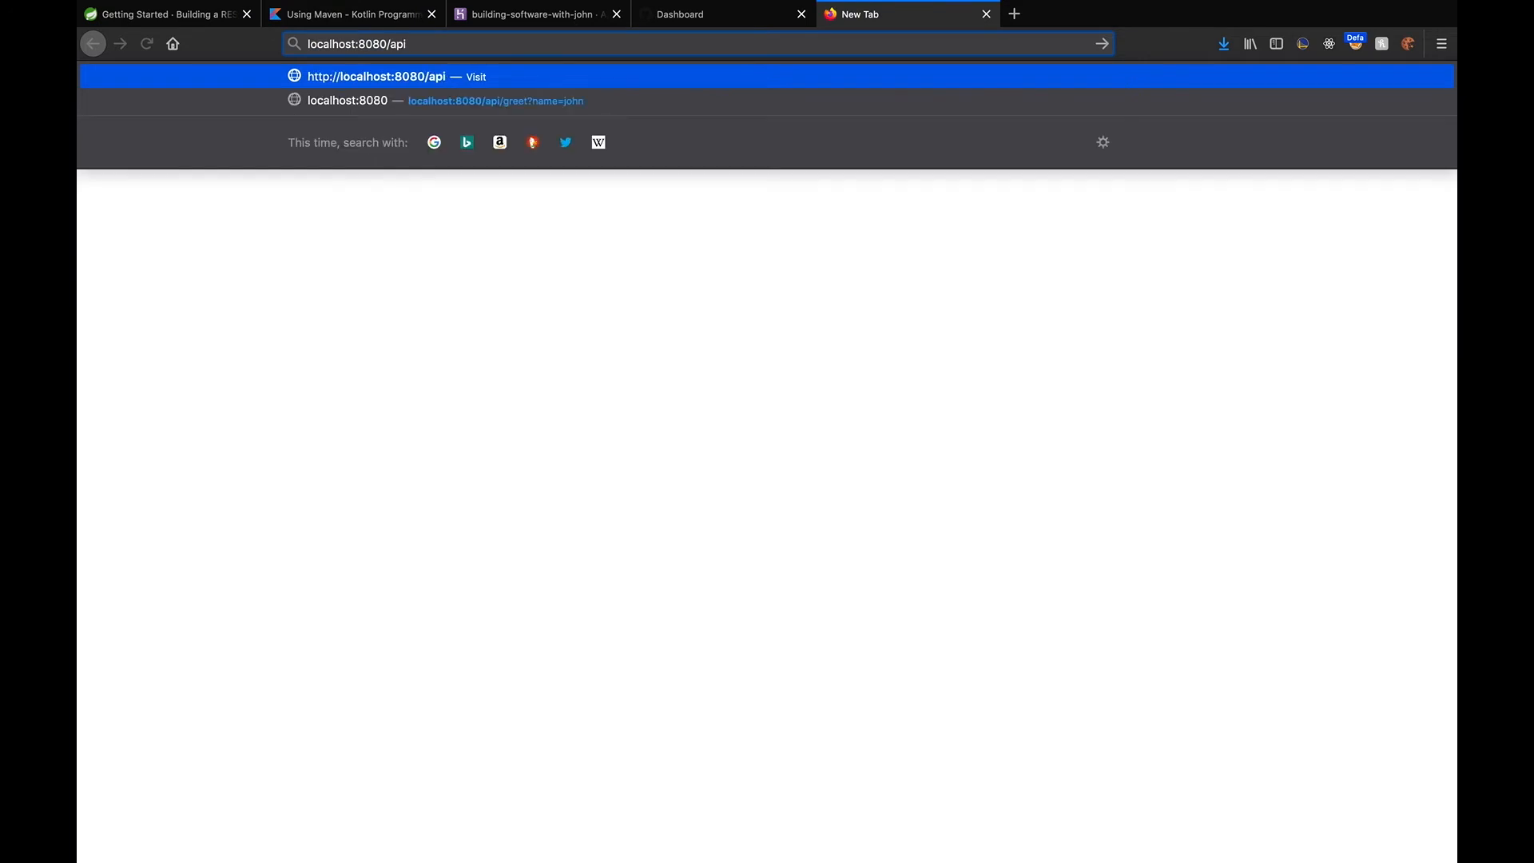
pyautogui.write('/greet")')
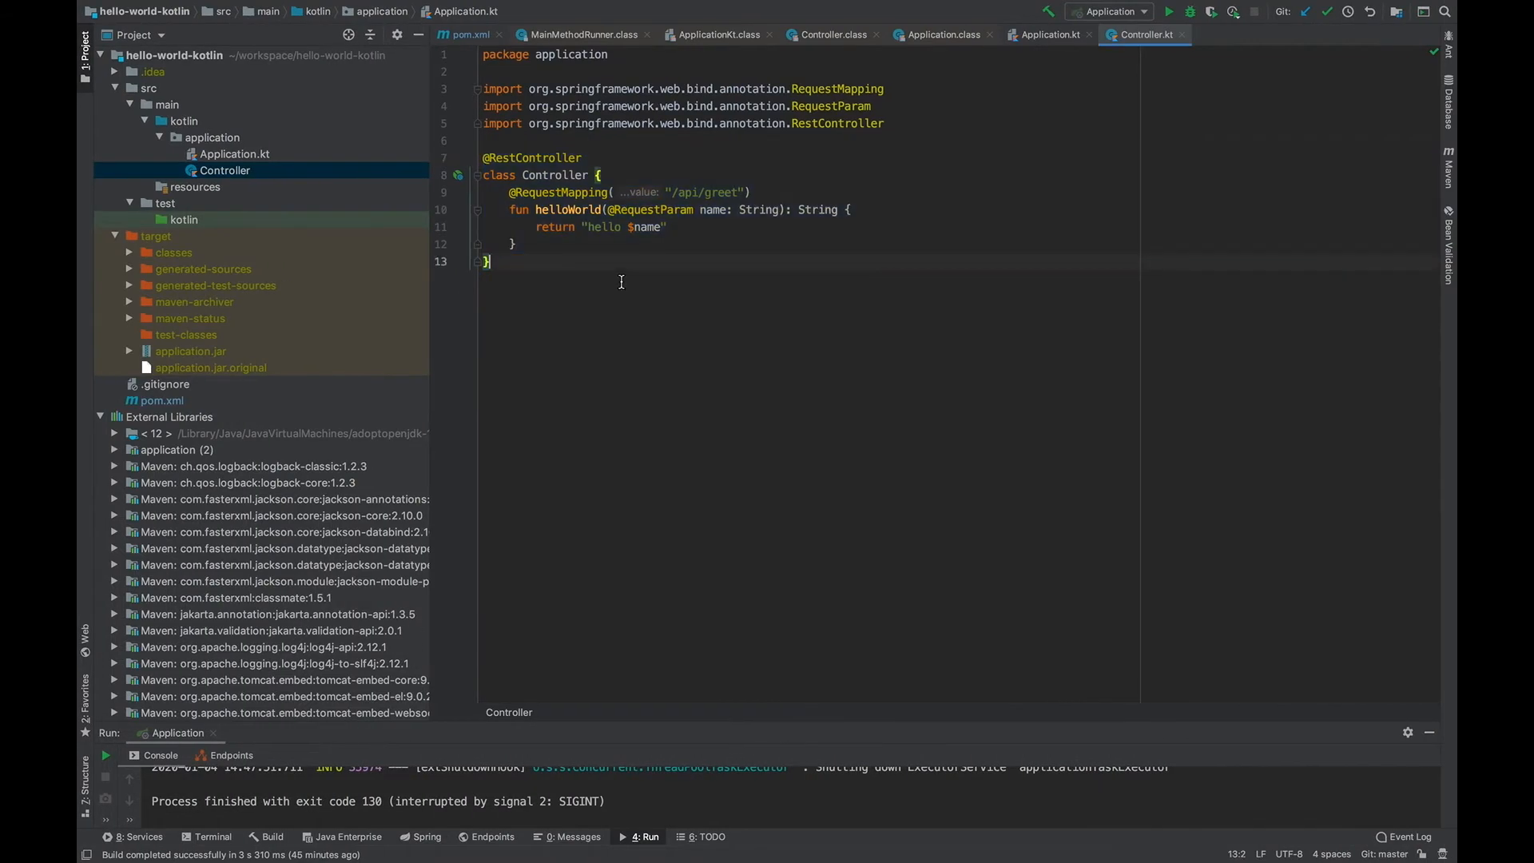
pyautogui.moveTo(745, 721)
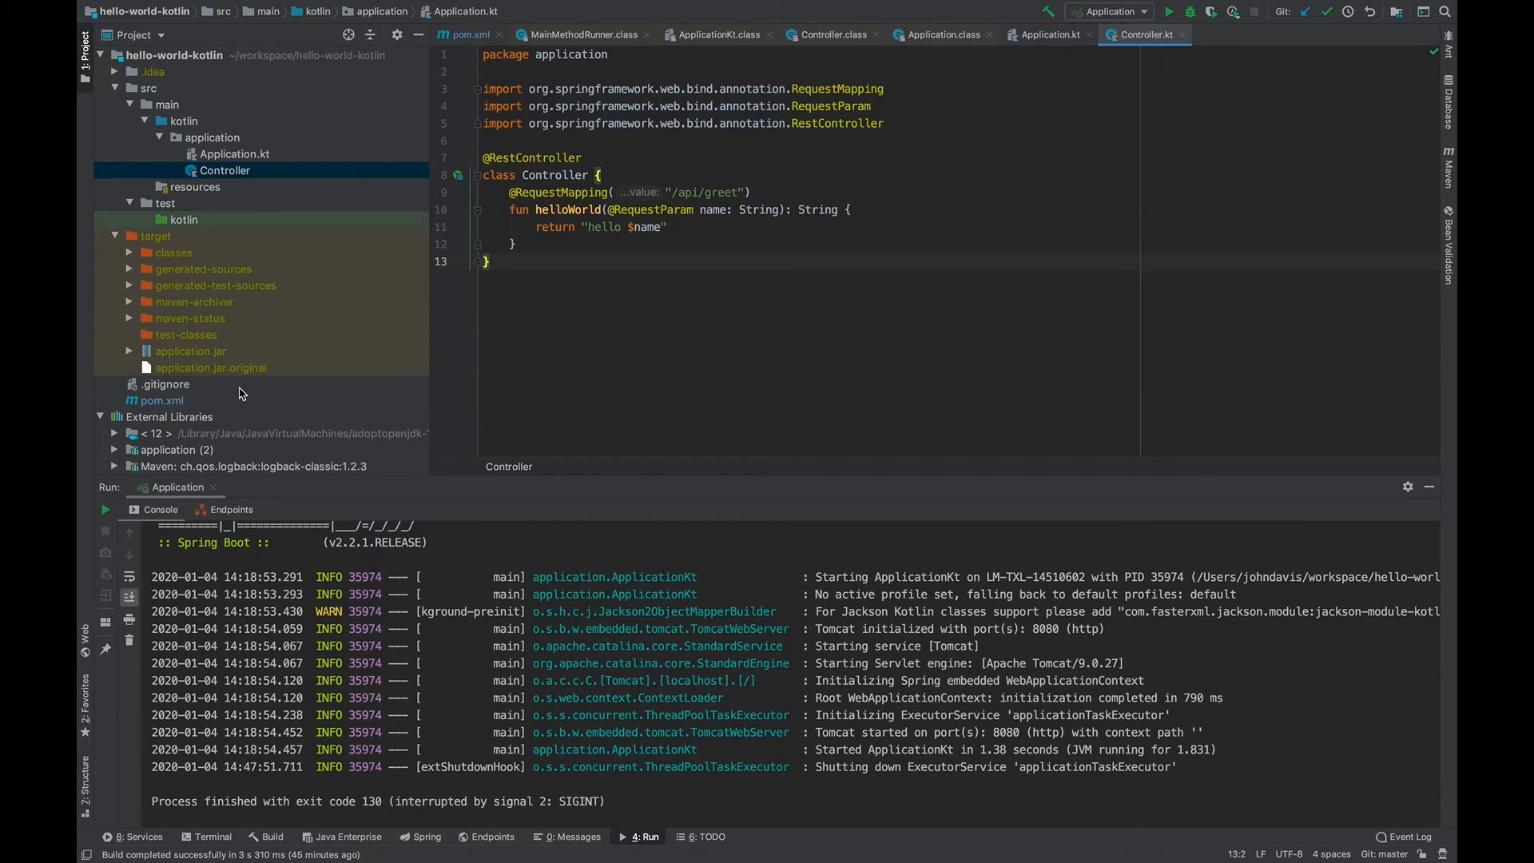
pyautogui.moveTo(162, 392)
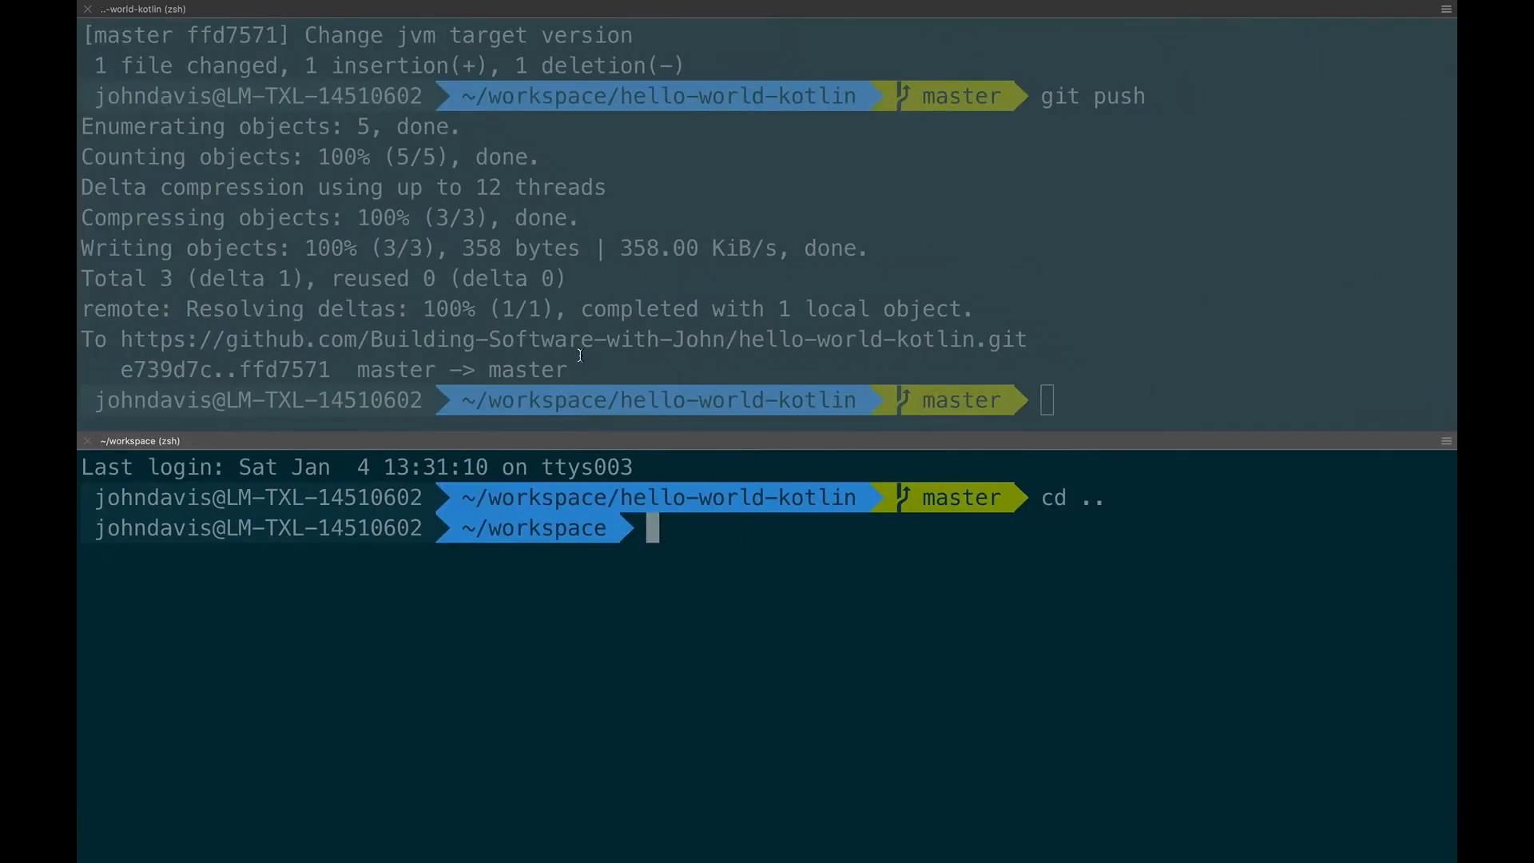
# Run git init in hello-heroku-kotlin-app and view the reference project's .gitignore
pyautogui.write('cd')
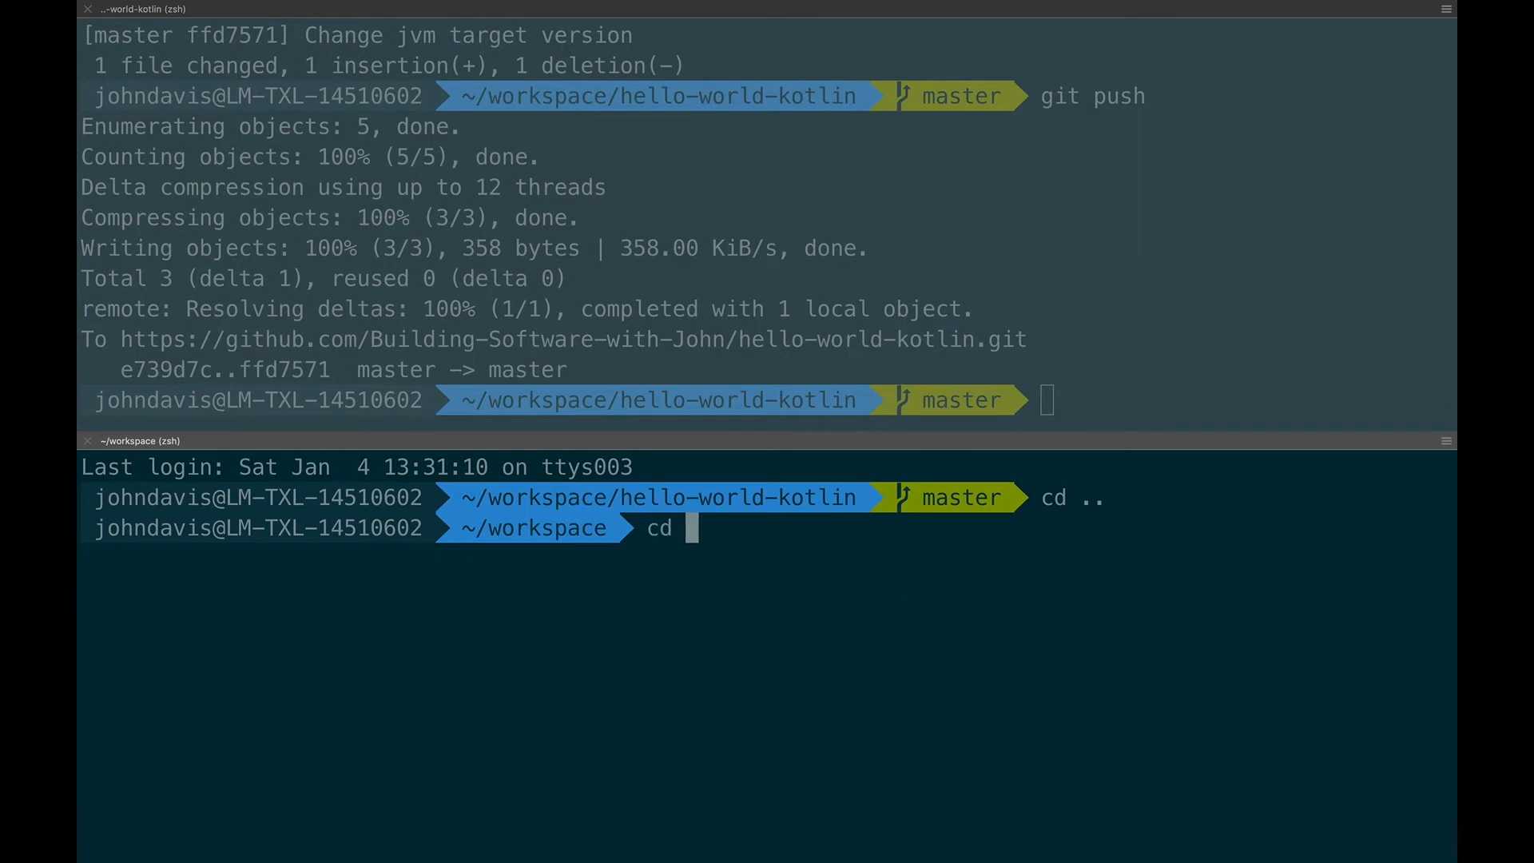
pyautogui.press('Backspace')
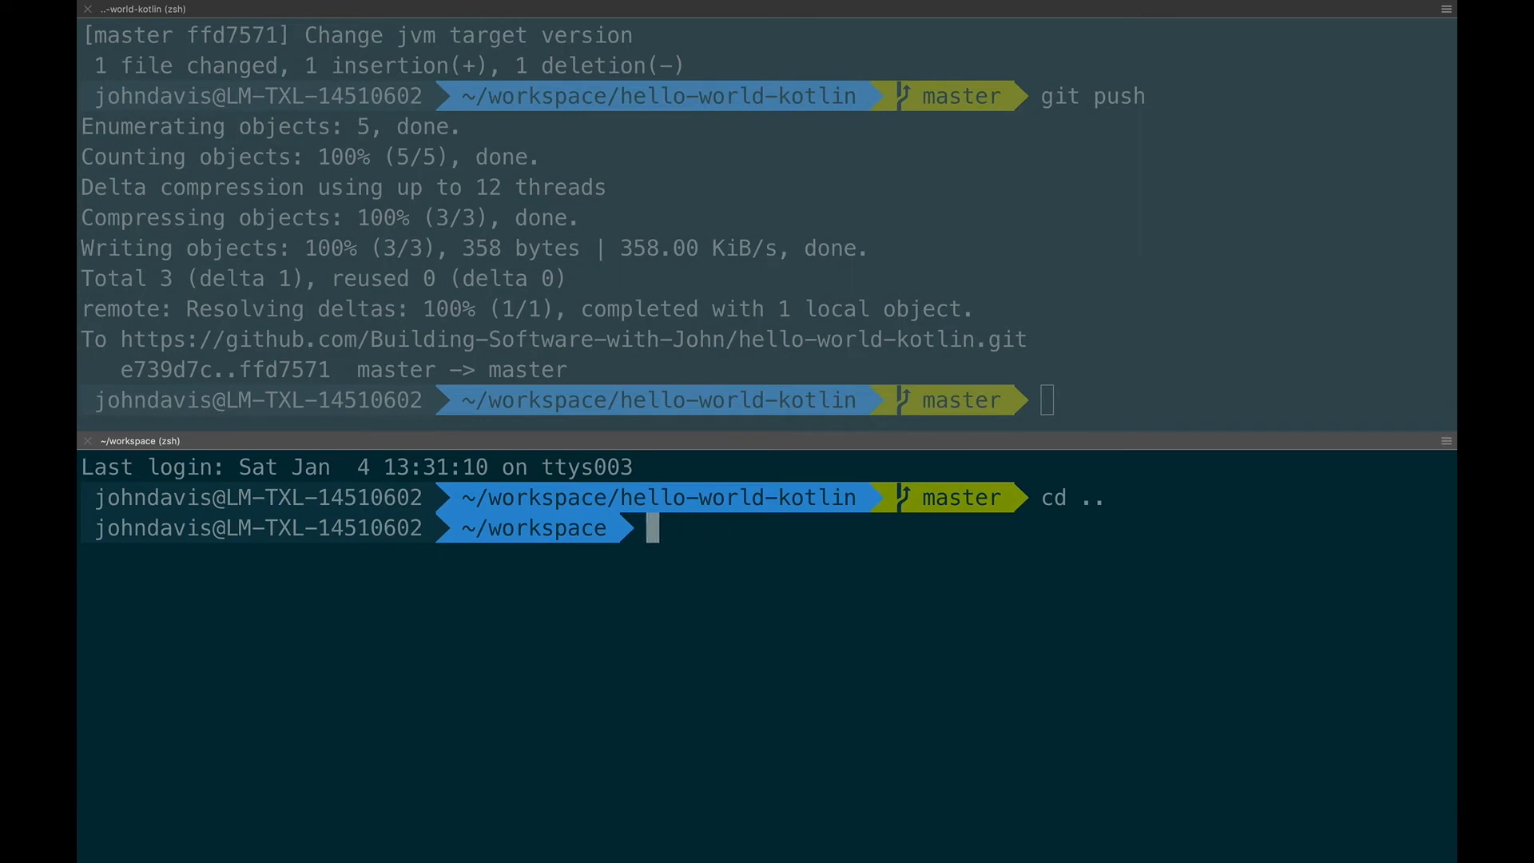
pyautogui.write('cd hello-heroku-kotlin-app')
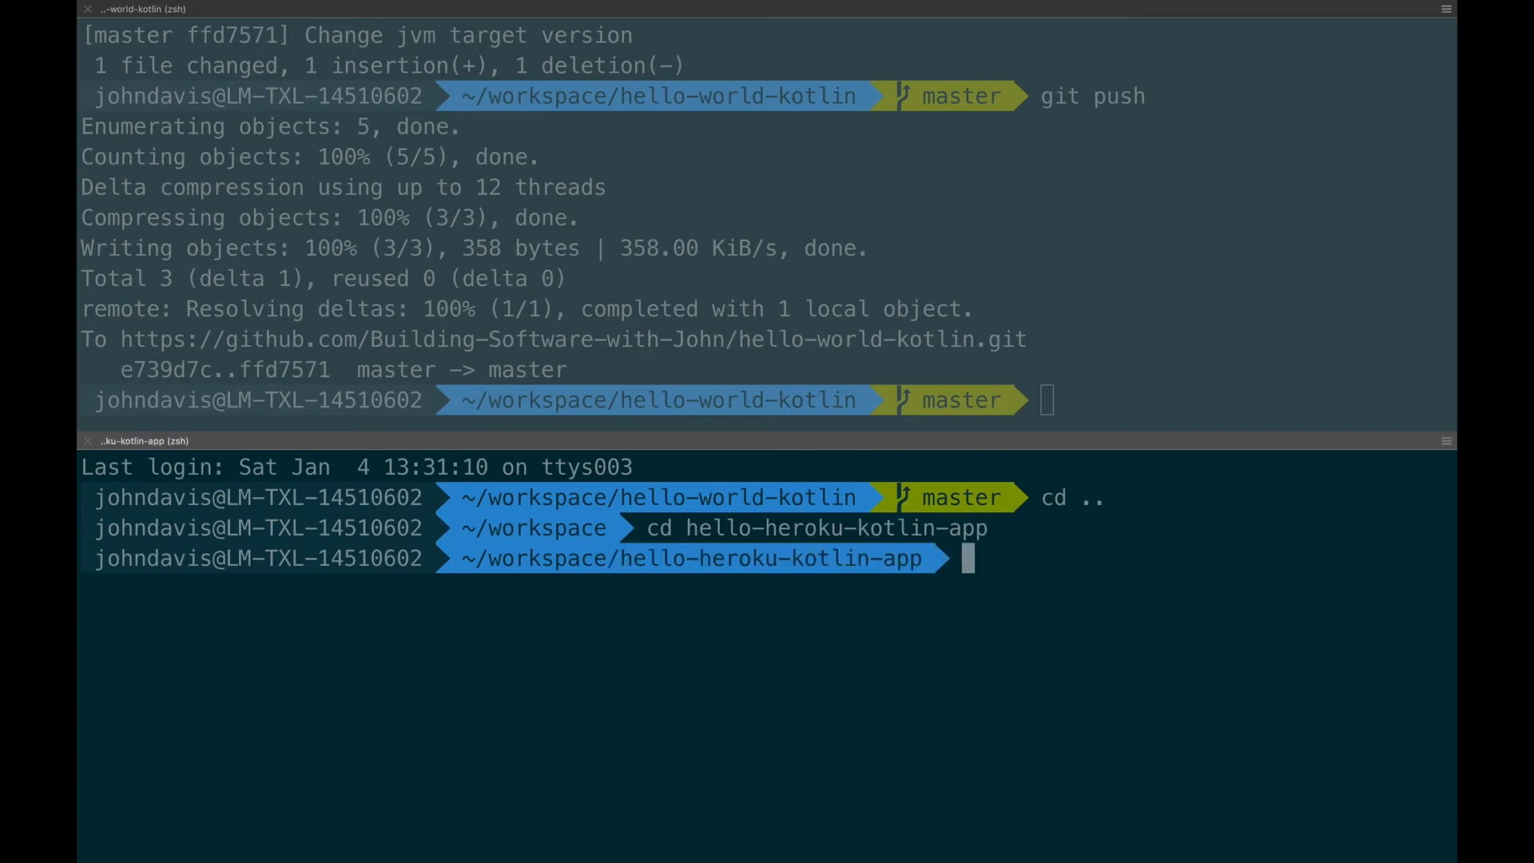
pyautogui.write('git init')
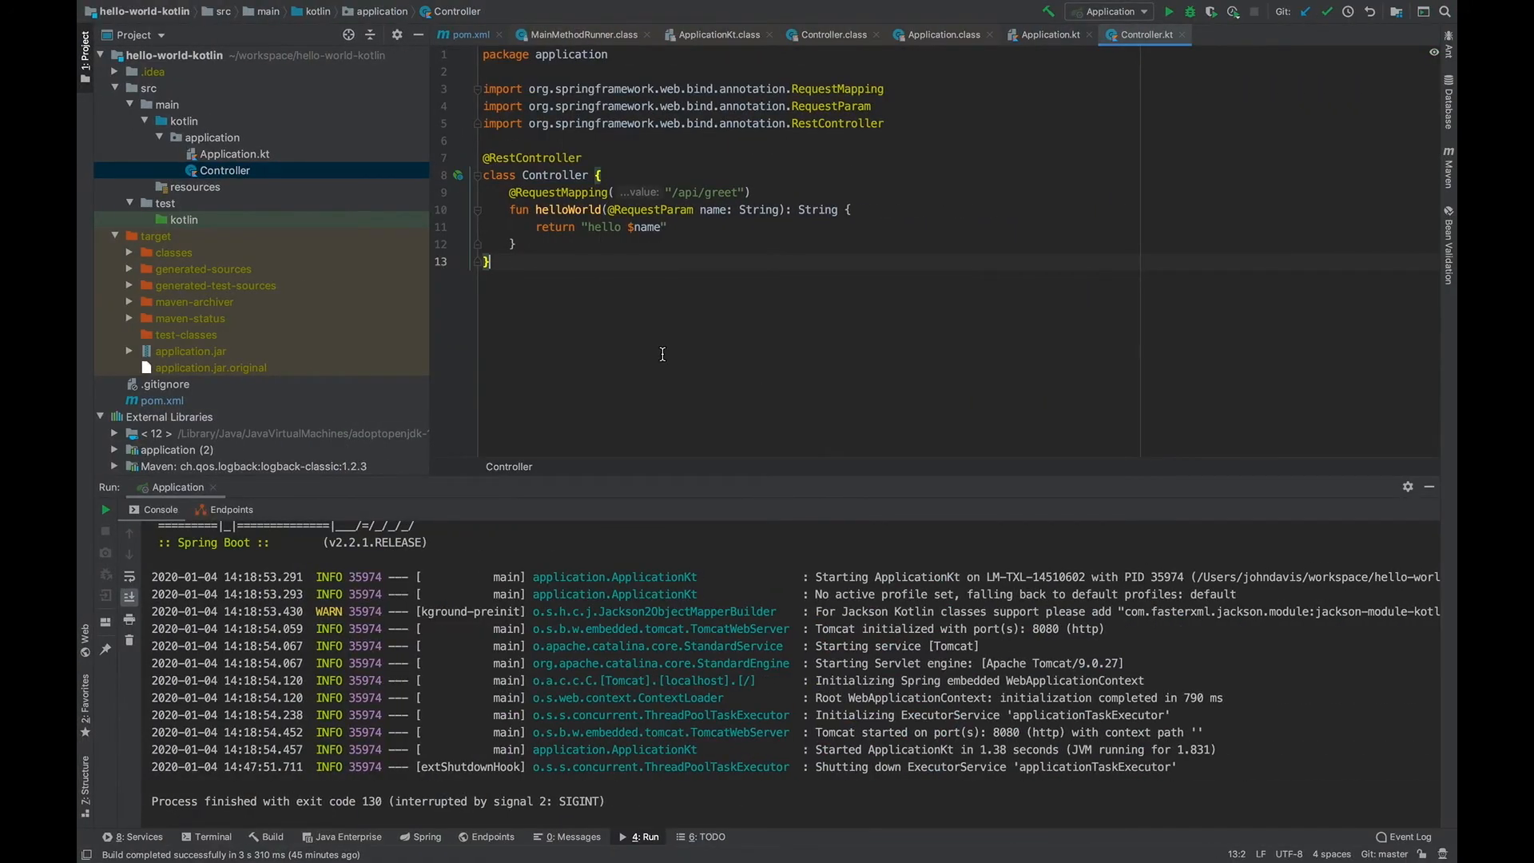
pyautogui.doubleClick(165, 385)
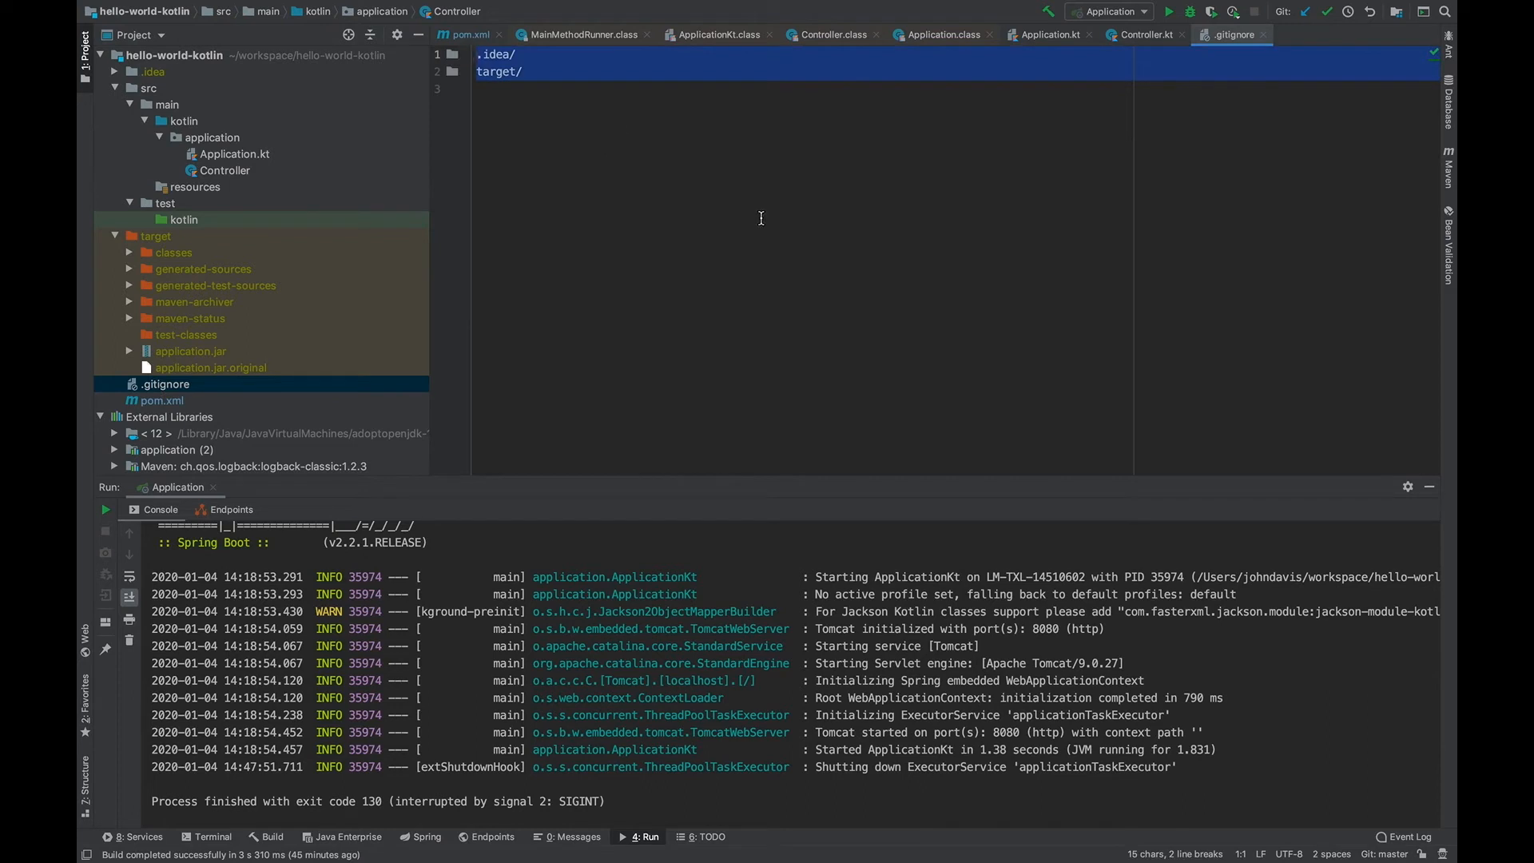
pyautogui.moveTo(635, 125)
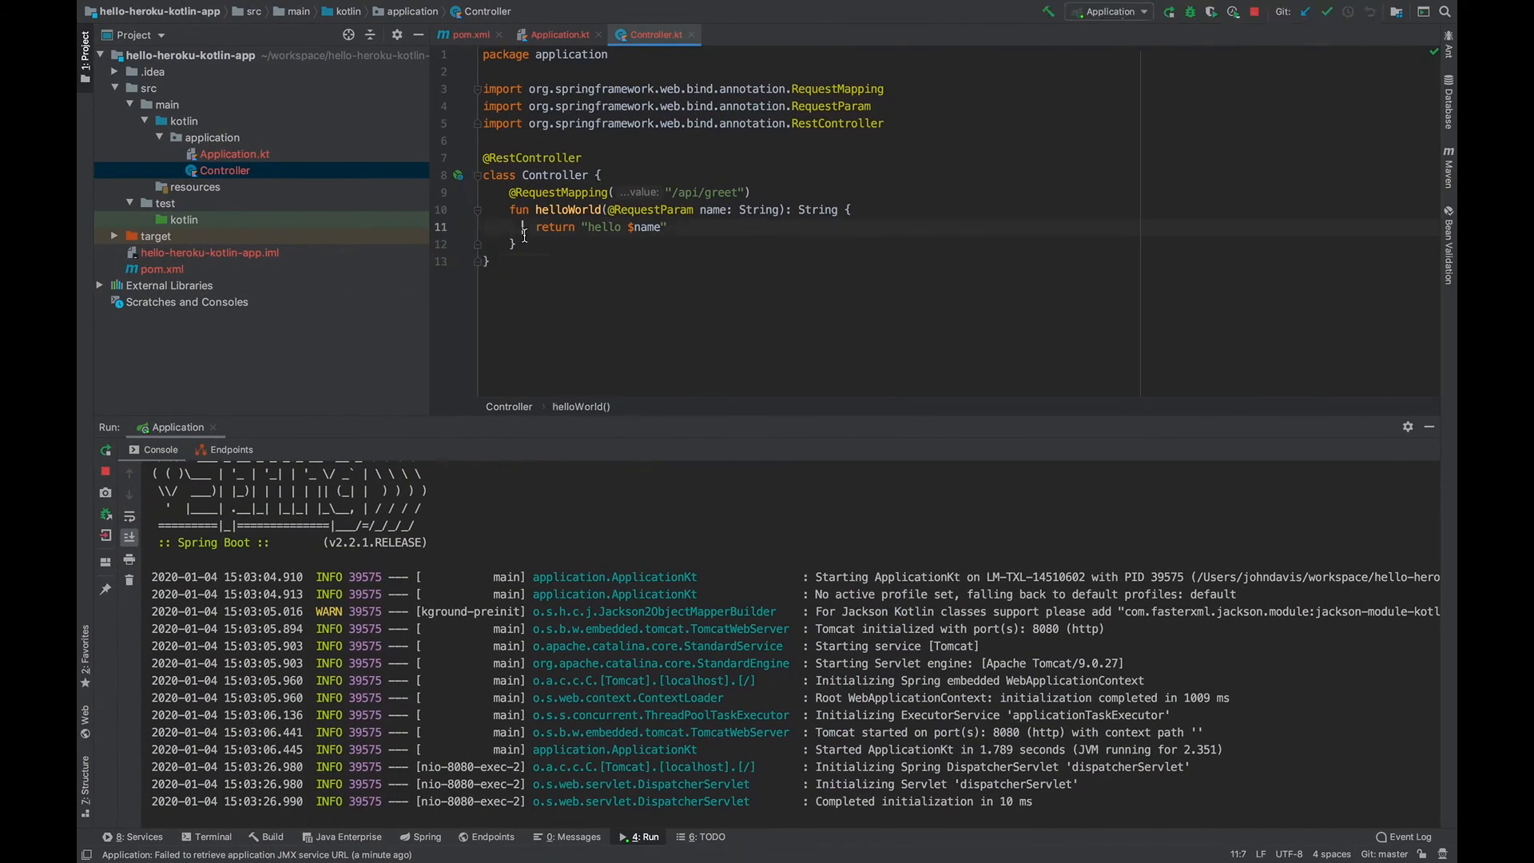
# Create a .gitignore added to Git that ignores .idea/ and target/
pyautogui.click(184, 56)
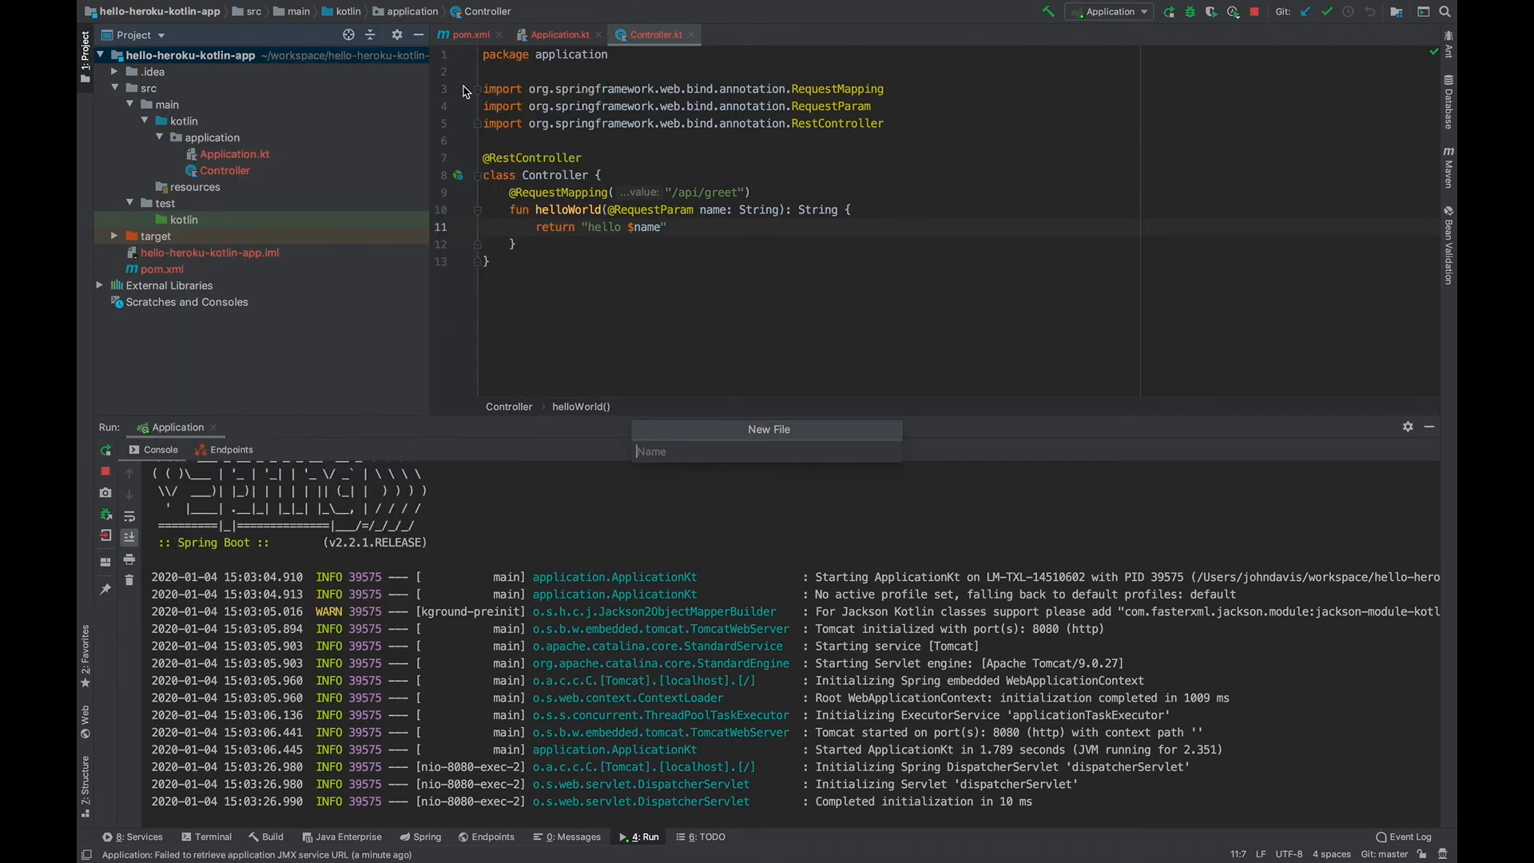
pyautogui.write('.git')
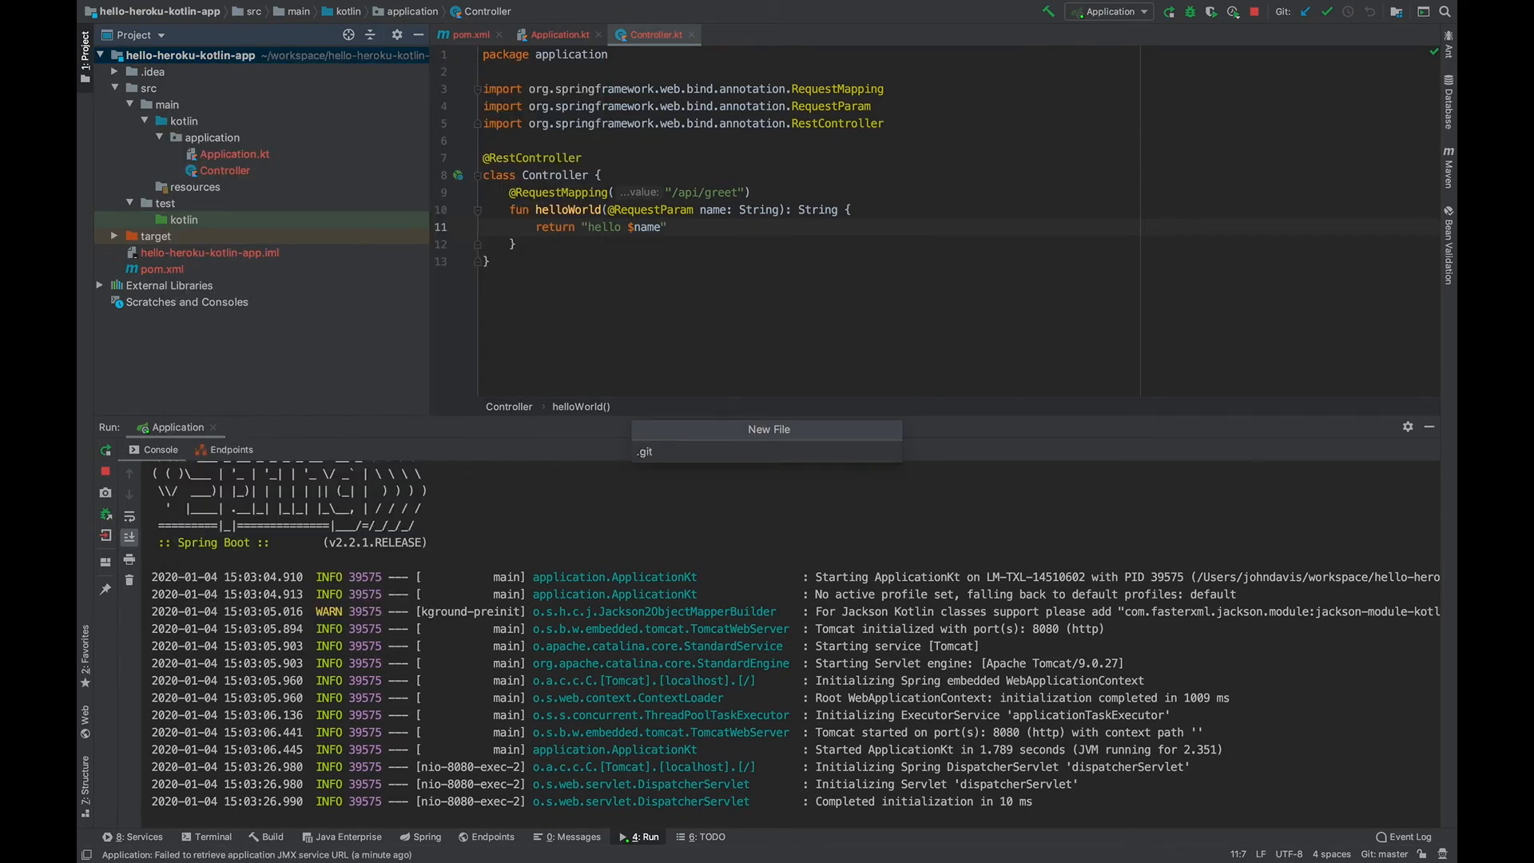
pyautogui.click(644, 452)
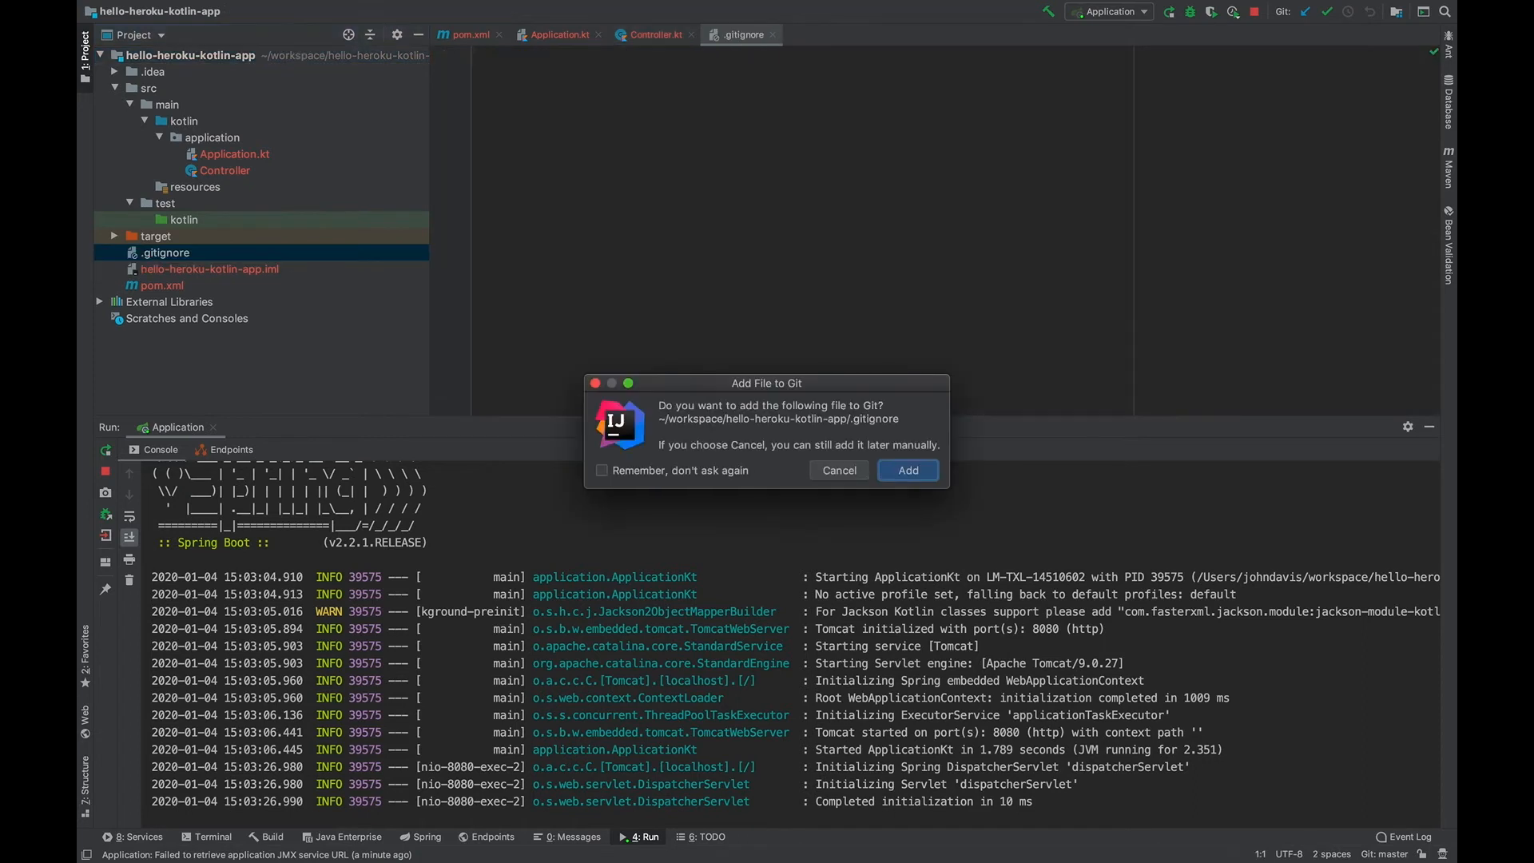
pyautogui.click(839, 471)
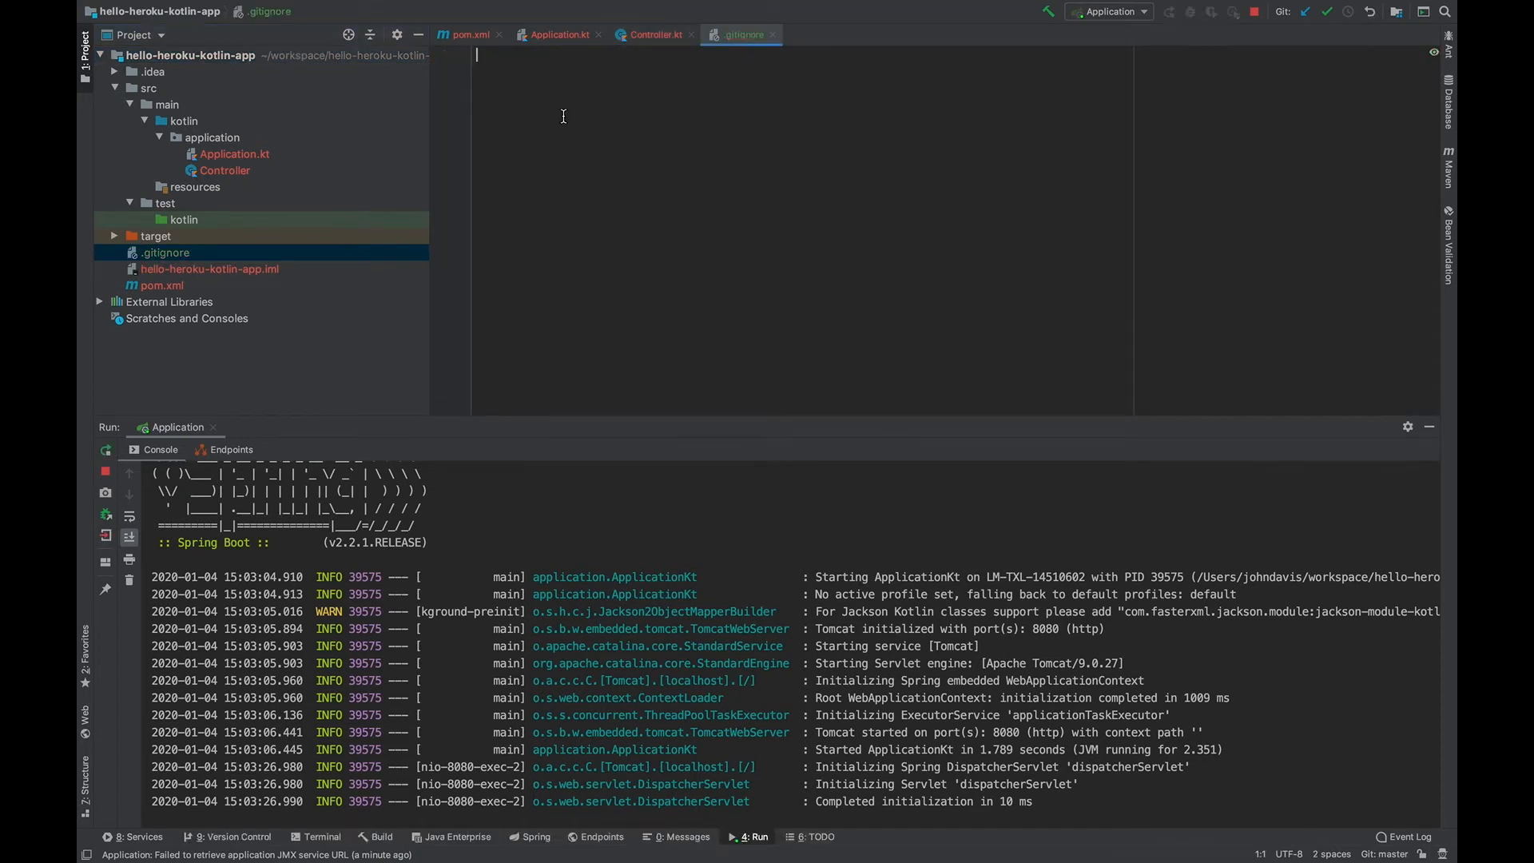
pyautogui.write('.idea/')
pyautogui.write('target/')
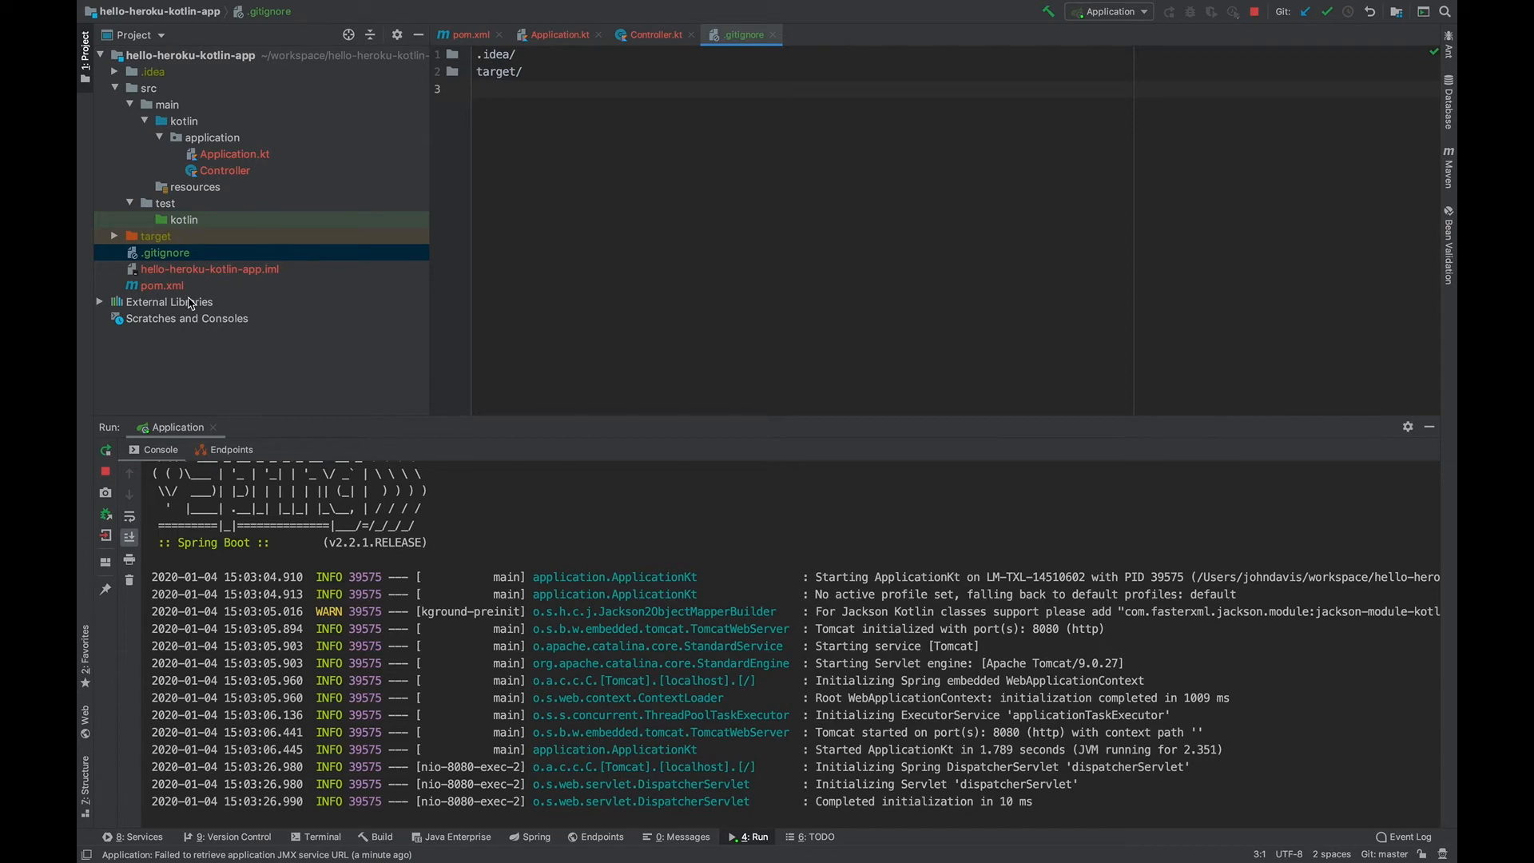
pyautogui.click(469, 35)
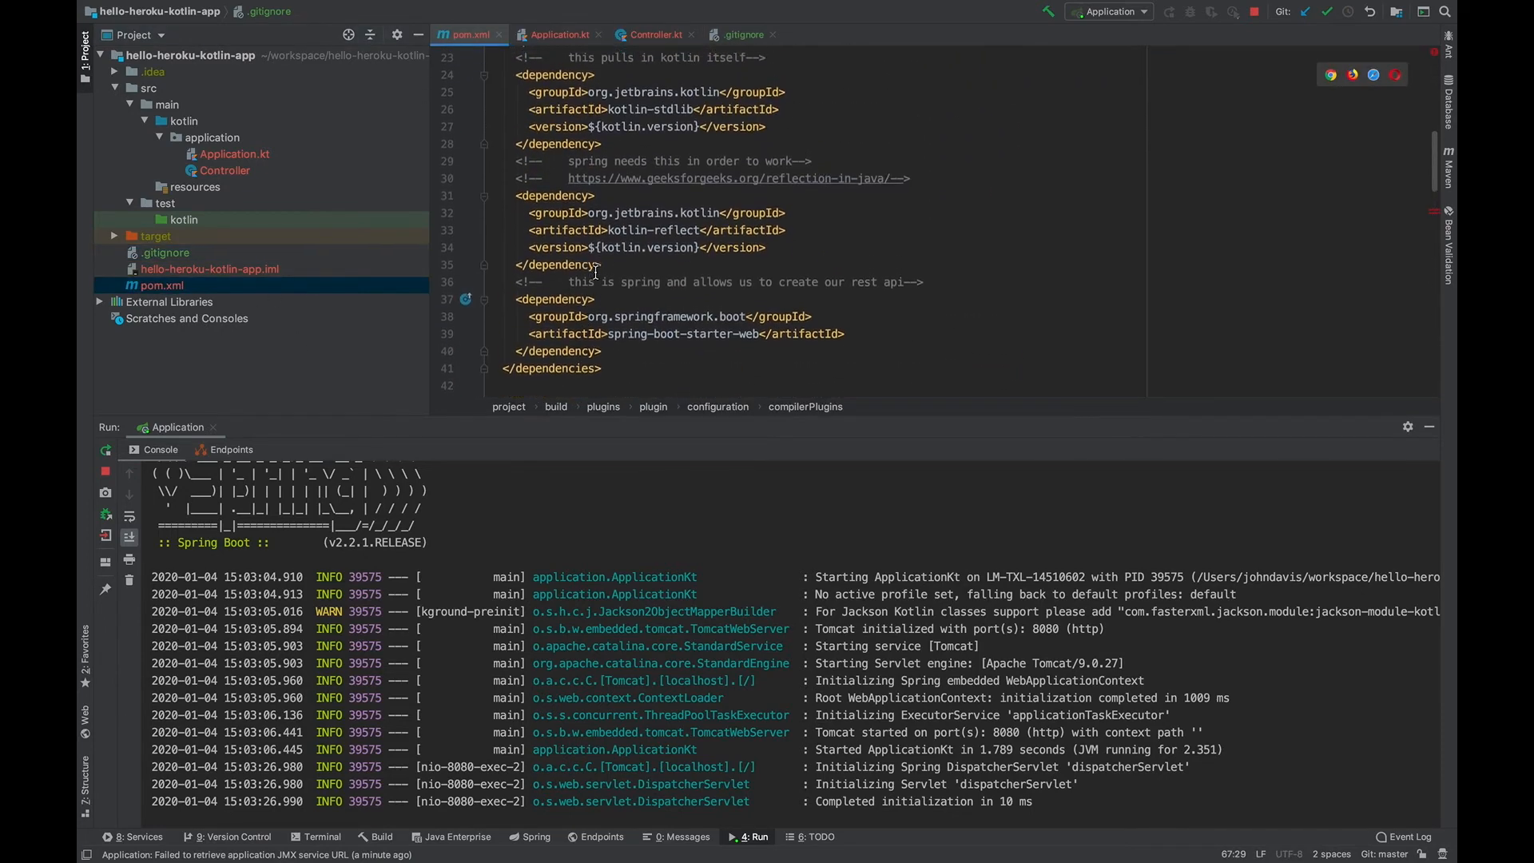
pyautogui.scroll(3)
pyautogui.write('ite')
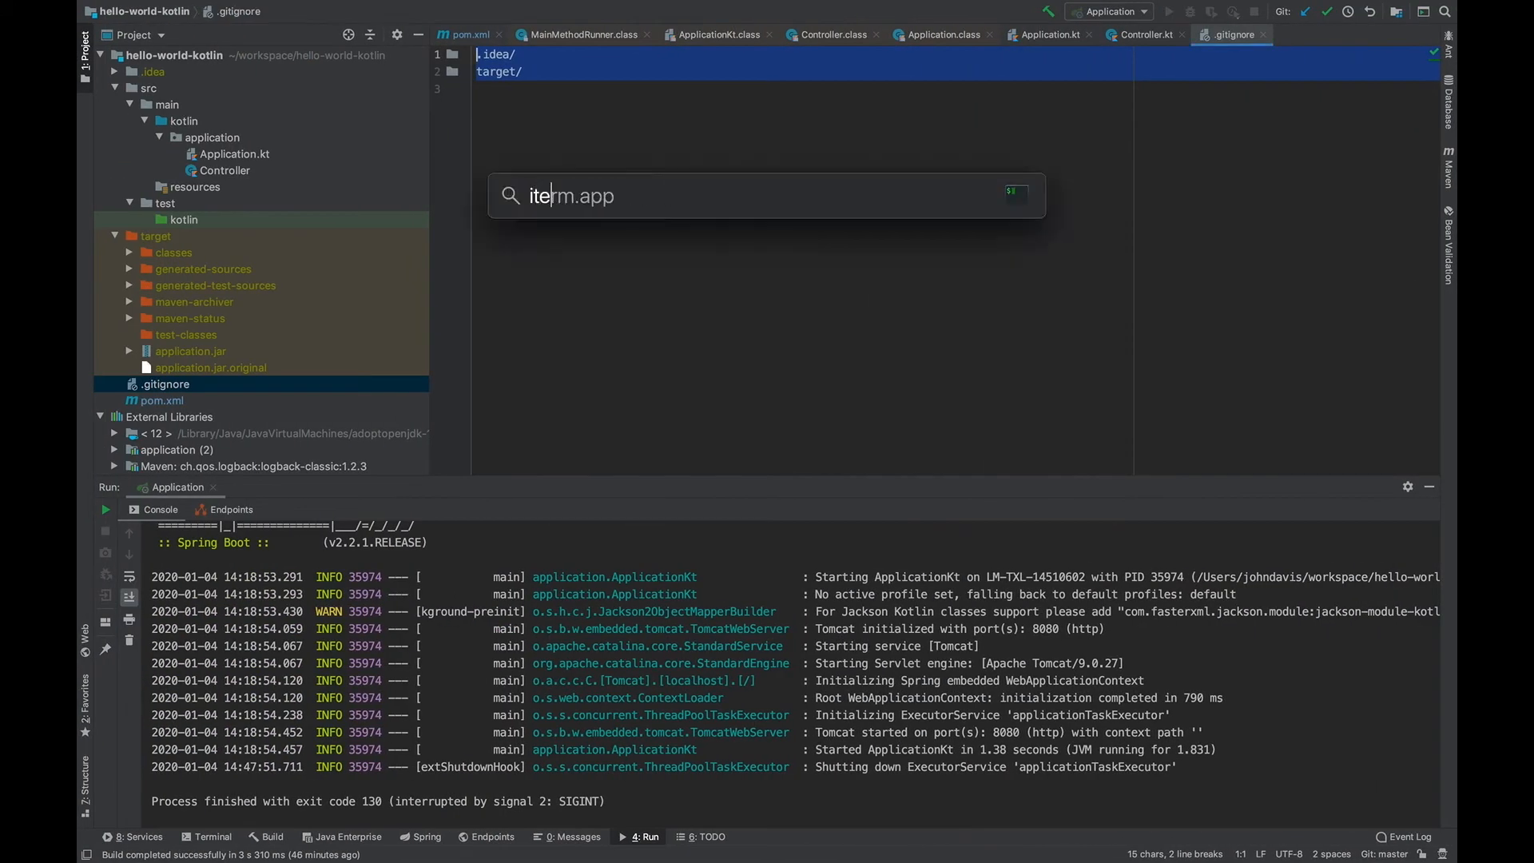
# Stage pom.xml and src/ with git add, then run git status
pyautogui.press('Return')
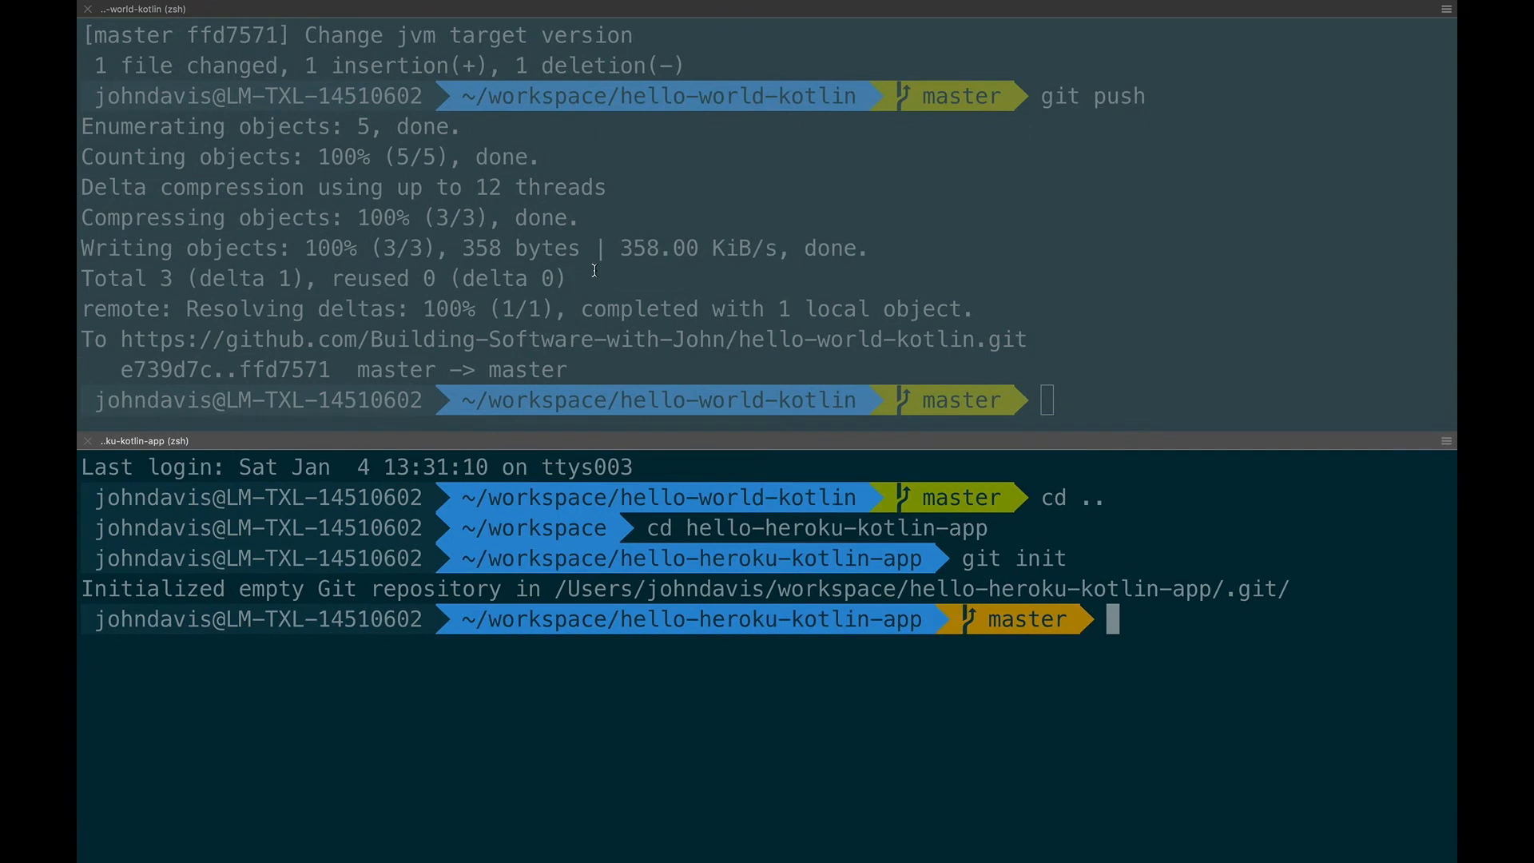
pyautogui.write('git')
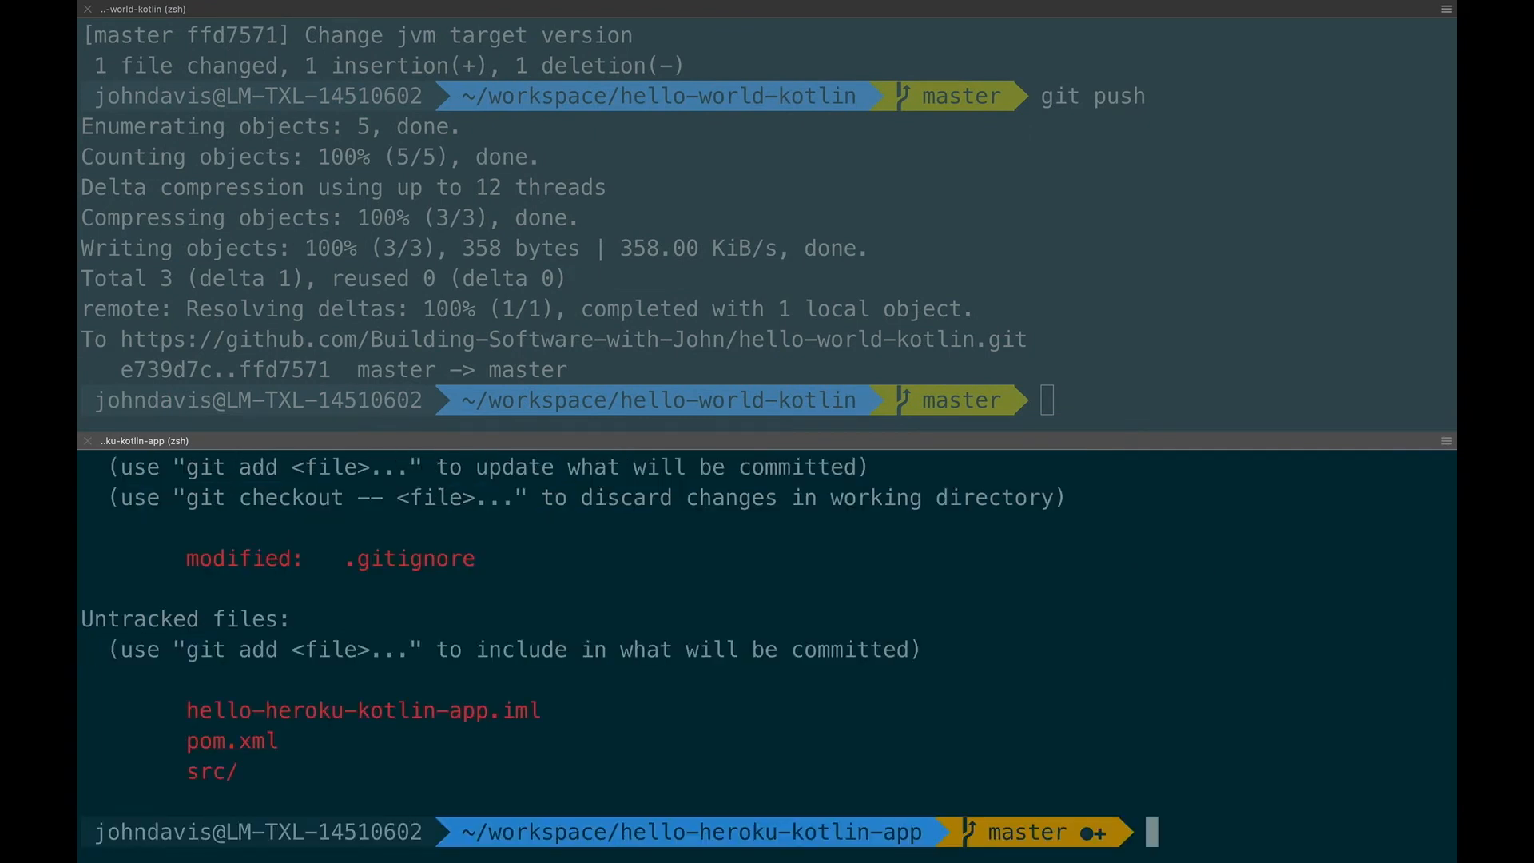
pyautogui.write('git add pom.xml')
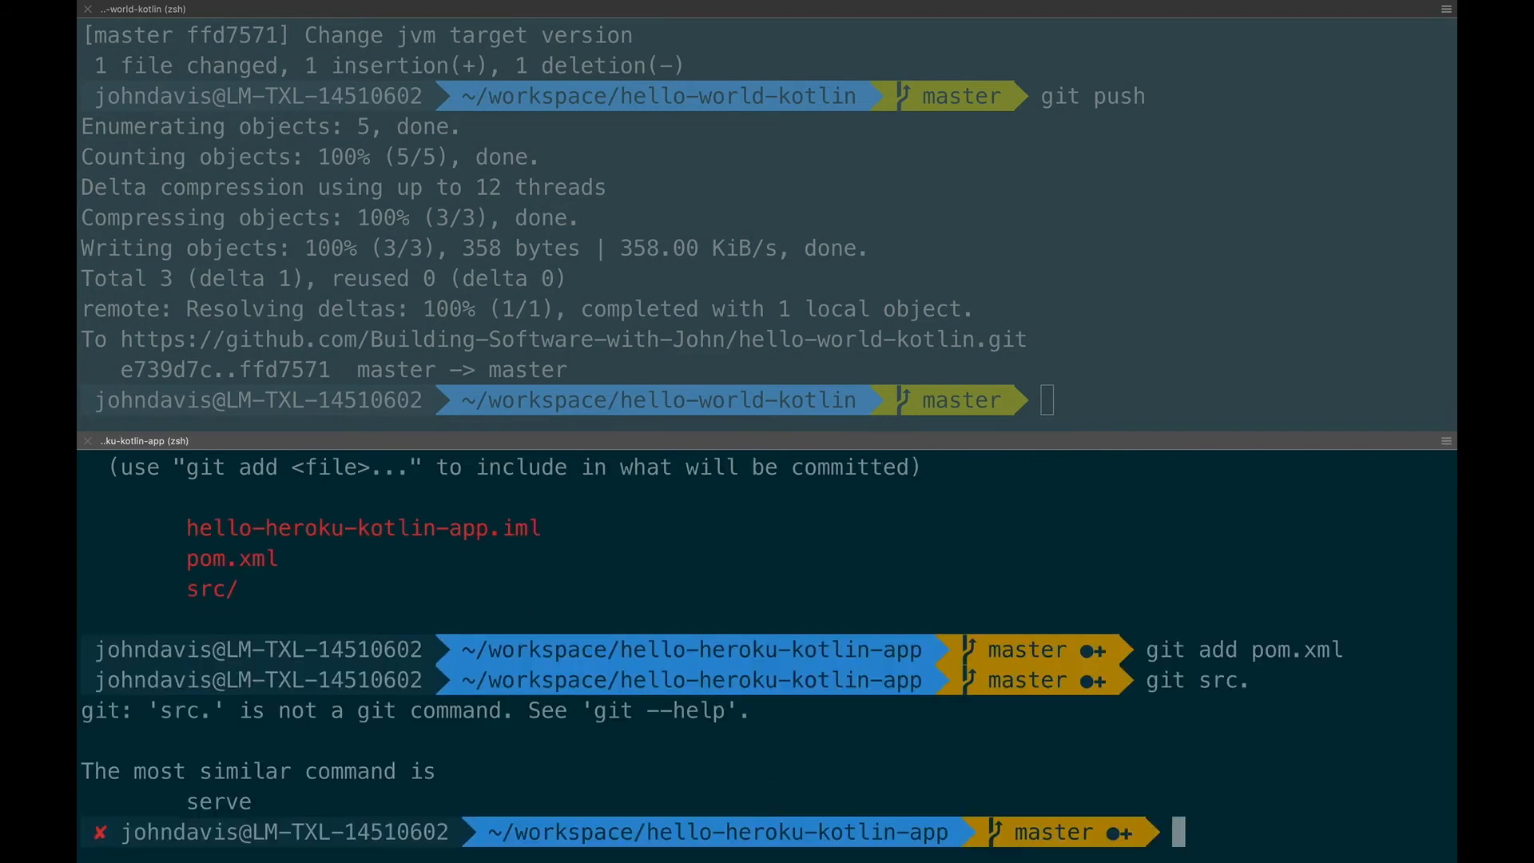
pyautogui.write('git src.')
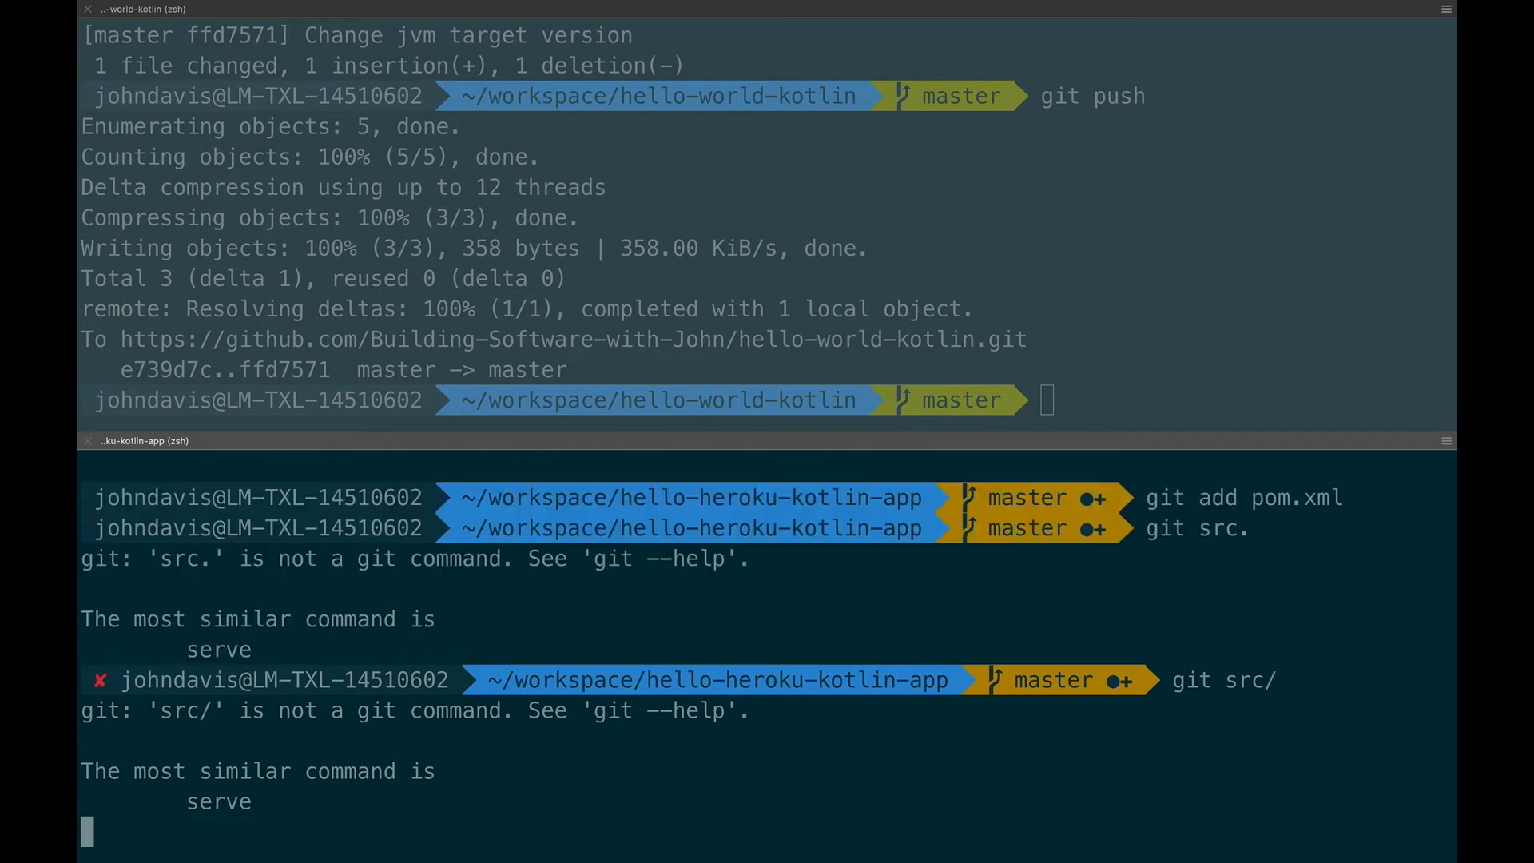
pyautogui.write('git add src/')
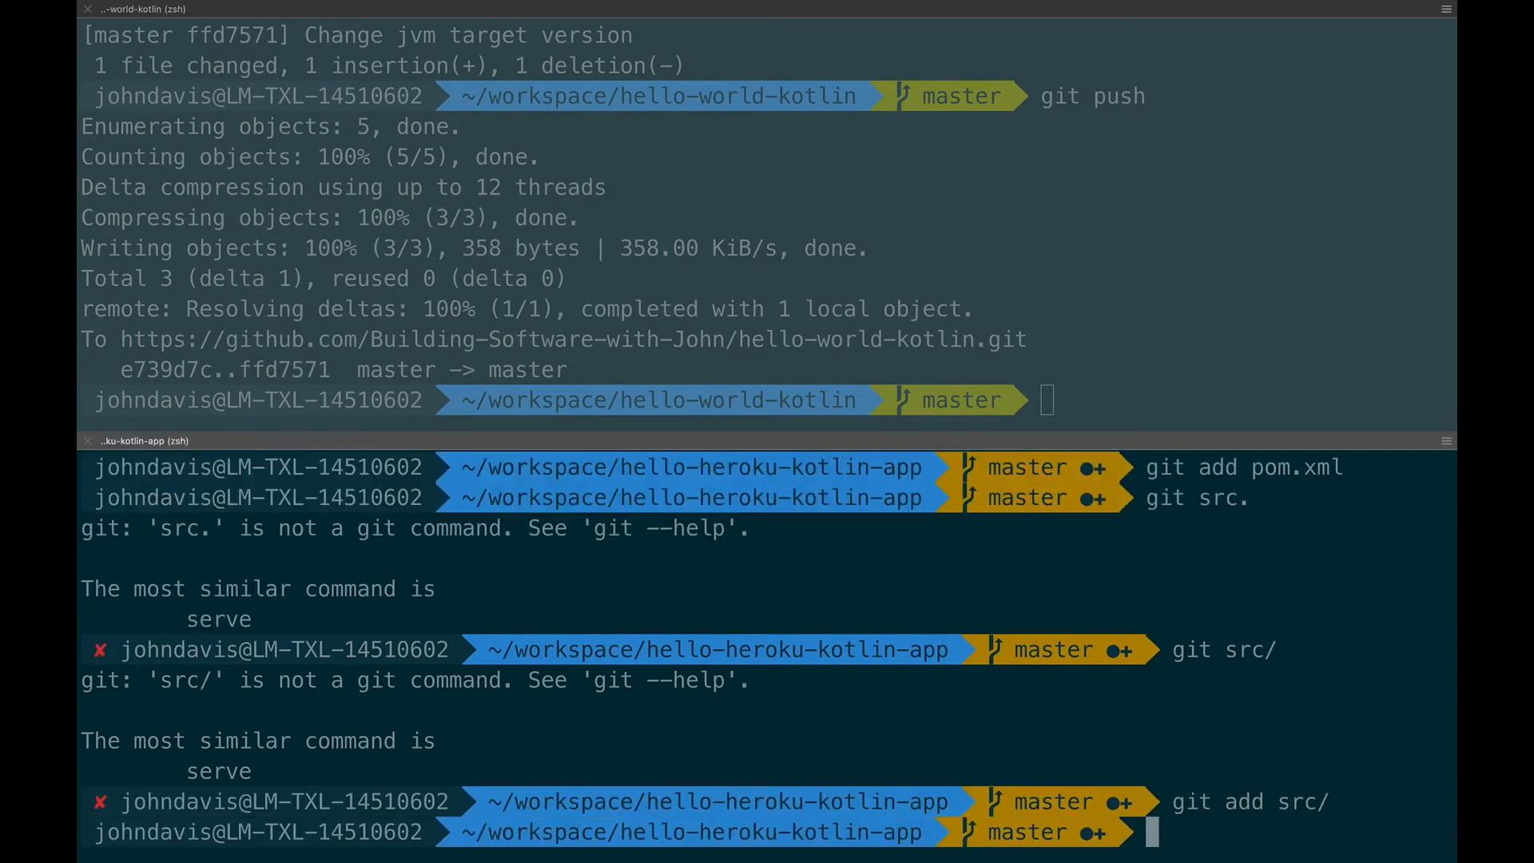
pyautogui.write('git status')
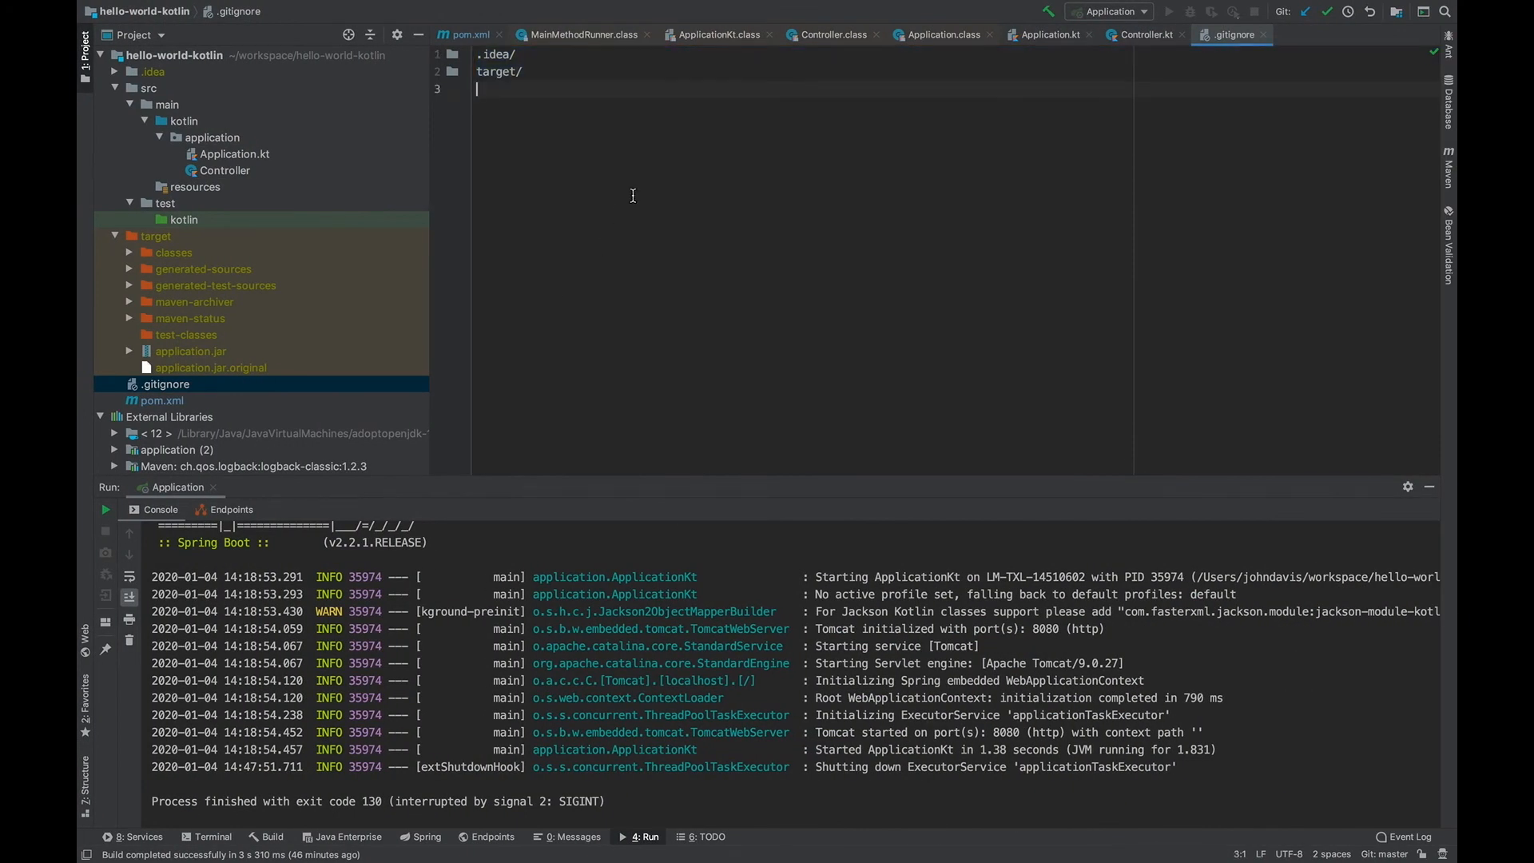
pyautogui.write('hello-heroku-kotlin-app.iml')
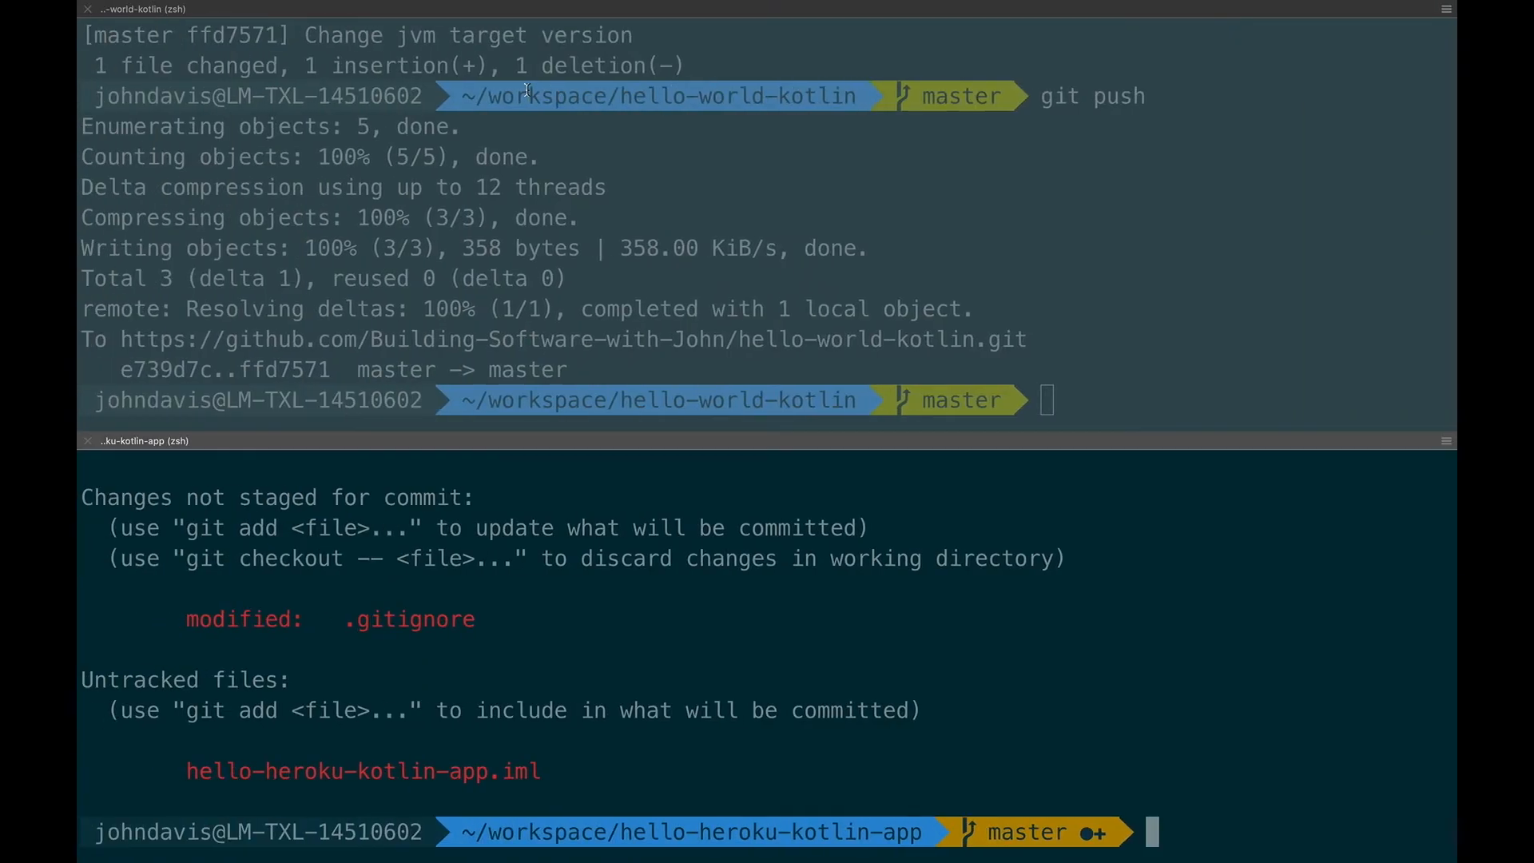
# Commit all changes with git commit -am "Our first commit"
pyautogui.write('git')
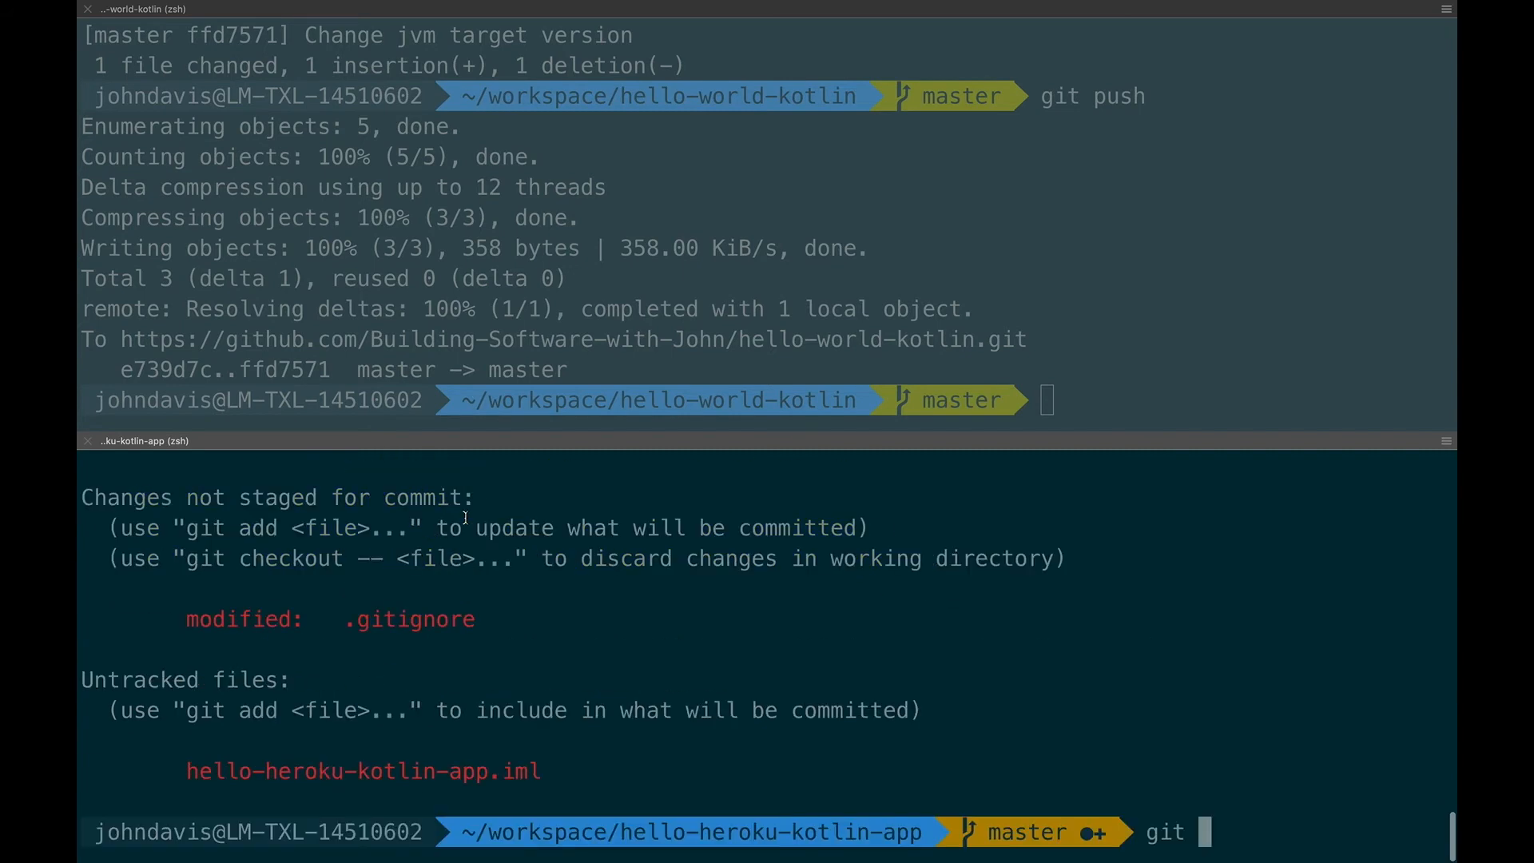
pyautogui.write('commit')
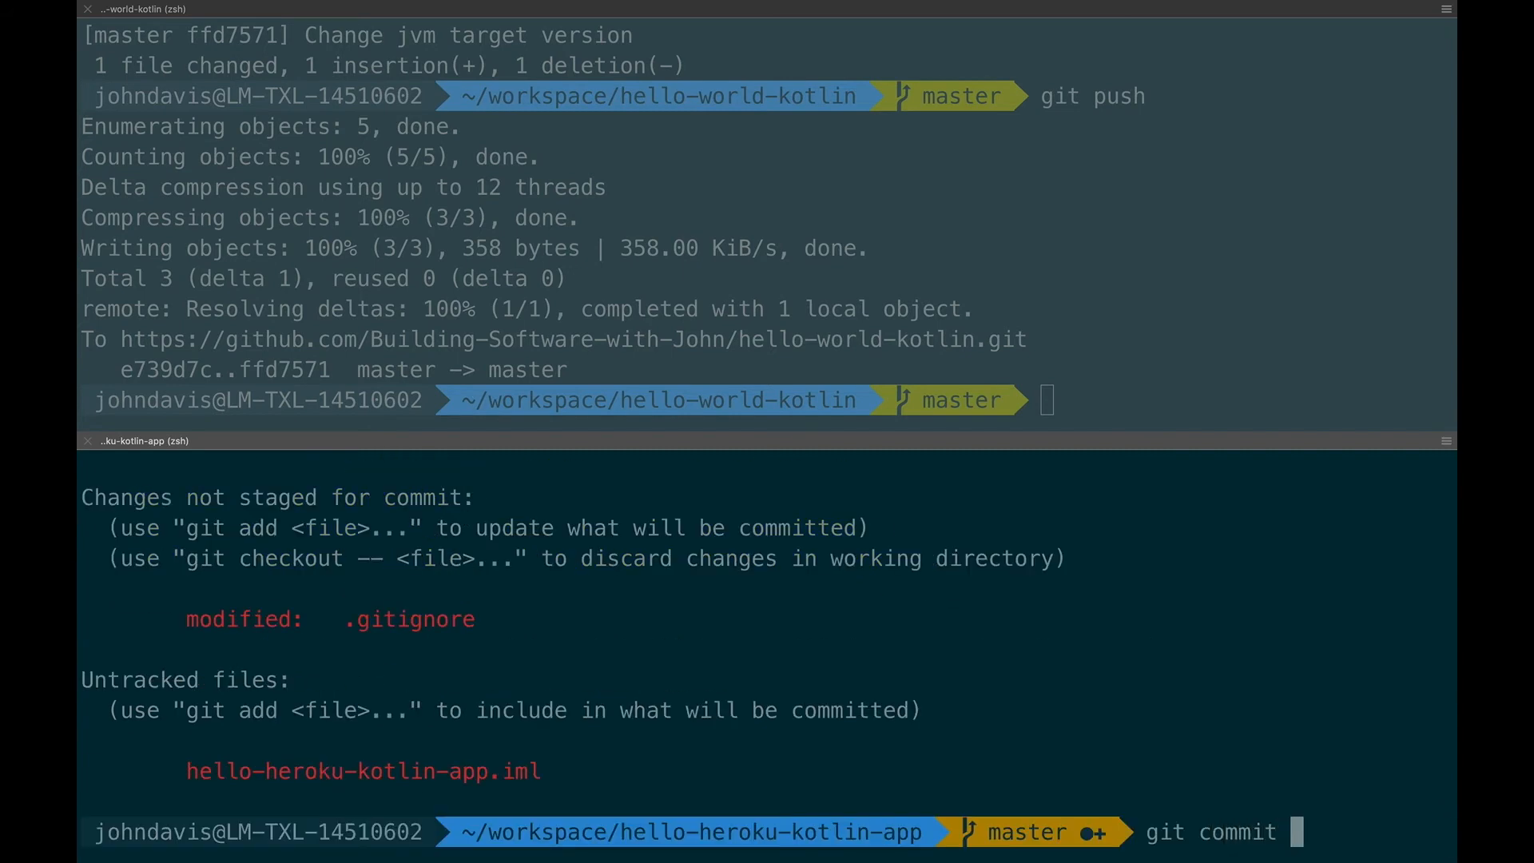
pyautogui.write('-am "Our f')
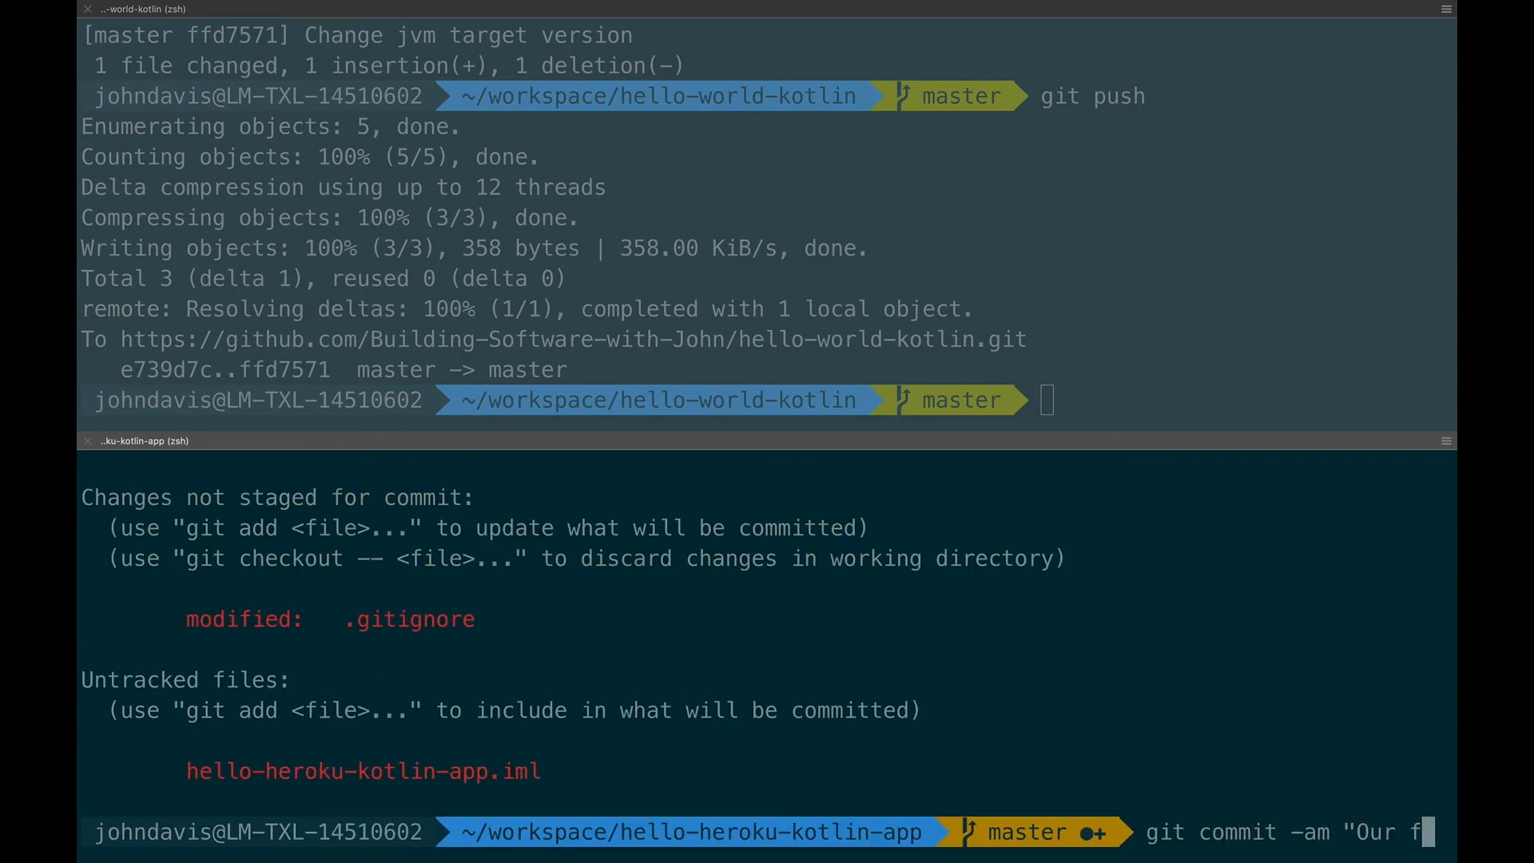
pyautogui.write('irst commit"')
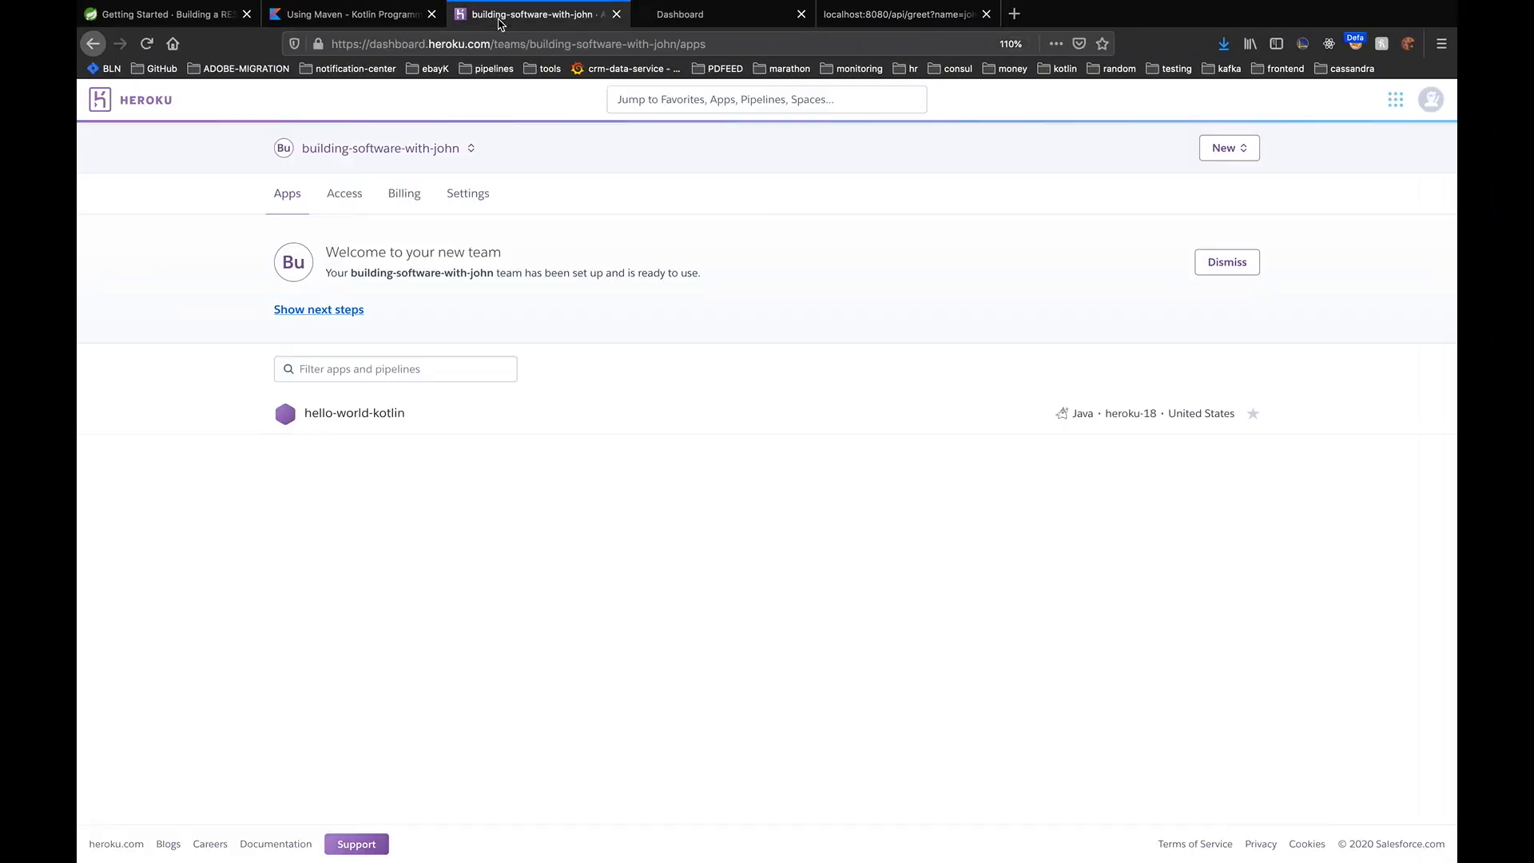
# Start a new repository from the Building-Software-with-John organization dashboard
pyautogui.click(680, 14)
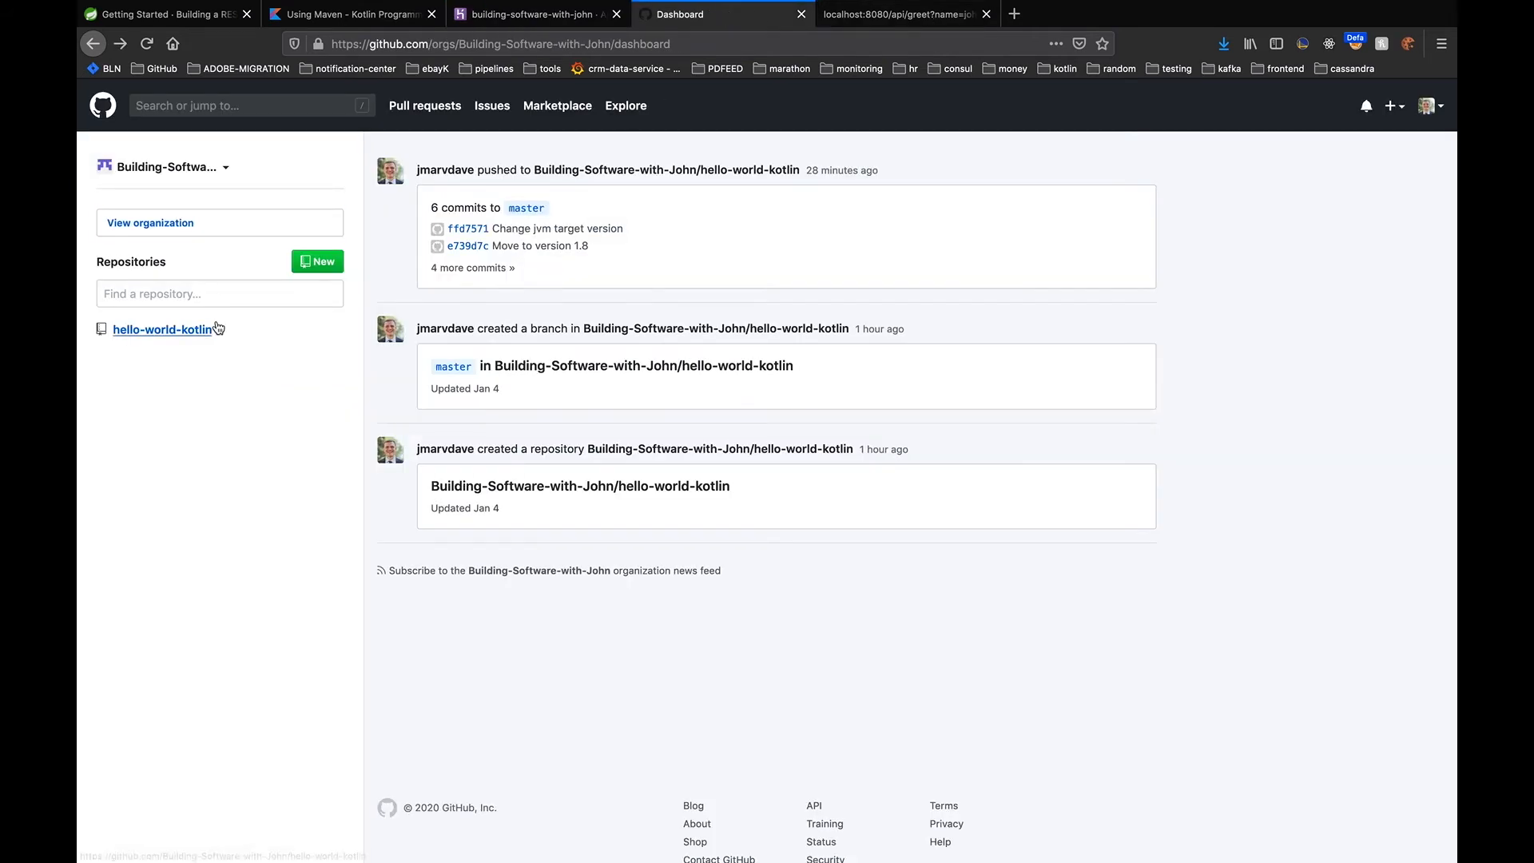
pyautogui.moveTo(644, 235)
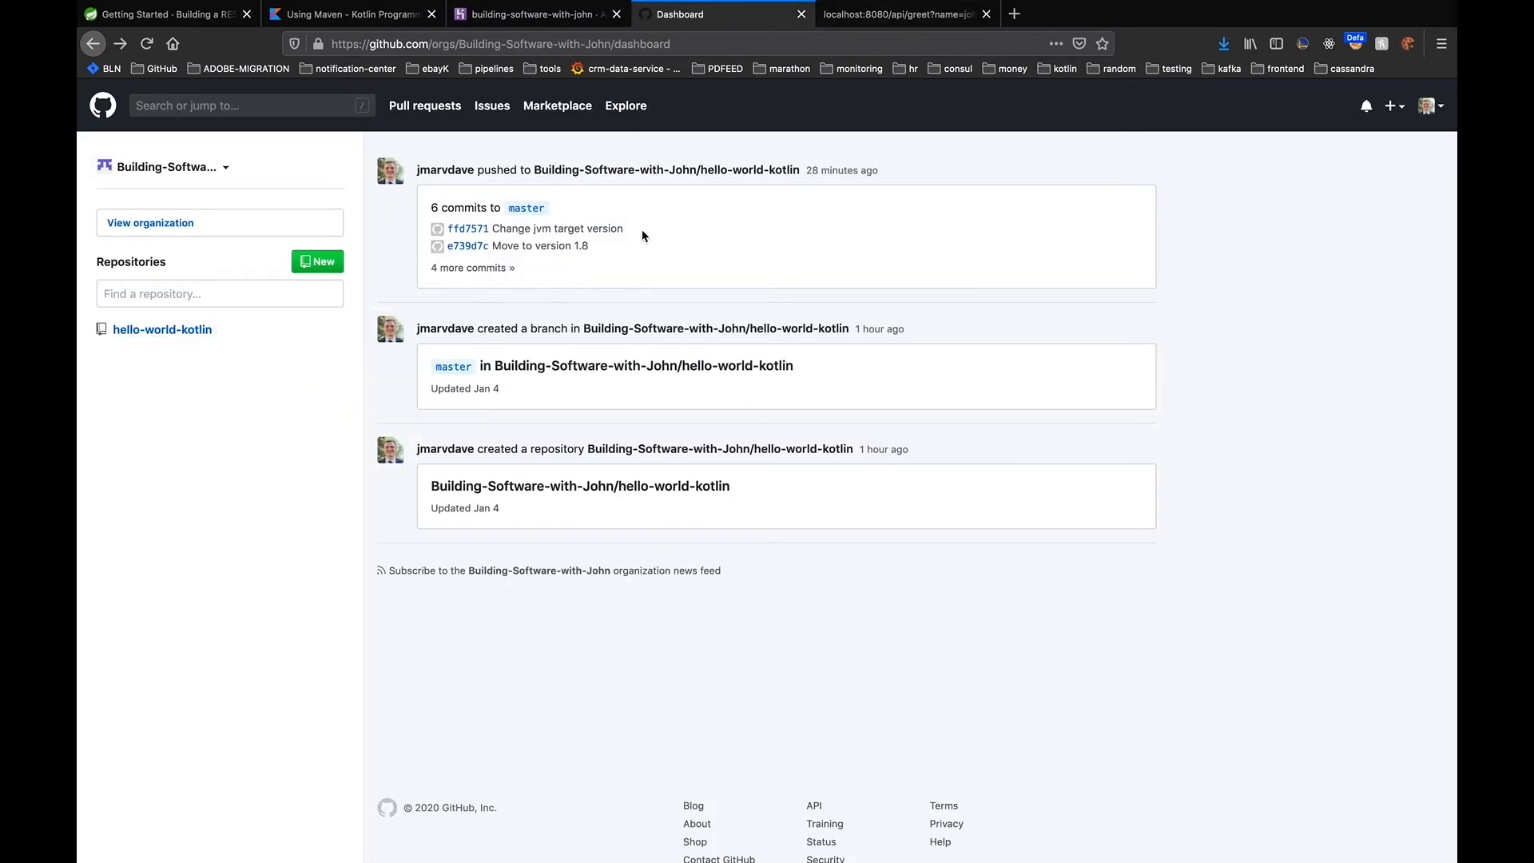
pyautogui.click(317, 262)
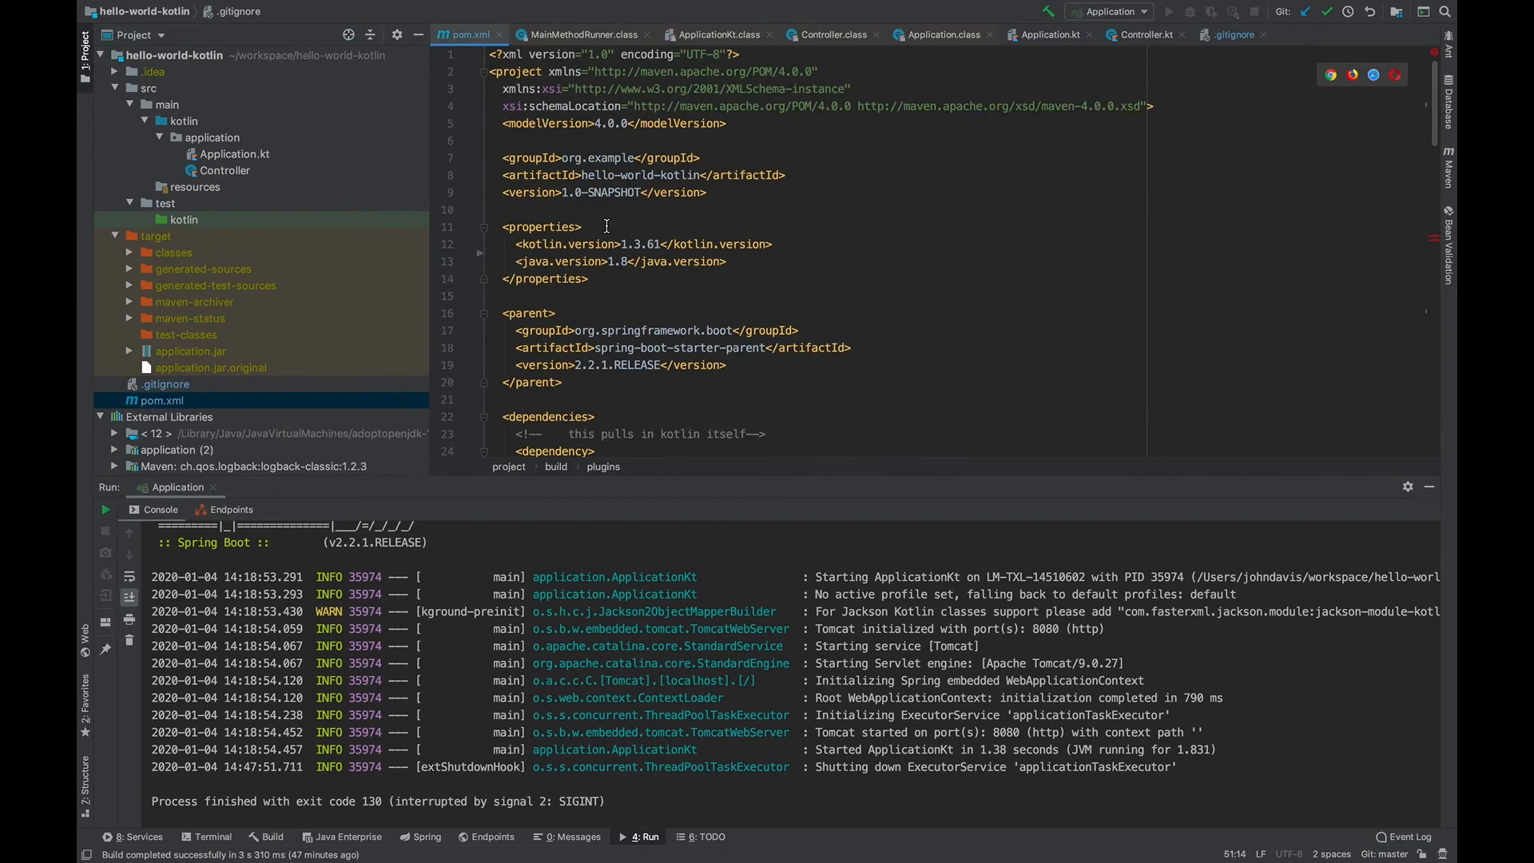
pyautogui.moveTo(645, 213)
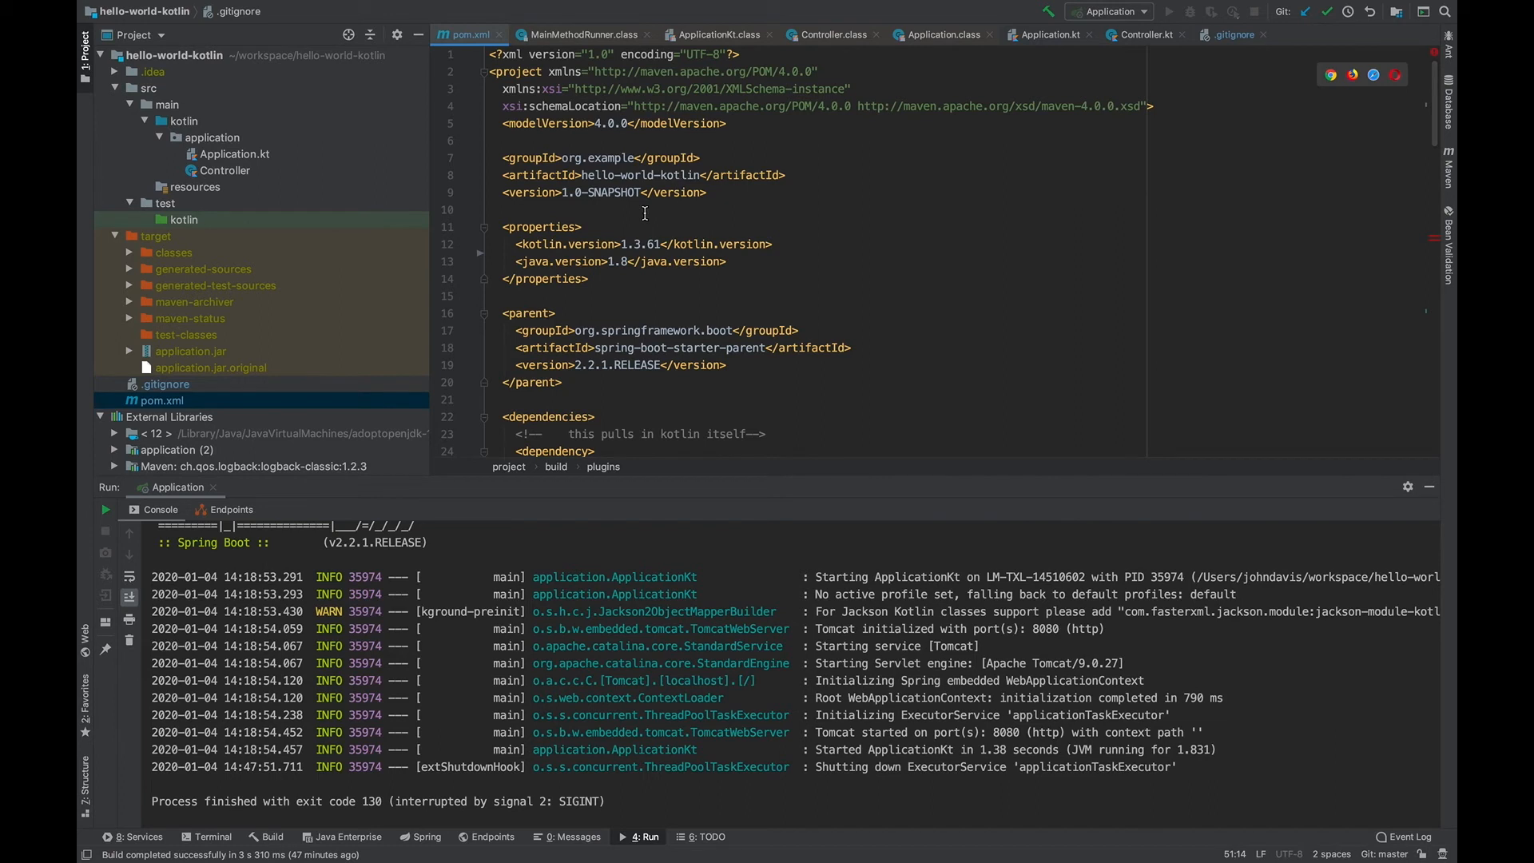
# Select the hello-heroku-kotlin-app artifactId value in pom.xml to copy it
pyautogui.doubleClick(637, 175)
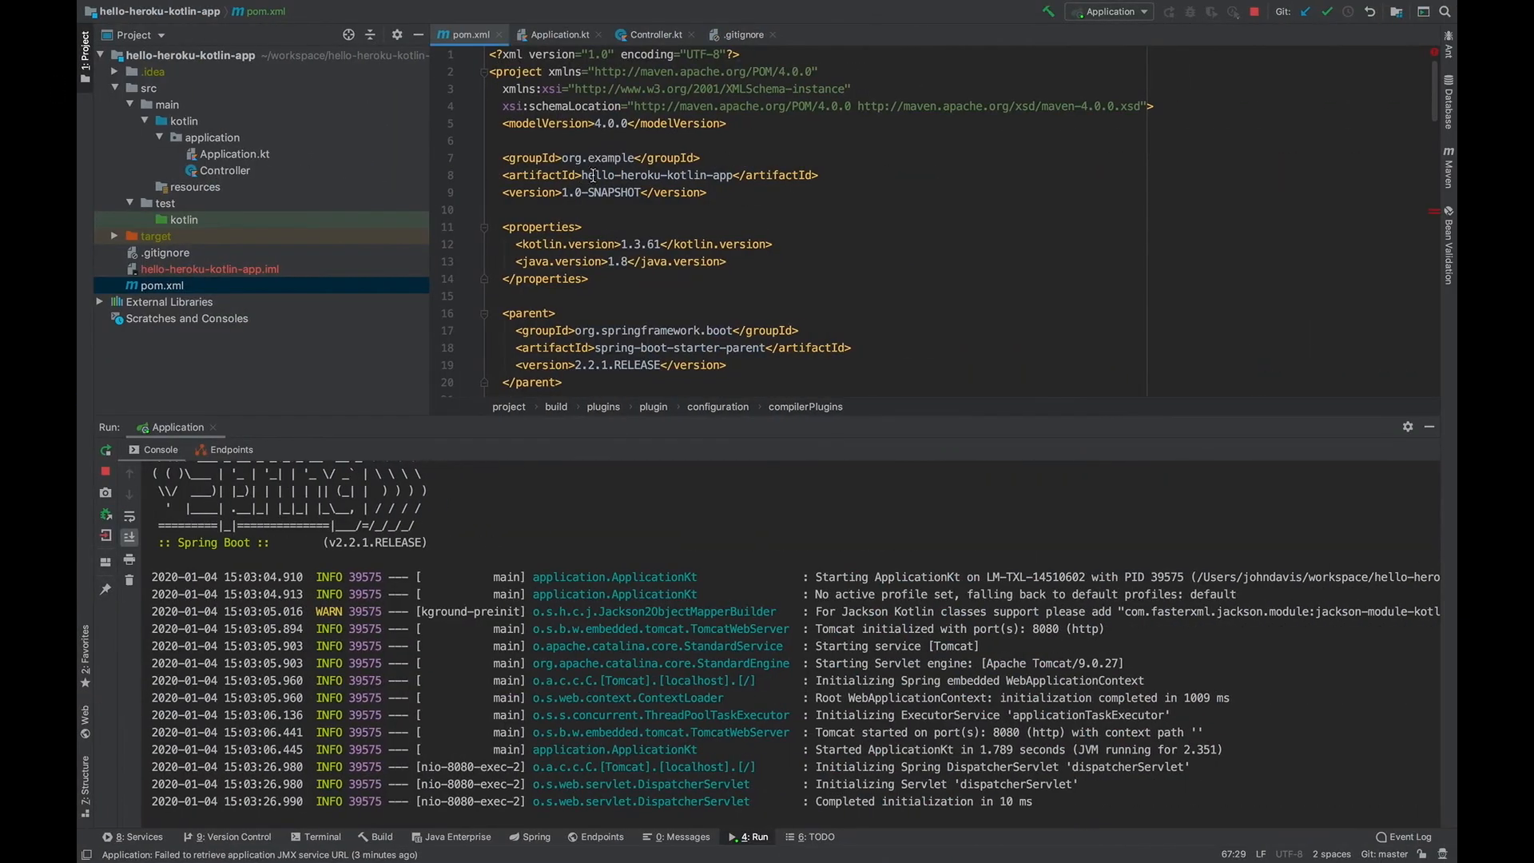
pyautogui.doubleClick(657, 175)
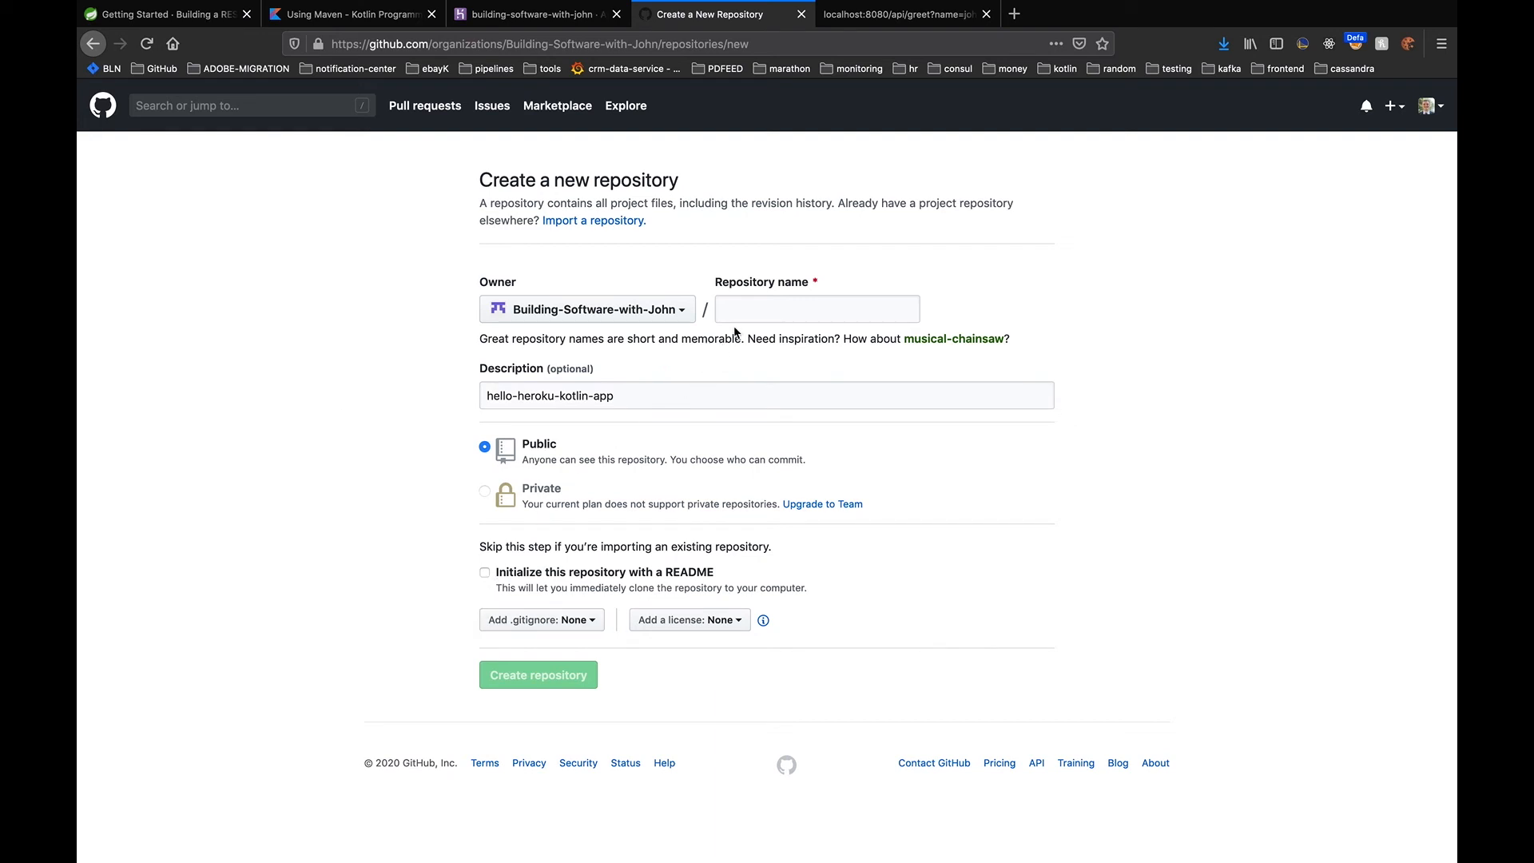
# Create the hello-heroku-kotlin-app GitHub repository and select its 'push an existing repository' commands
pyautogui.write('hello-heroku-kotlin-app')
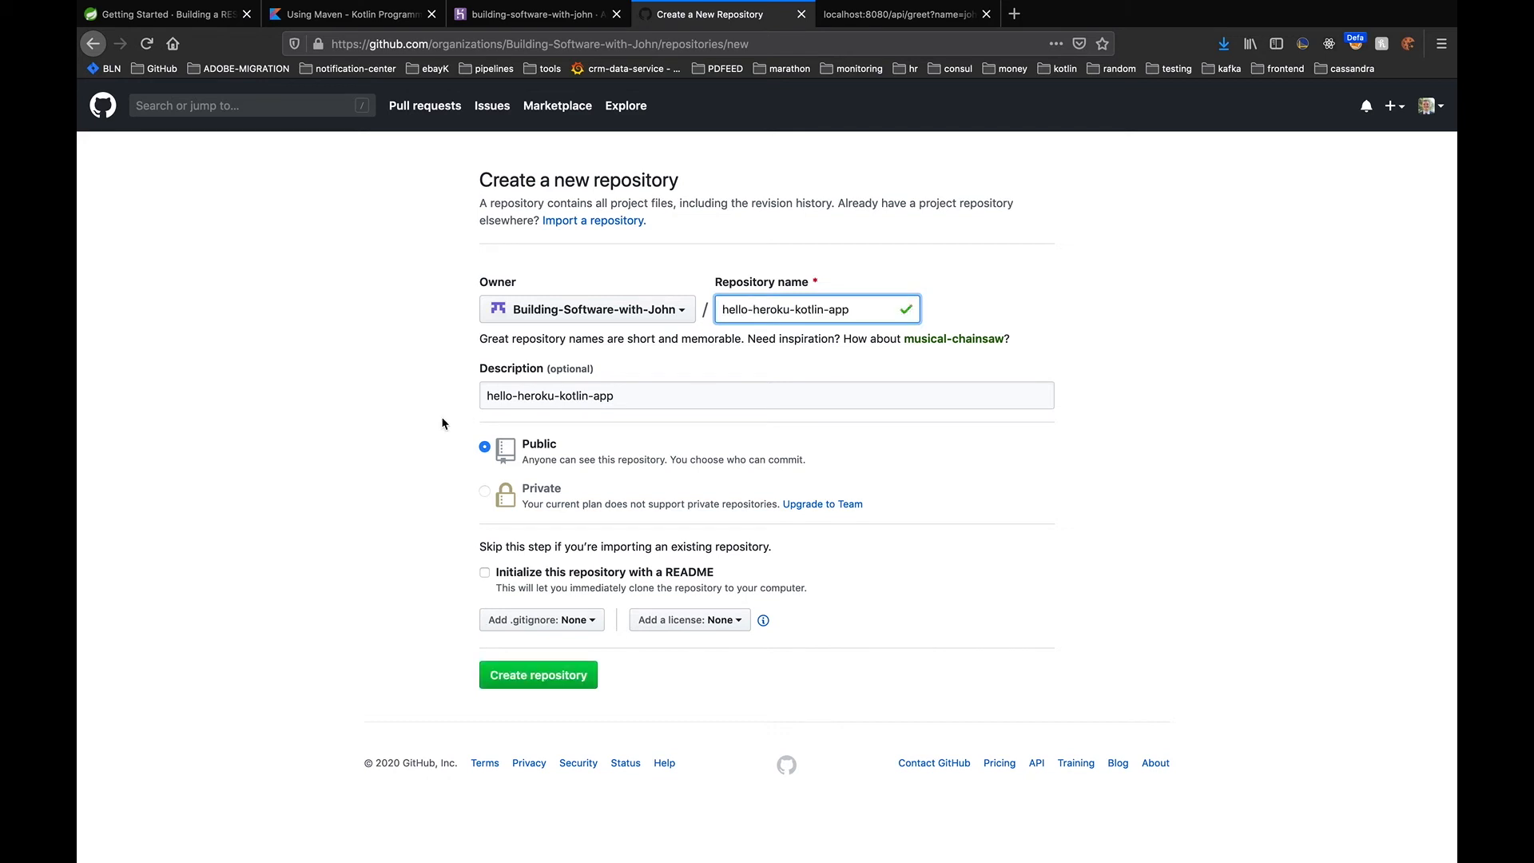
pyautogui.click(538, 674)
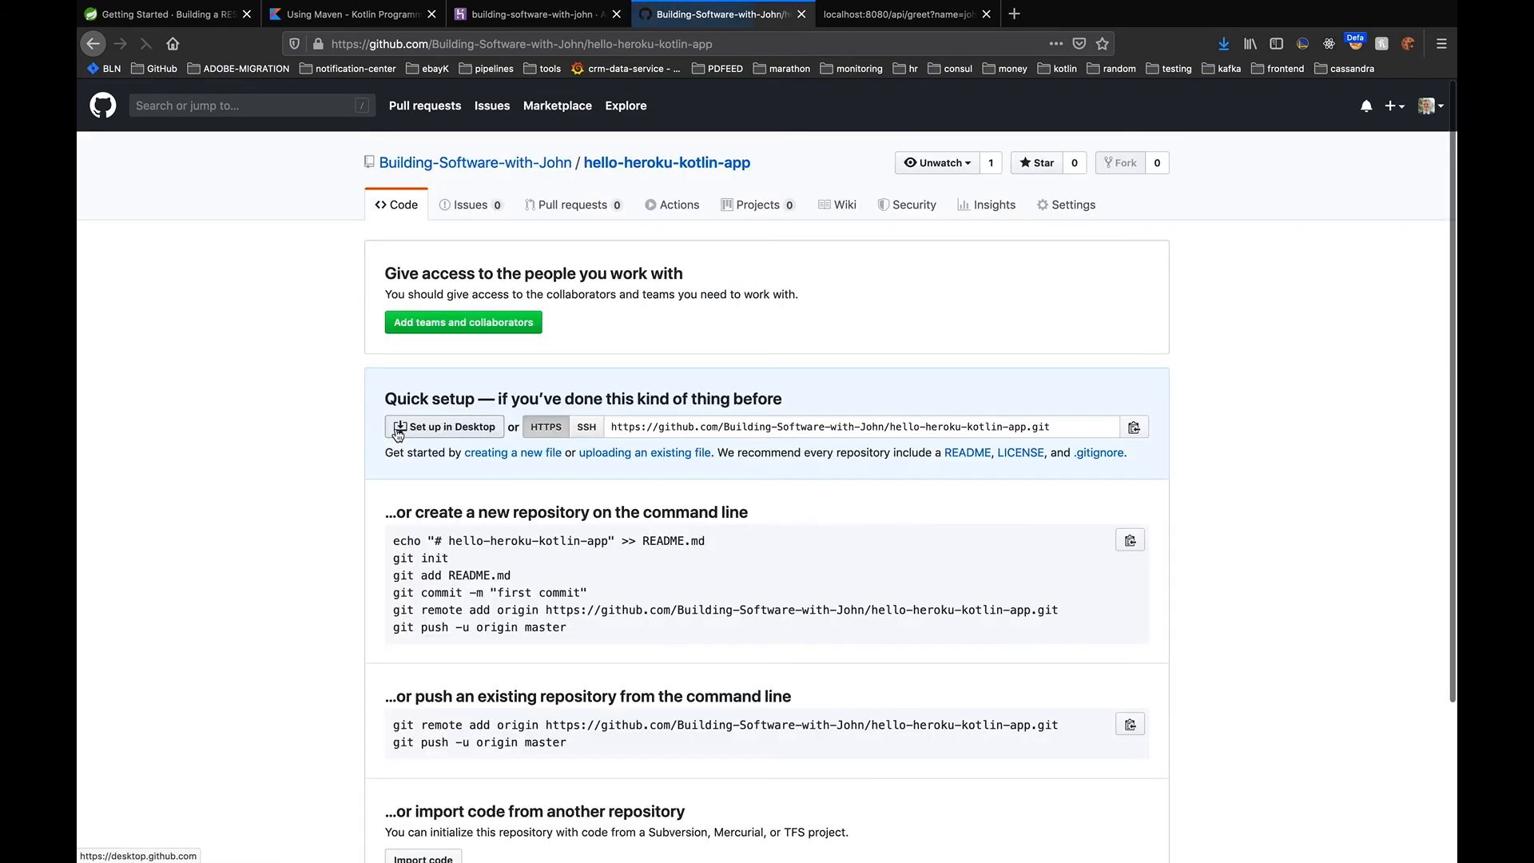
pyautogui.scroll(-3)
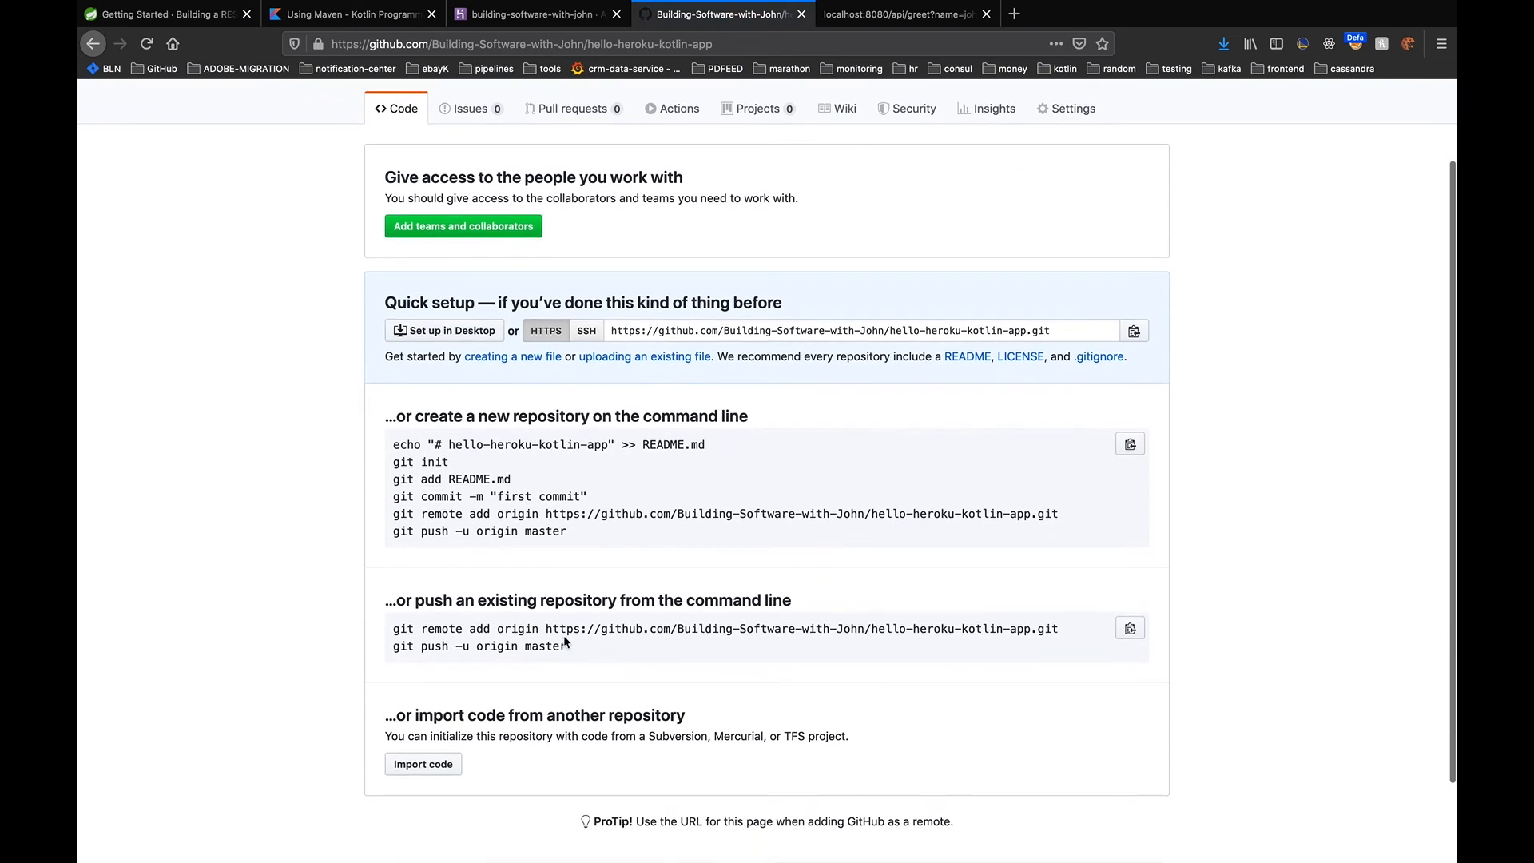
pyautogui.moveTo(392, 627); pyautogui.dragTo(567, 646)
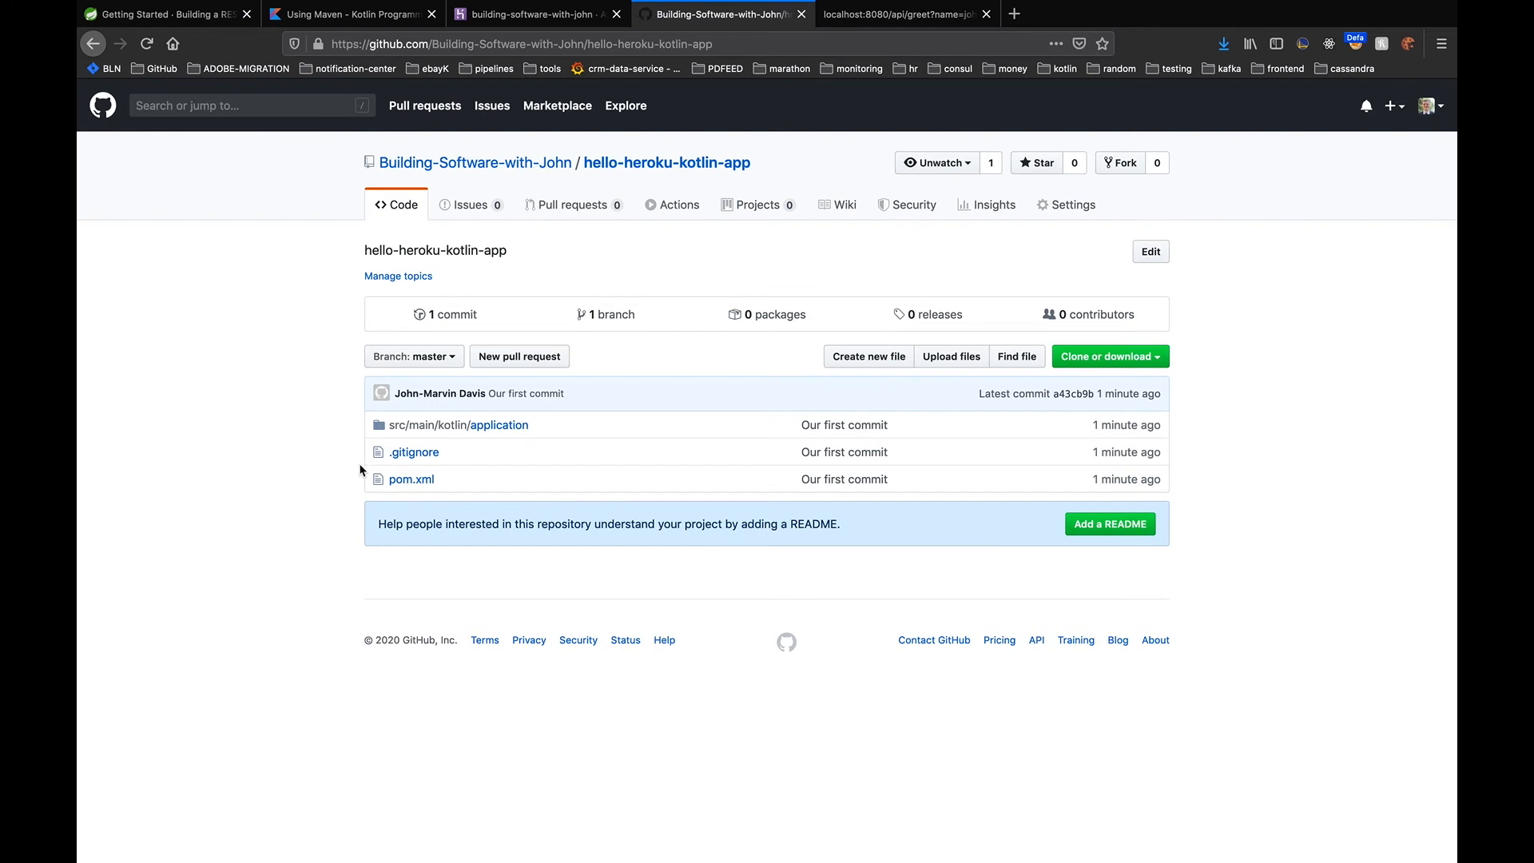
pyautogui.moveTo(485, 431)
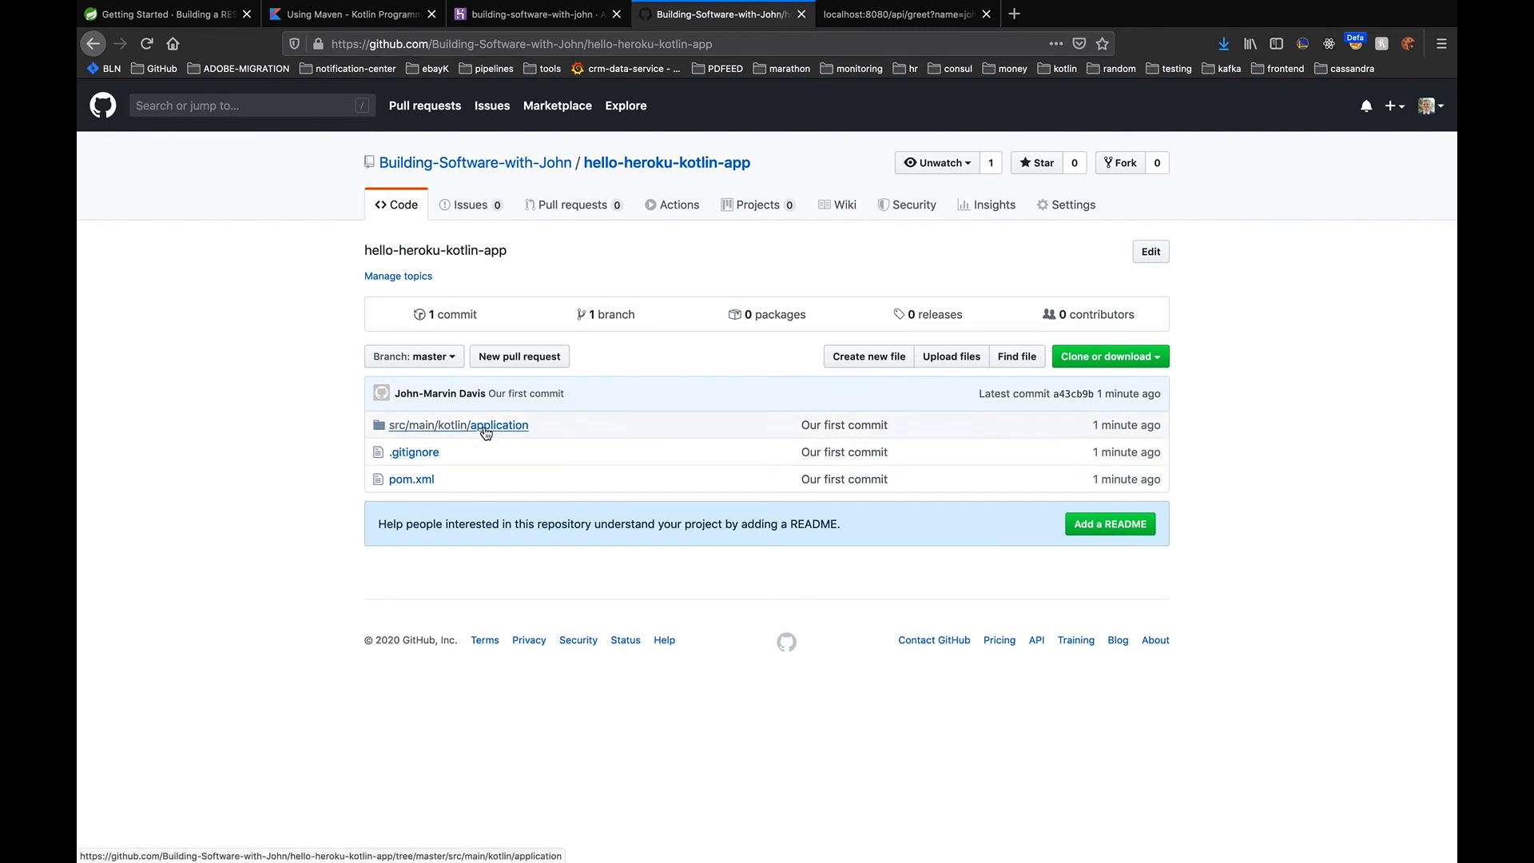
pyautogui.moveTo(498, 433)
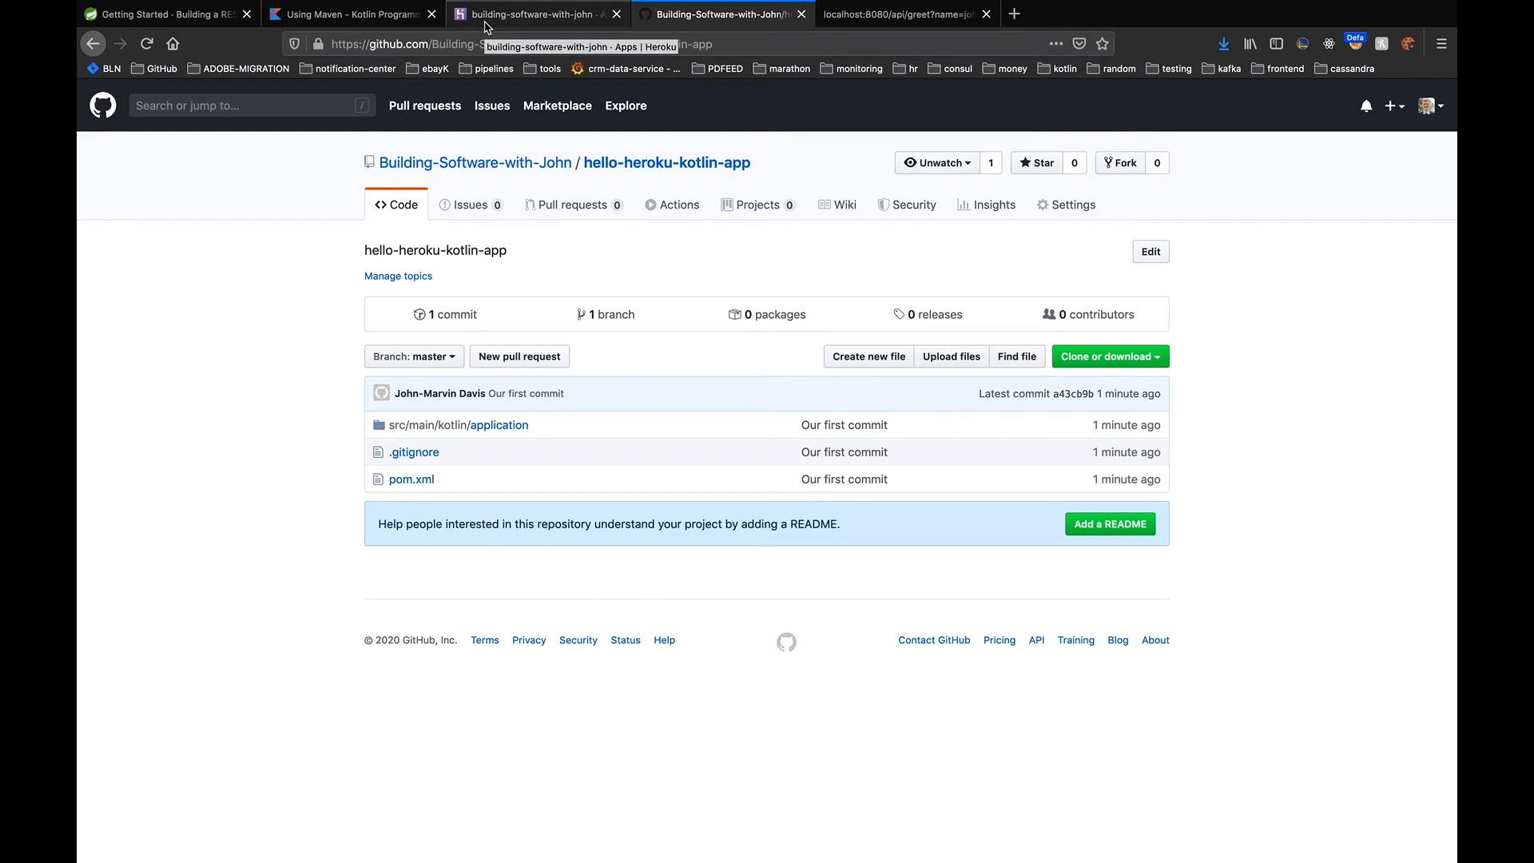
# Start a new Heroku app from the team apps dashboard's New menu
pyautogui.click(541, 14)
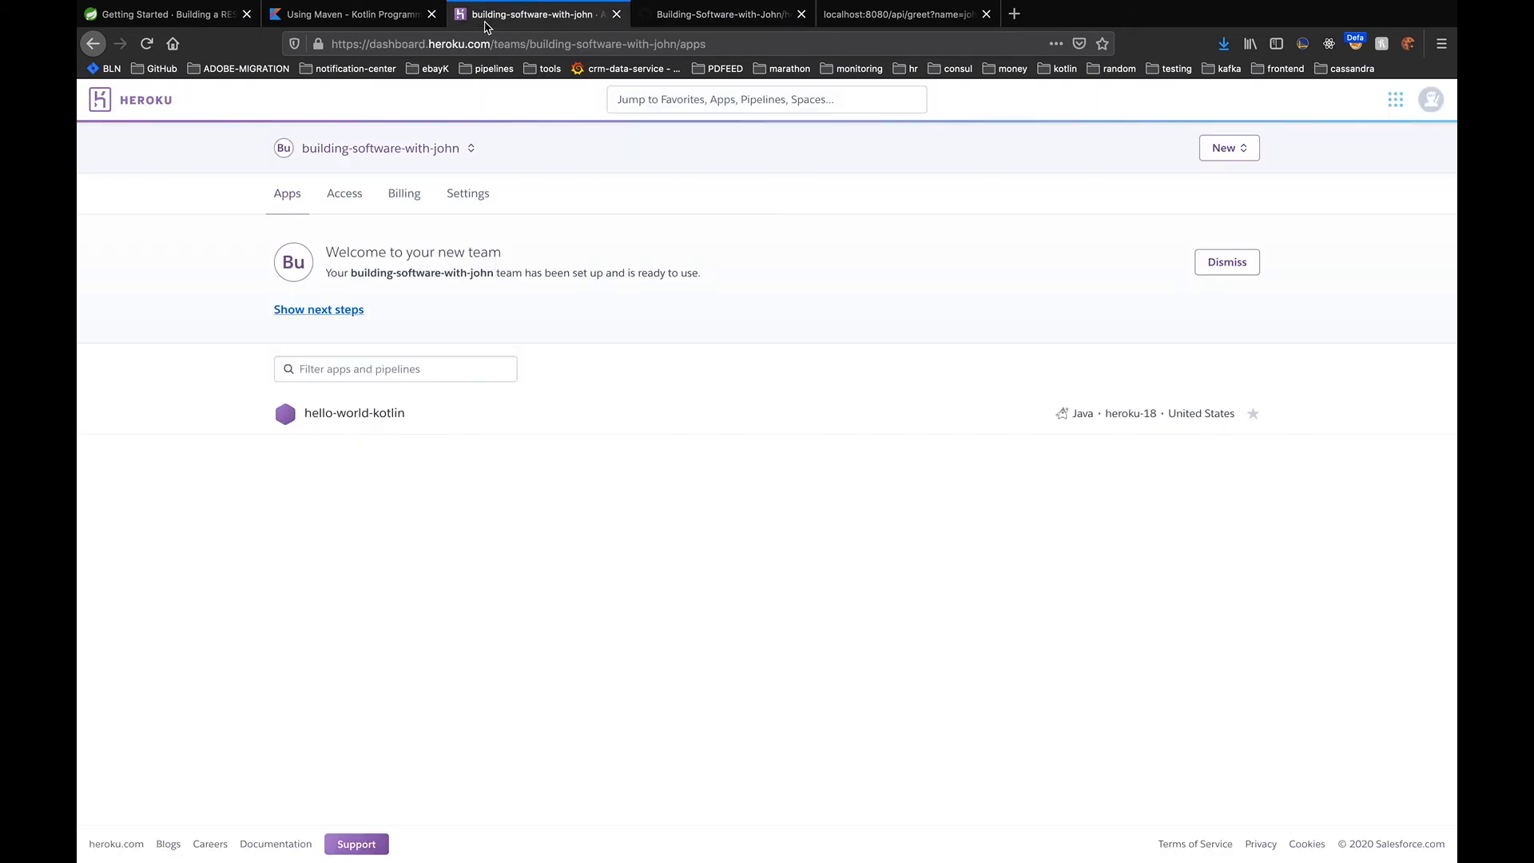
pyautogui.moveTo(1226, 157)
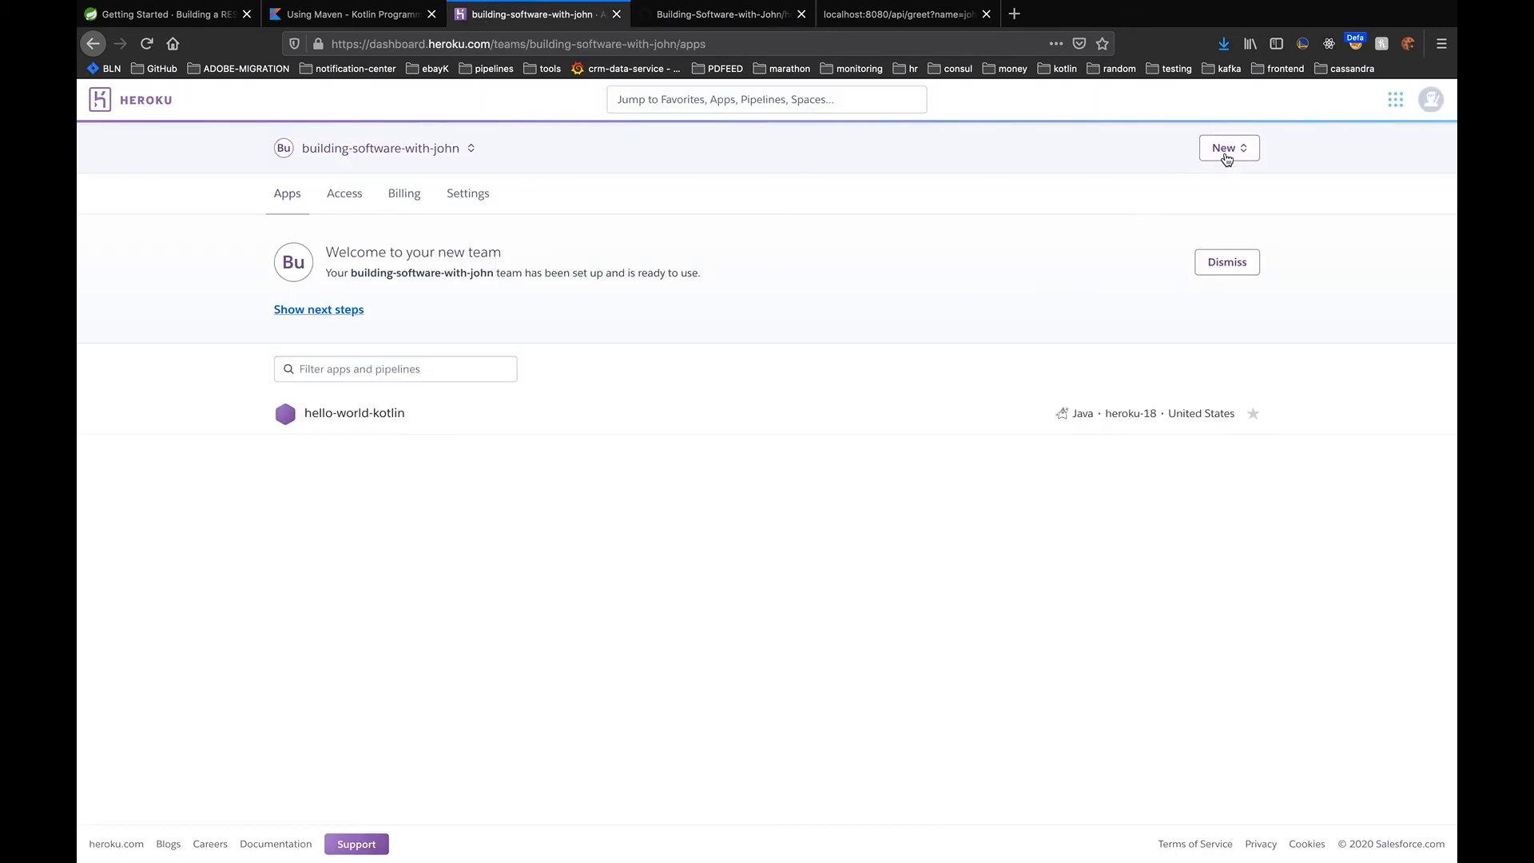
pyautogui.click(1227, 148)
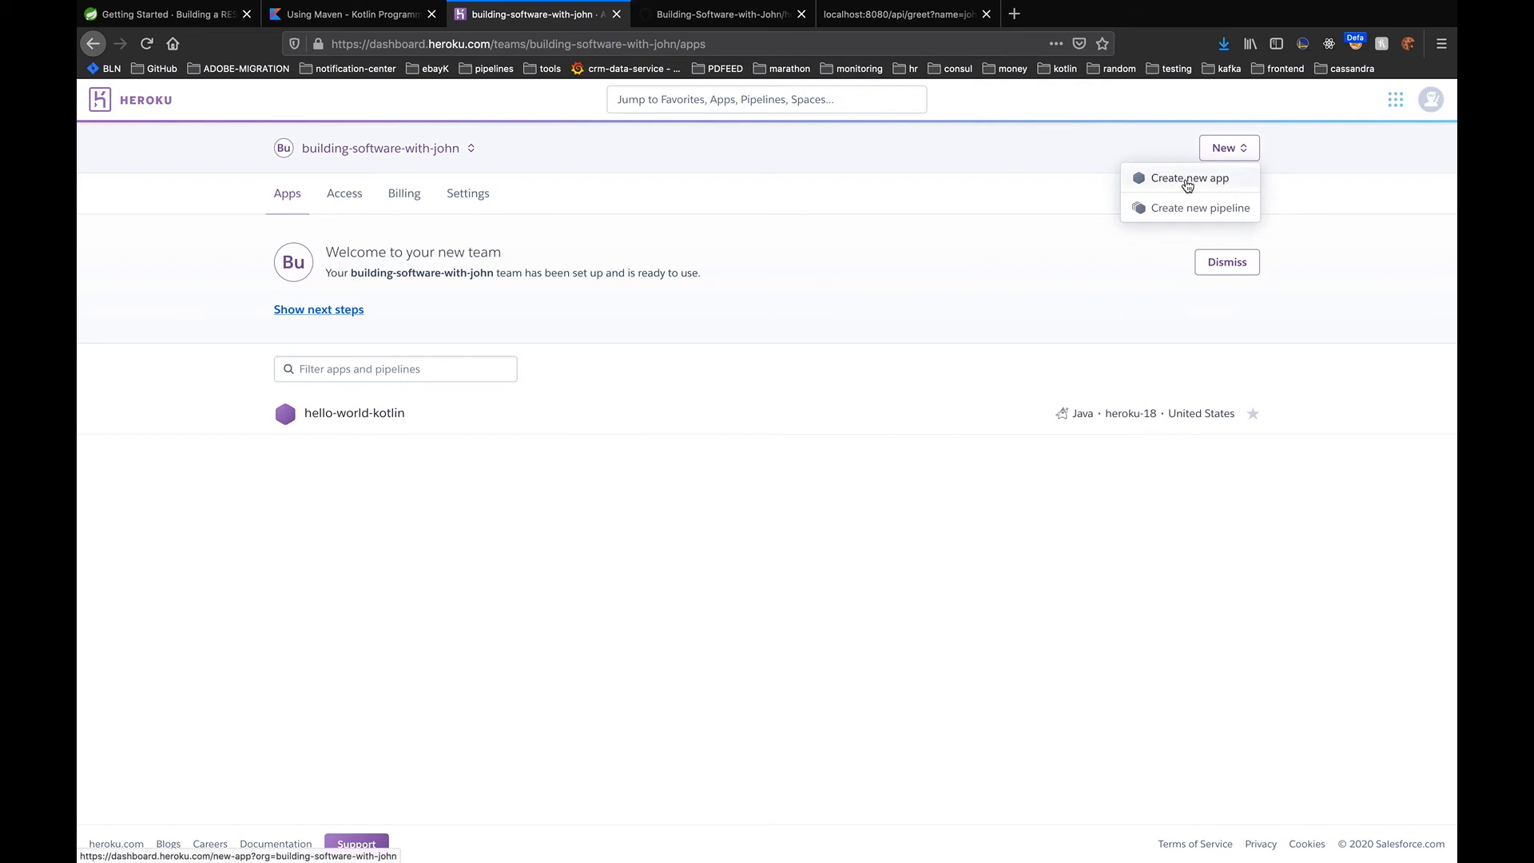
pyautogui.click(1187, 177)
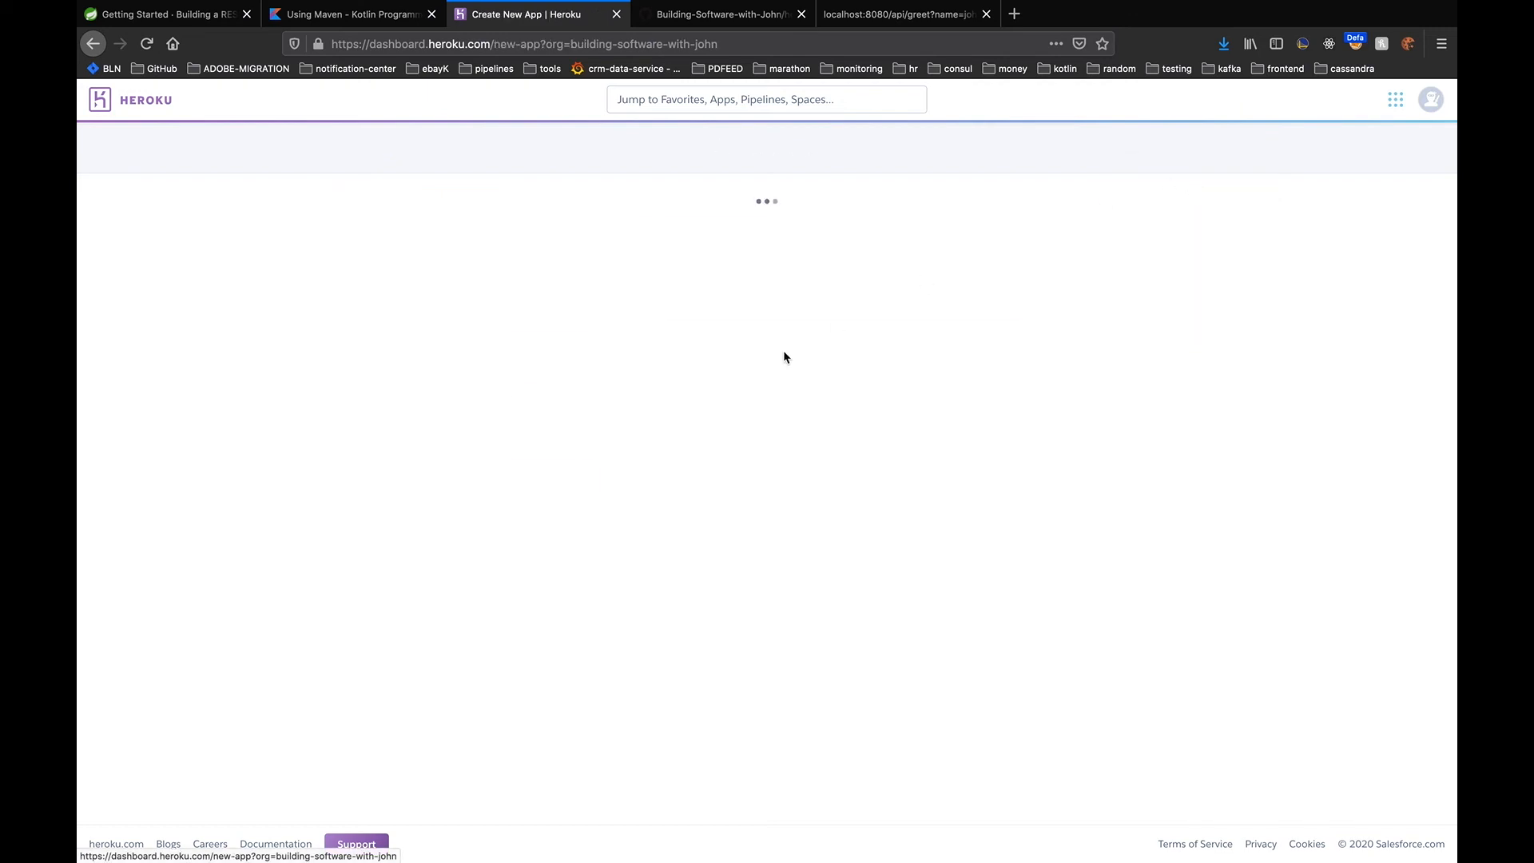
# Name the Heroku app hello-heroku-kotlin-app and create it
pyautogui.write('hel')
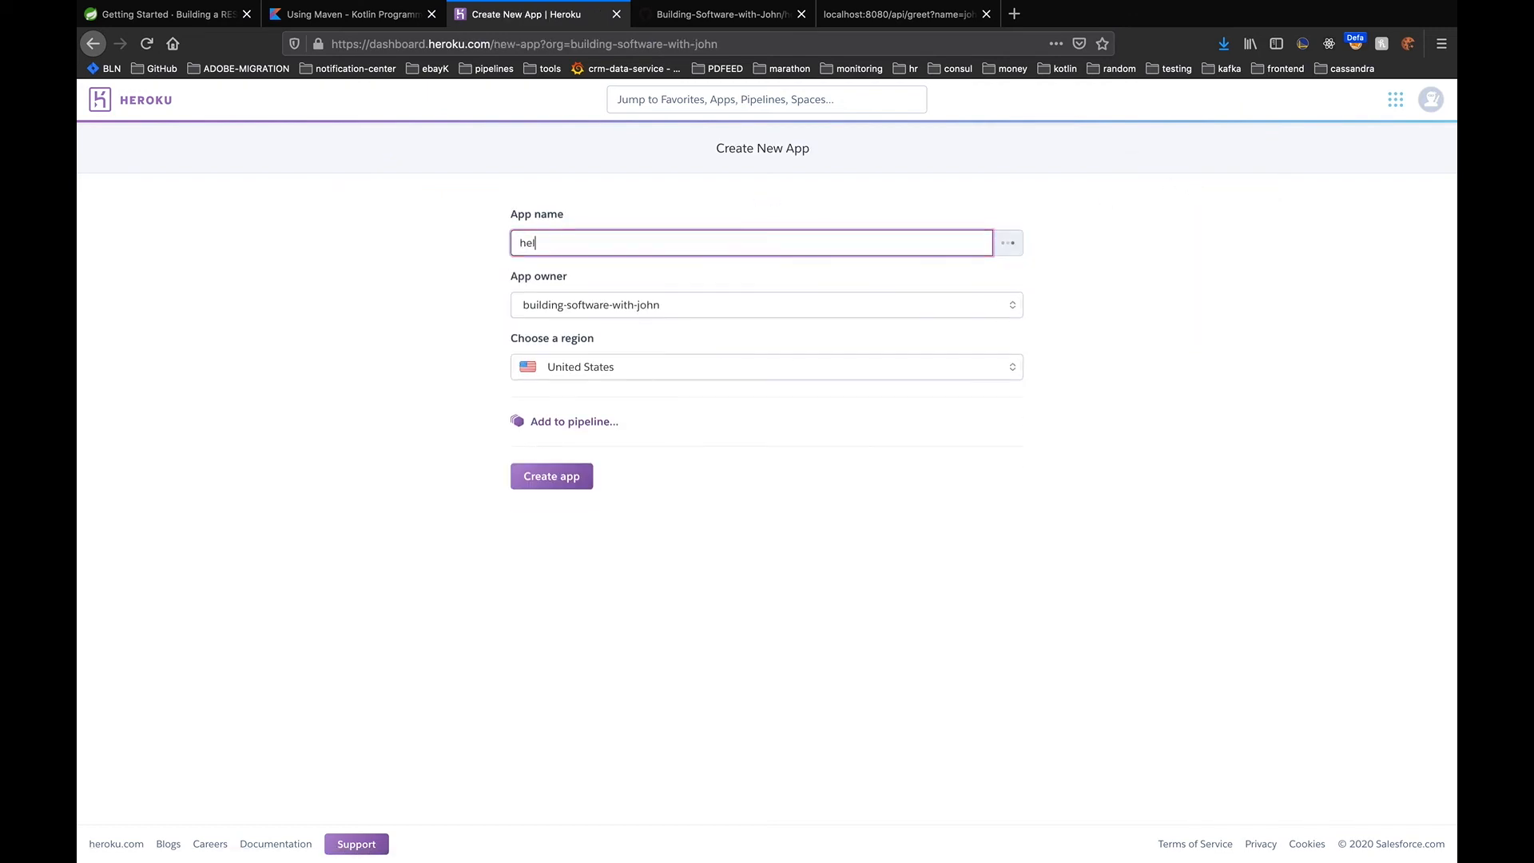
pyautogui.write('lo-h')
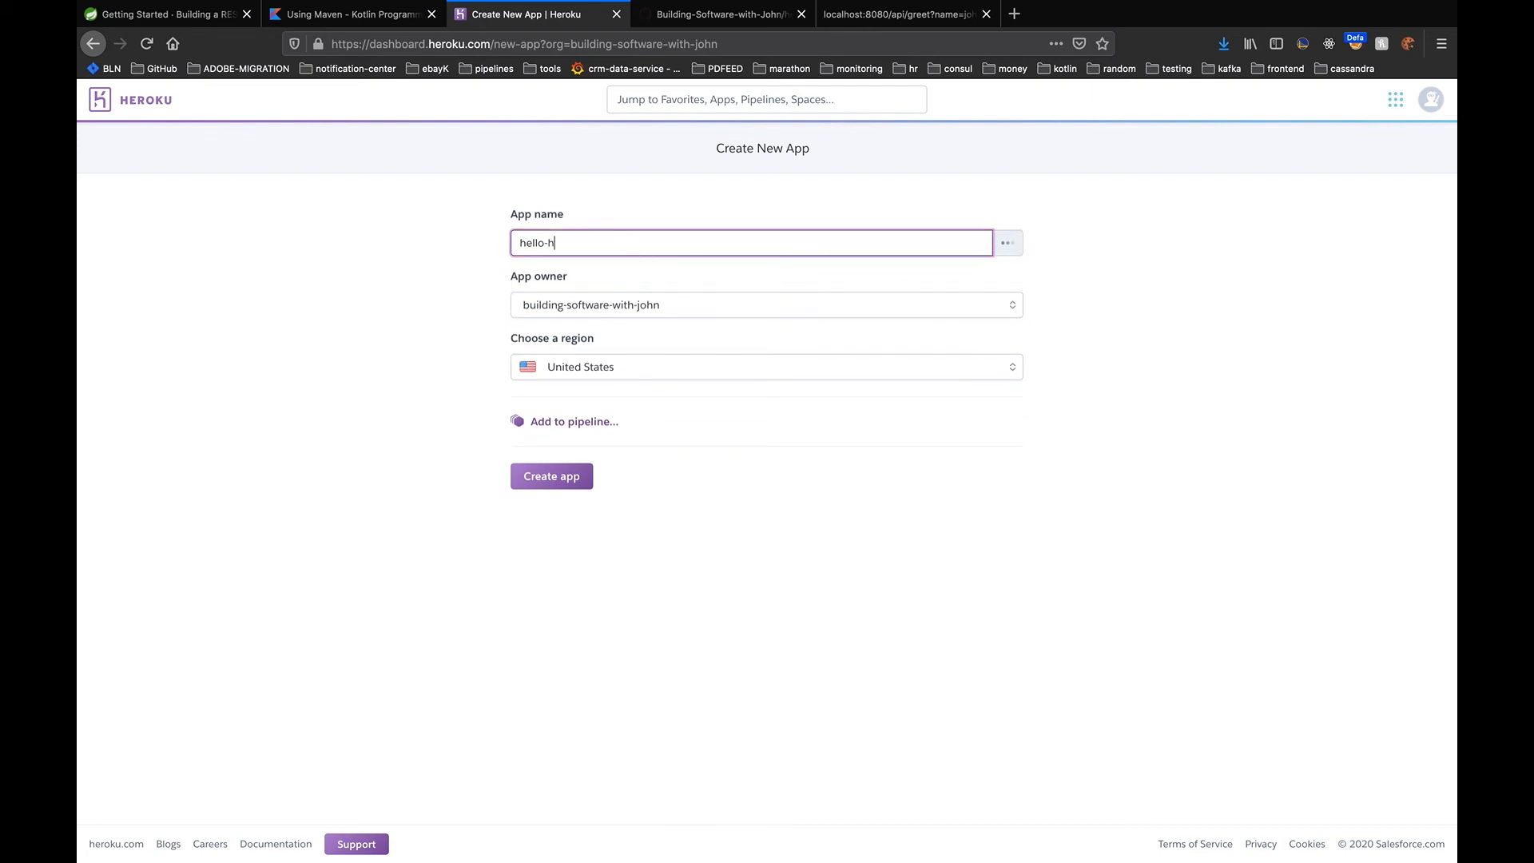
pyautogui.write('eroku')
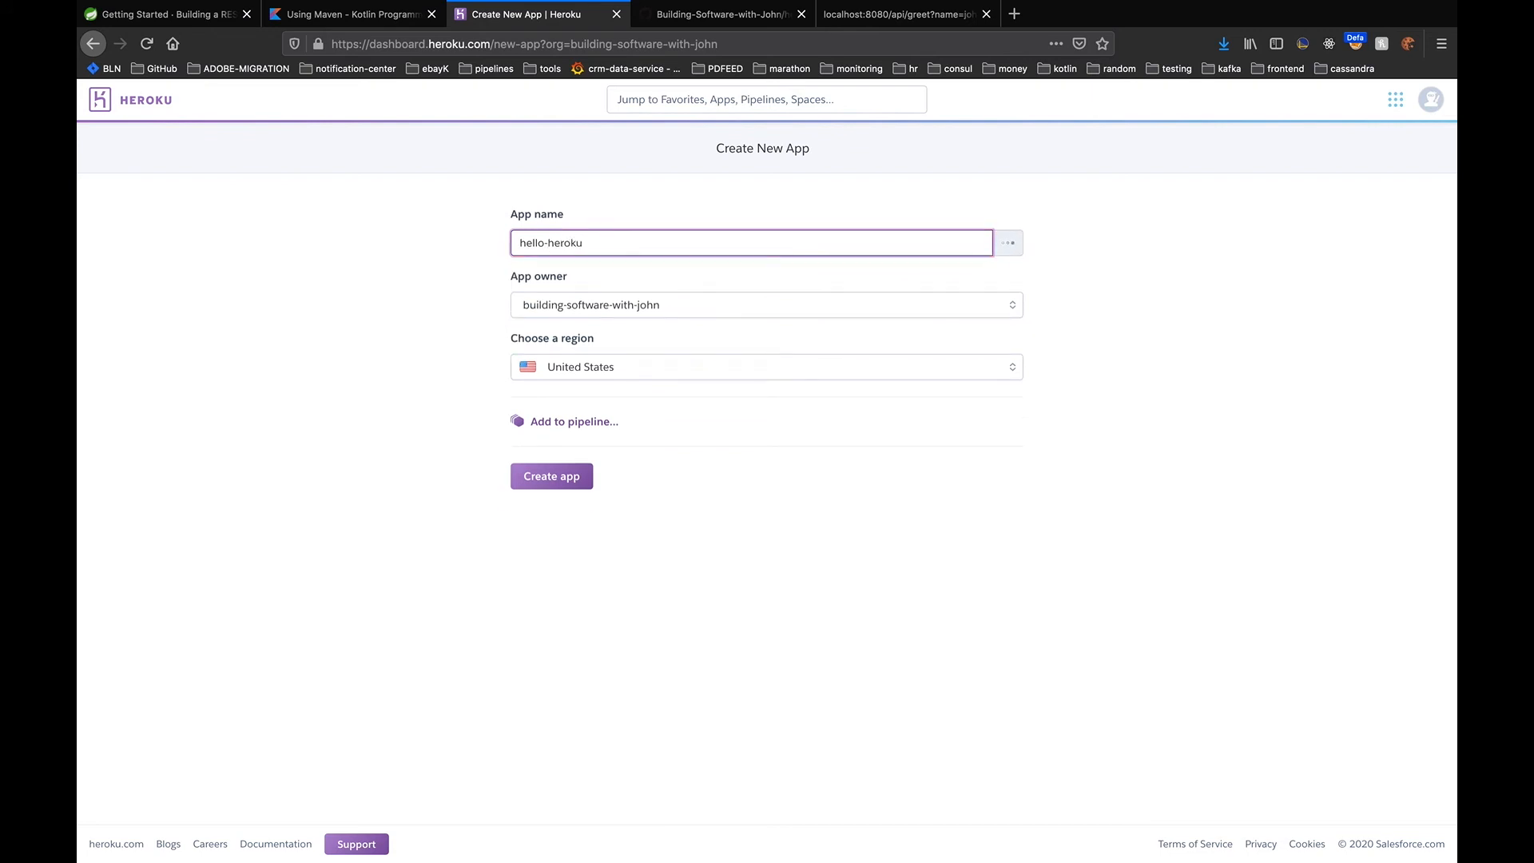
pyautogui.write('-')
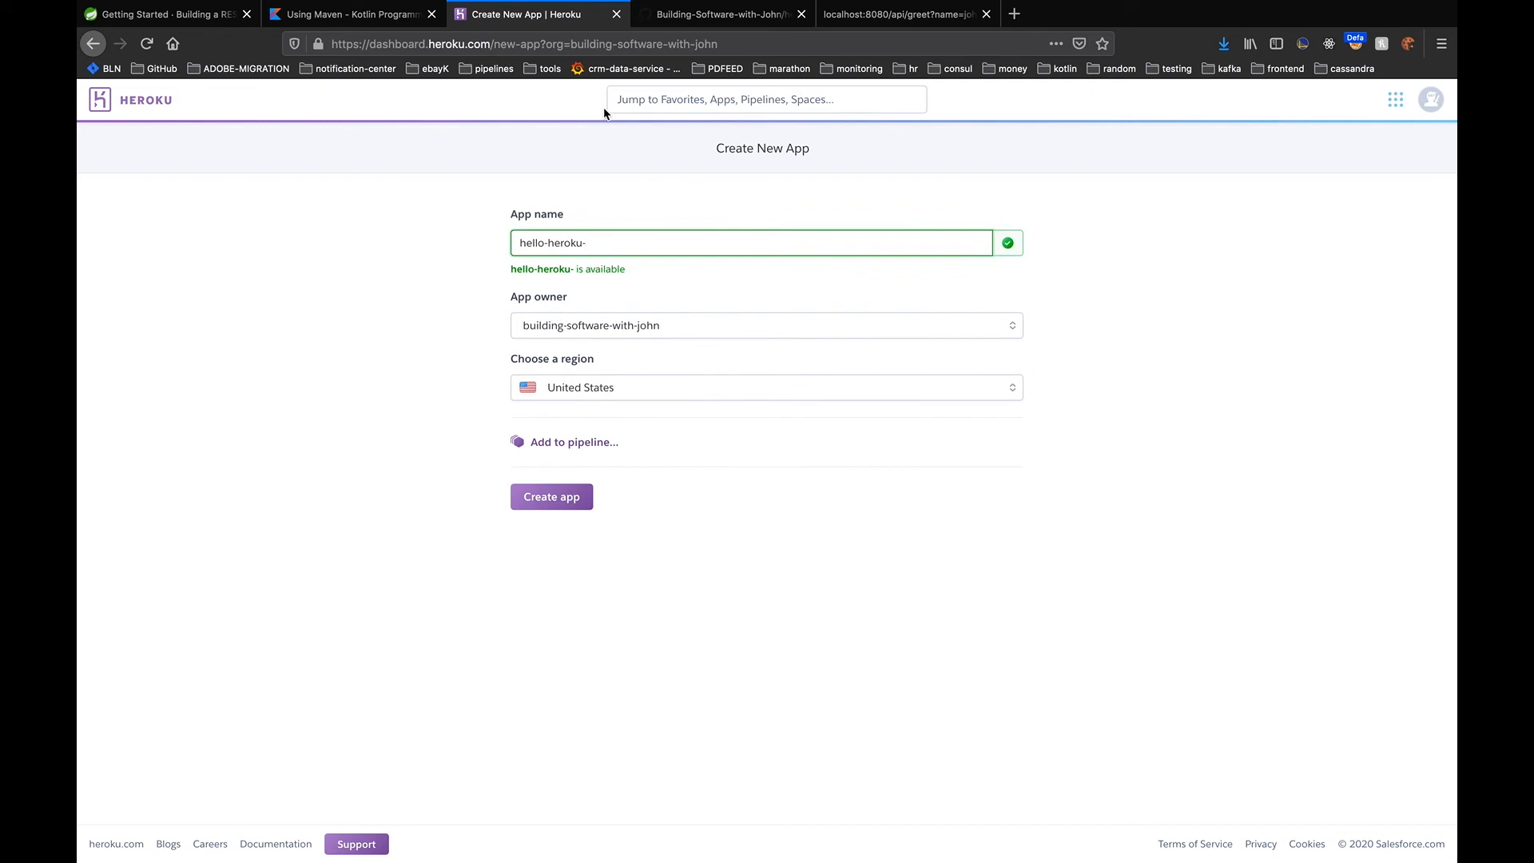
pyautogui.click(735, 14)
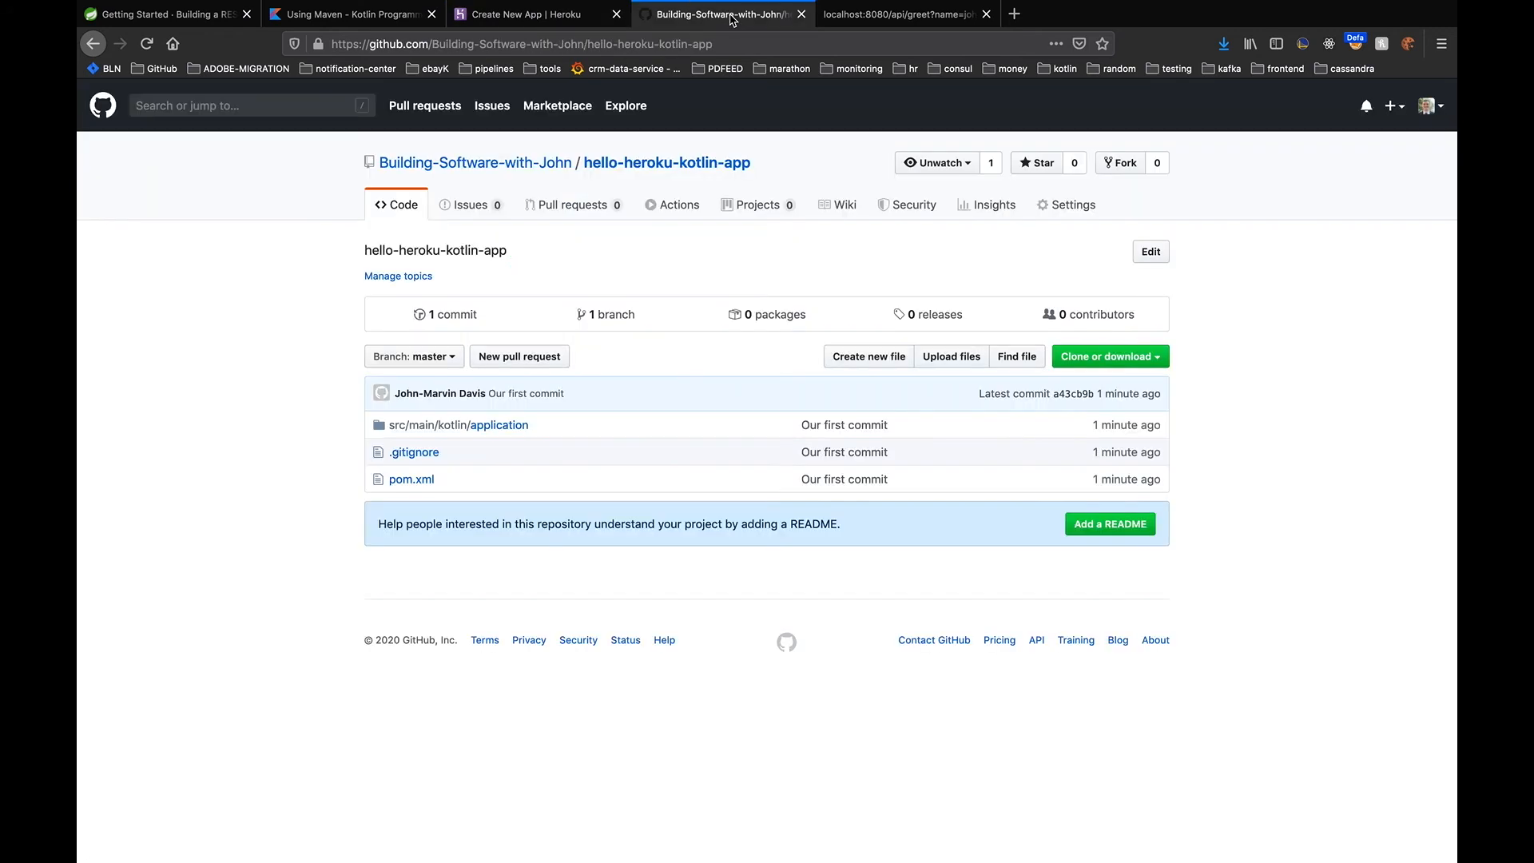
pyautogui.click(540, 15)
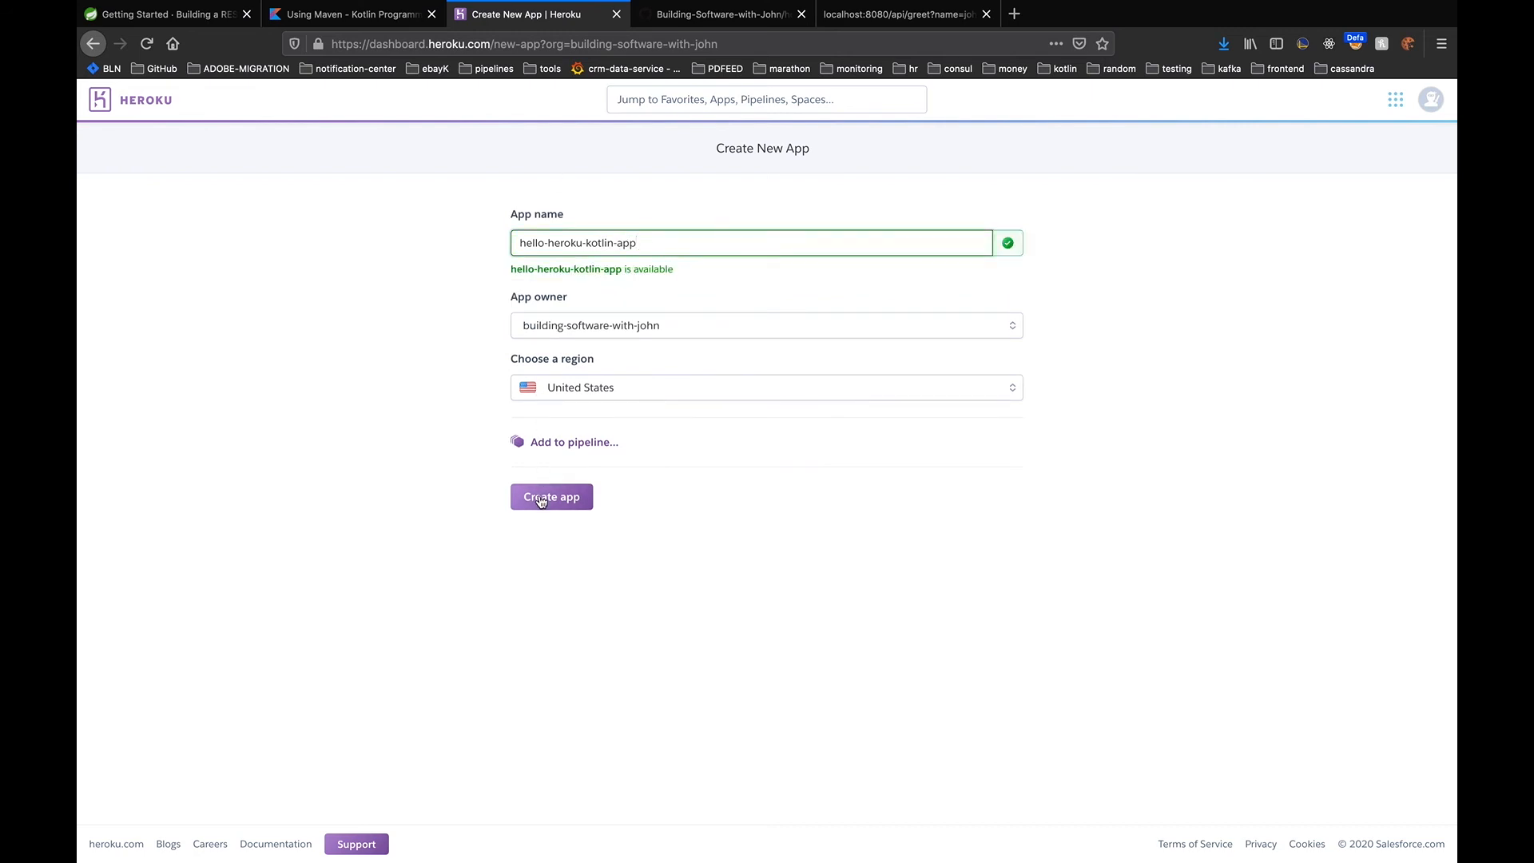
pyautogui.click(551, 497)
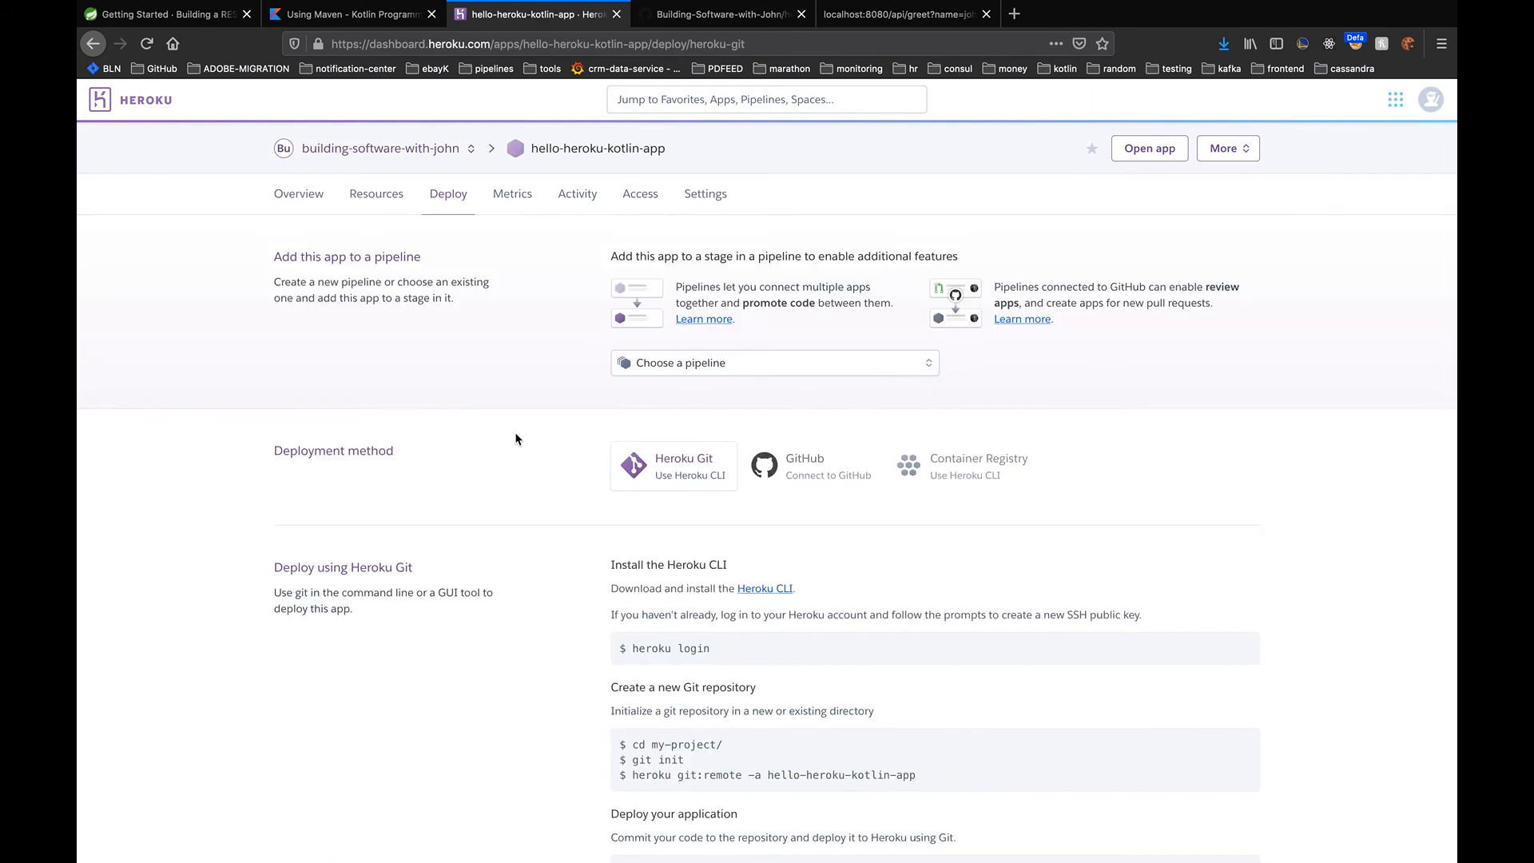
# Choose GitHub deployment and connect Building-Software-with-John/hello-heroku-kotlin-app
pyautogui.scroll(-3)
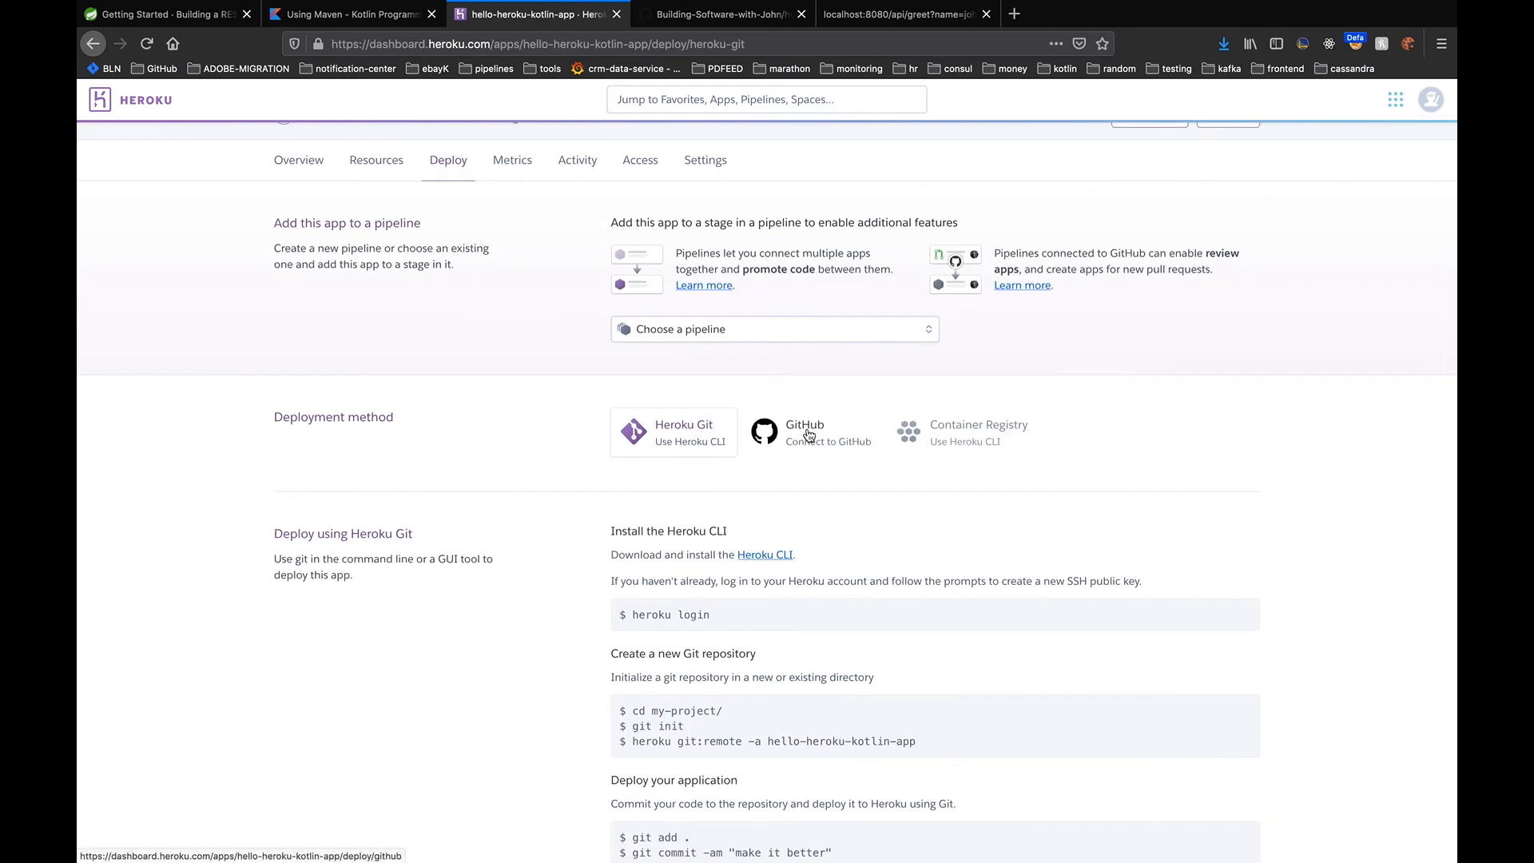
pyautogui.click(812, 431)
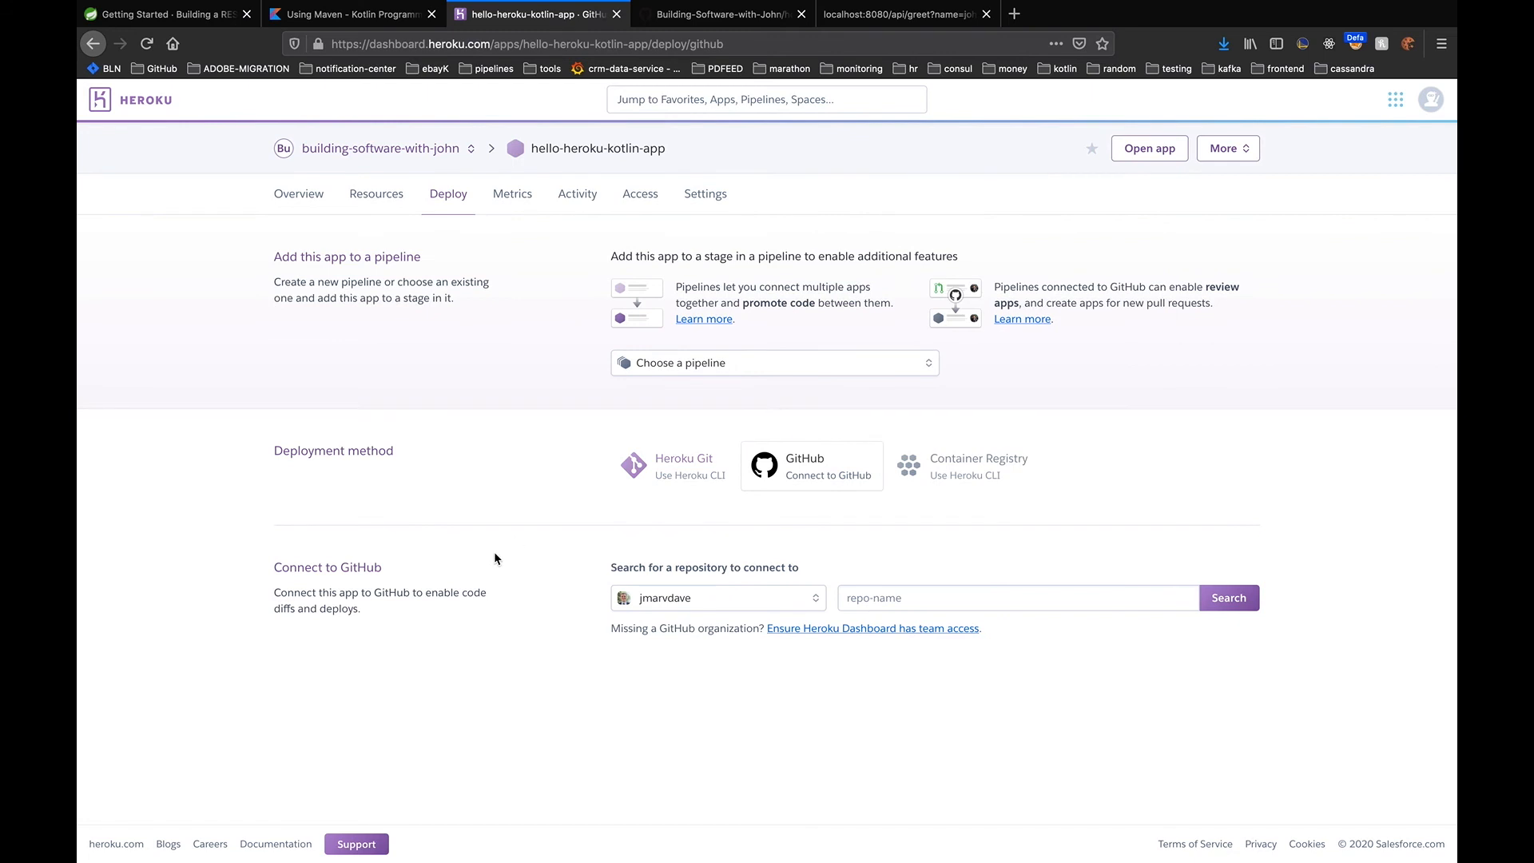
pyautogui.click(717, 597)
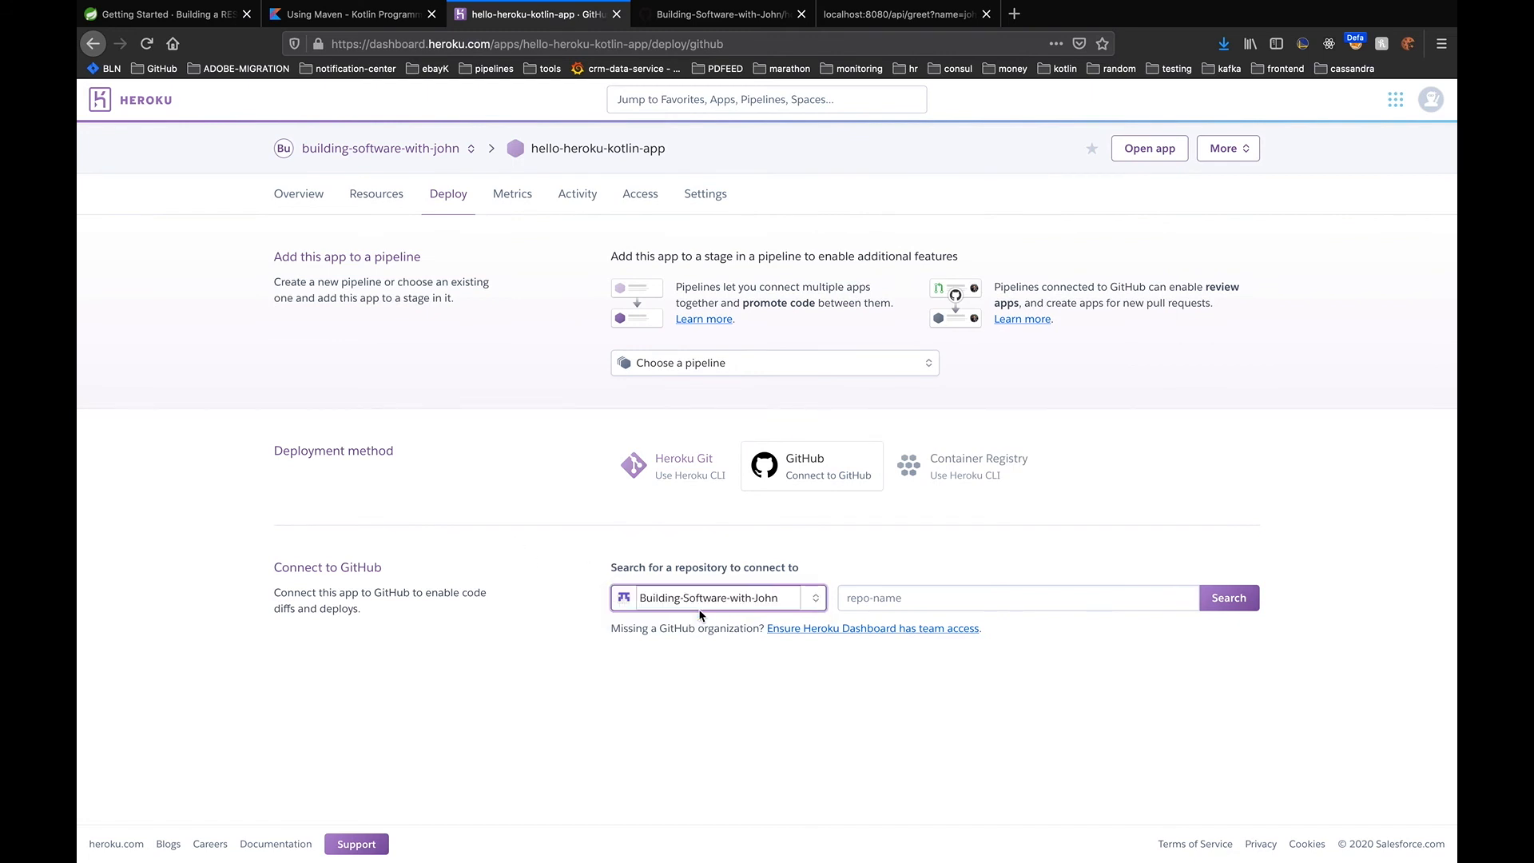
pyautogui.click(1016, 597)
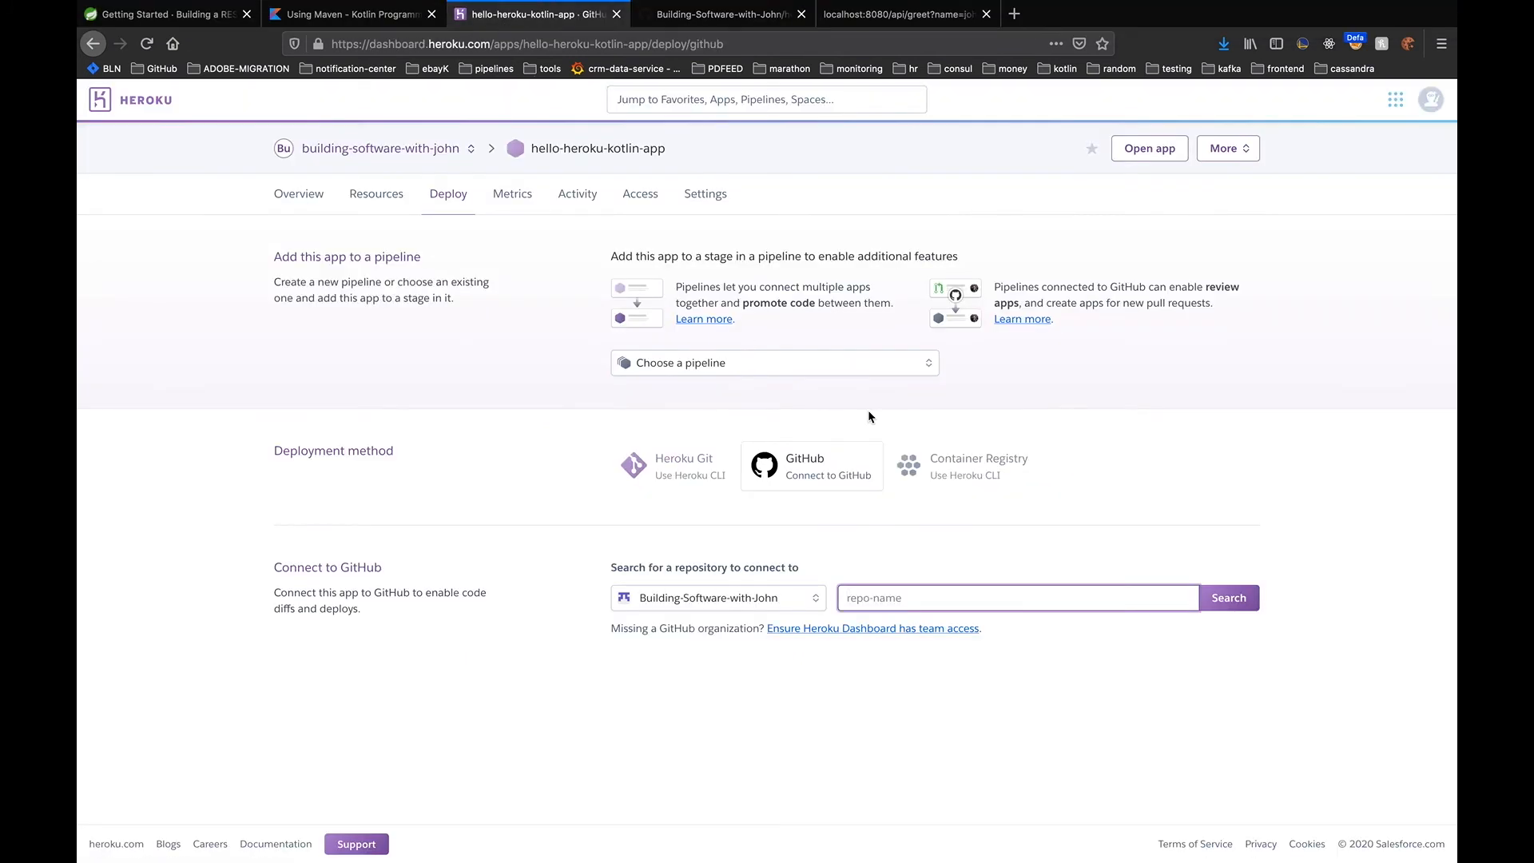
pyautogui.write('hello-heroku-kotlin-app')
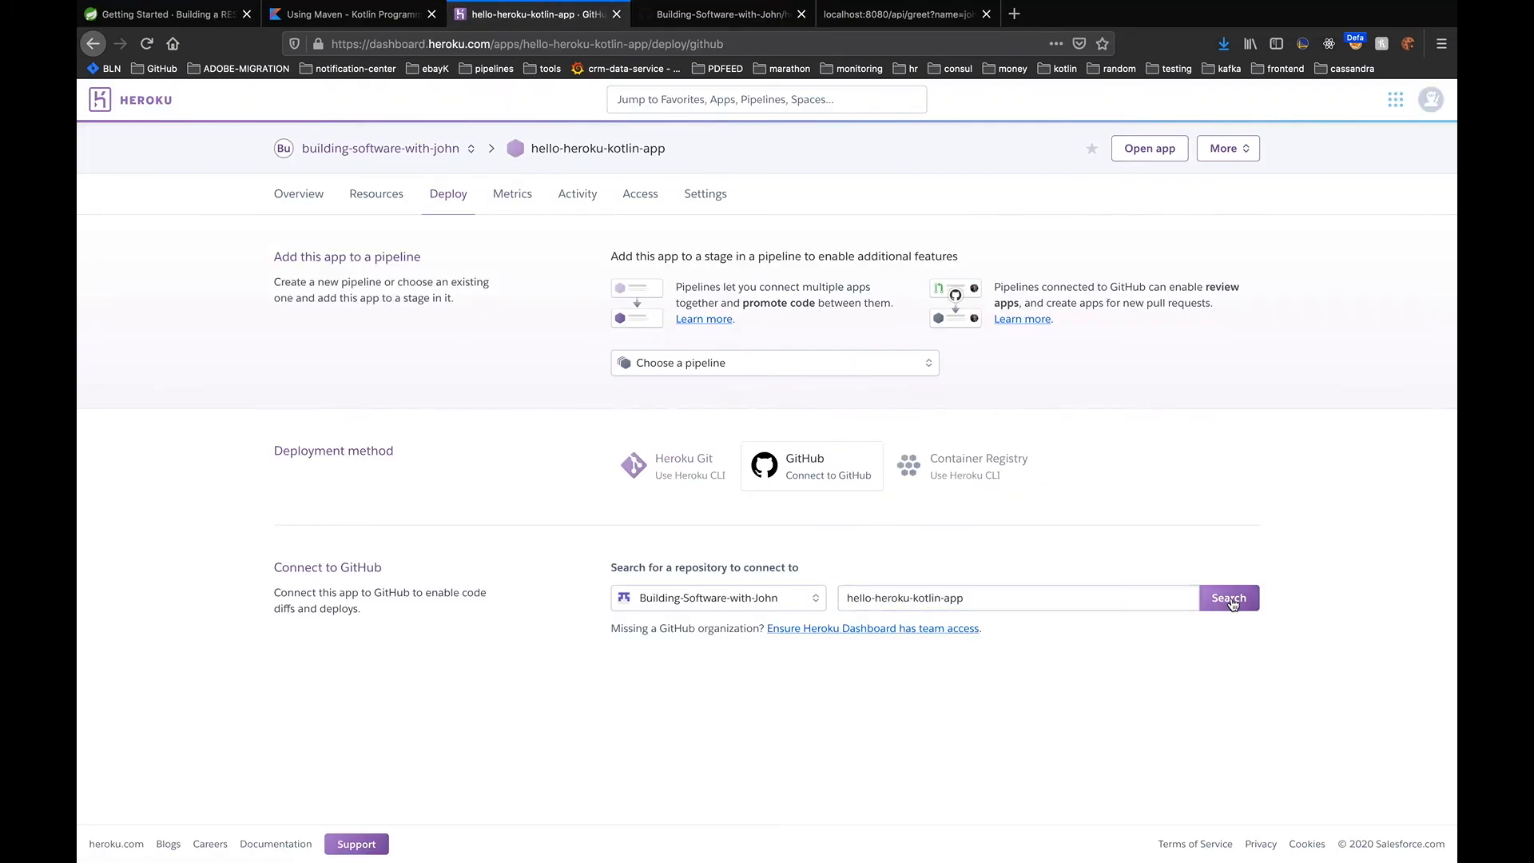
pyautogui.click(1229, 597)
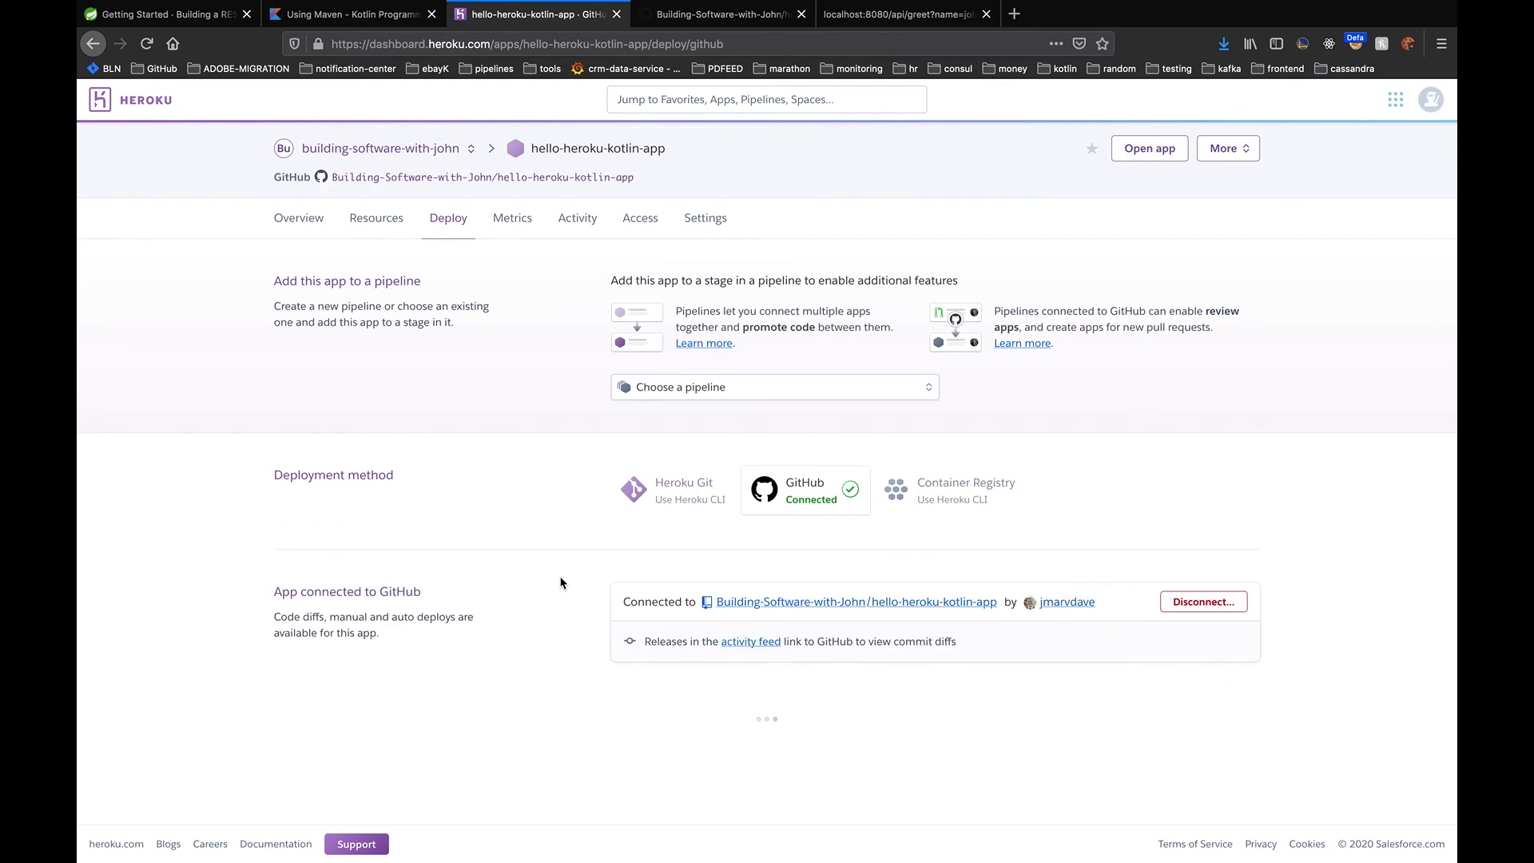
# Enable automatic deploys from master and deploy master, following the build log to BUILD SUCCESS
pyautogui.scroll(-3)
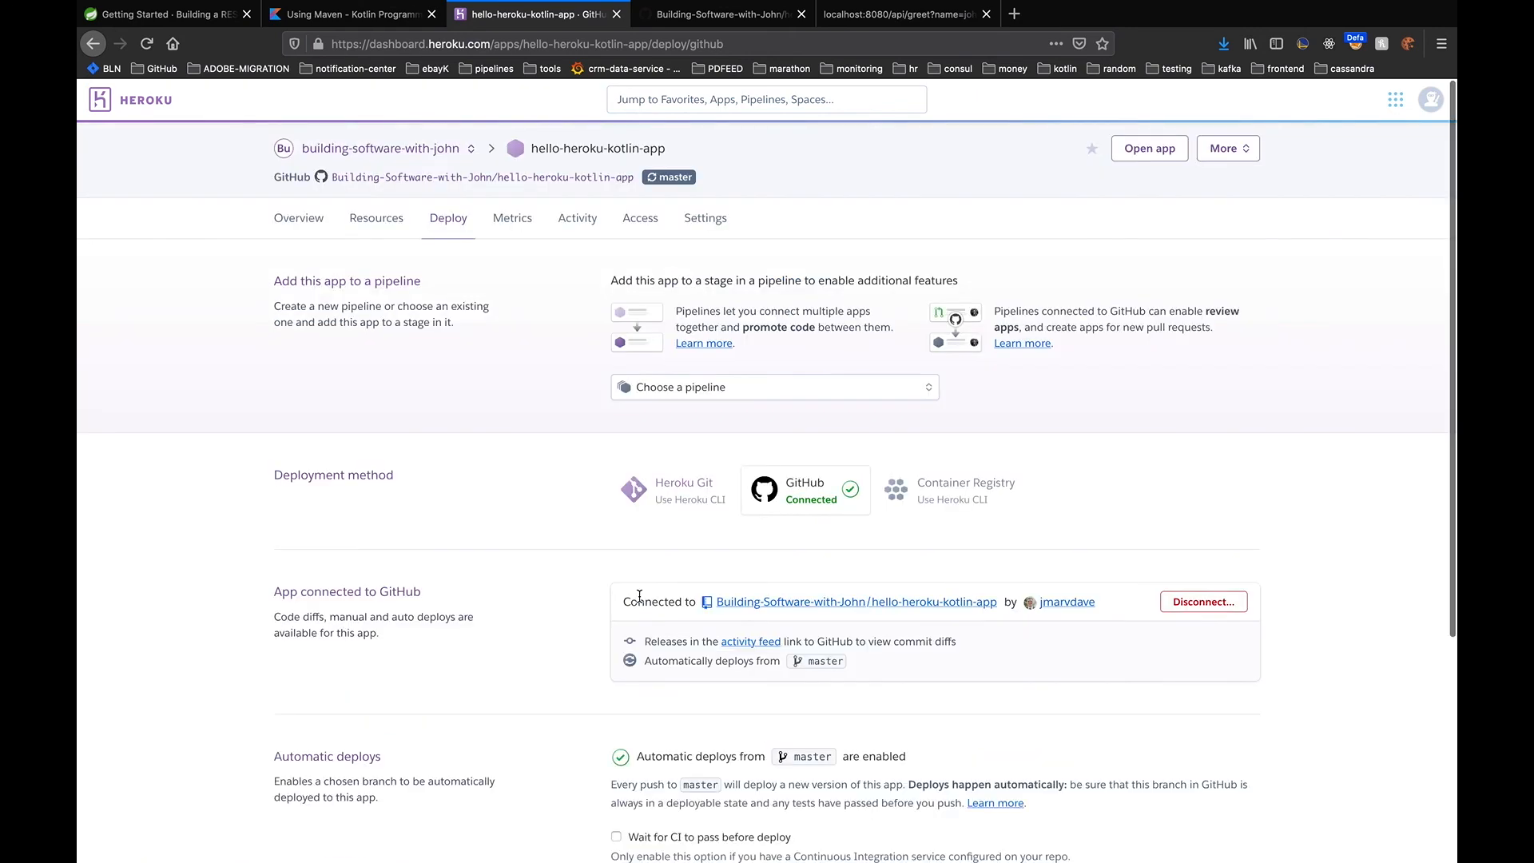
pyautogui.scroll(-3)
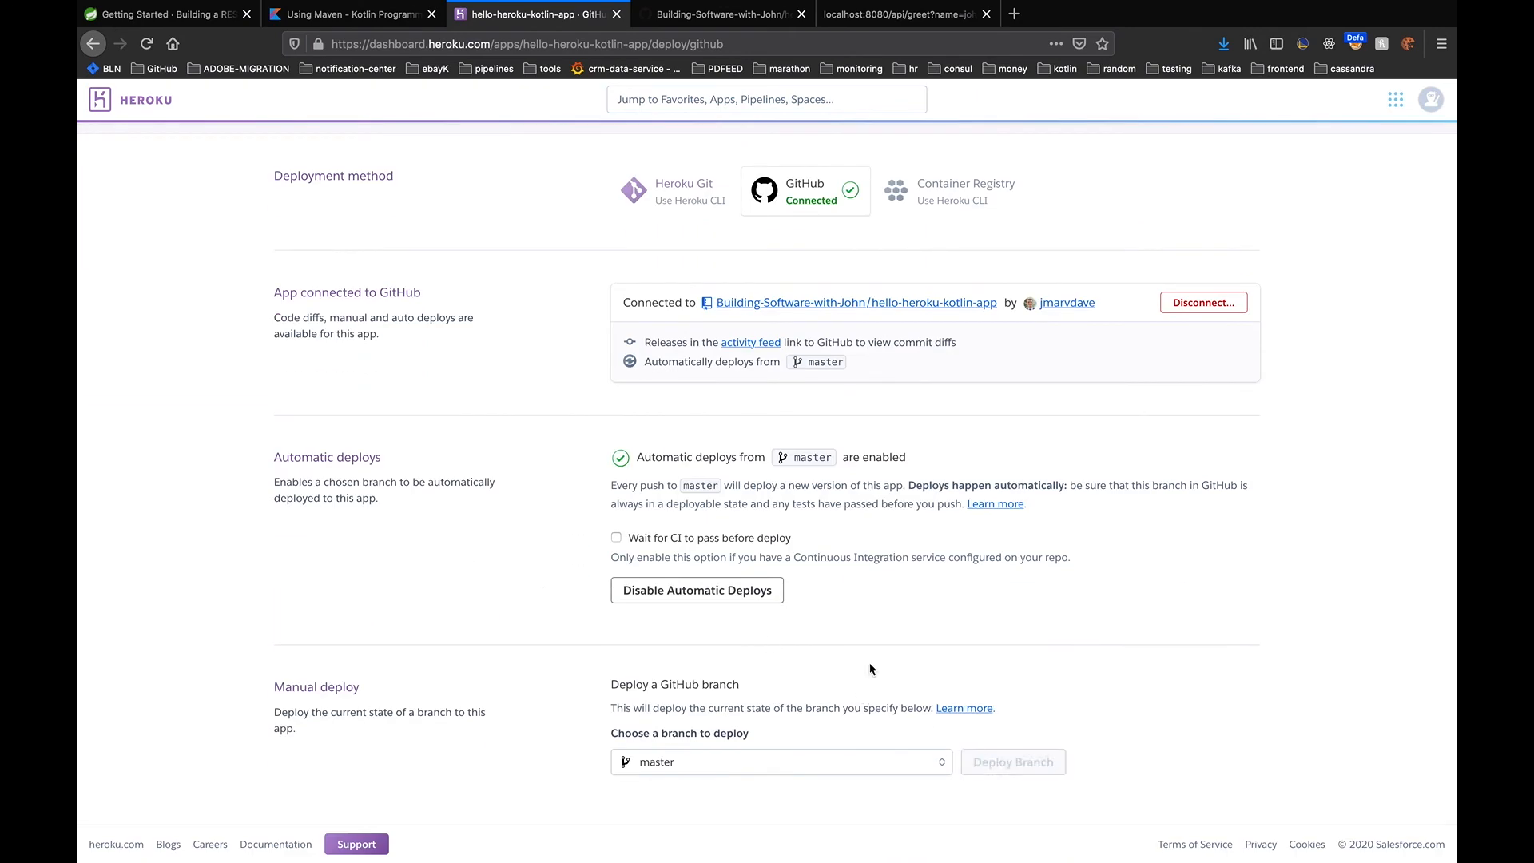
pyautogui.scroll(-3)
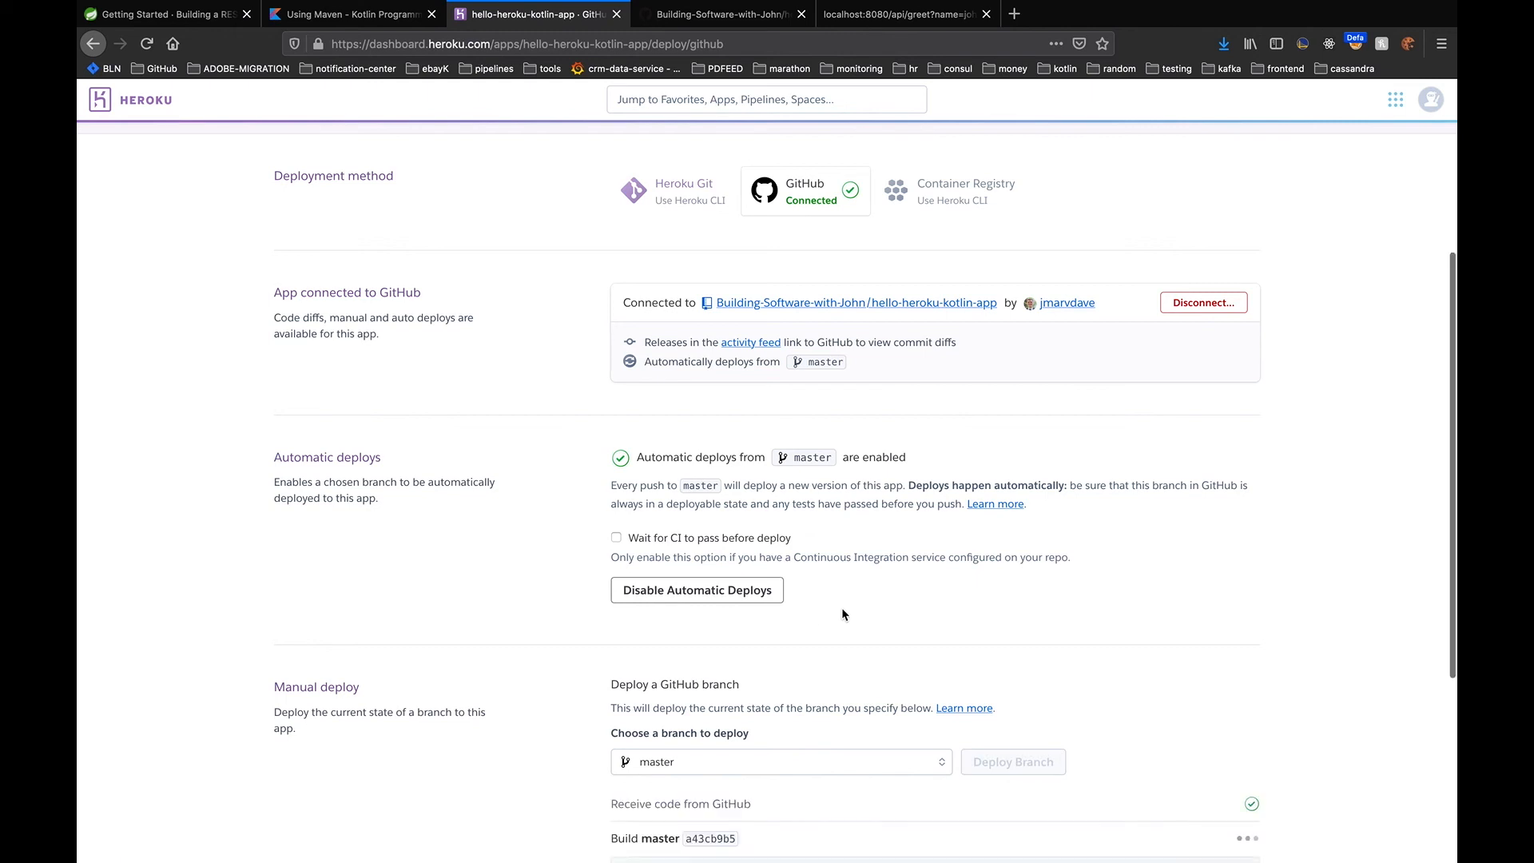
pyautogui.scroll(-3)
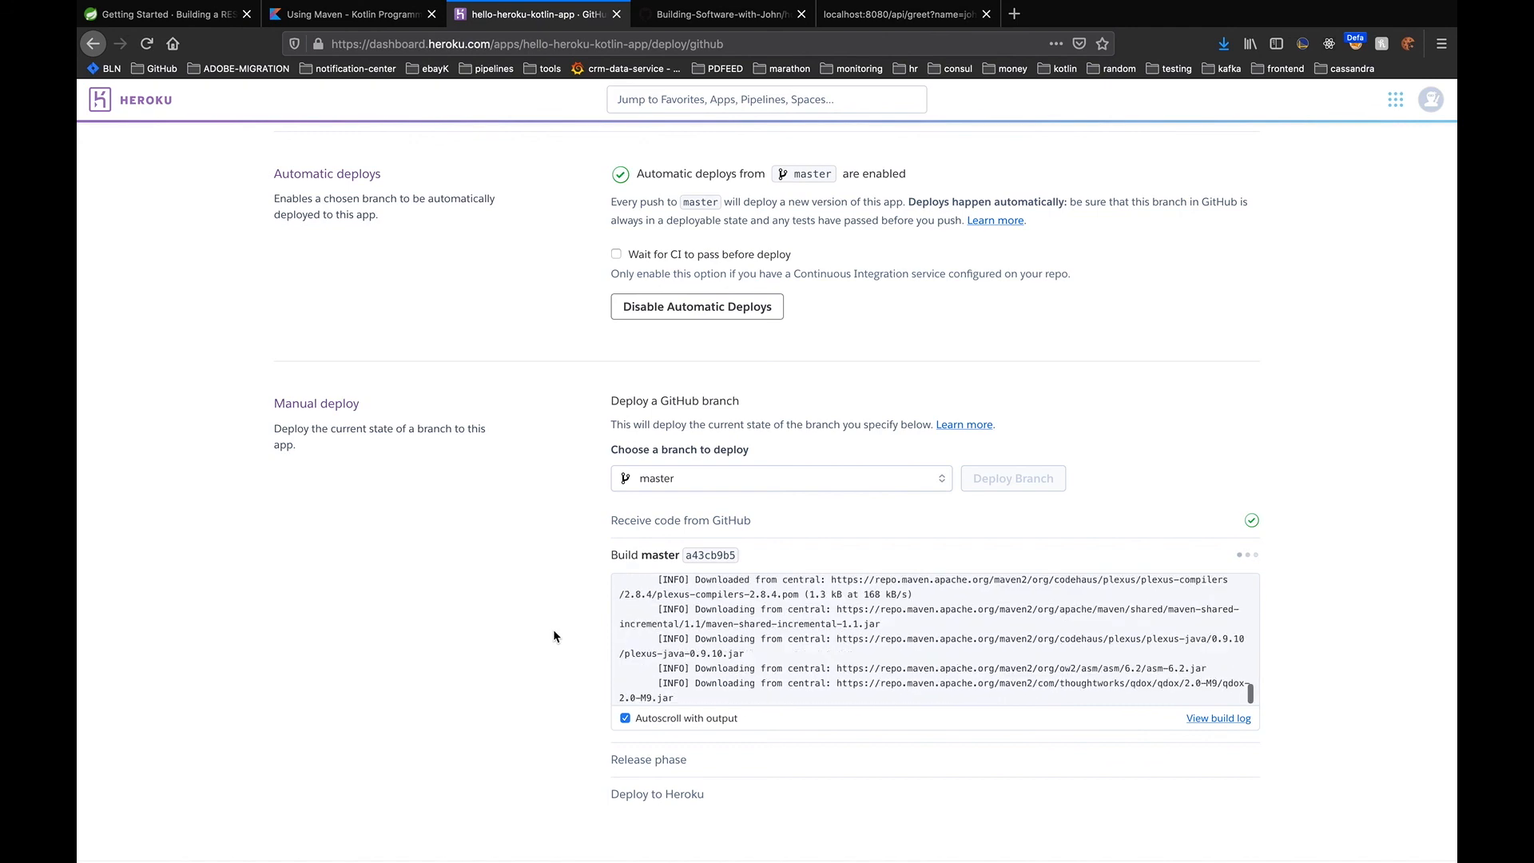
pyautogui.scroll(3)
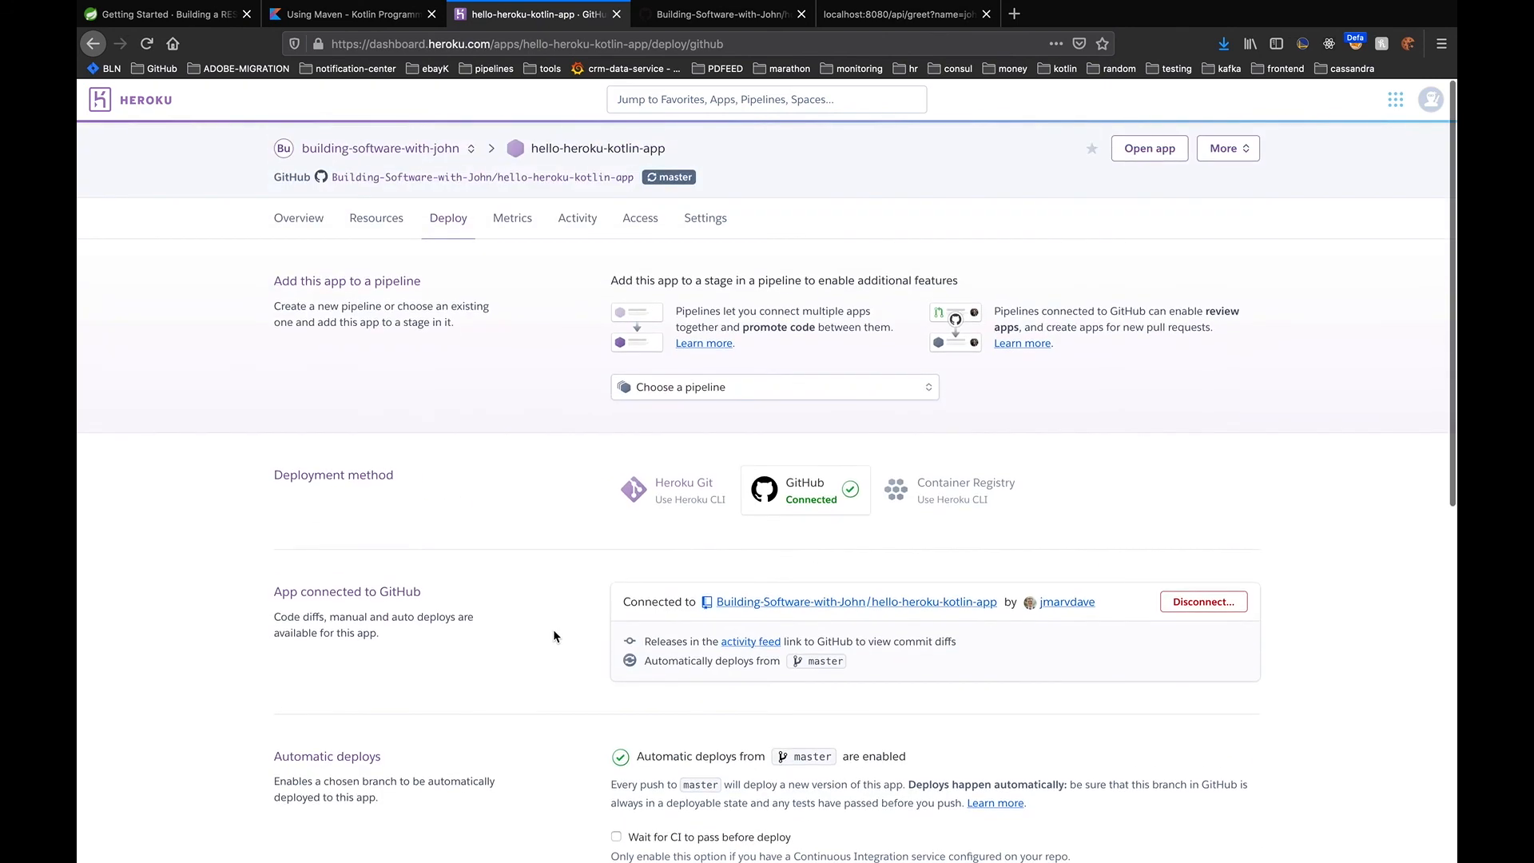
pyautogui.scroll(-3)
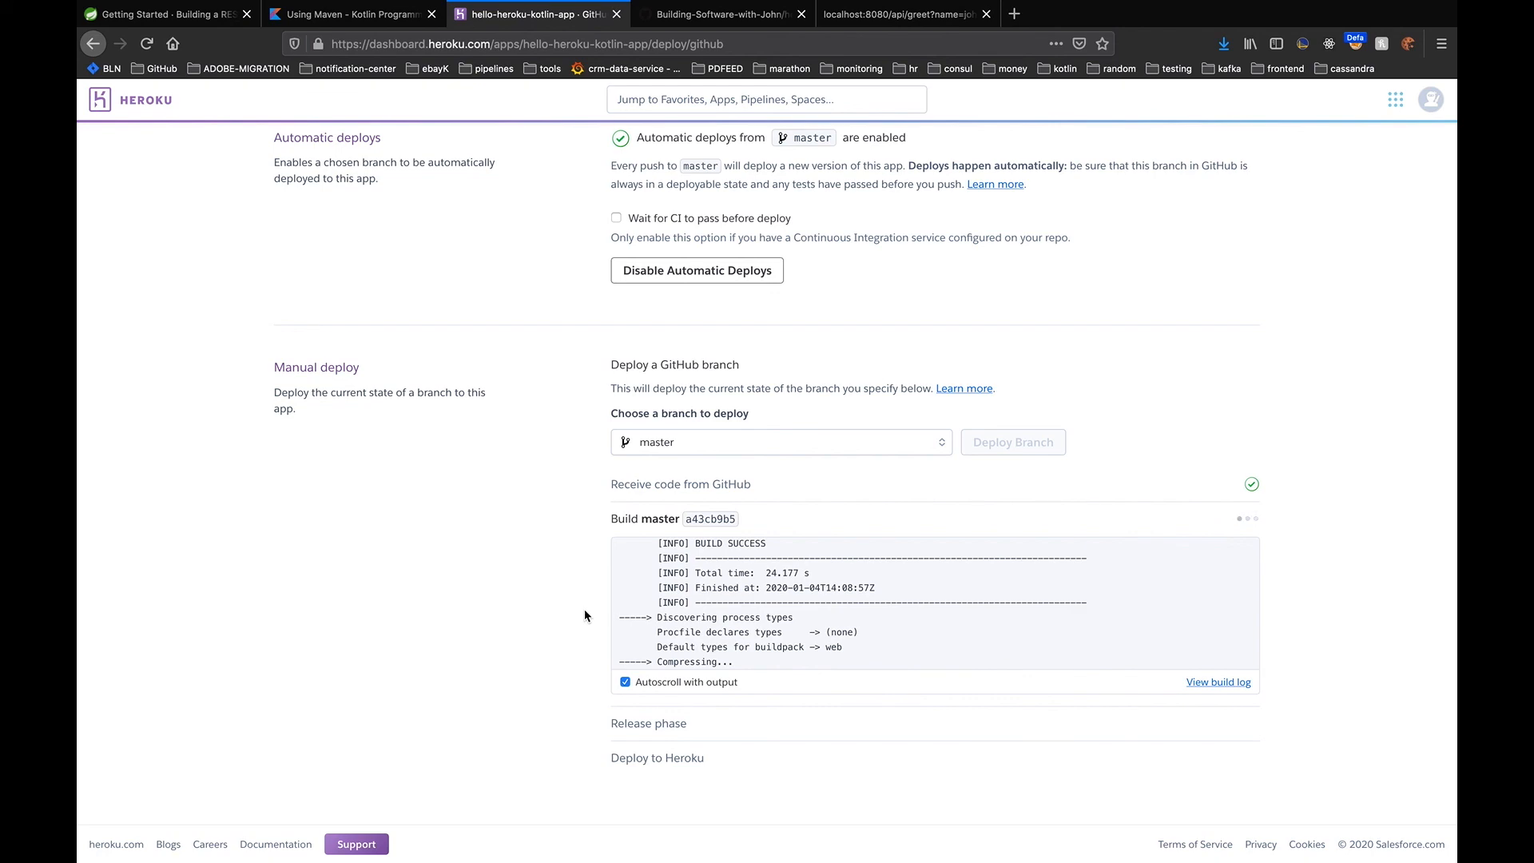
pyautogui.scroll(3)
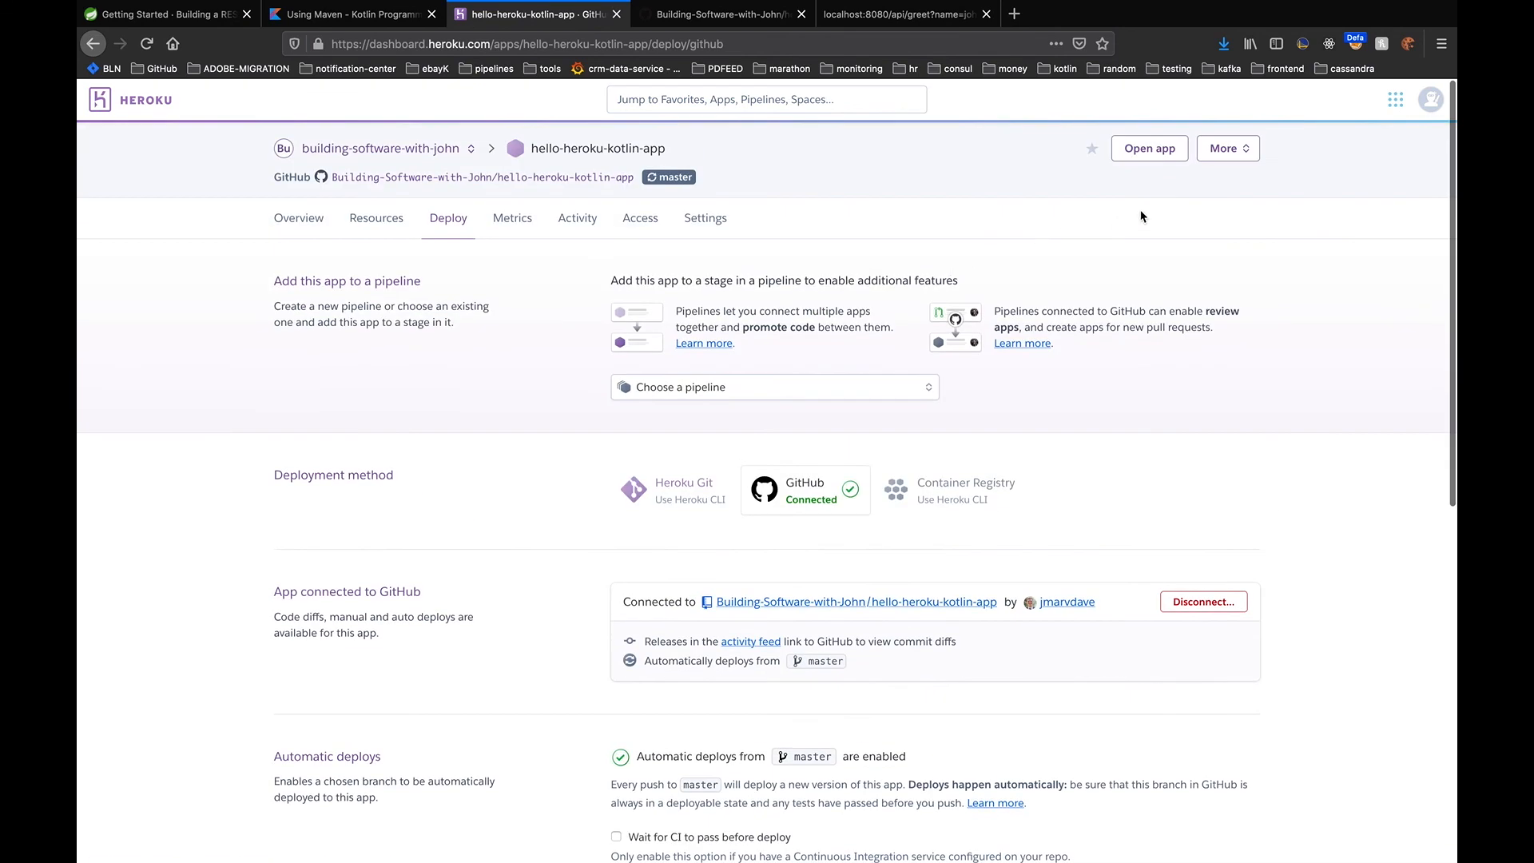
pyautogui.click(1228, 148)
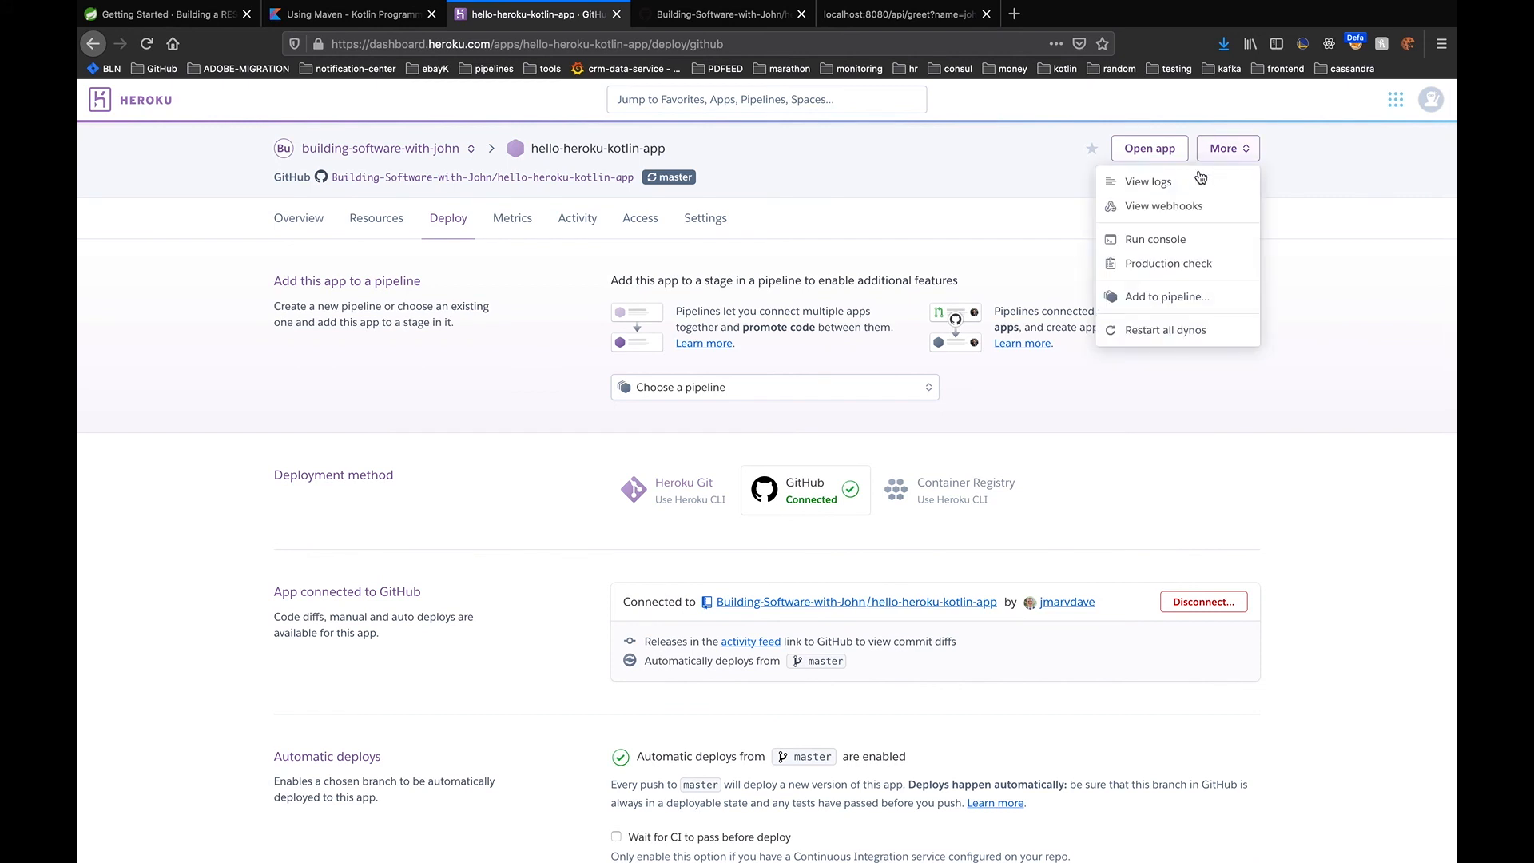
# Check the Heroku logs for app startup and the web dyno, then open the live app
pyautogui.click(1147, 181)
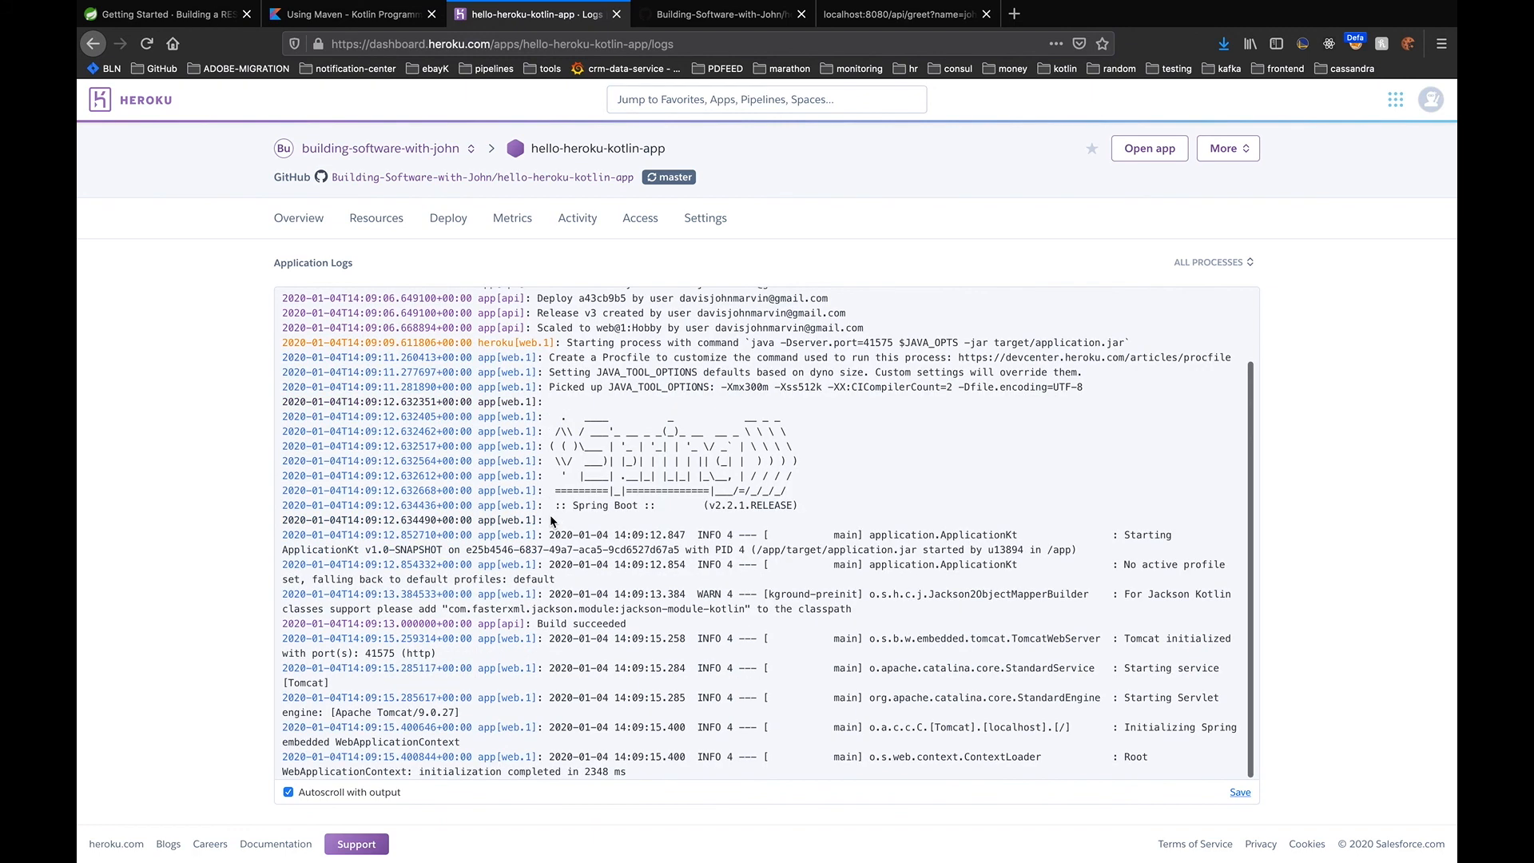
pyautogui.scroll(-3)
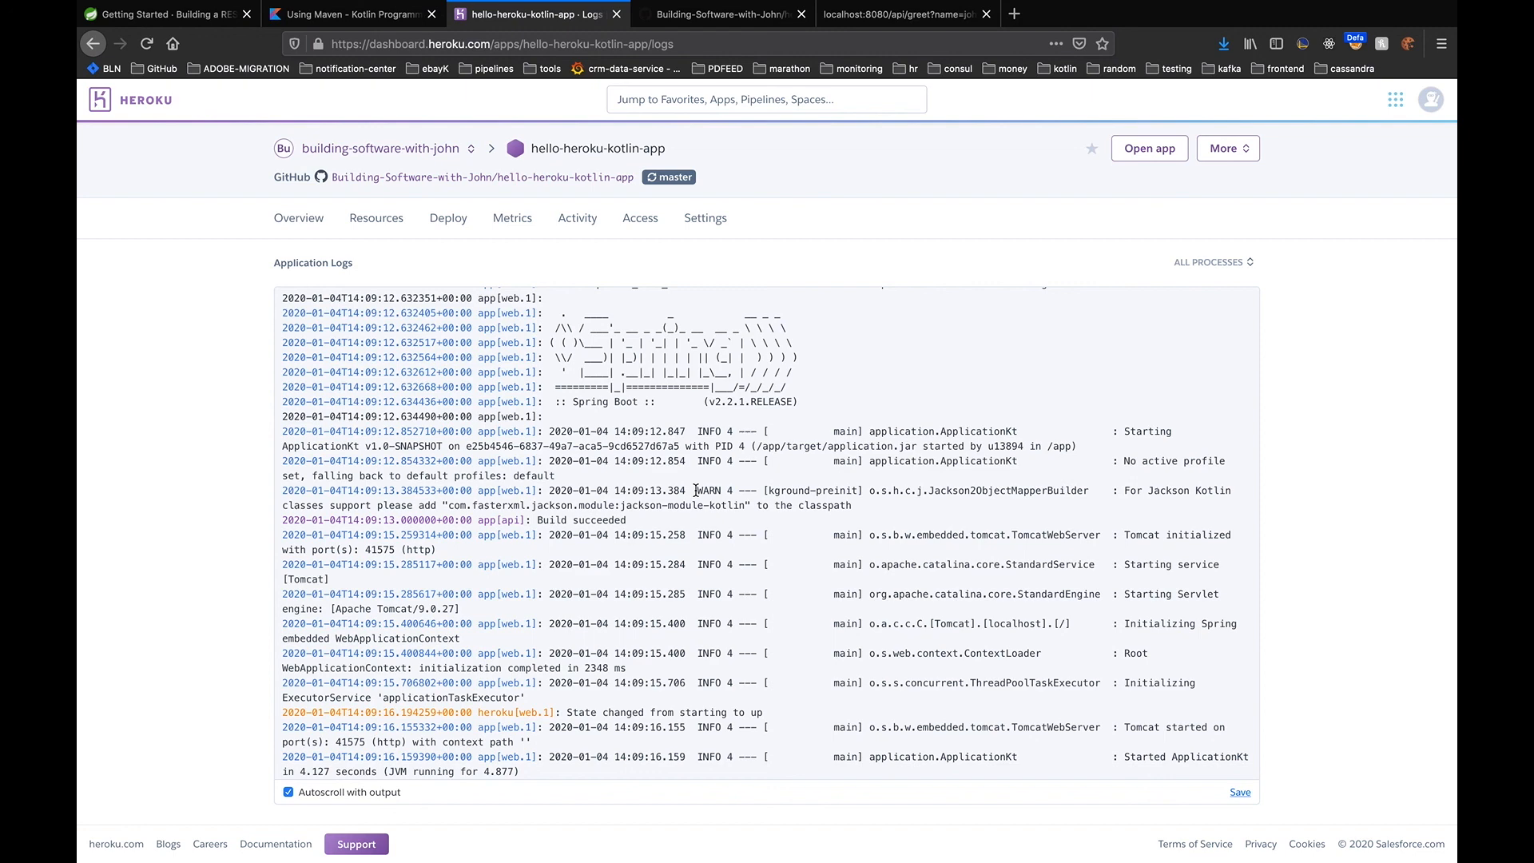
pyautogui.click(735, 14)
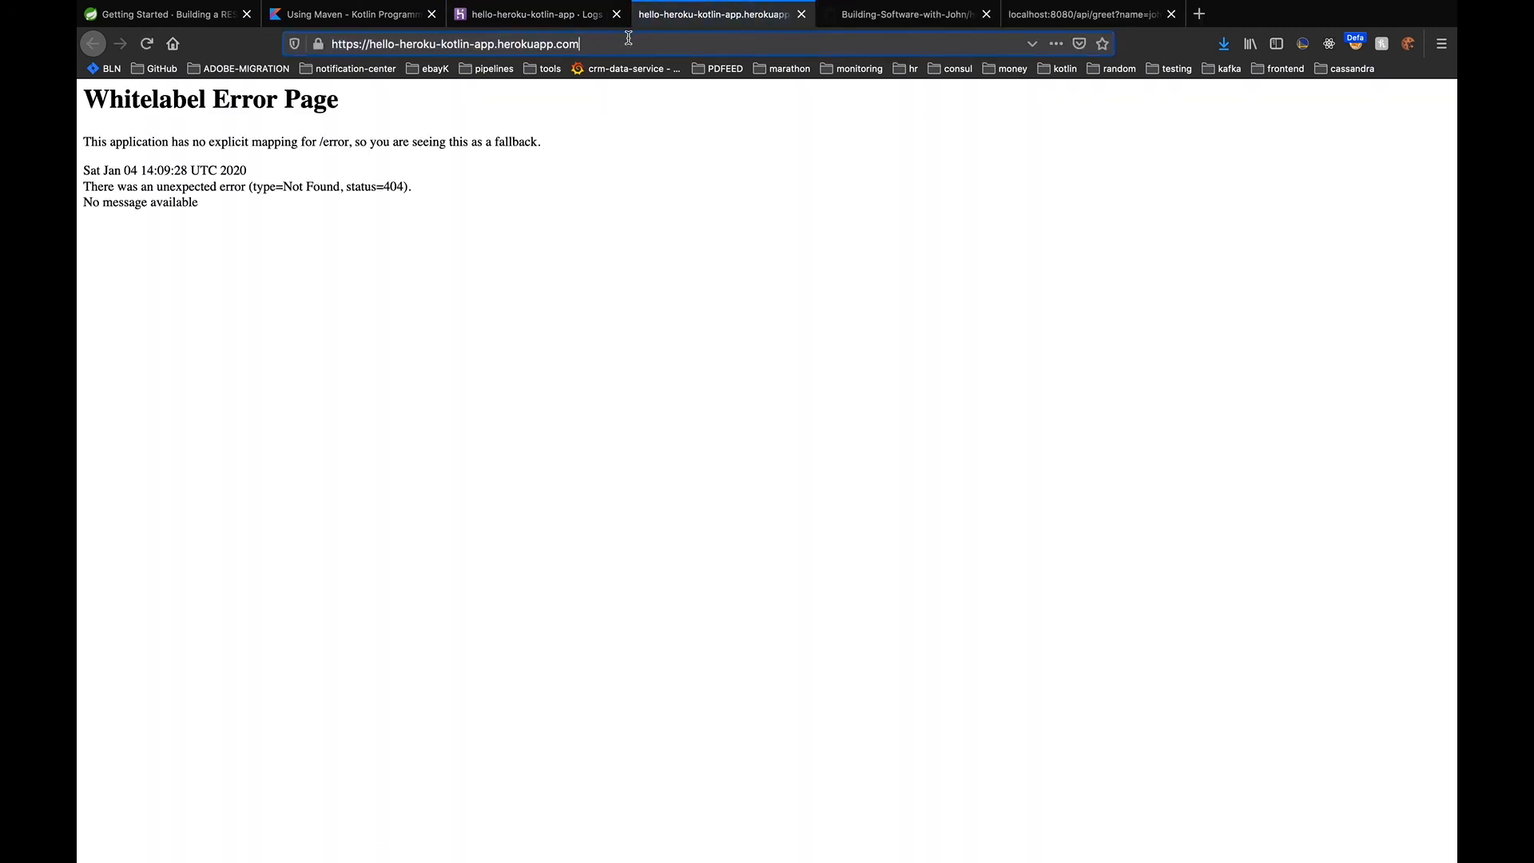
# Append /api/greet?name=samantha to the herokuapp.com URL in the address bar
pyautogui.write('/api')
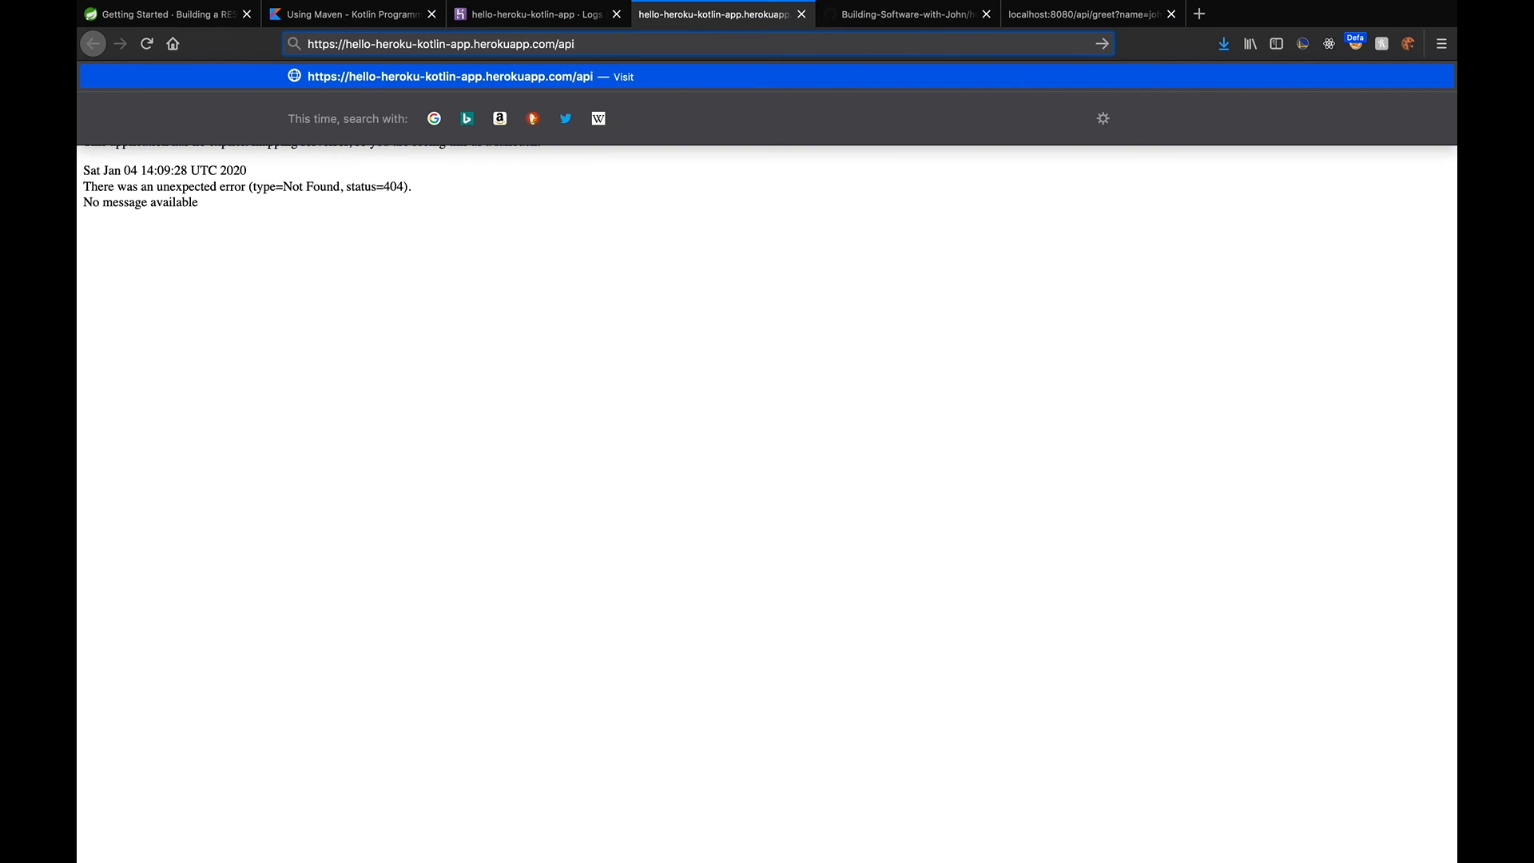
pyautogui.write('/greet/')
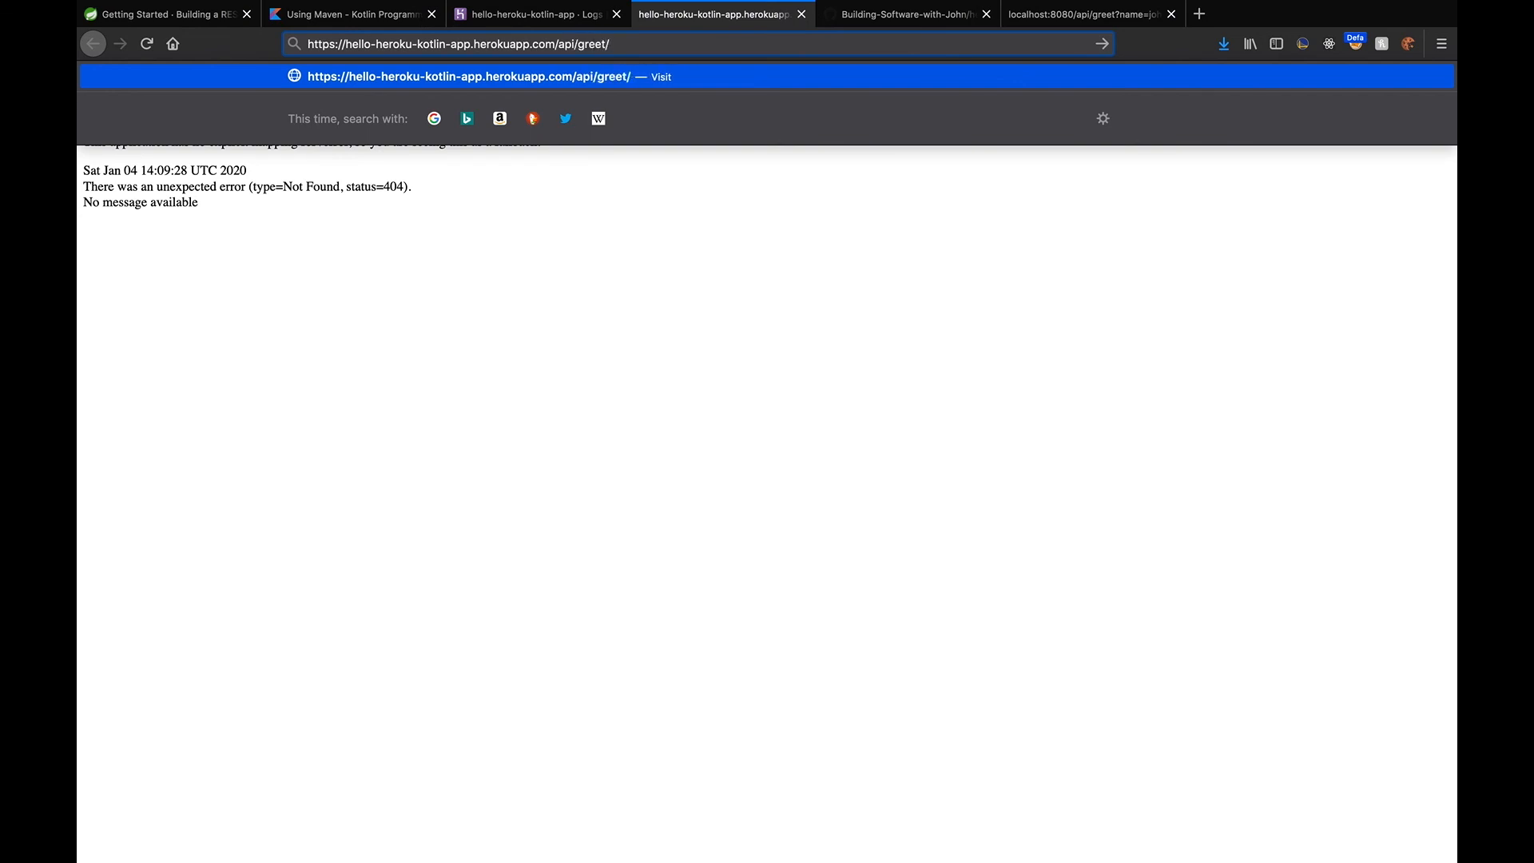
pyautogui.write('?n ame')
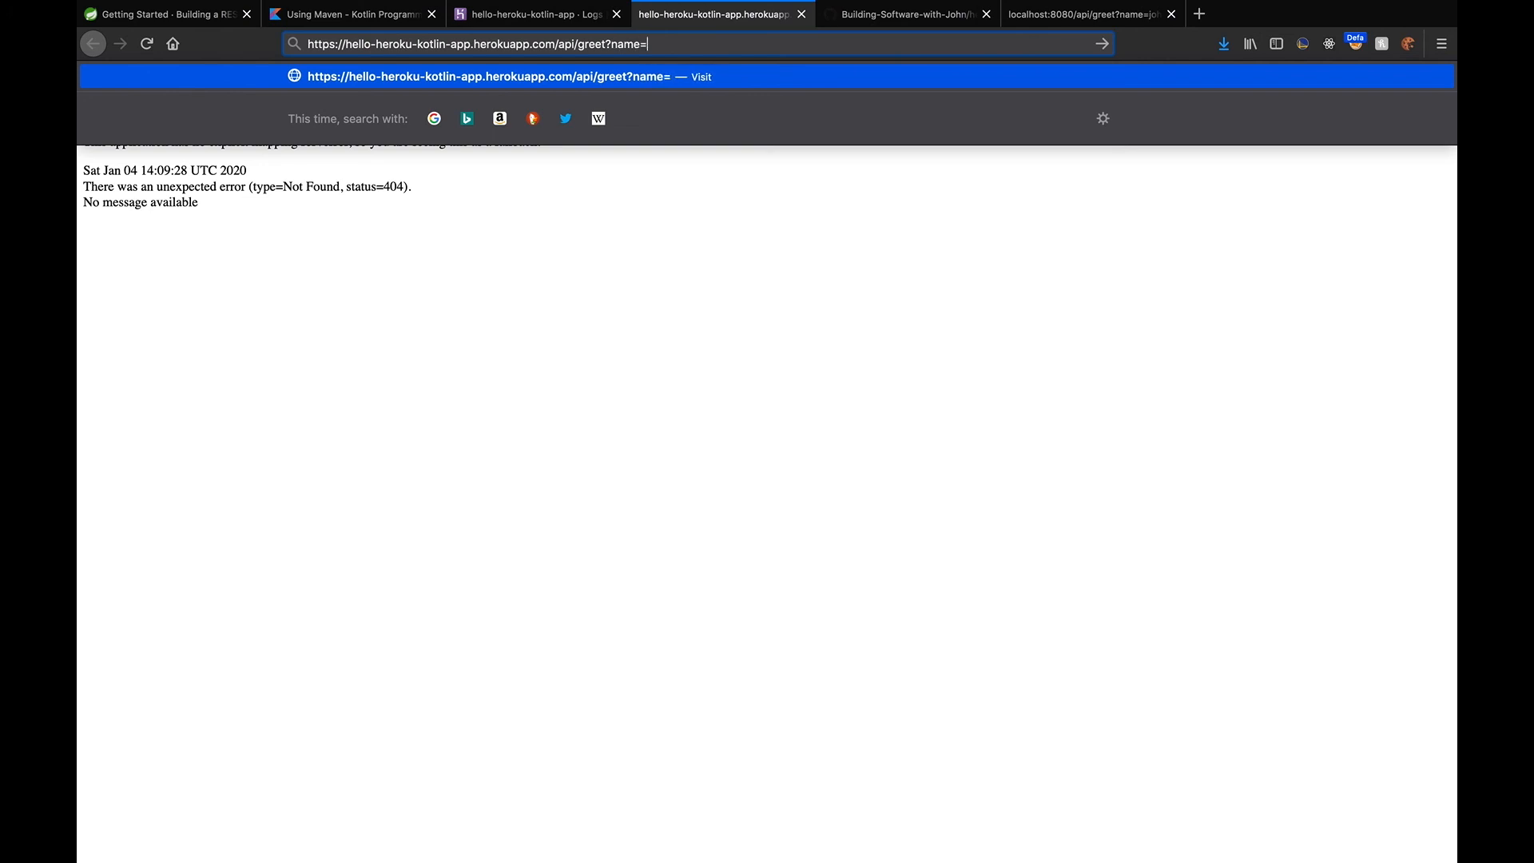
pyautogui.write('samantha')
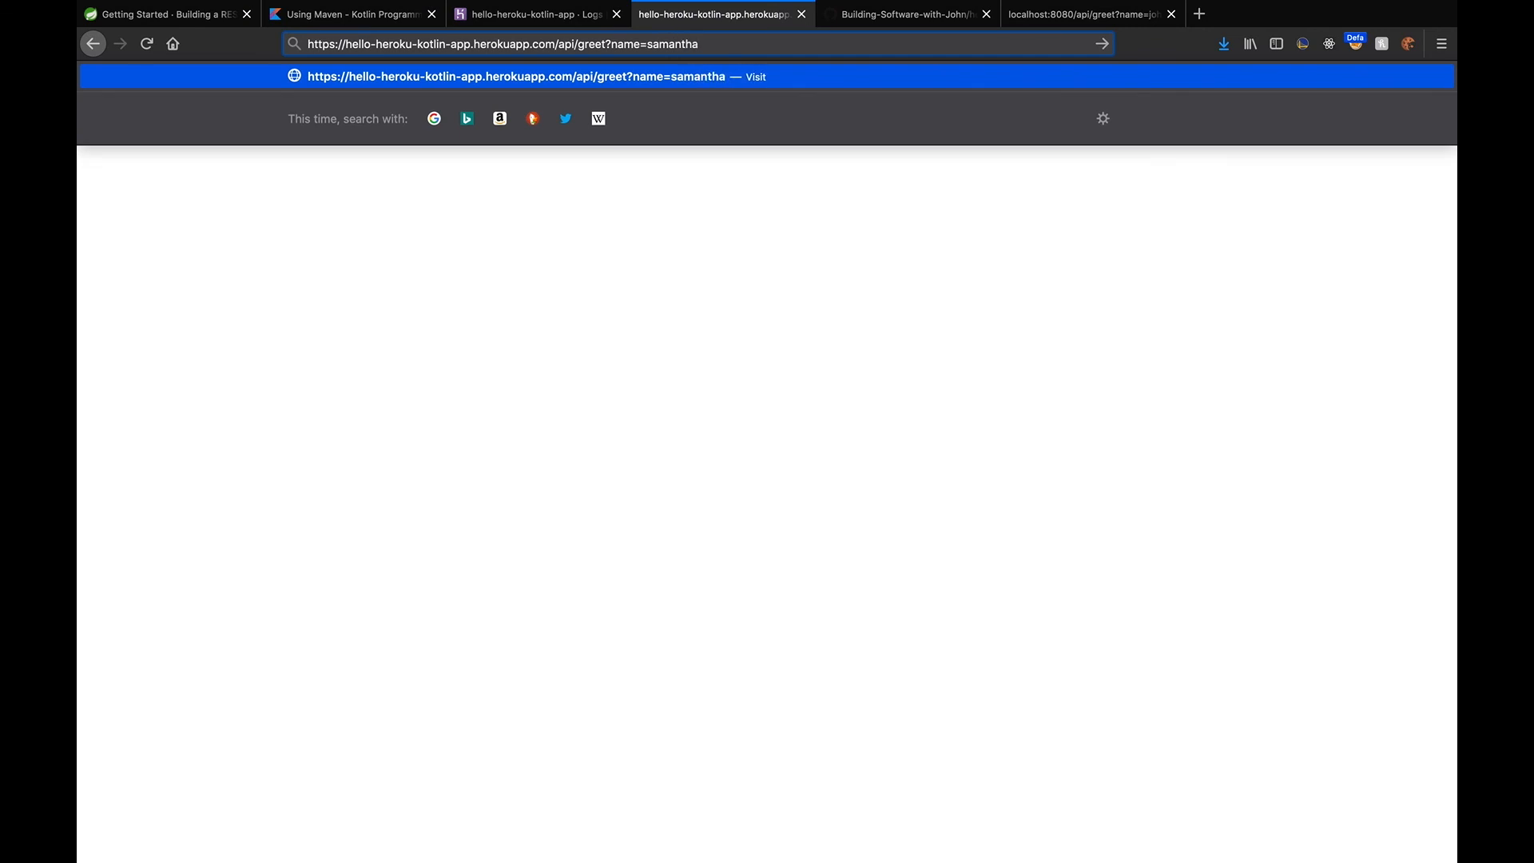